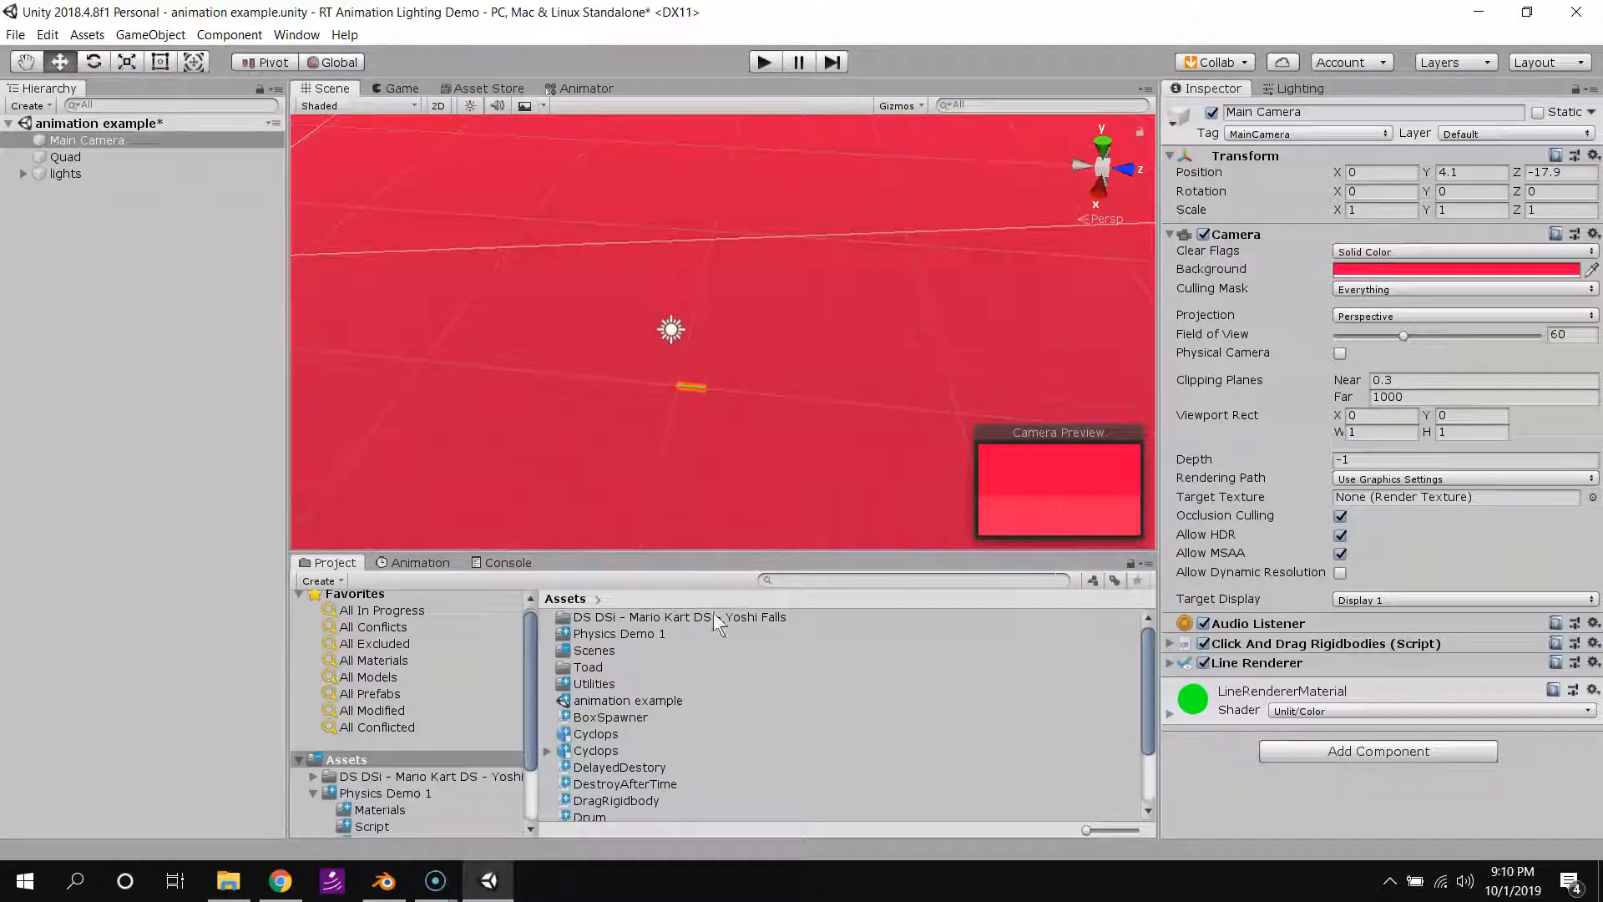
Compare the Cyclops.blend and Cyclops.fbx import settings, ending on the .fbx model preview.
{"action": "left_click", "coordinate": [596, 750]}
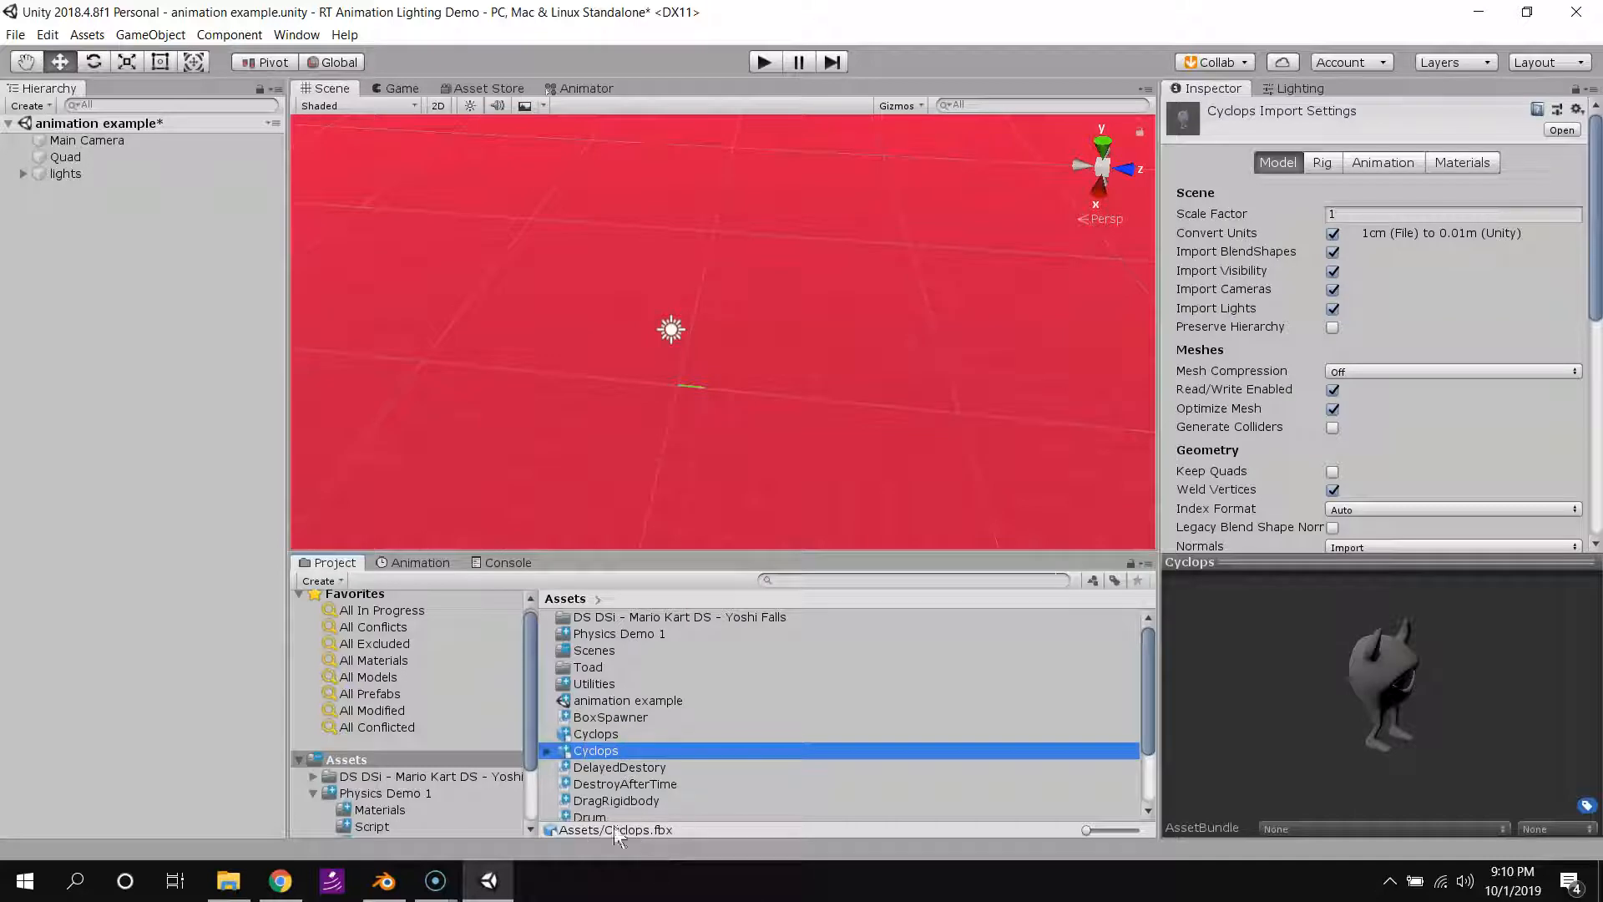
{"action": "left_click", "coordinate": [595, 733]}
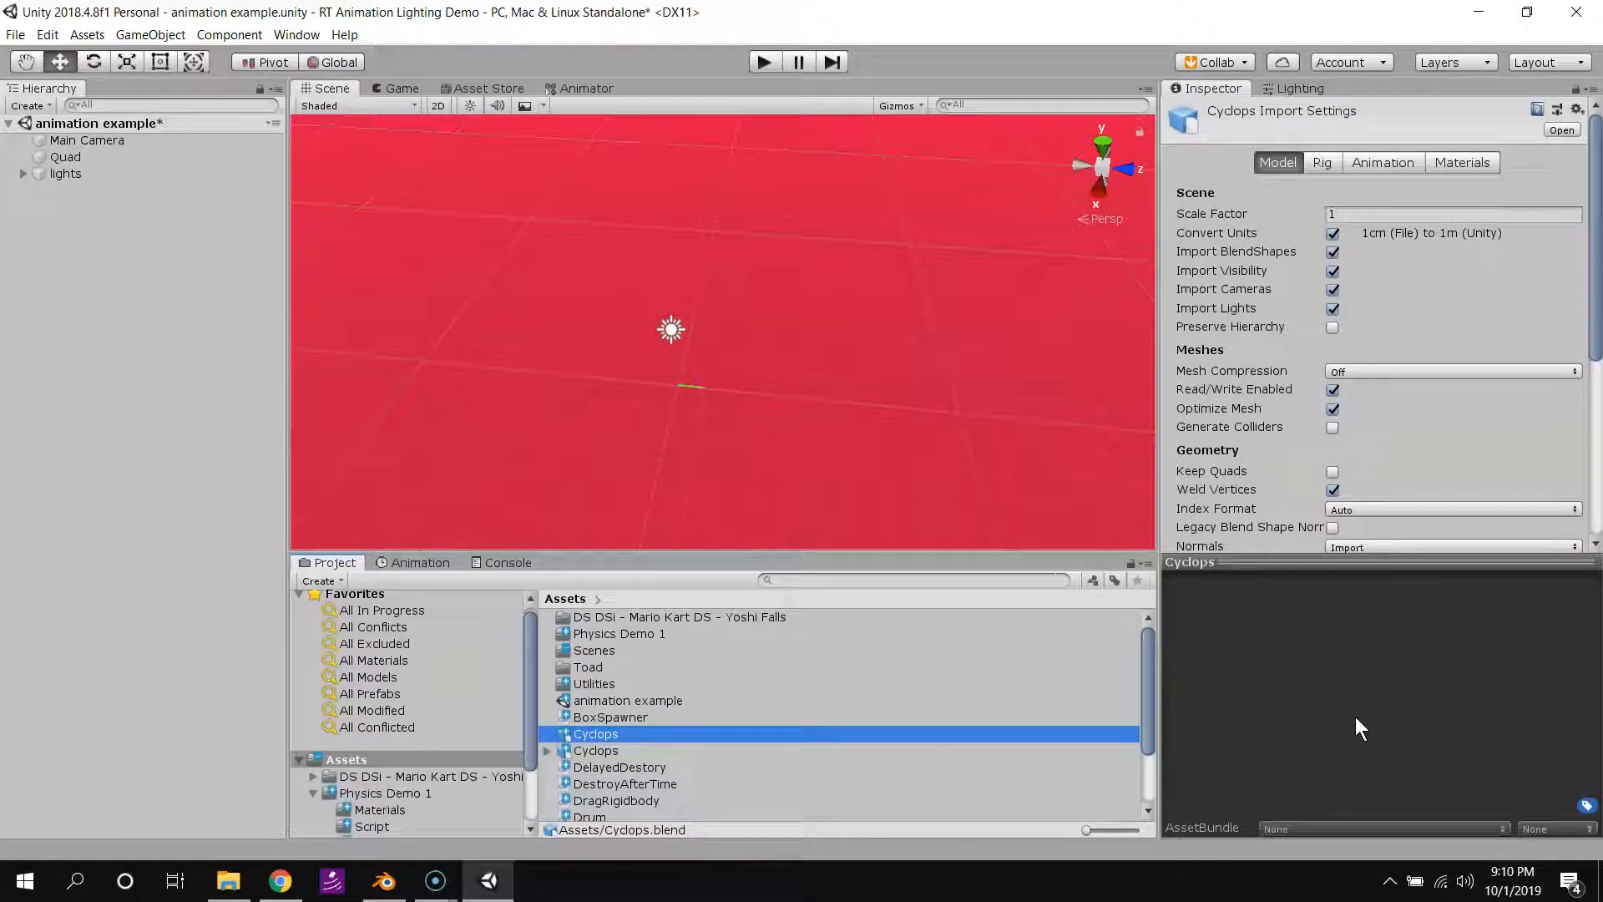
{"action": "mouse_move", "coordinate": [1465, 683]}
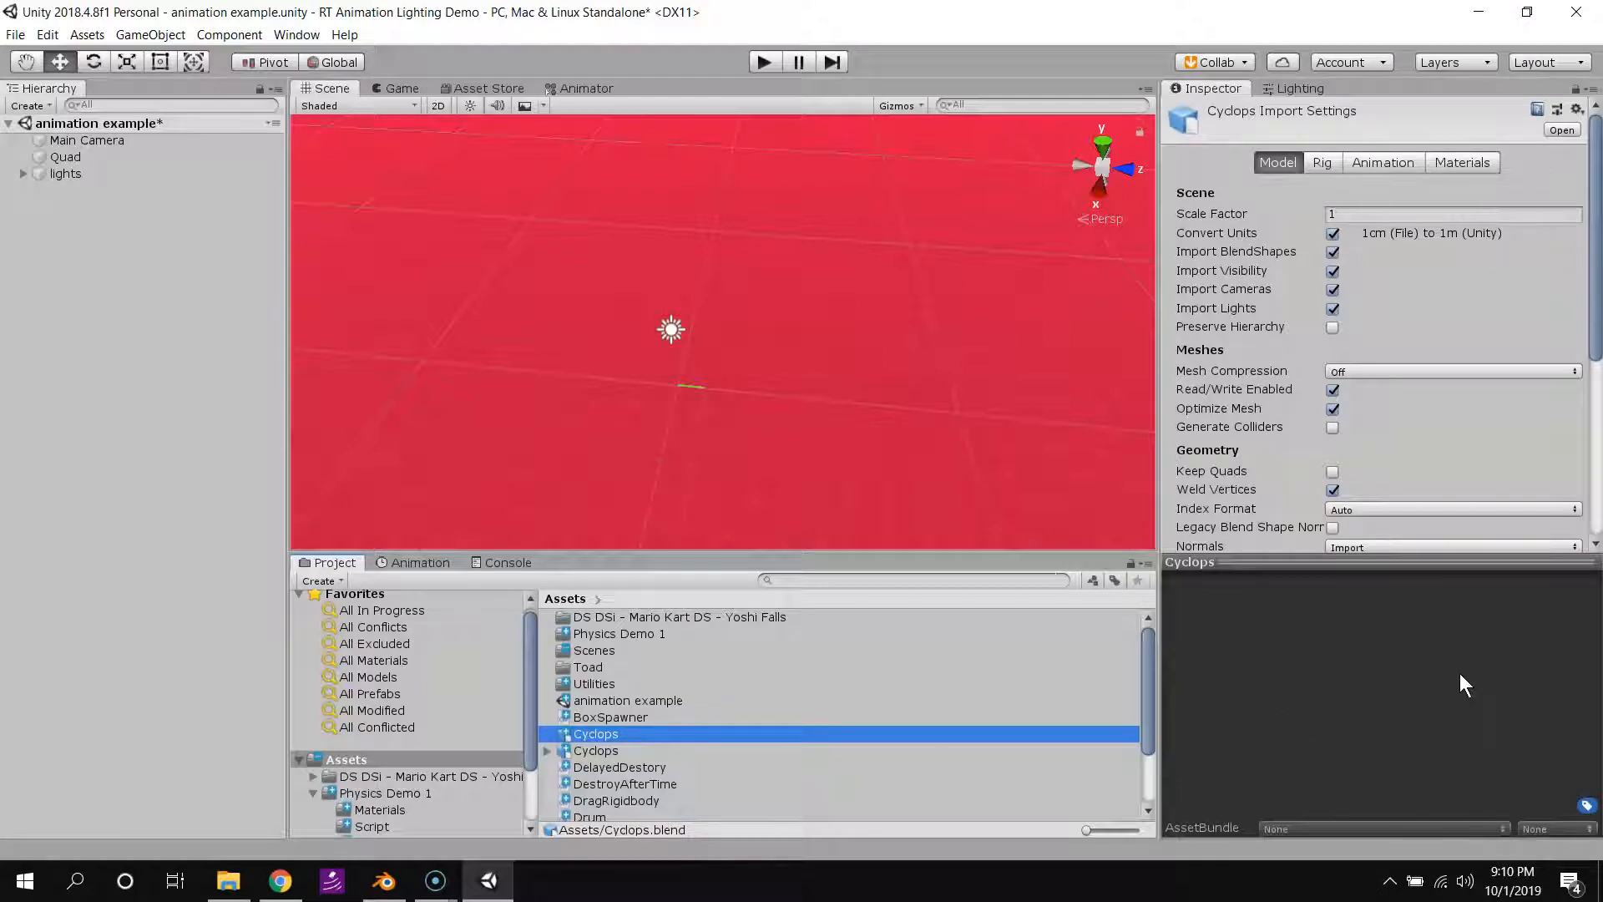
{"action": "mouse_move", "coordinate": [1504, 665]}
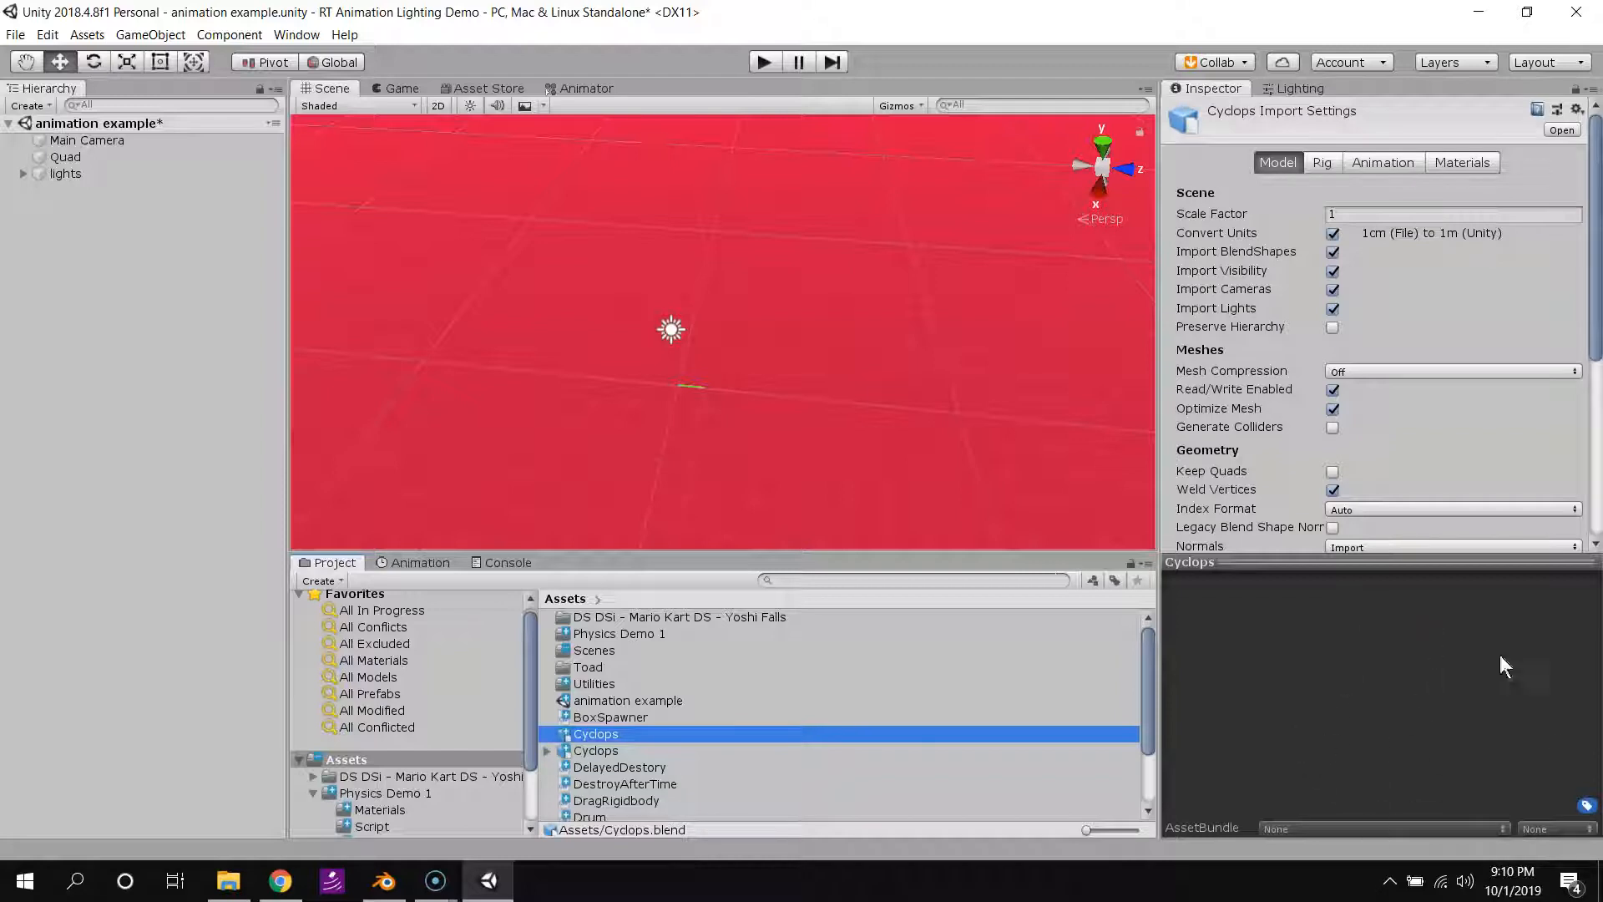
{"action": "mouse_move", "coordinate": [1312, 707]}
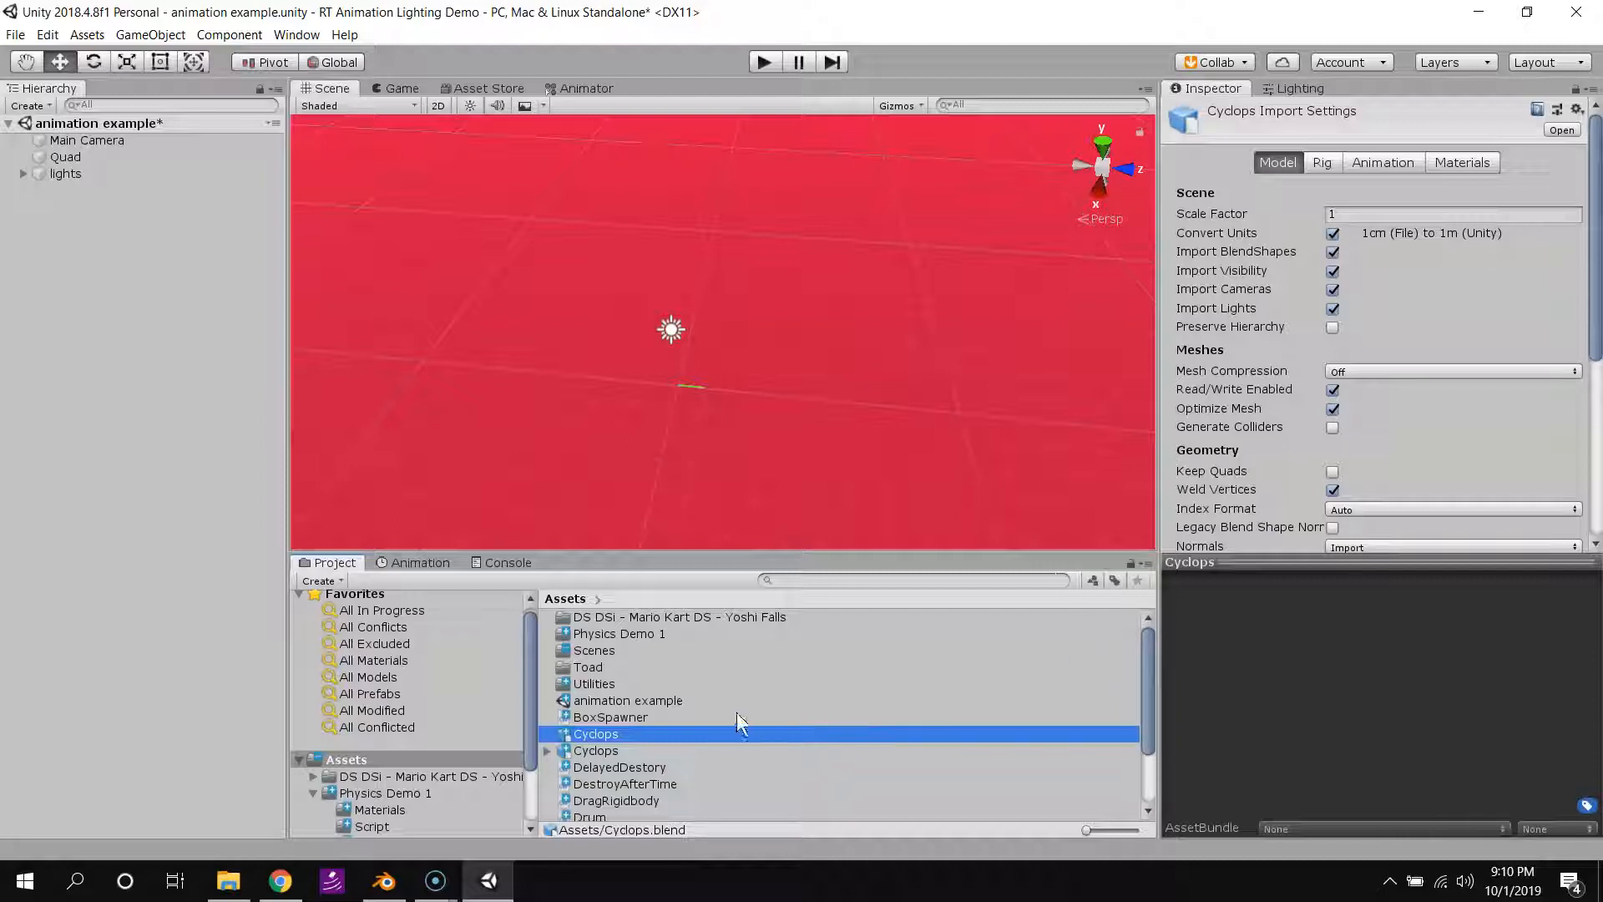
{"action": "left_click", "coordinate": [596, 751]}
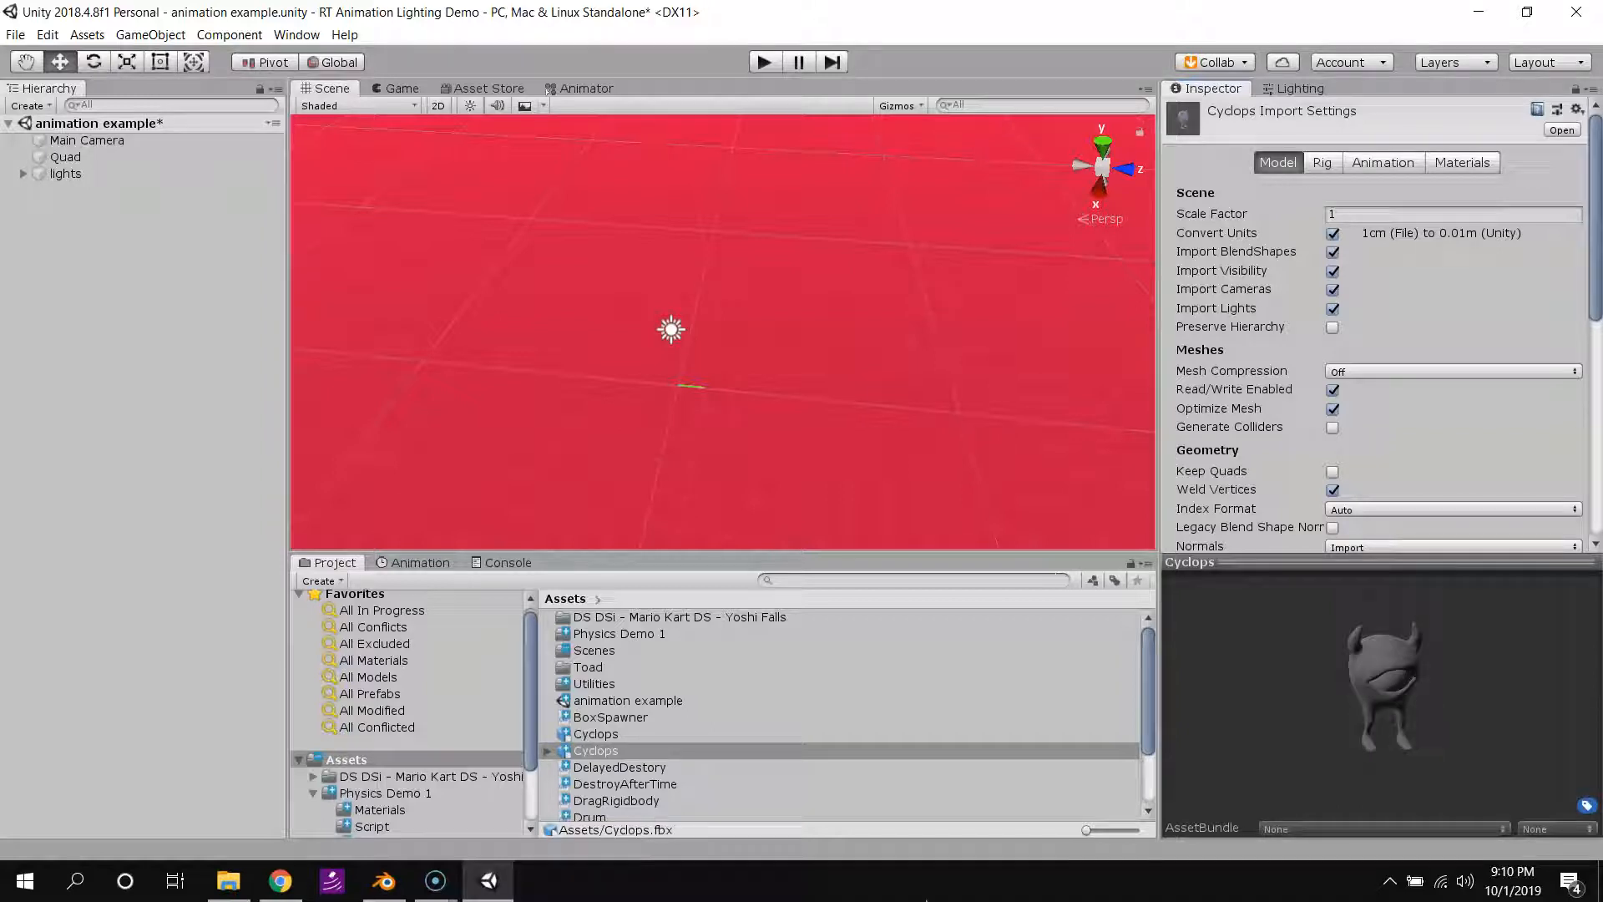
Place Cyclops.fbx in the scene and delete its imported Camera and Light children.
{"action": "left_click", "coordinate": [595, 750]}
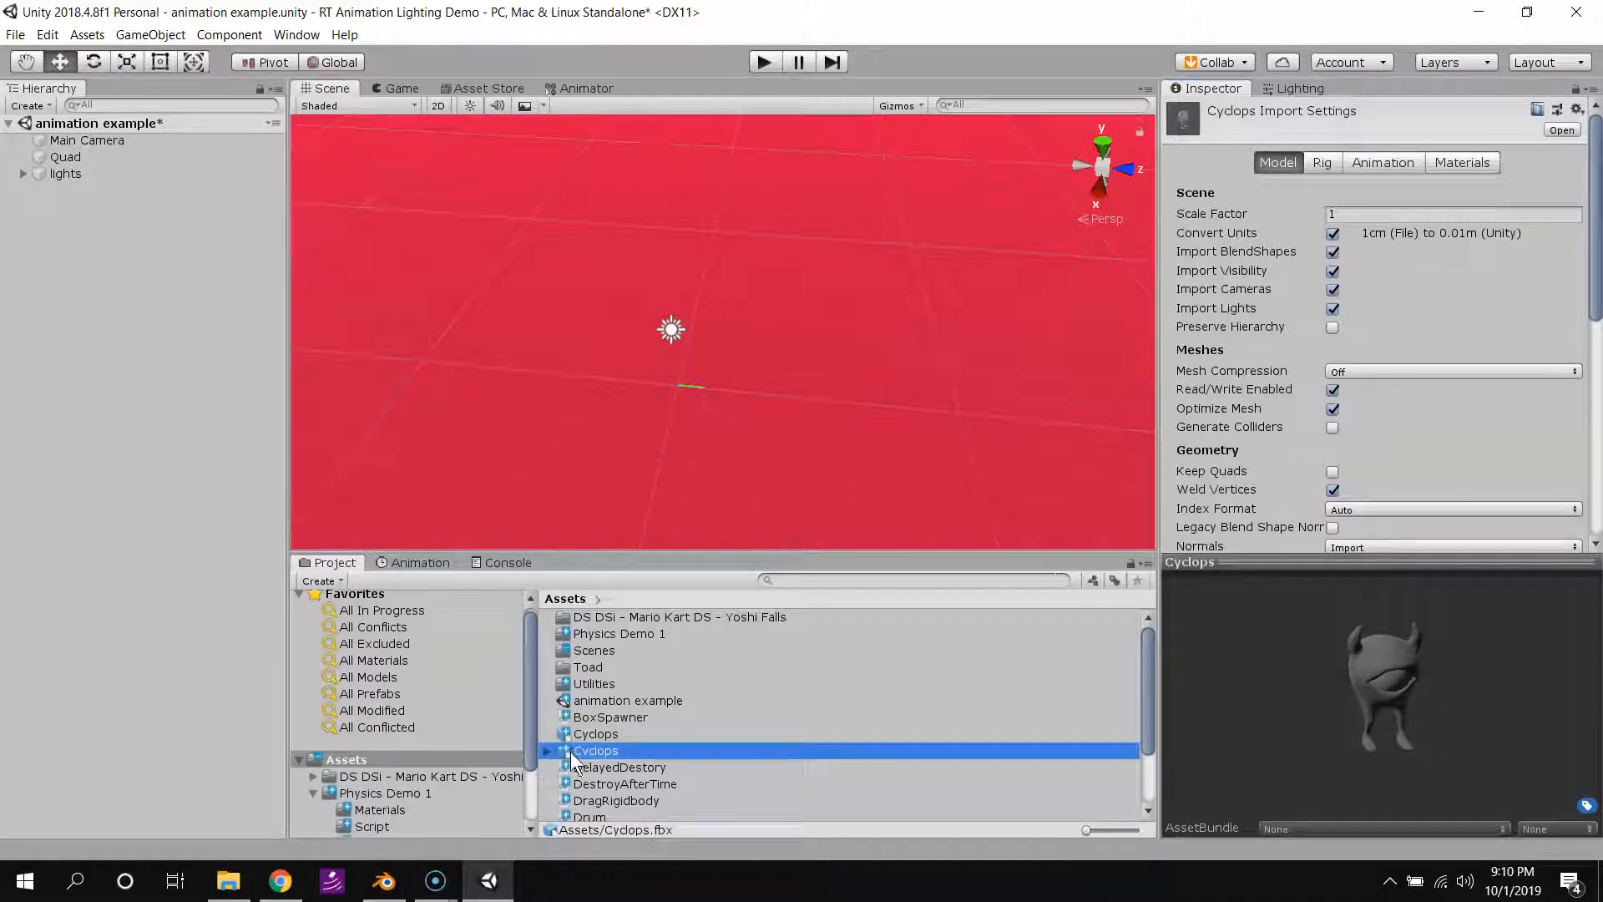
{"action": "scroll", "scroll_direction": "down", "scroll_amount": 3}
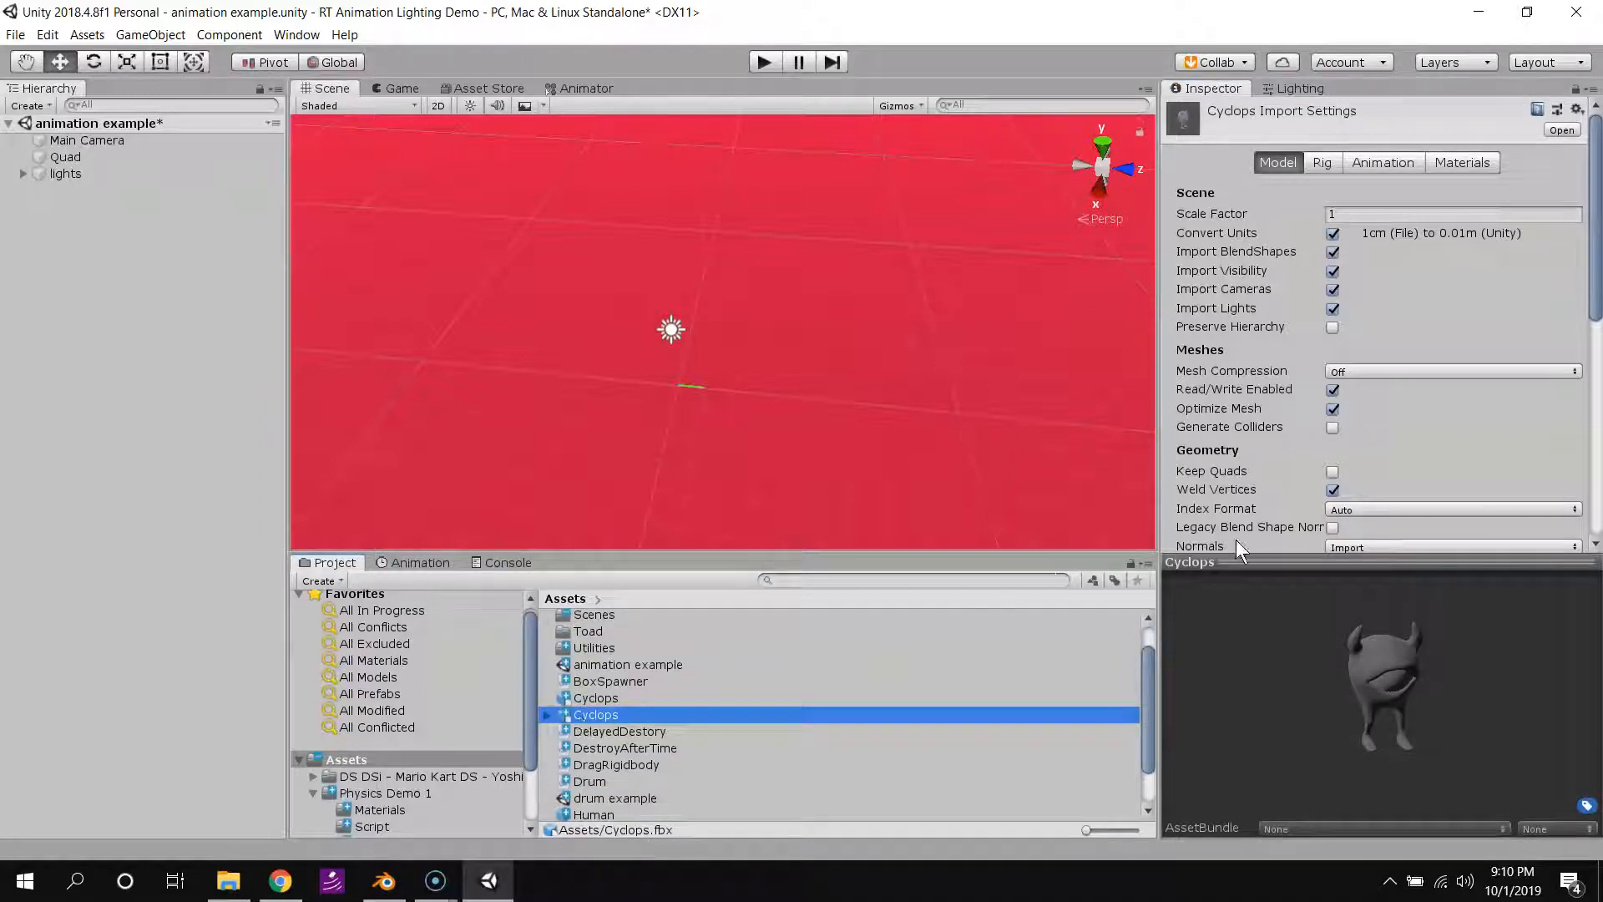
{"action": "scroll", "scroll_direction": "down", "scroll_amount": 3}
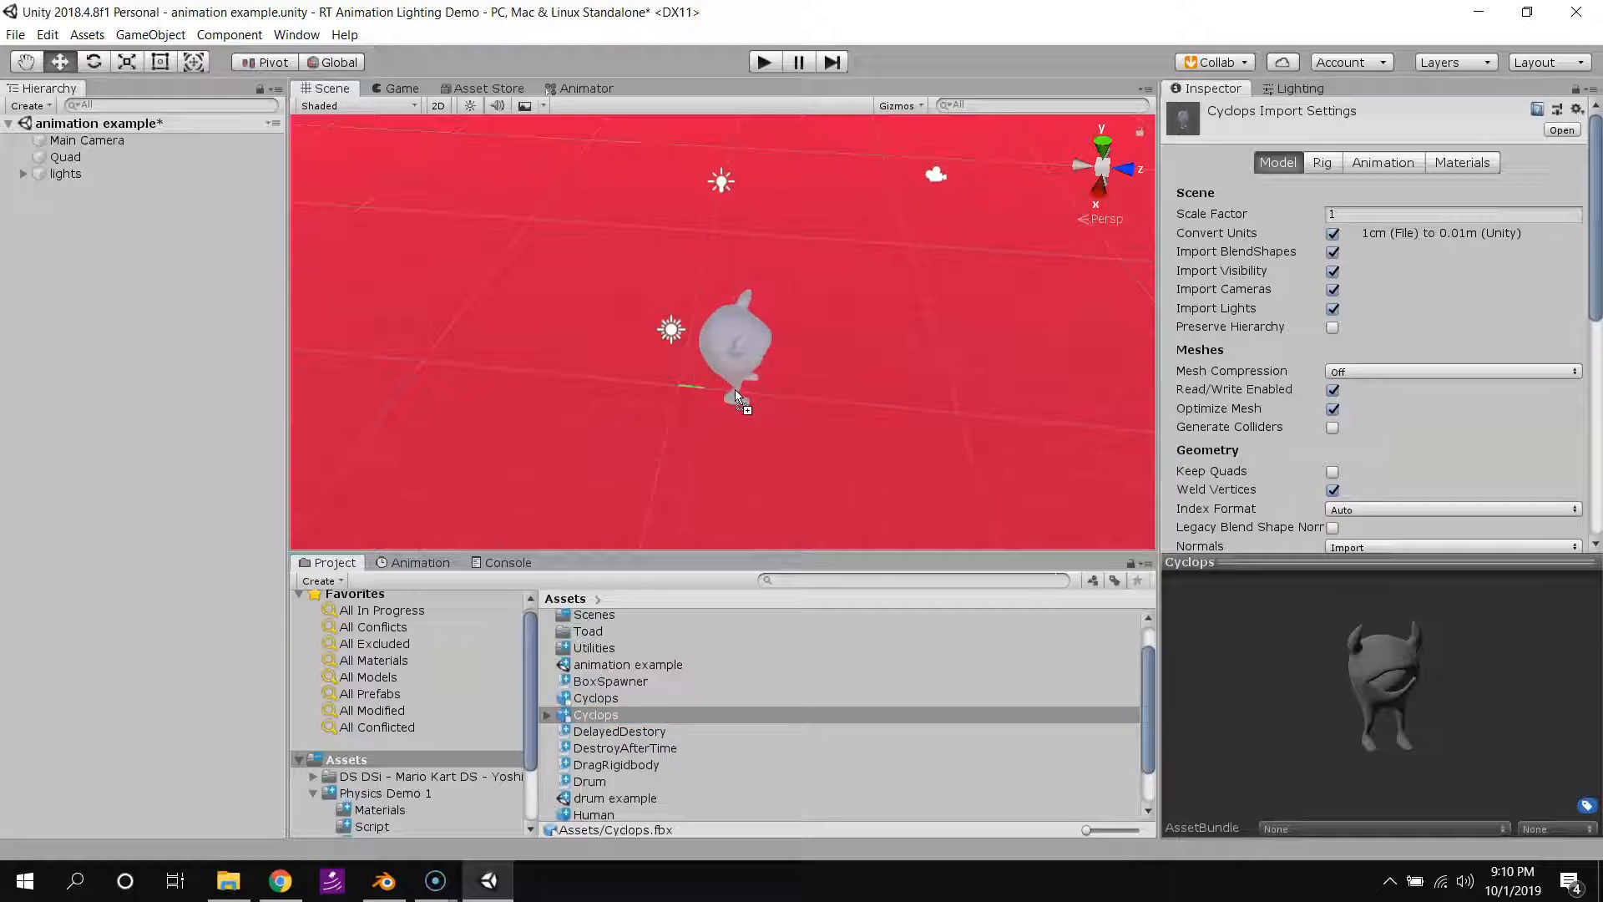
{"action": "left_click", "coordinate": [72, 156]}
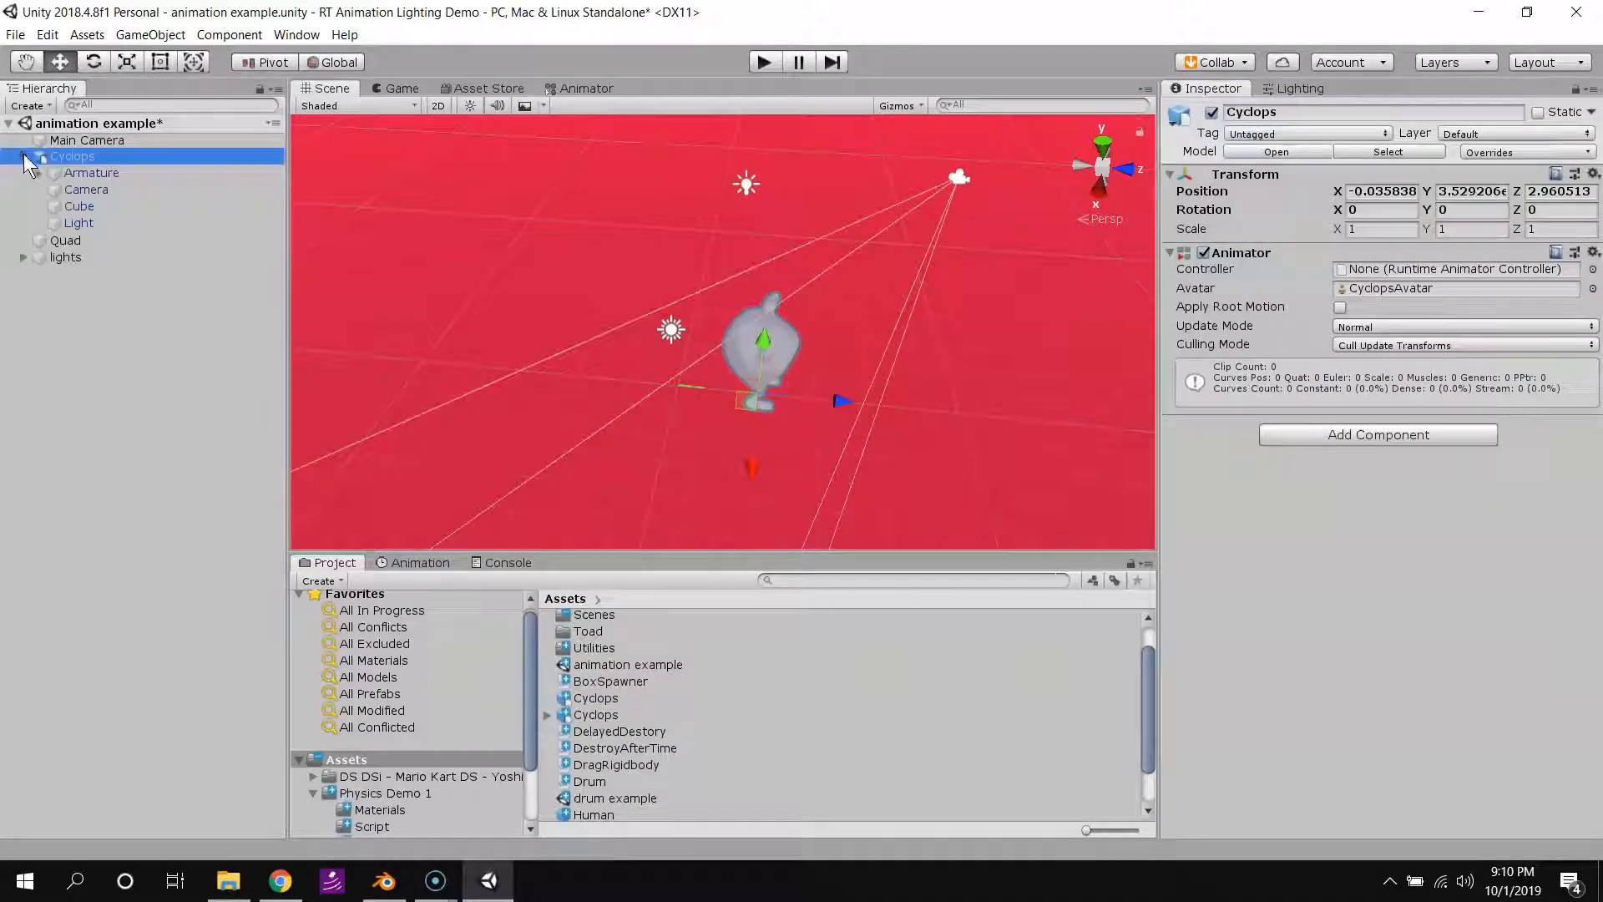
{"action": "right_click", "coordinate": [86, 189]}
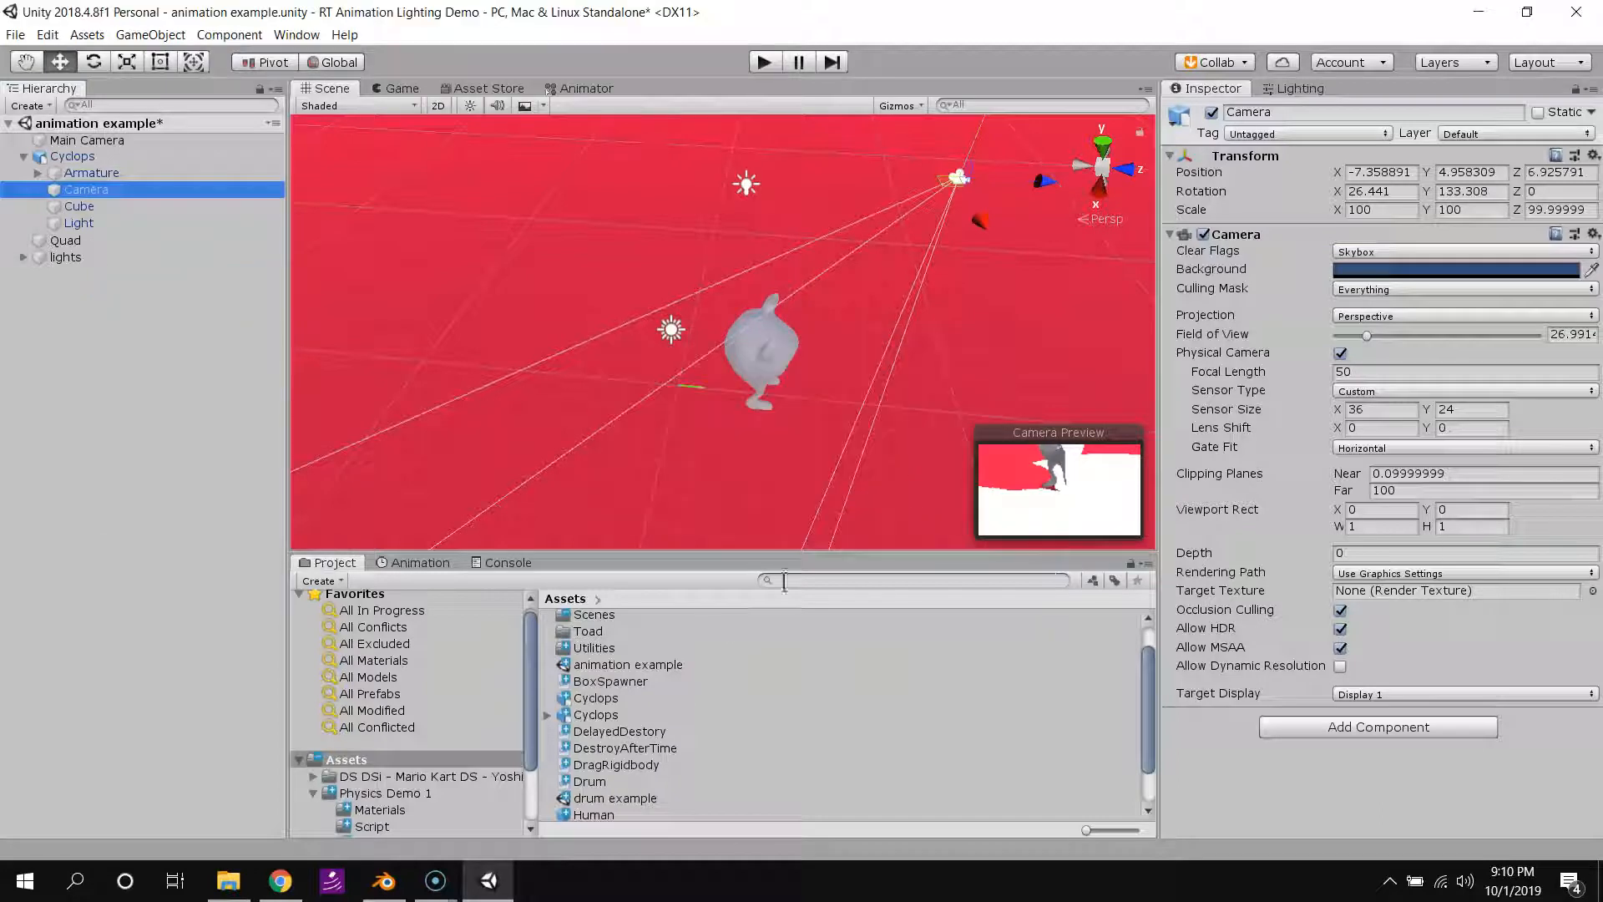
{"action": "left_click", "coordinate": [73, 155]}
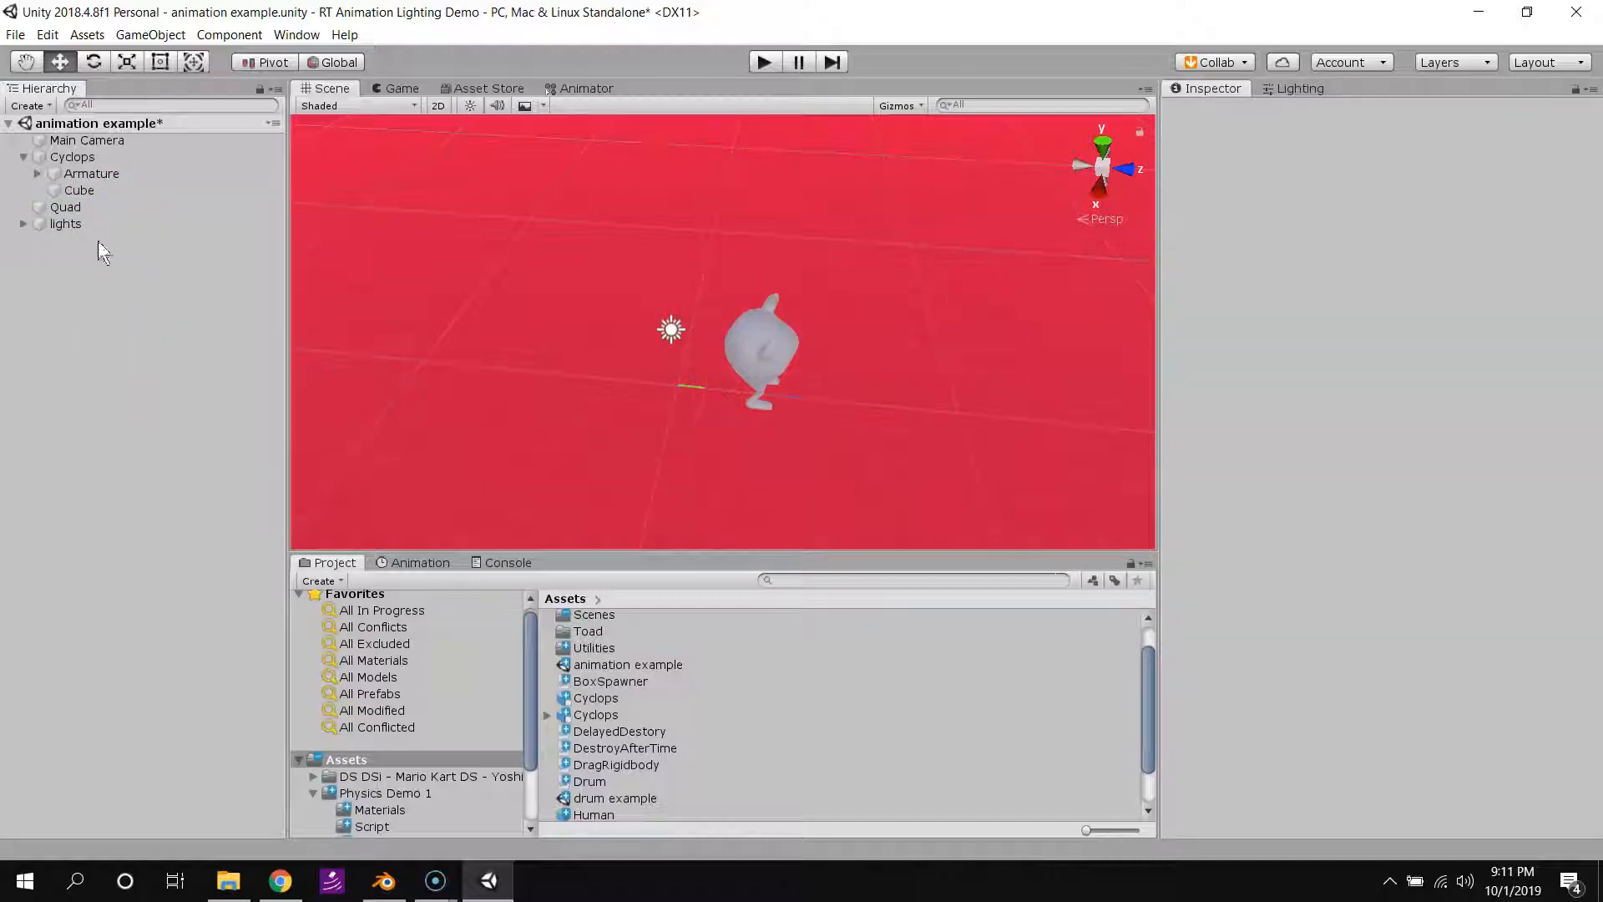
Switch to the Game view and change the Cyclops import Scale Factor from 0.54 to 1.
{"action": "left_click", "coordinate": [72, 156]}
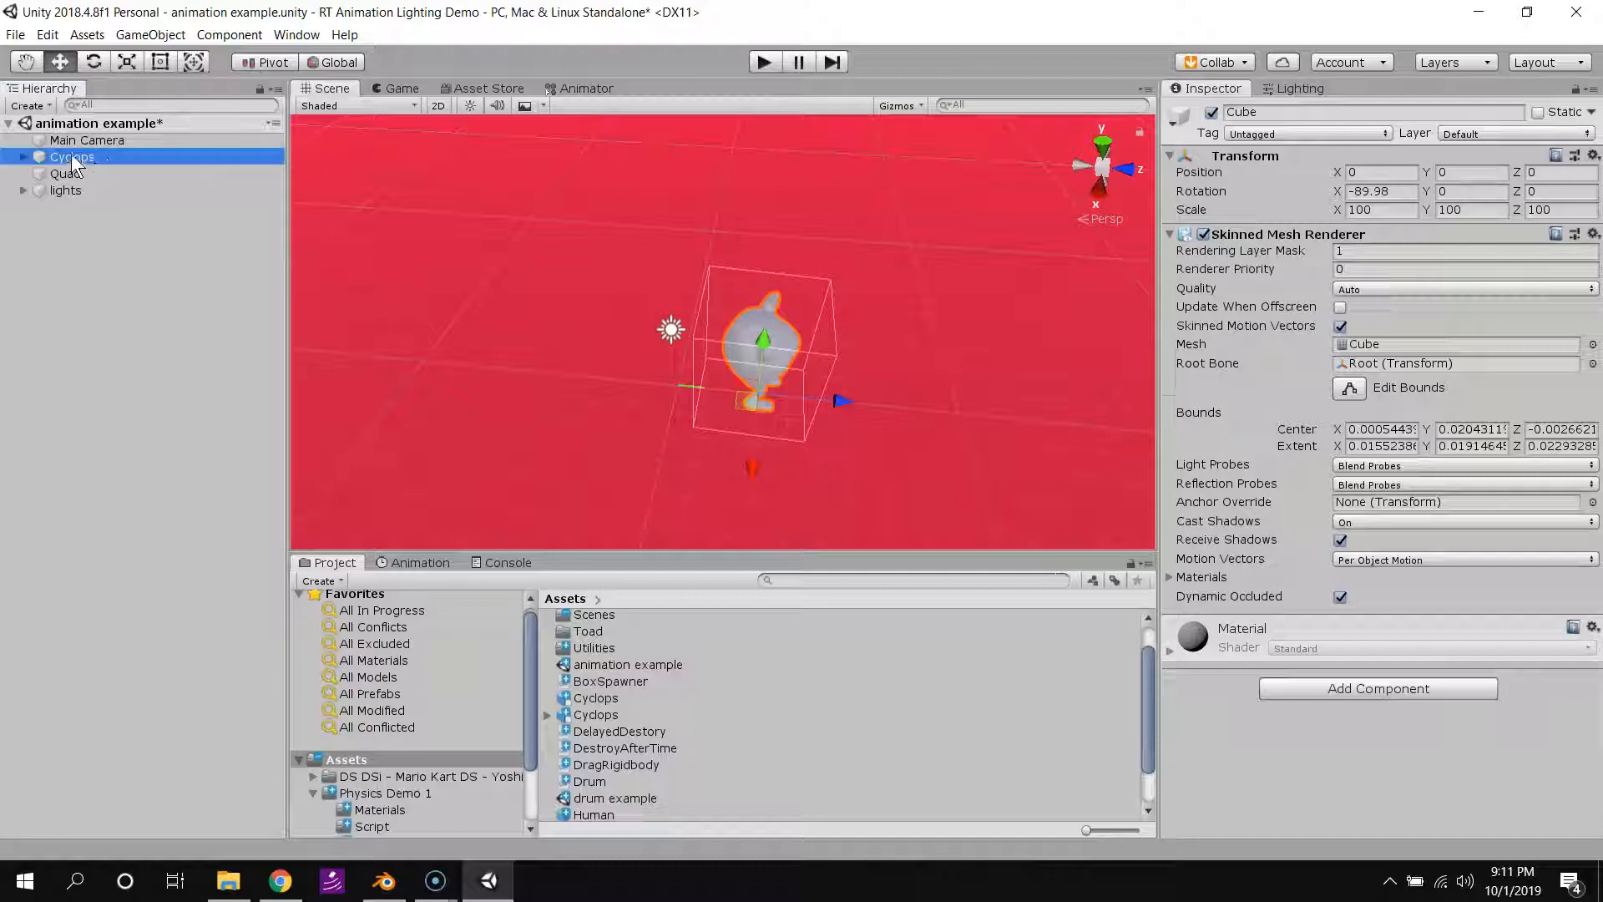
{"action": "left_click", "coordinate": [400, 87]}
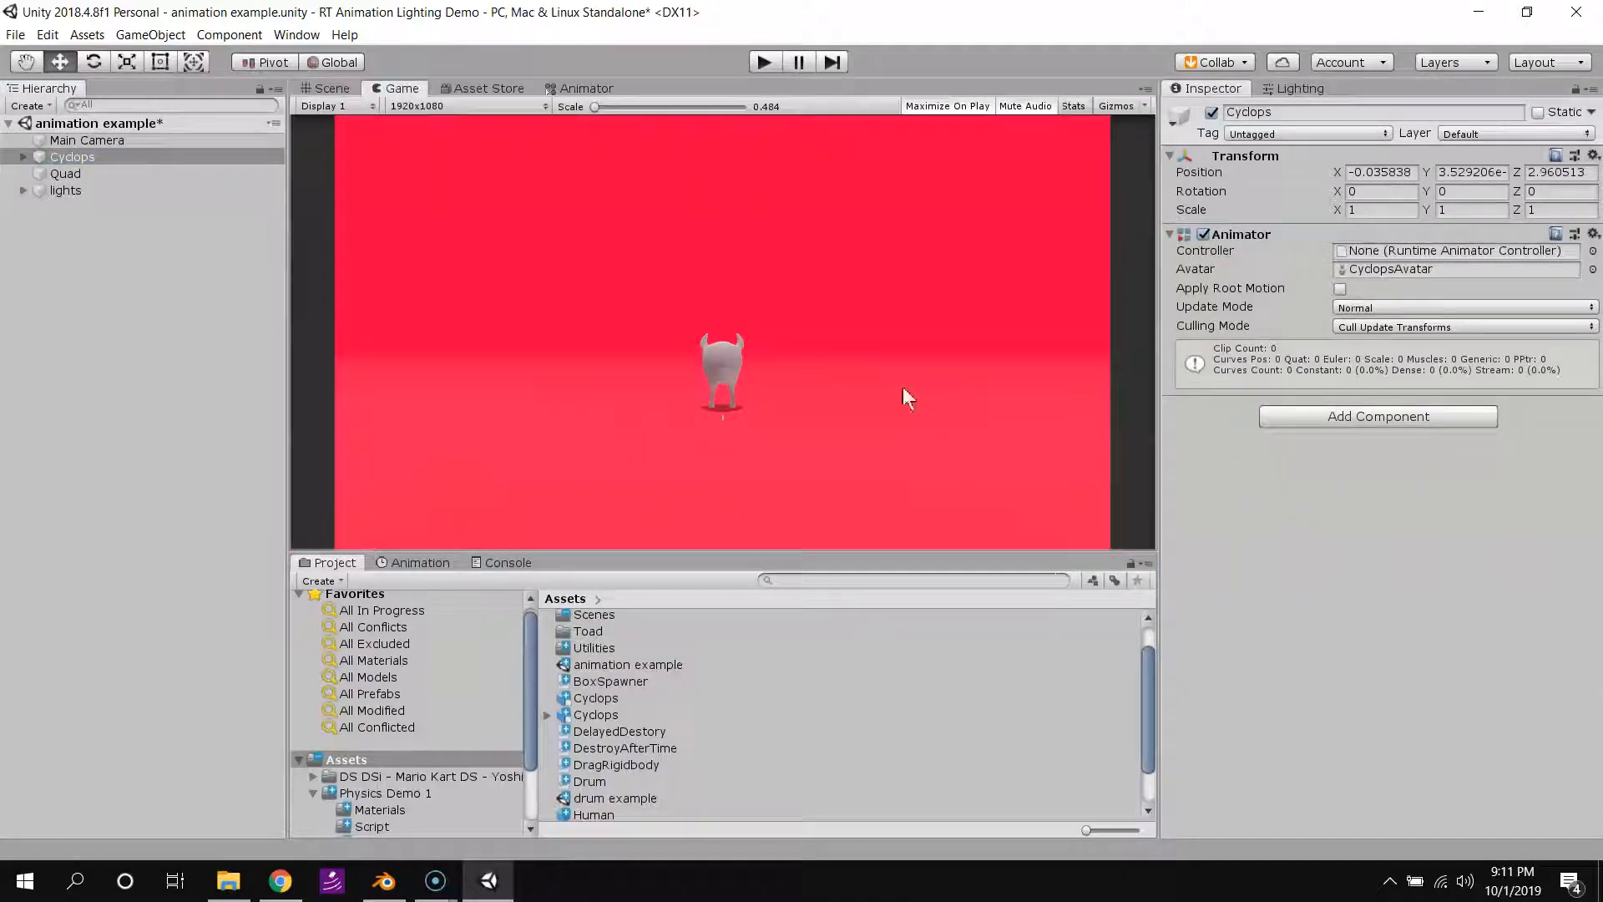
{"action": "mouse_move", "coordinate": [669, 421]}
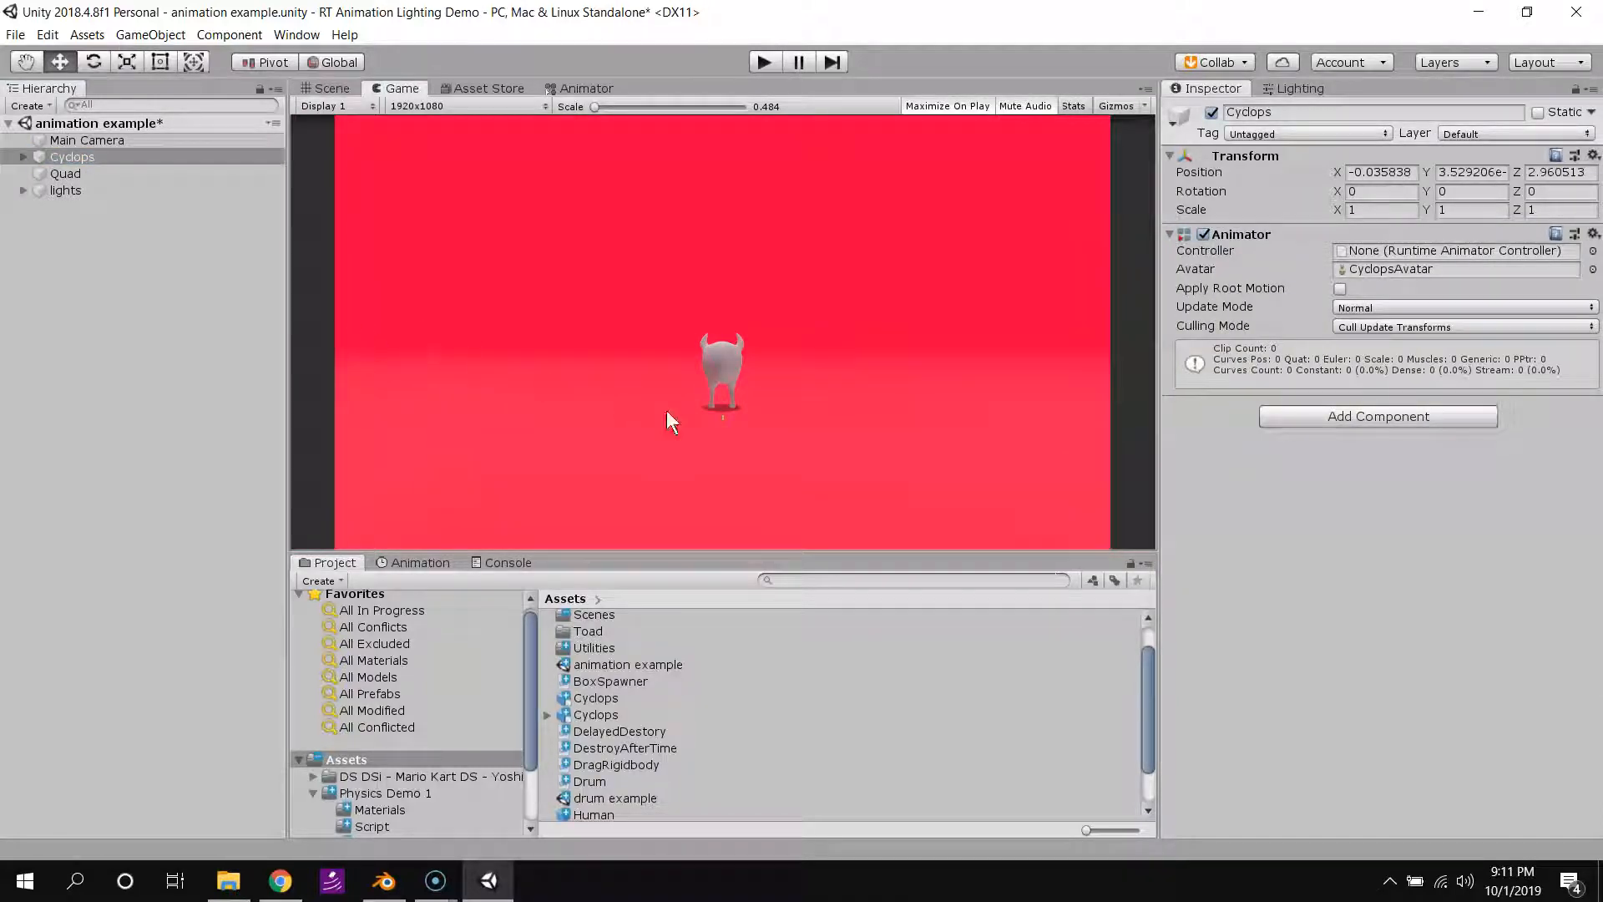
{"action": "left_click", "coordinate": [596, 714]}
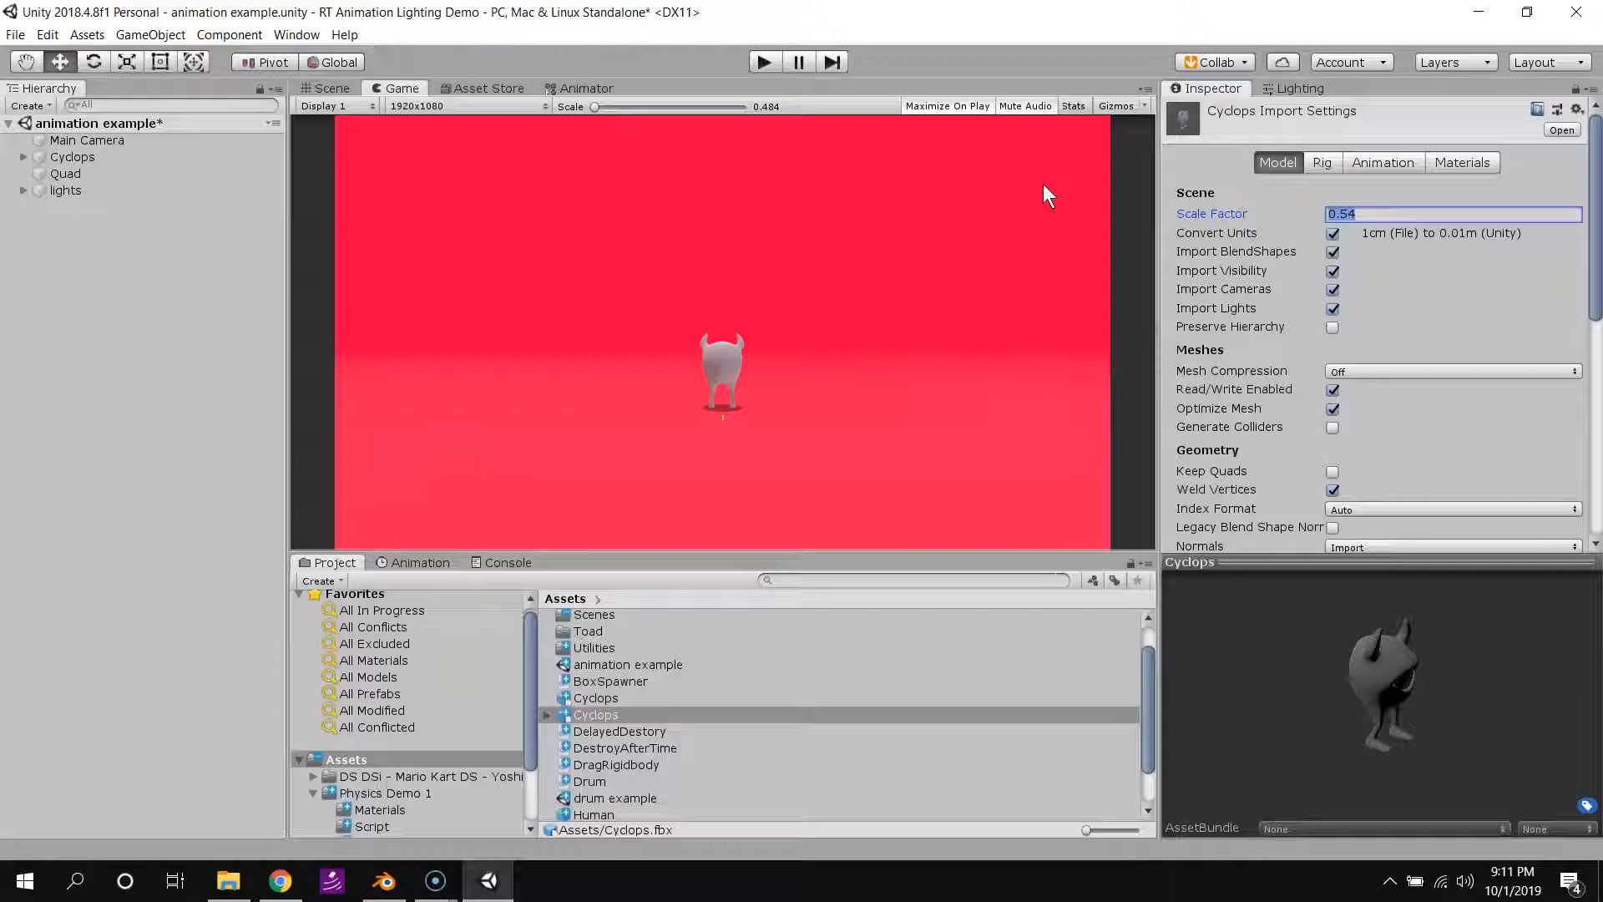
{"action": "type", "text": "1"}
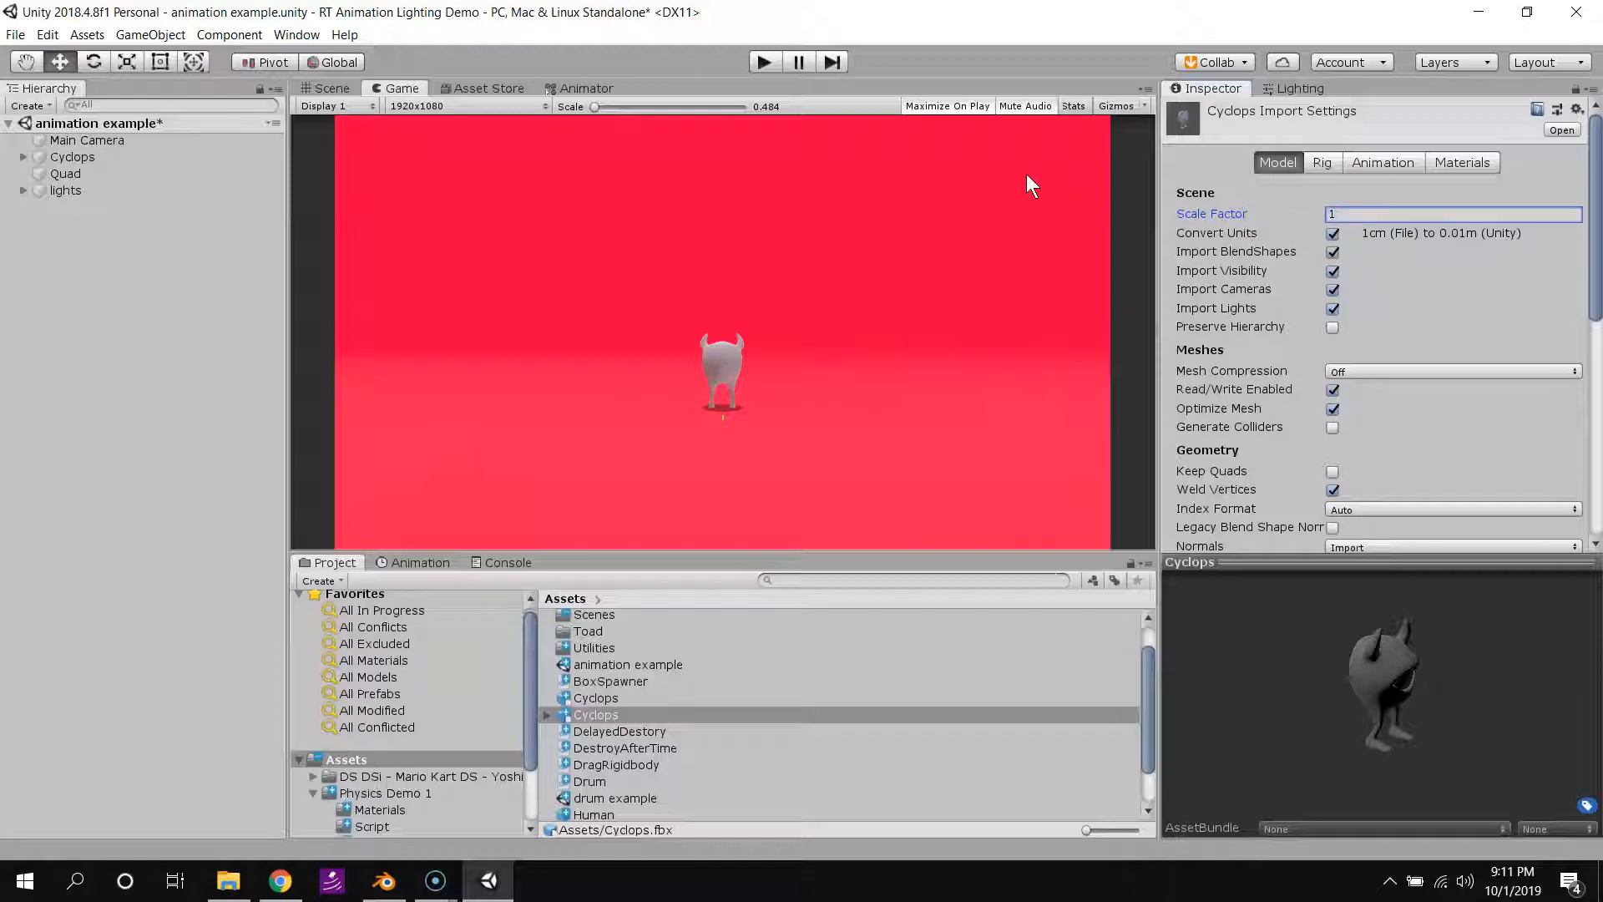
{"action": "scroll", "scroll_direction": "down", "scroll_amount": 3}
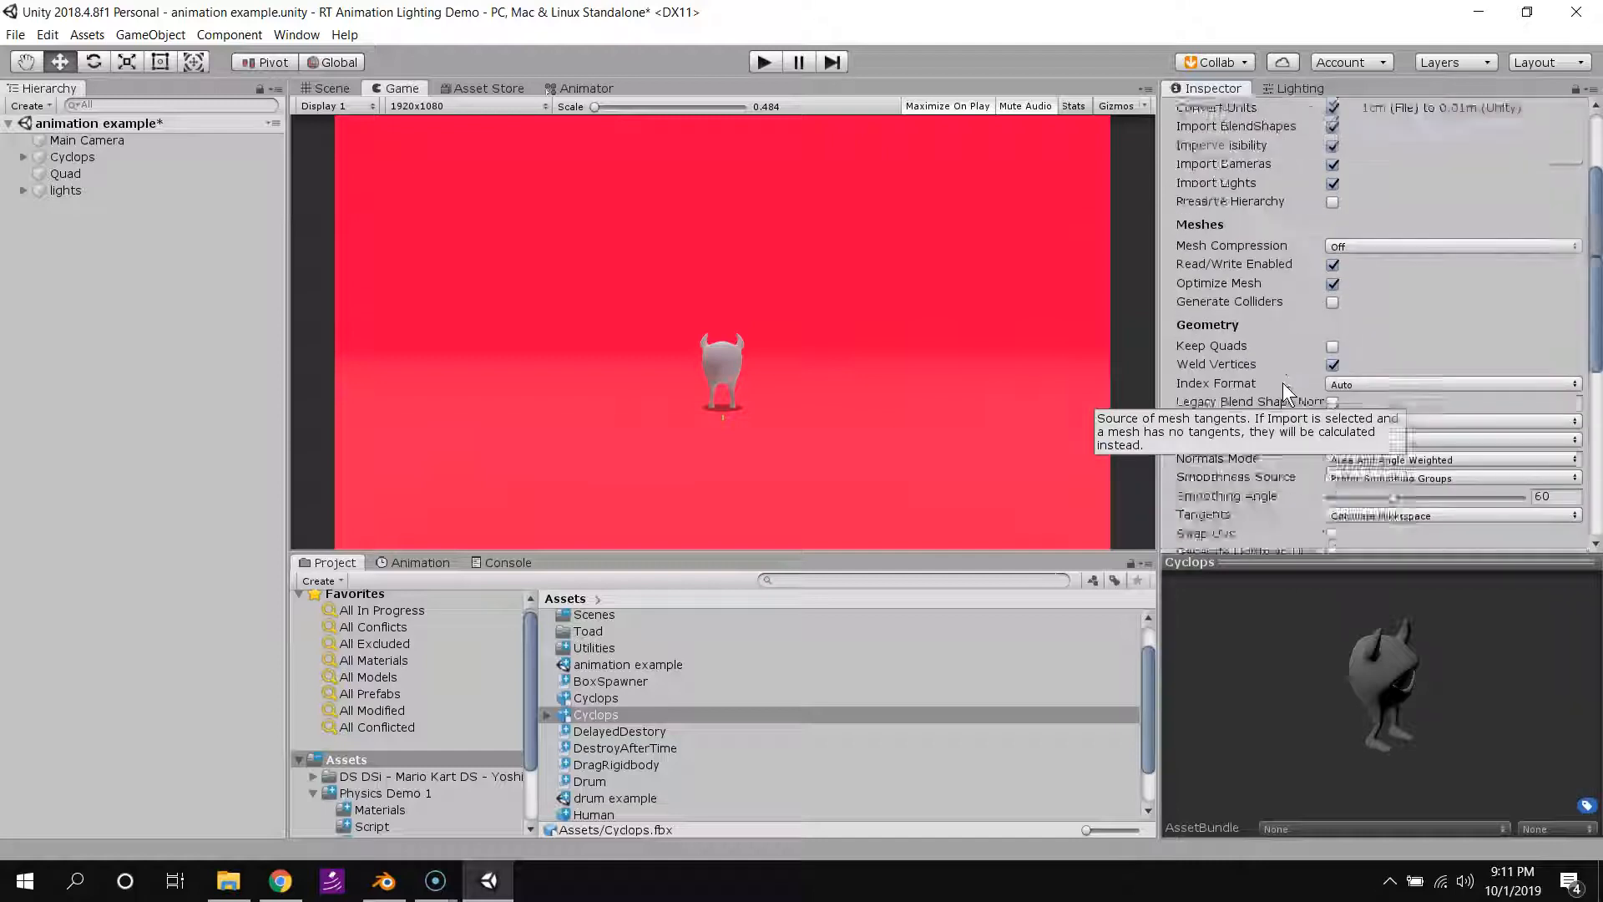
Review the Rig tab's Animation Type options and keep it set to Generic.
{"action": "left_click", "coordinate": [1329, 163]}
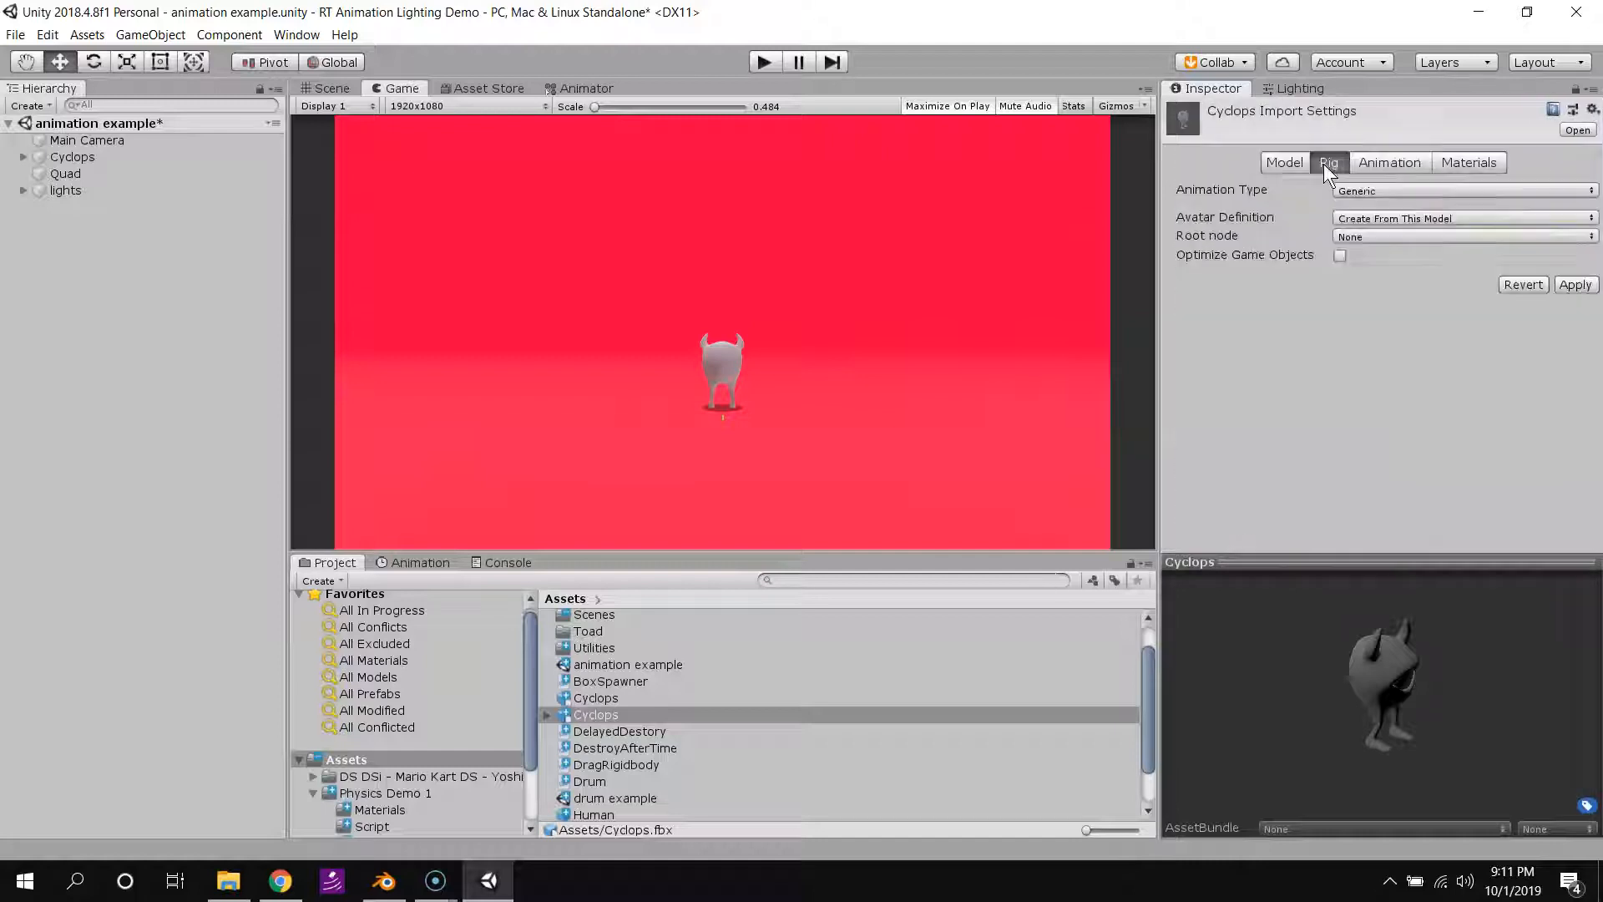
{"action": "mouse_move", "coordinate": [1477, 286]}
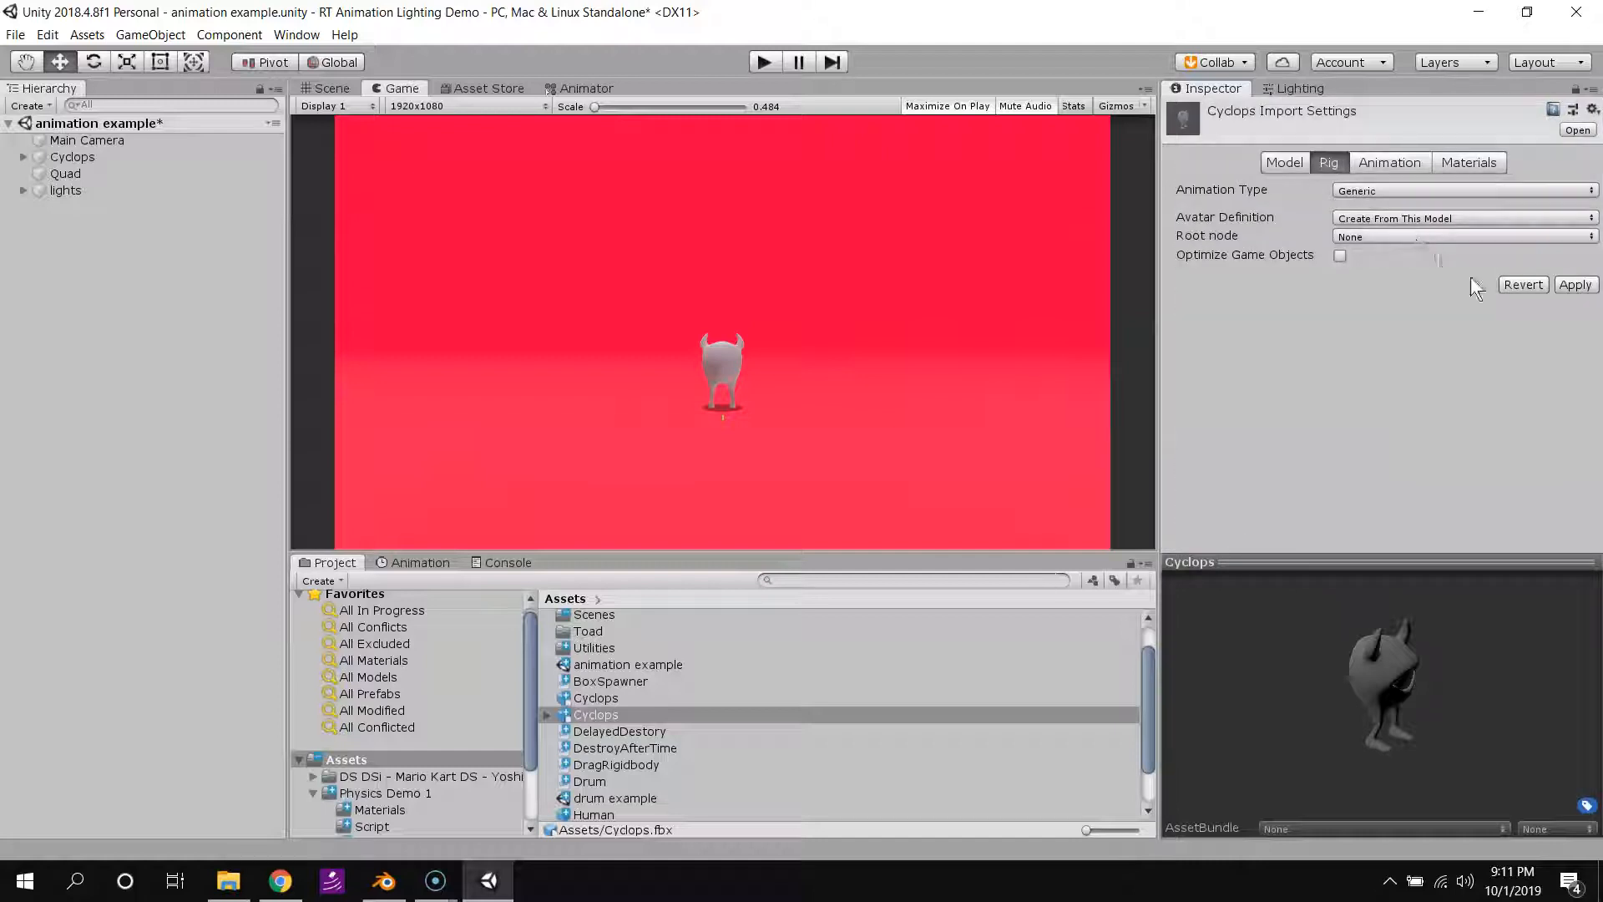
{"action": "left_click", "coordinate": [1462, 191]}
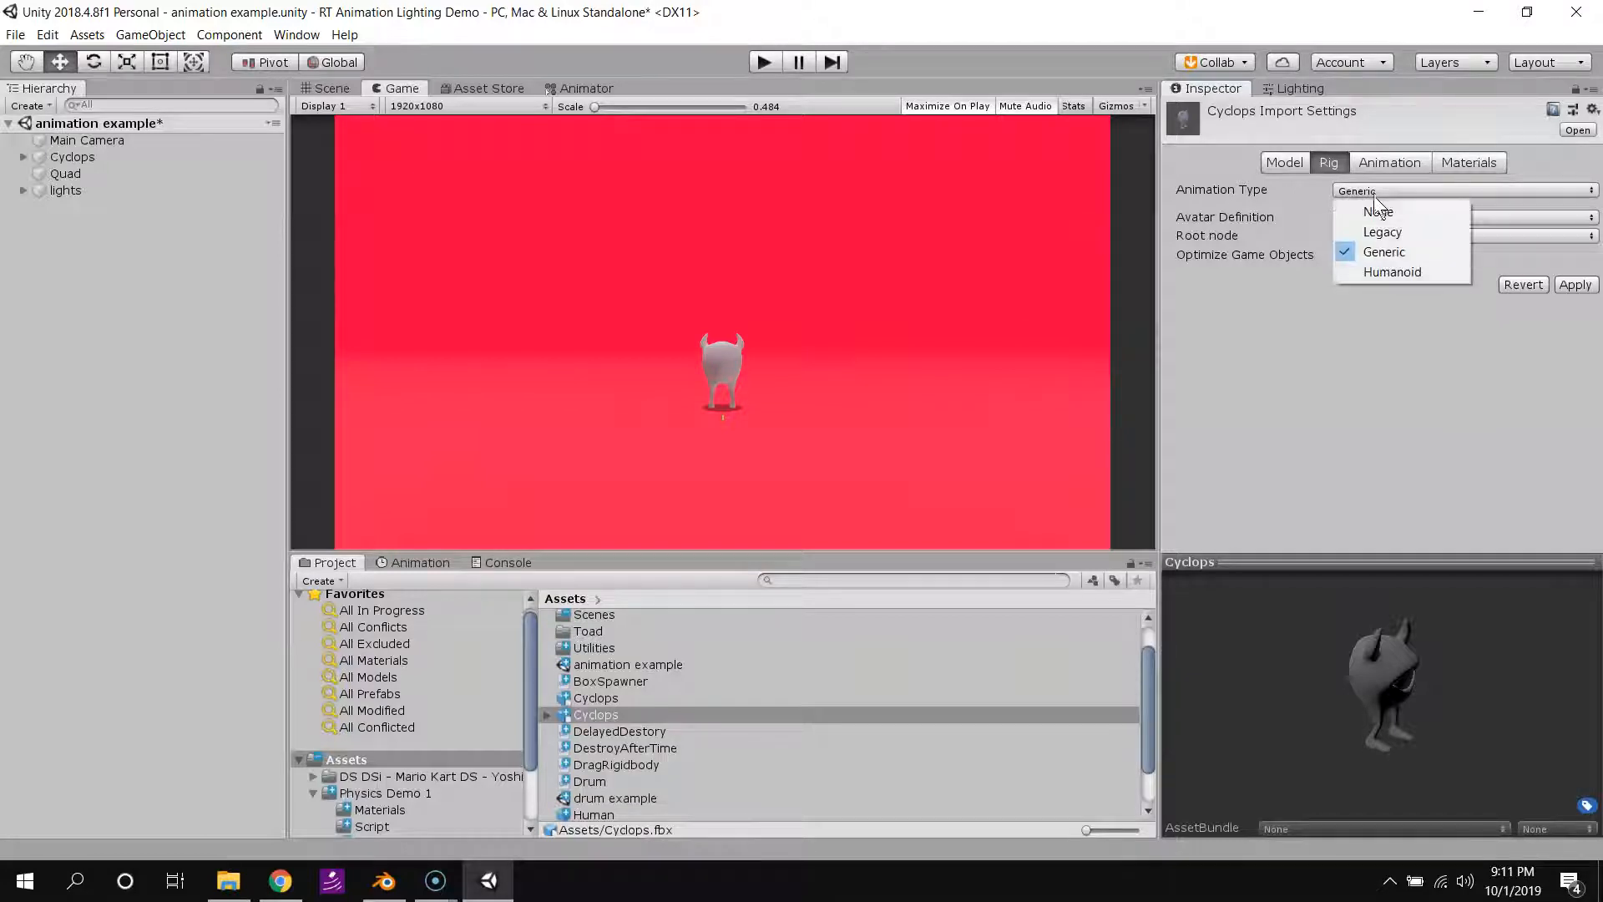
{"action": "mouse_move", "coordinate": [1392, 272]}
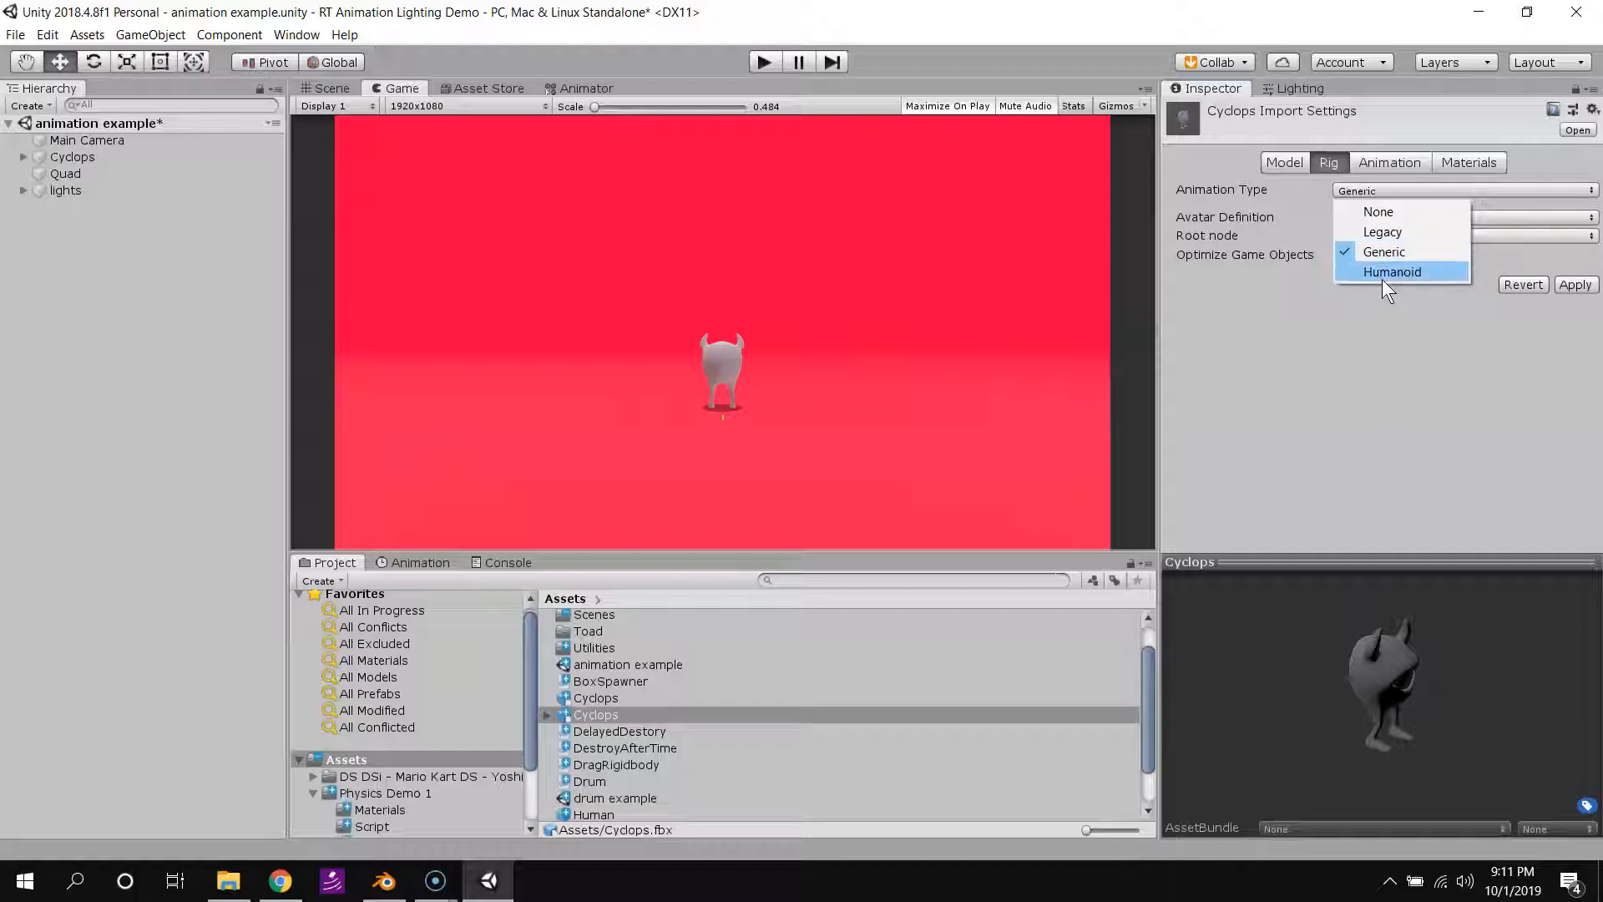
{"action": "mouse_move", "coordinate": [1384, 251]}
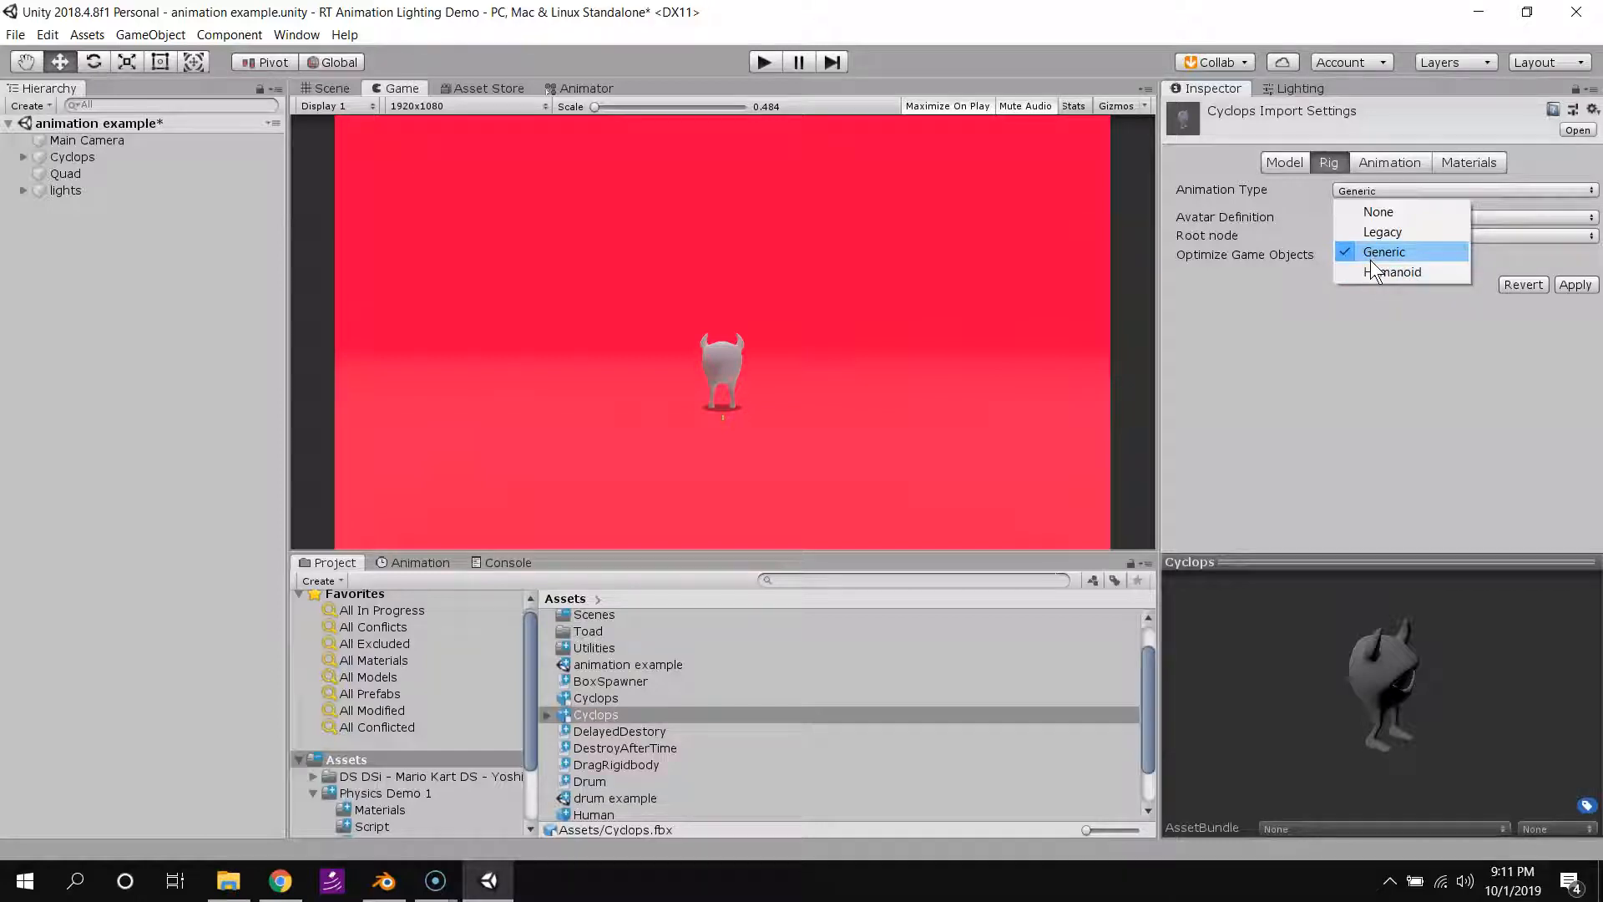
{"action": "left_click", "coordinate": [1384, 252]}
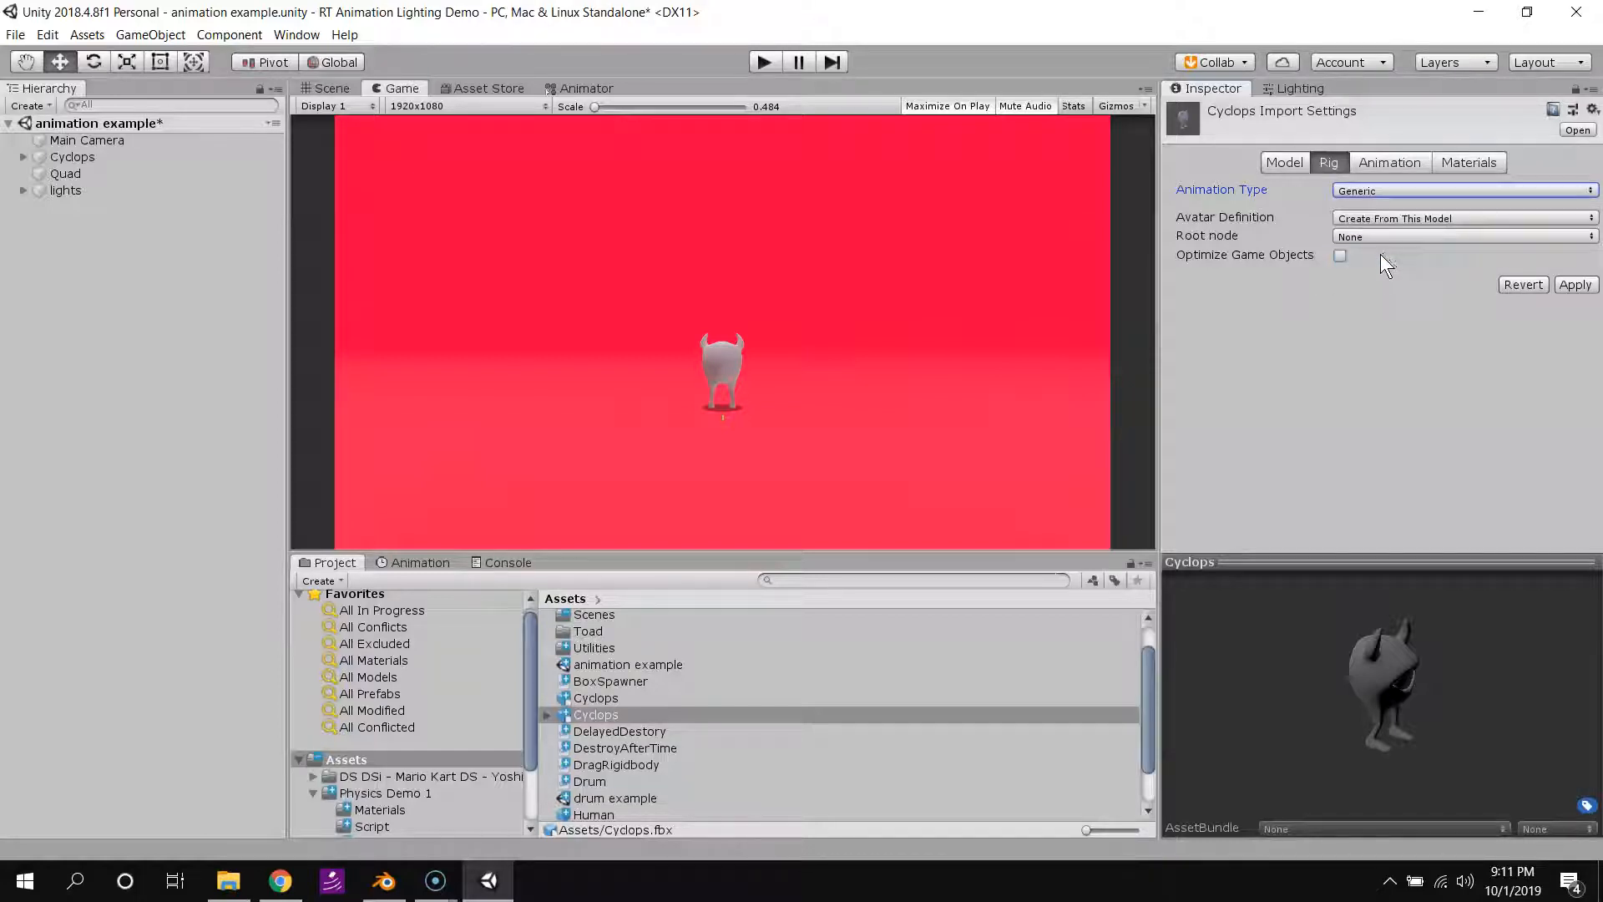
{"action": "left_click", "coordinate": [1462, 190]}
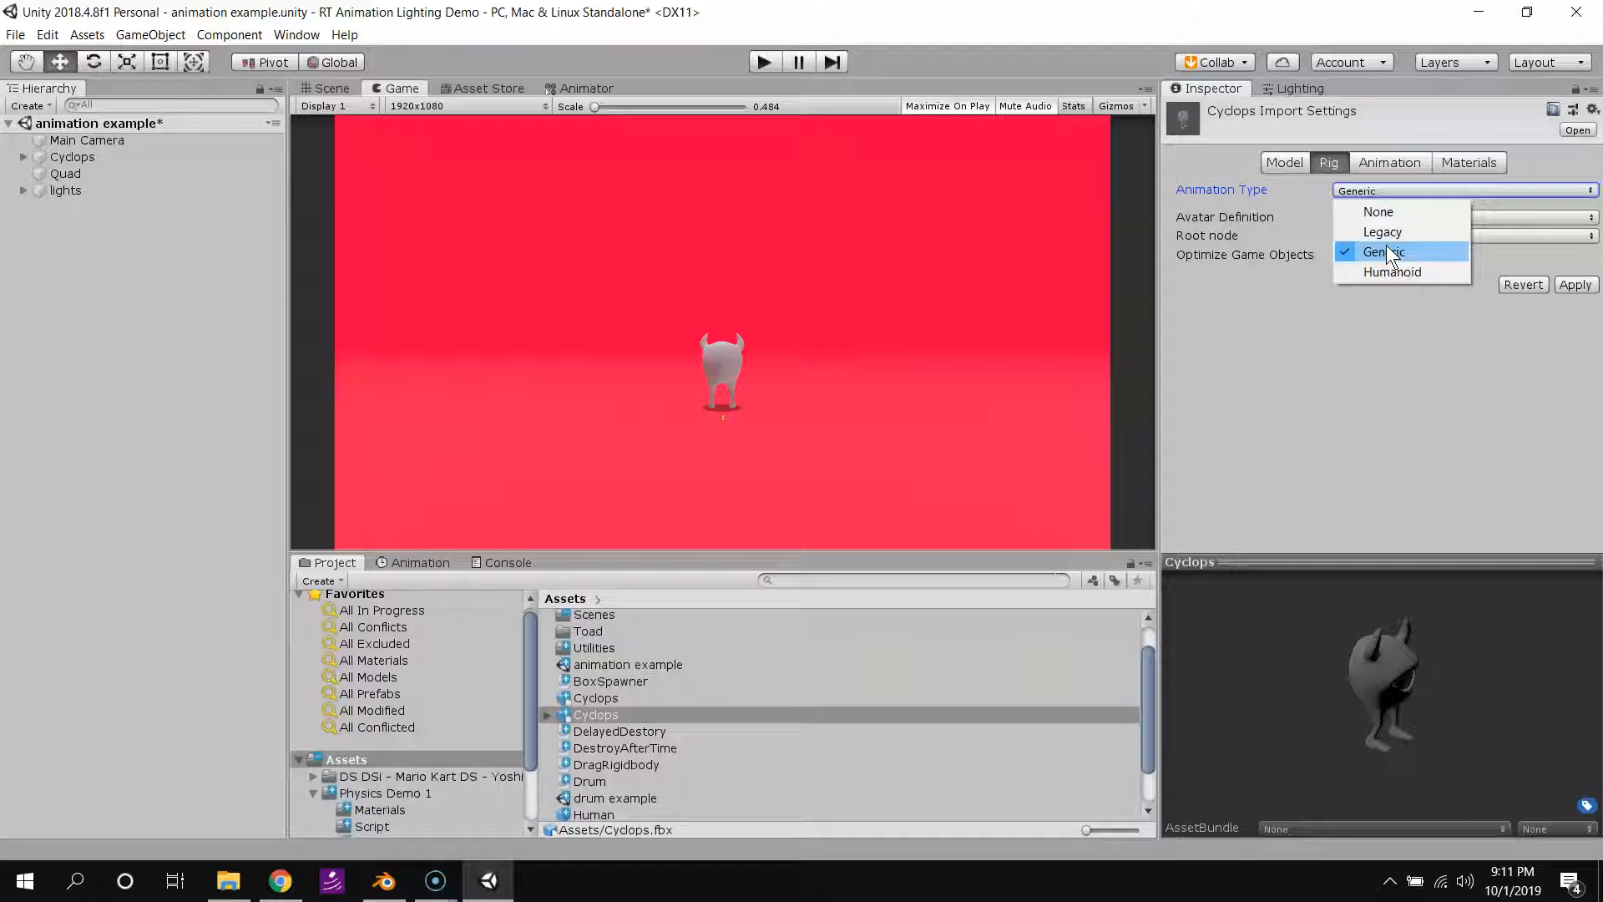
{"action": "mouse_move", "coordinate": [1390, 272]}
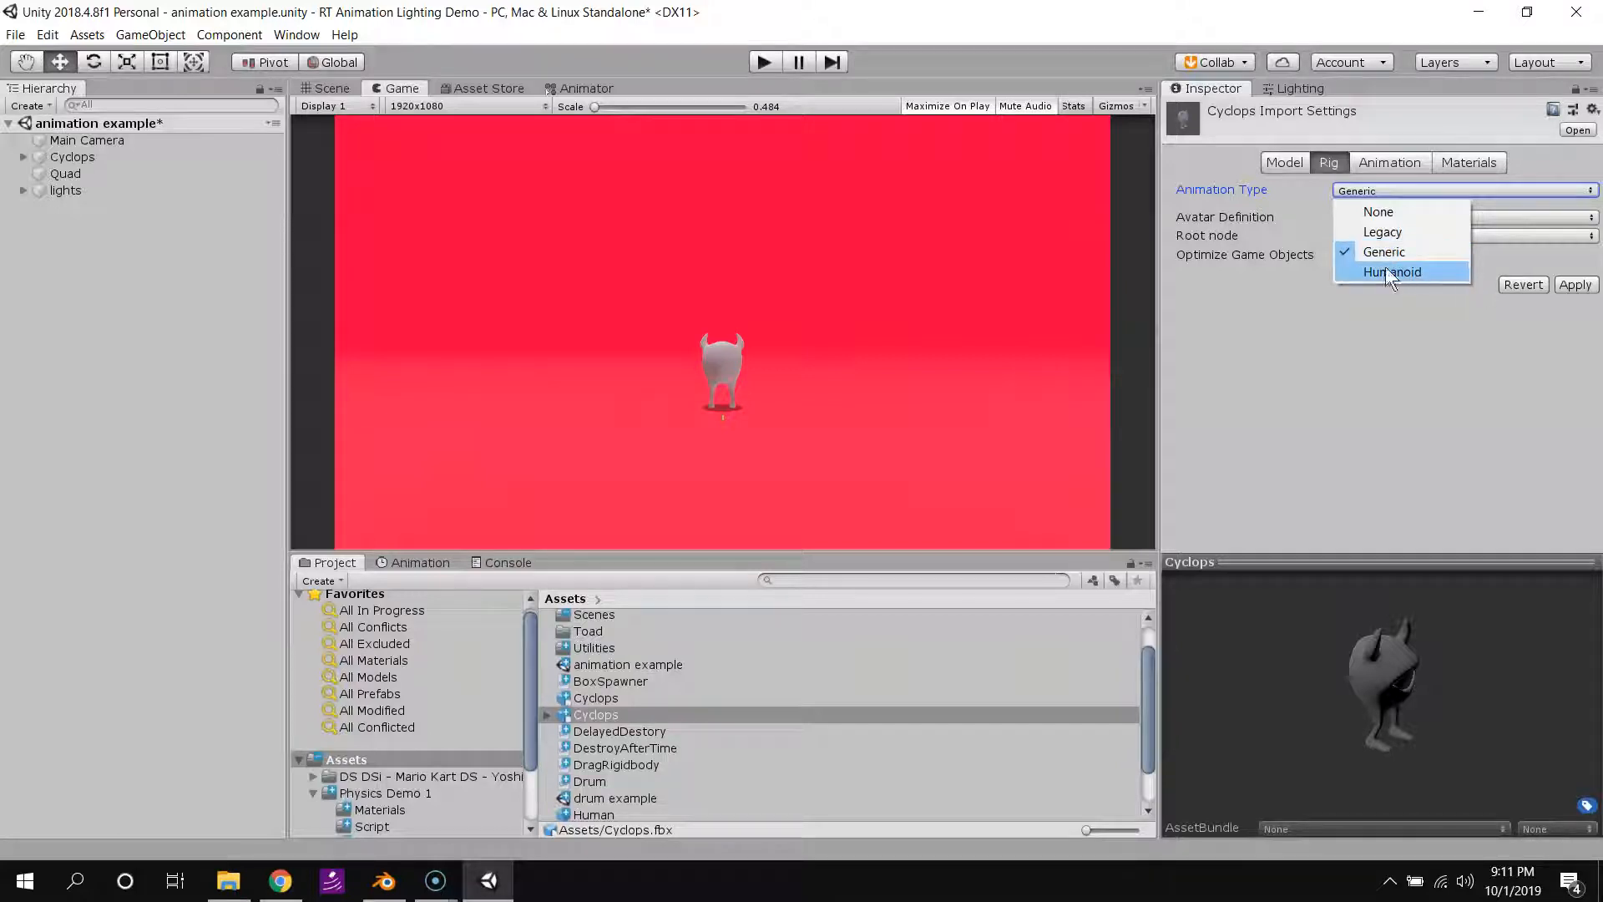
{"action": "mouse_move", "coordinate": [1393, 271]}
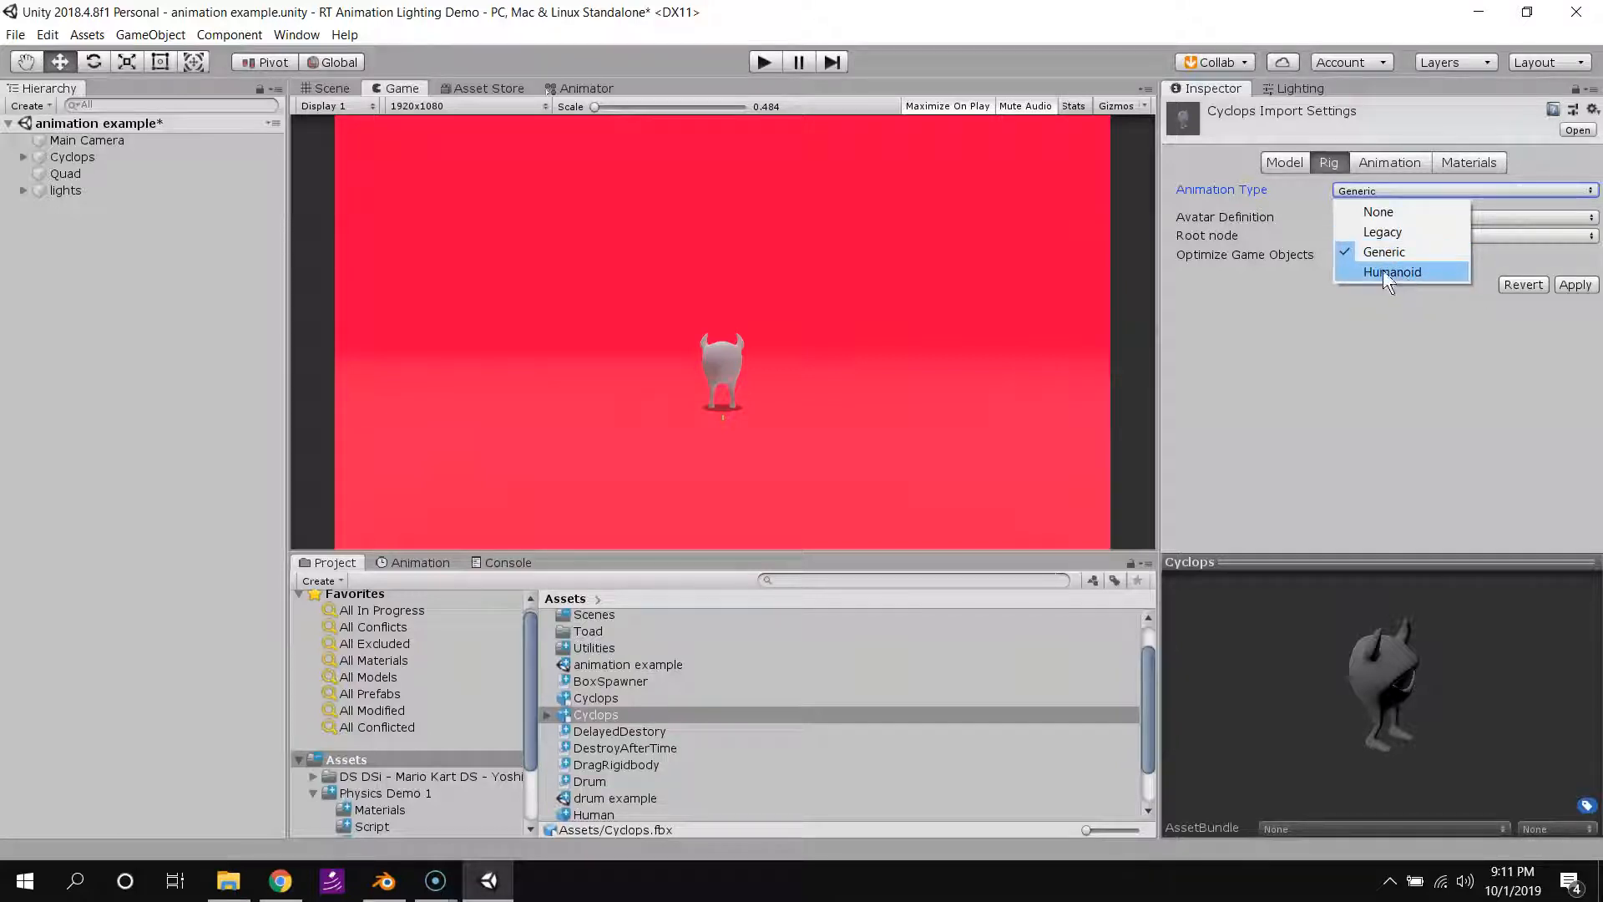
{"action": "left_click", "coordinate": [1383, 252]}
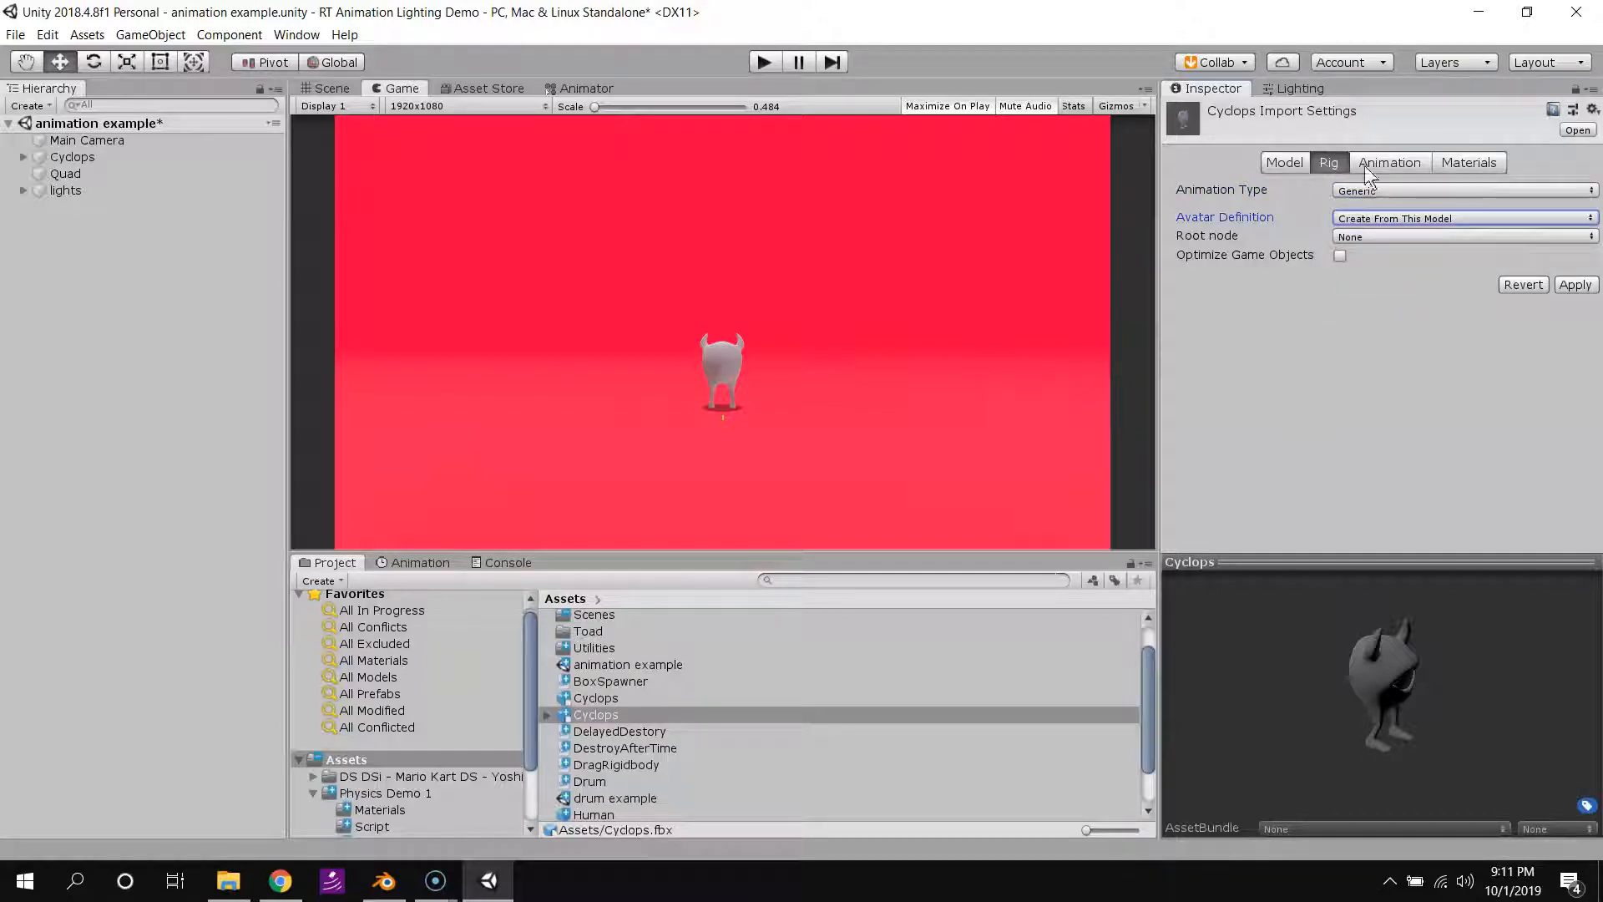
Remove the Armature|Action clip from the Animation tab's clip list.
{"action": "left_click", "coordinate": [1387, 161]}
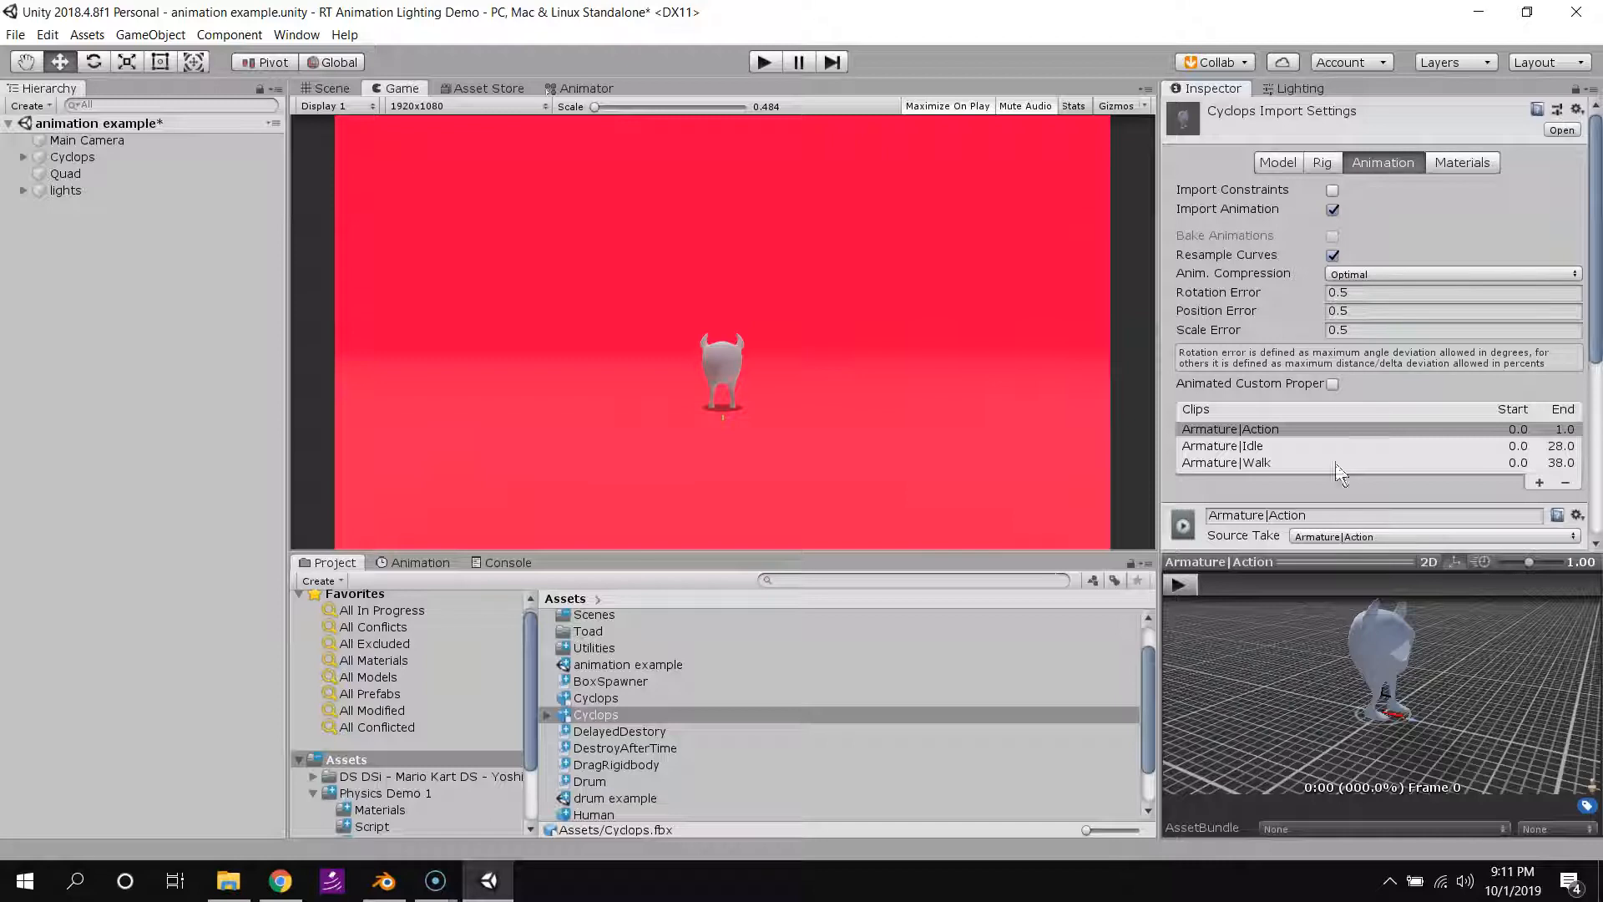
{"action": "mouse_move", "coordinate": [1397, 583]}
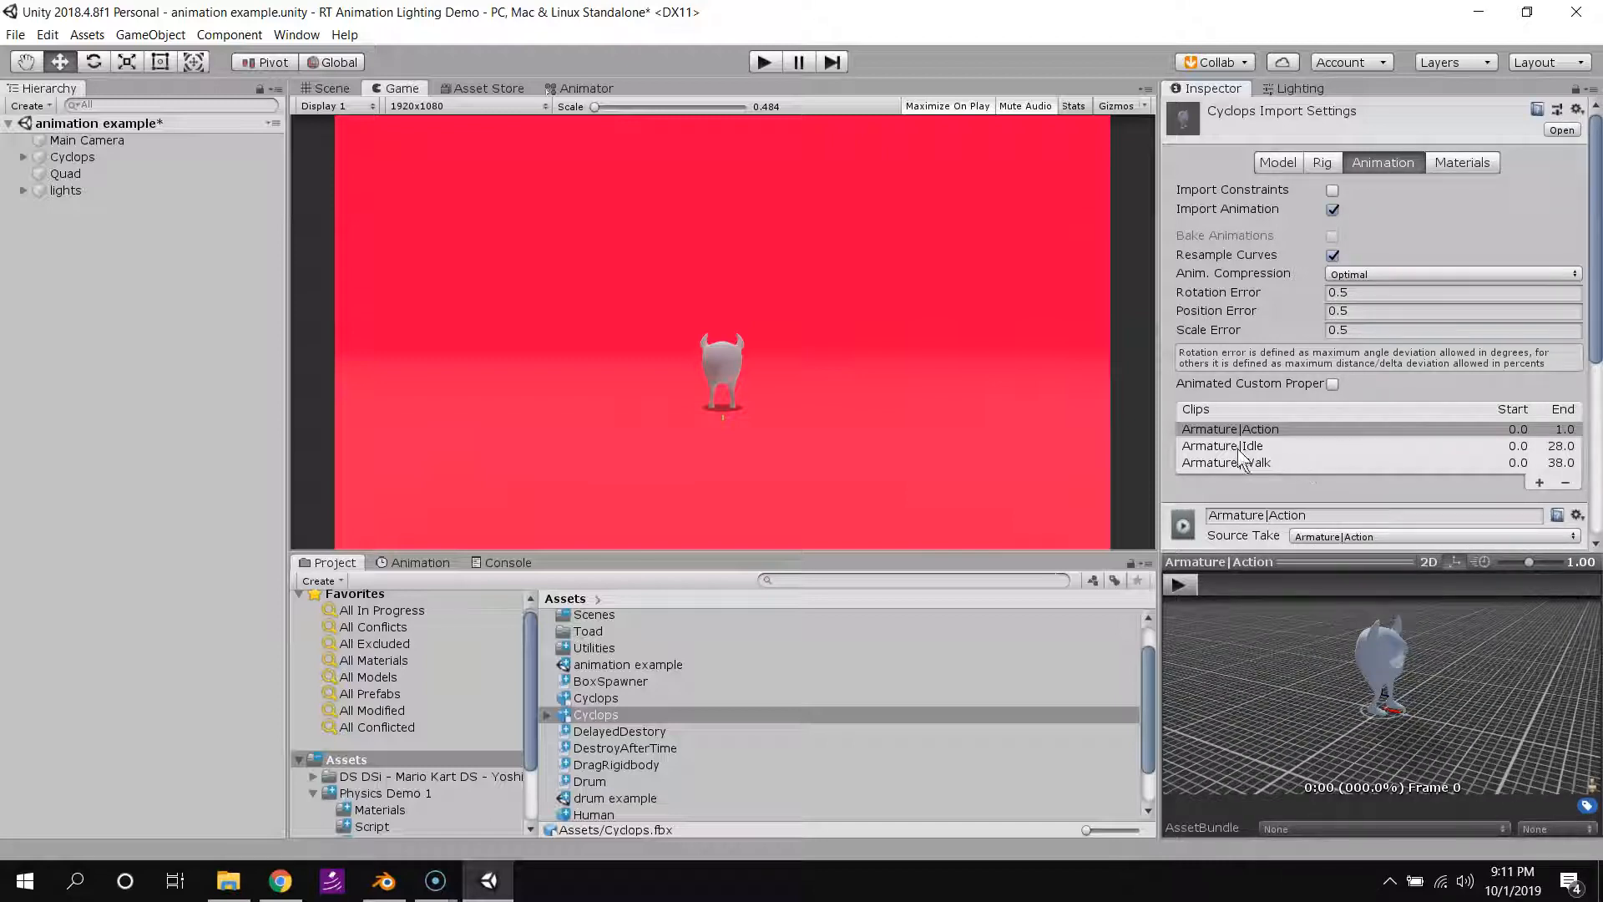
{"action": "left_click", "coordinate": [1222, 446]}
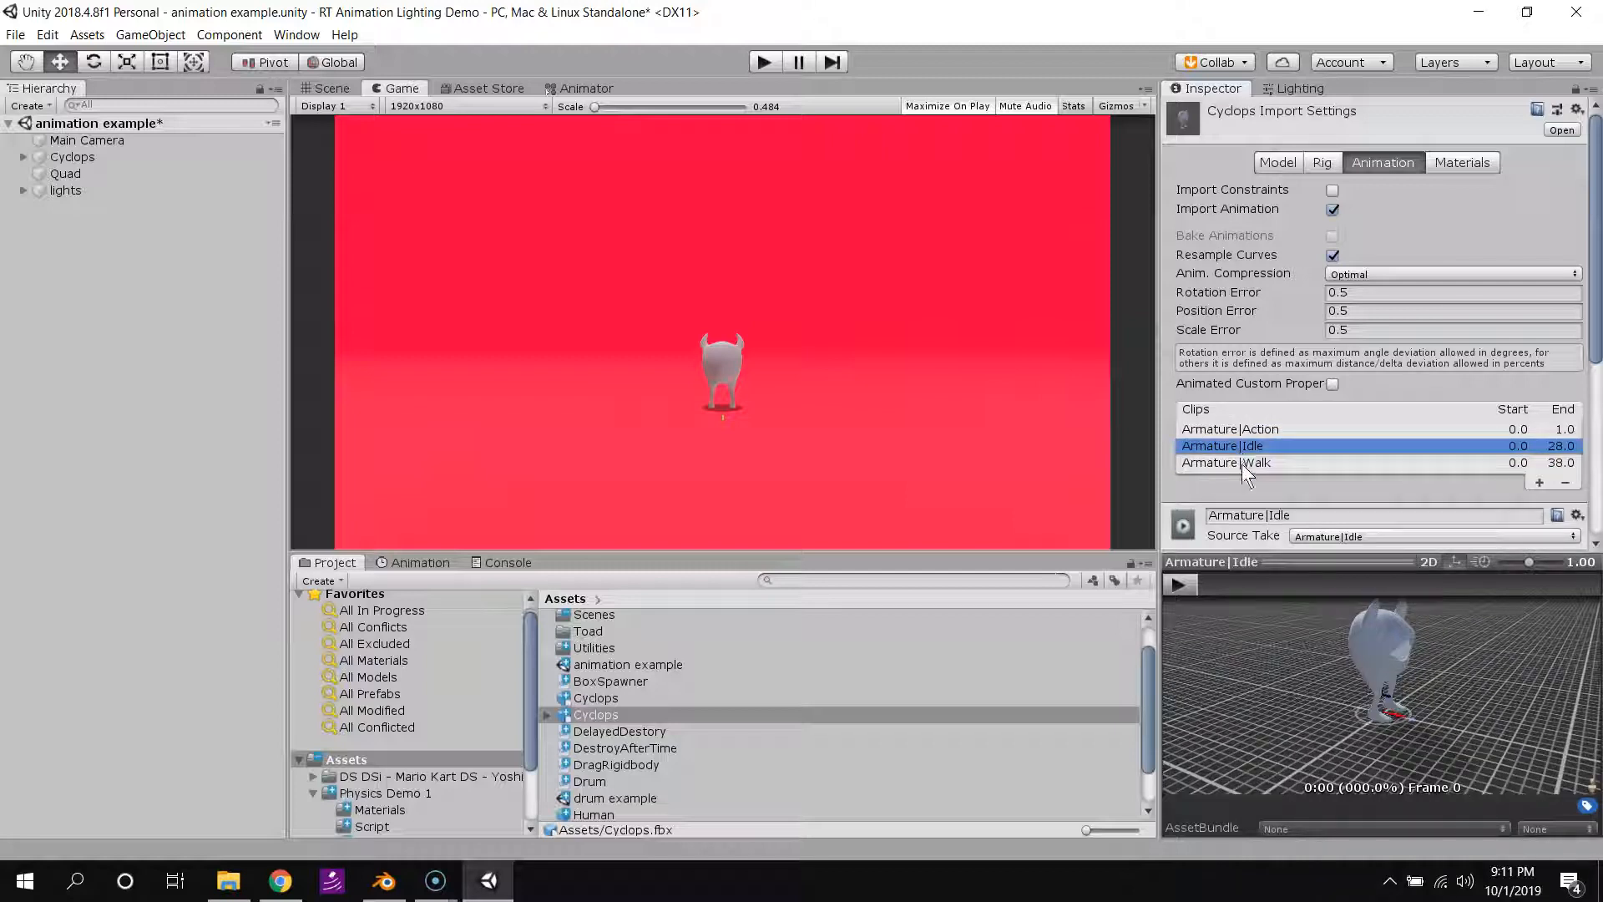
{"action": "left_click", "coordinate": [1225, 462]}
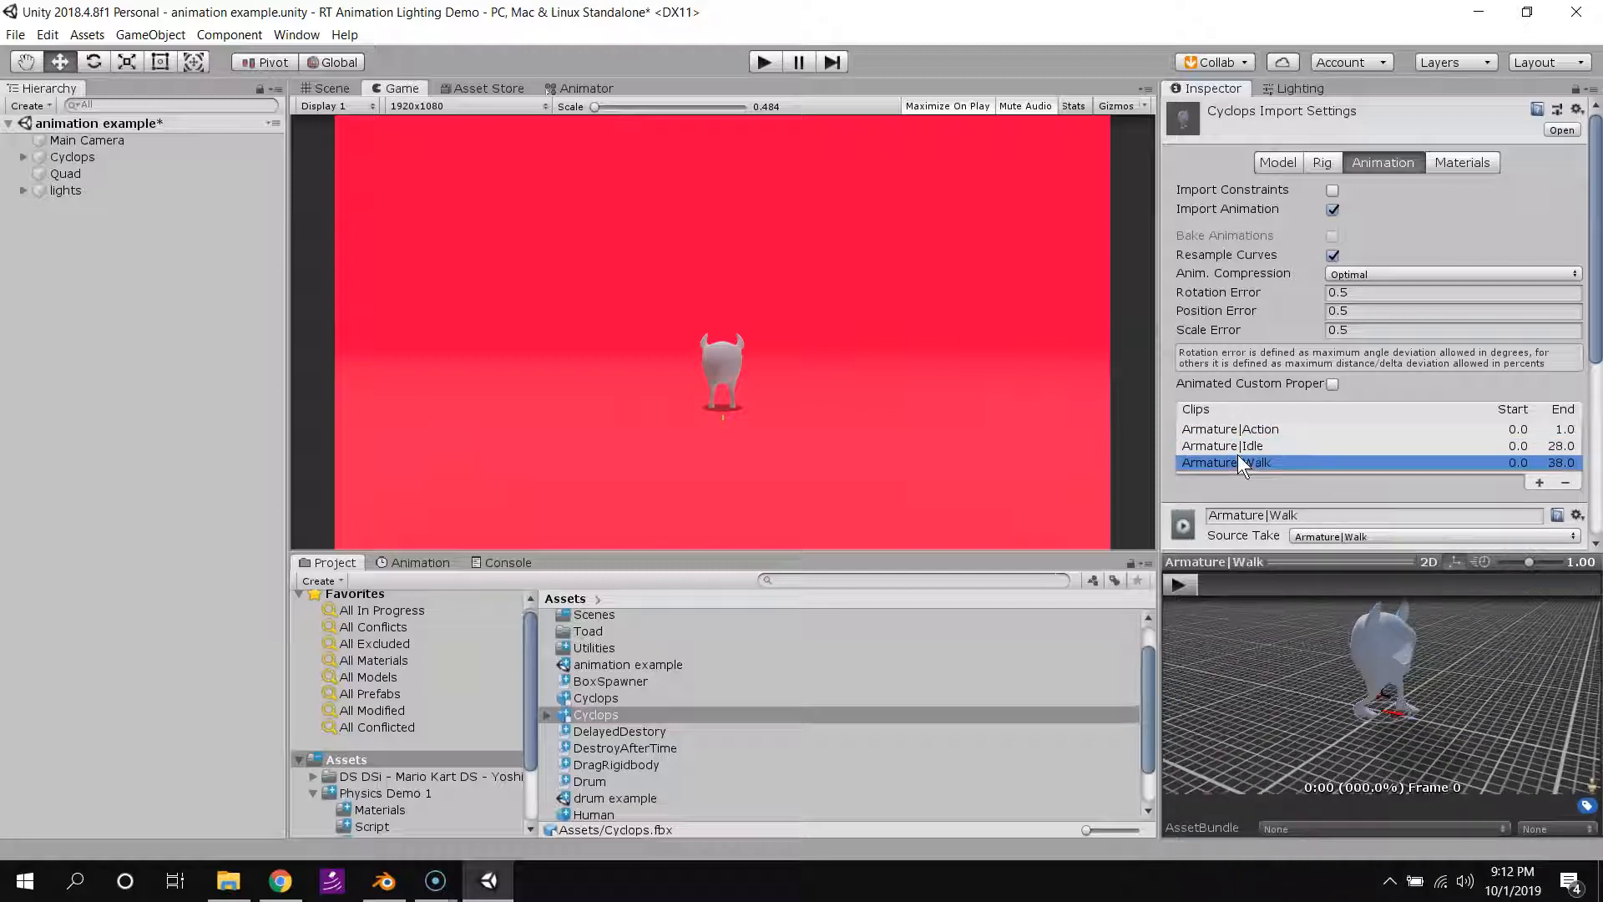
{"action": "left_click", "coordinate": [1221, 445]}
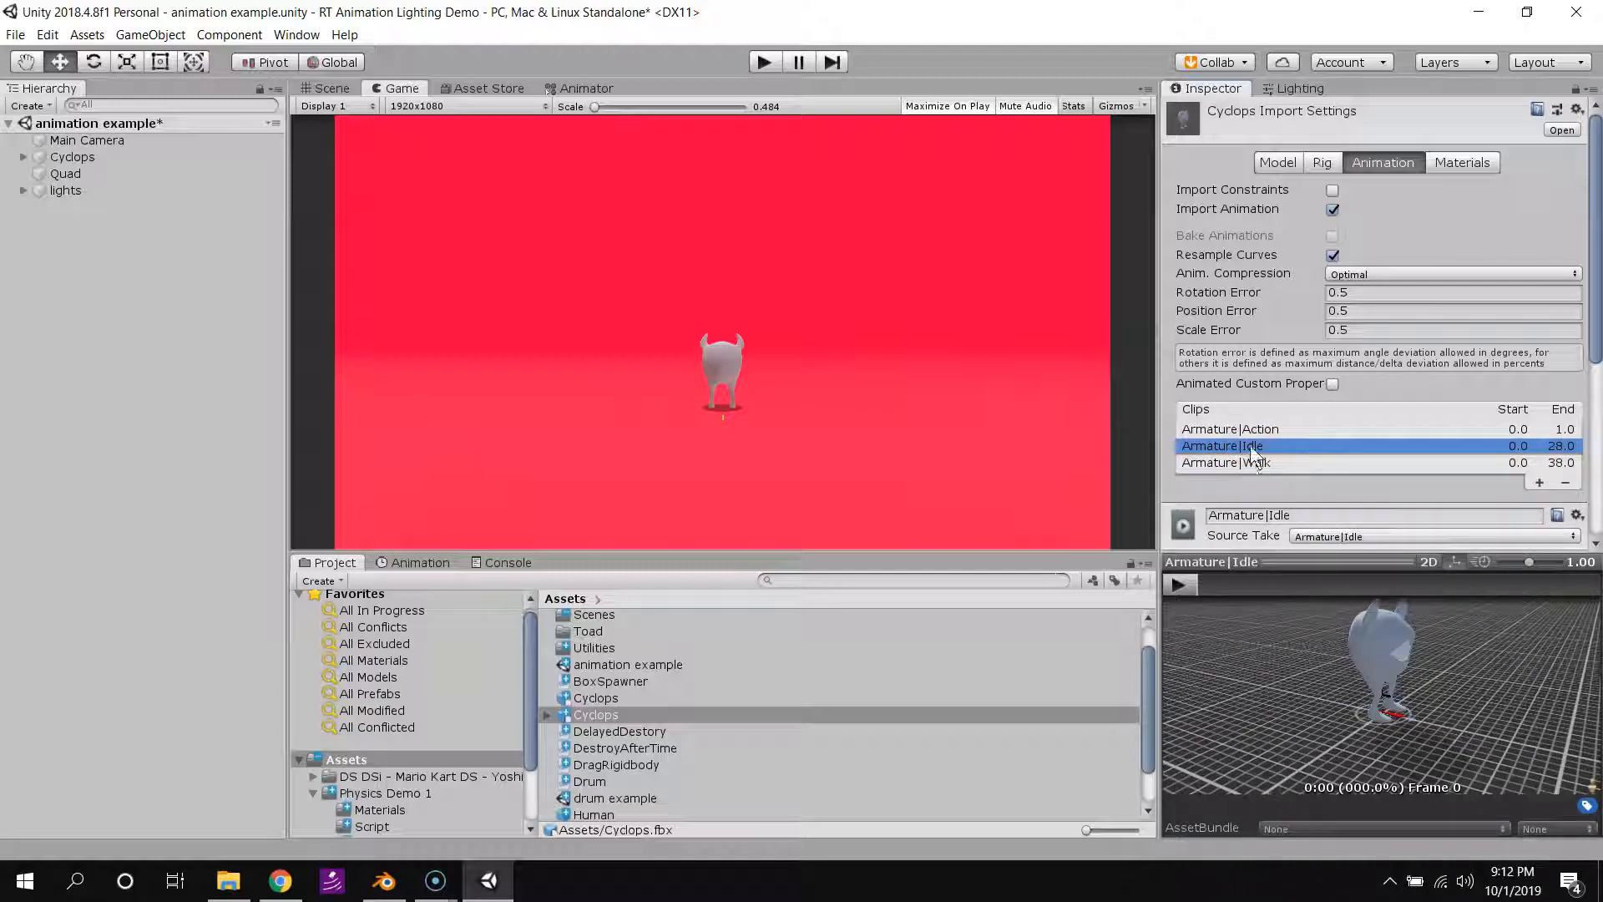
{"action": "left_click", "coordinate": [1229, 428]}
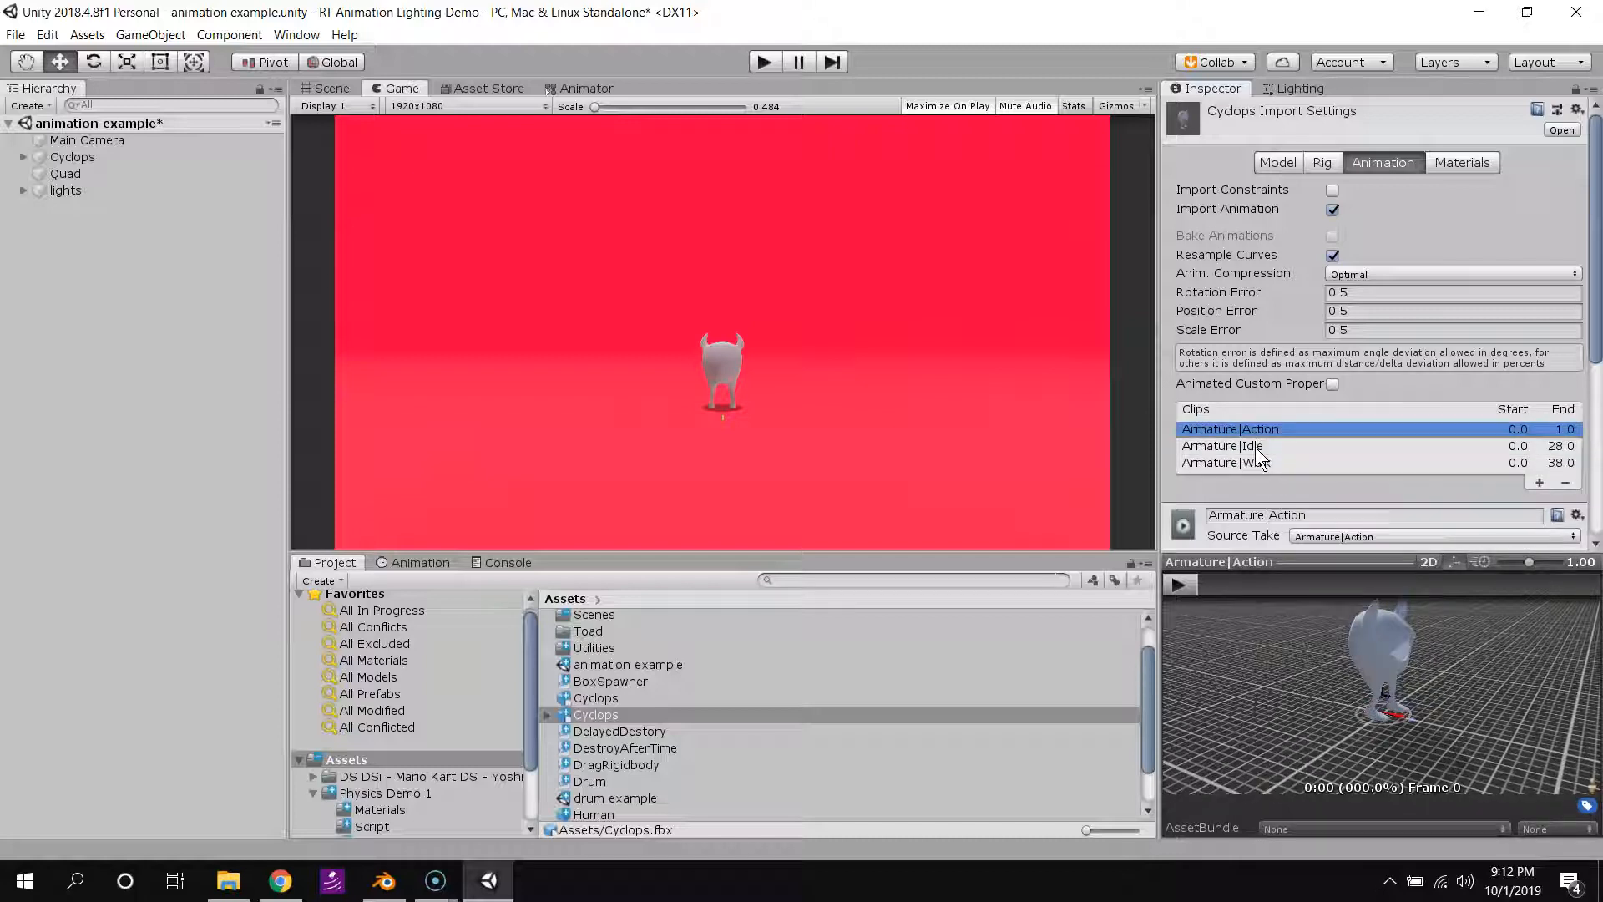
{"action": "mouse_move", "coordinate": [1344, 440]}
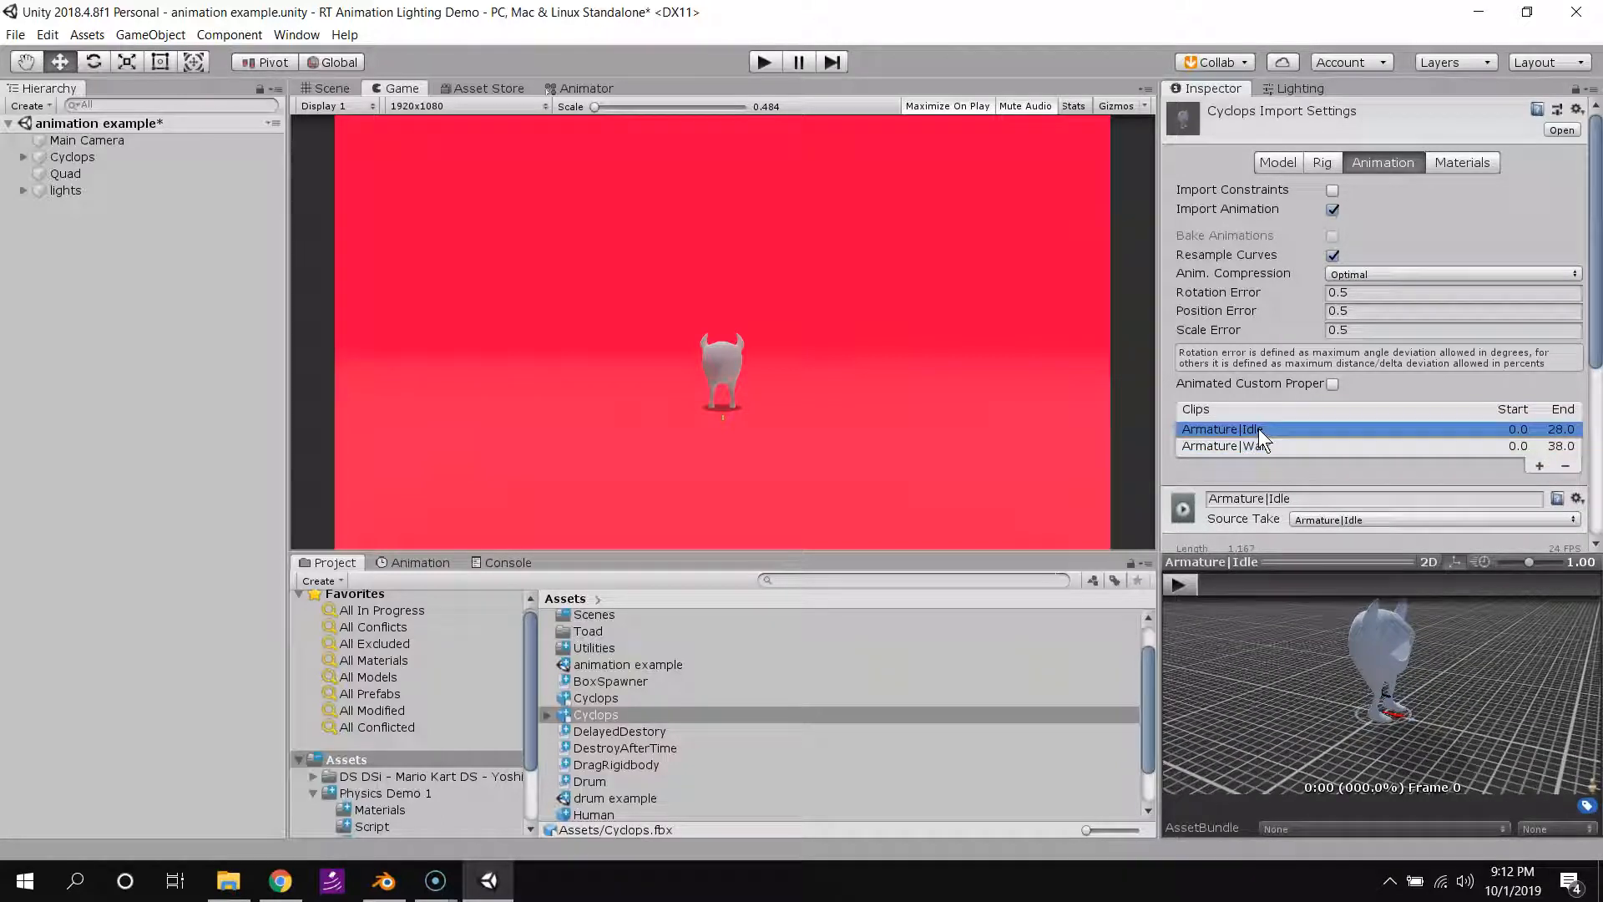
Preview the remaining Idle and Walk clip animations.
{"action": "left_click", "coordinate": [1178, 584]}
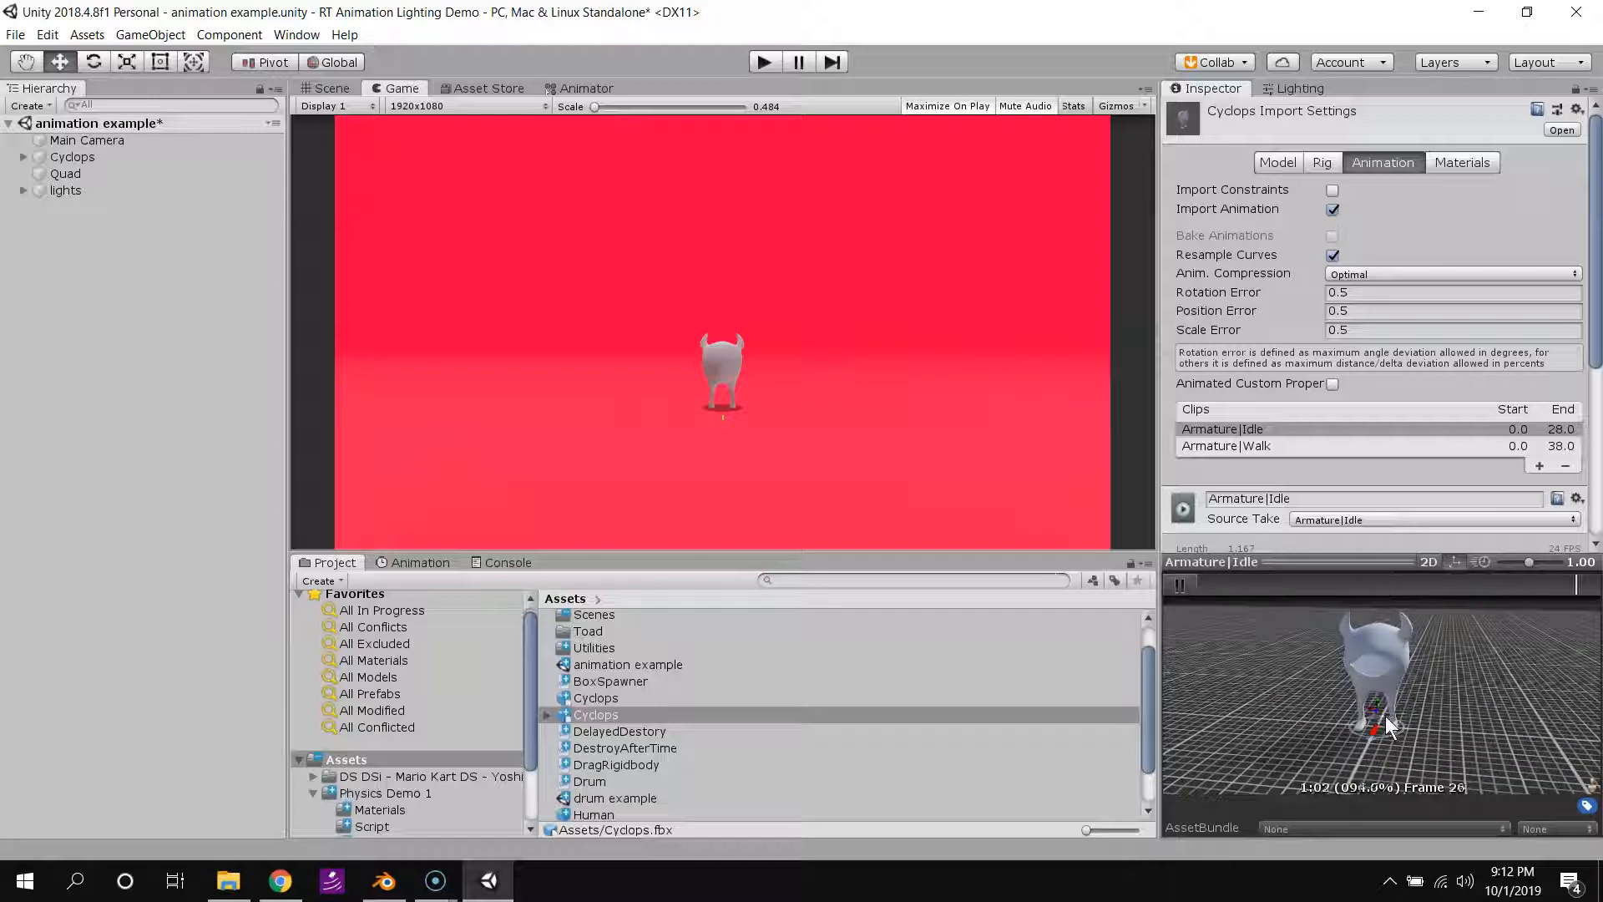
{"action": "left_click", "coordinate": [1226, 446]}
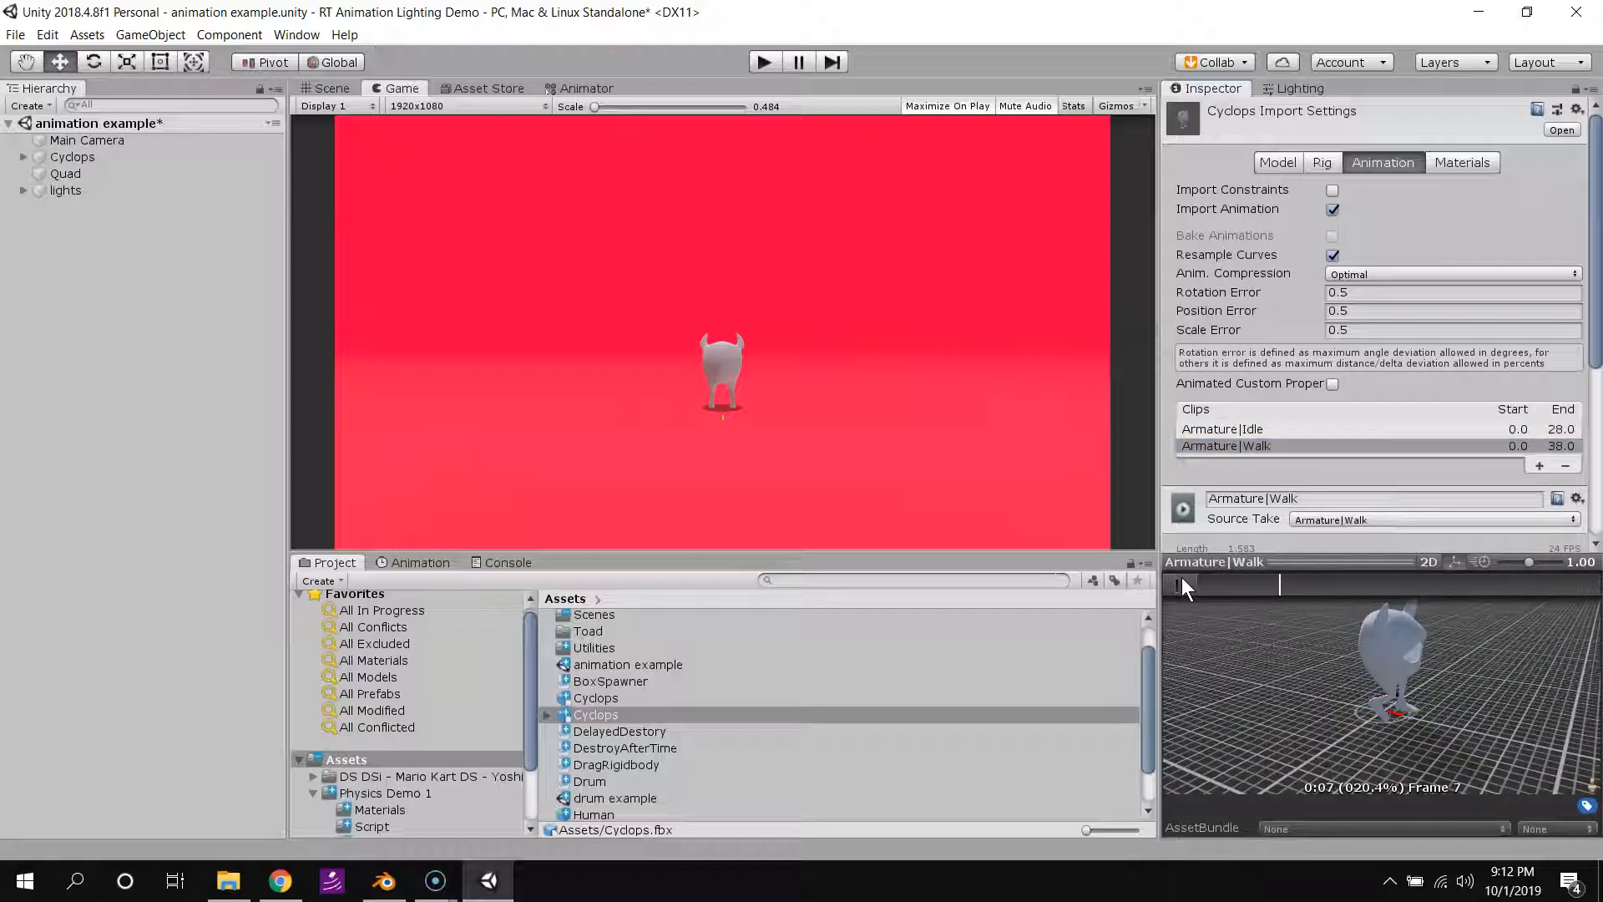
{"action": "left_click", "coordinate": [1180, 584]}
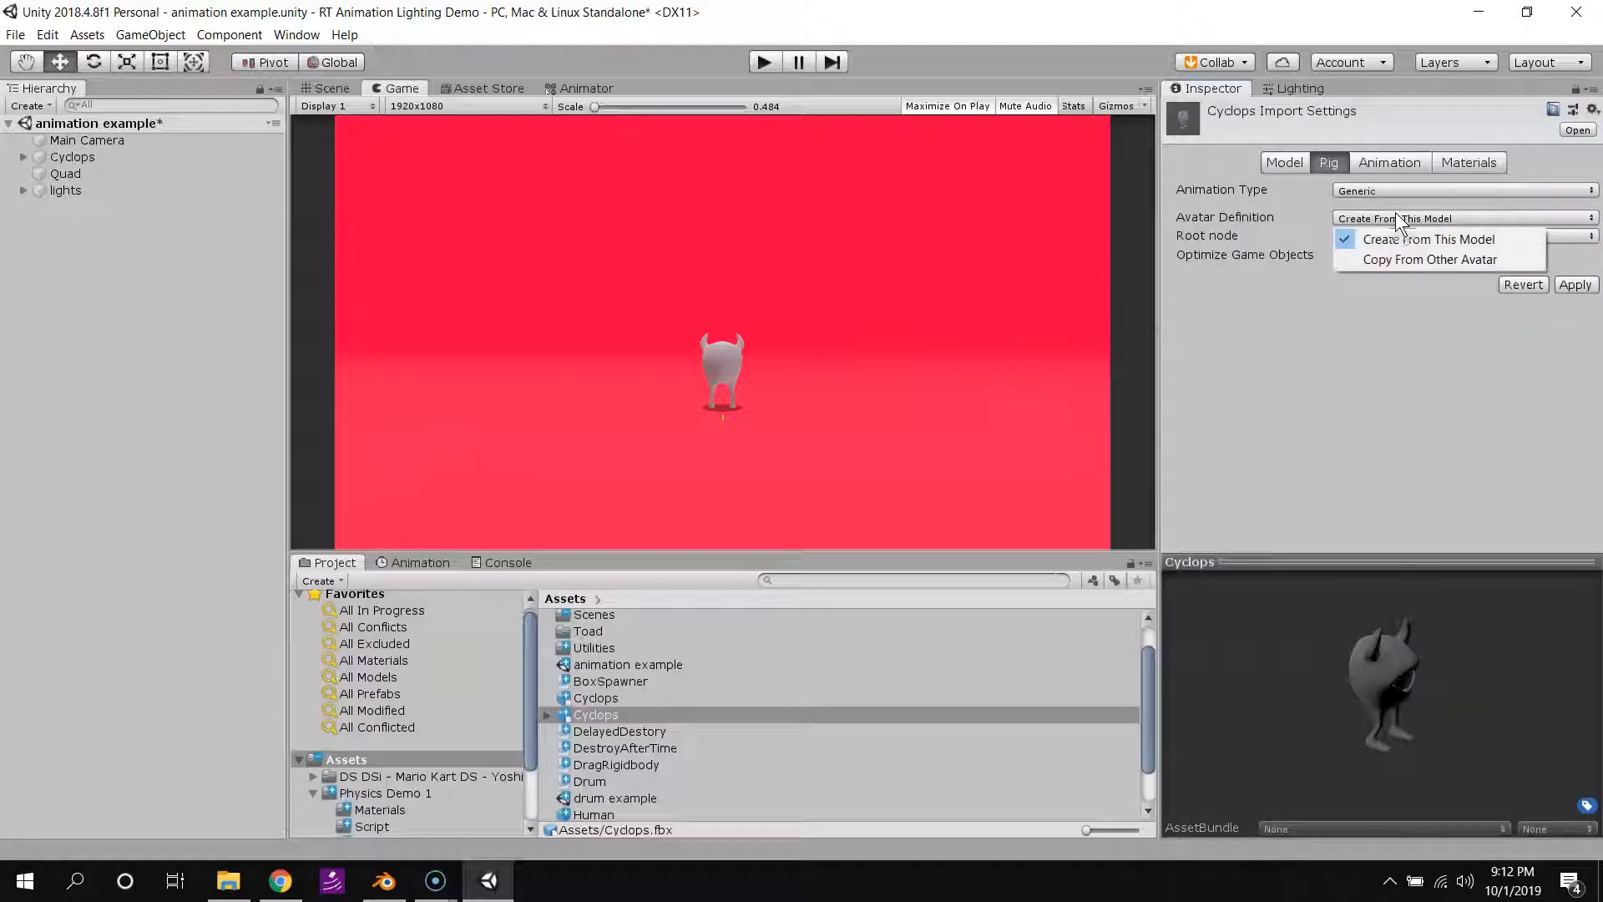
{"action": "left_click", "coordinate": [1462, 190]}
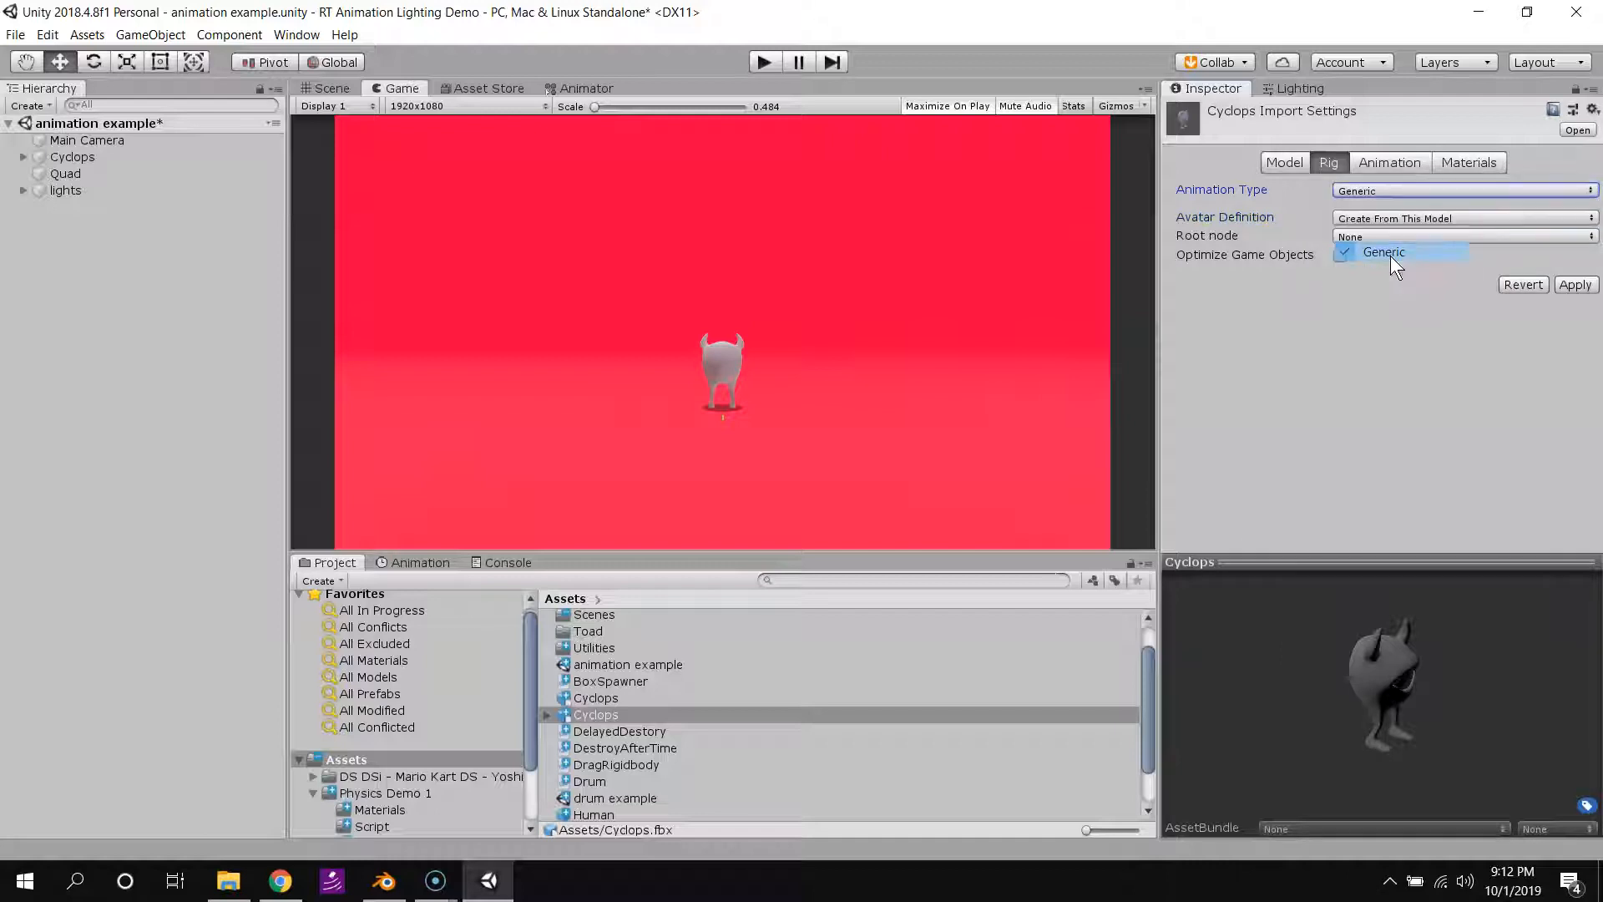
{"action": "left_click", "coordinate": [1383, 251]}
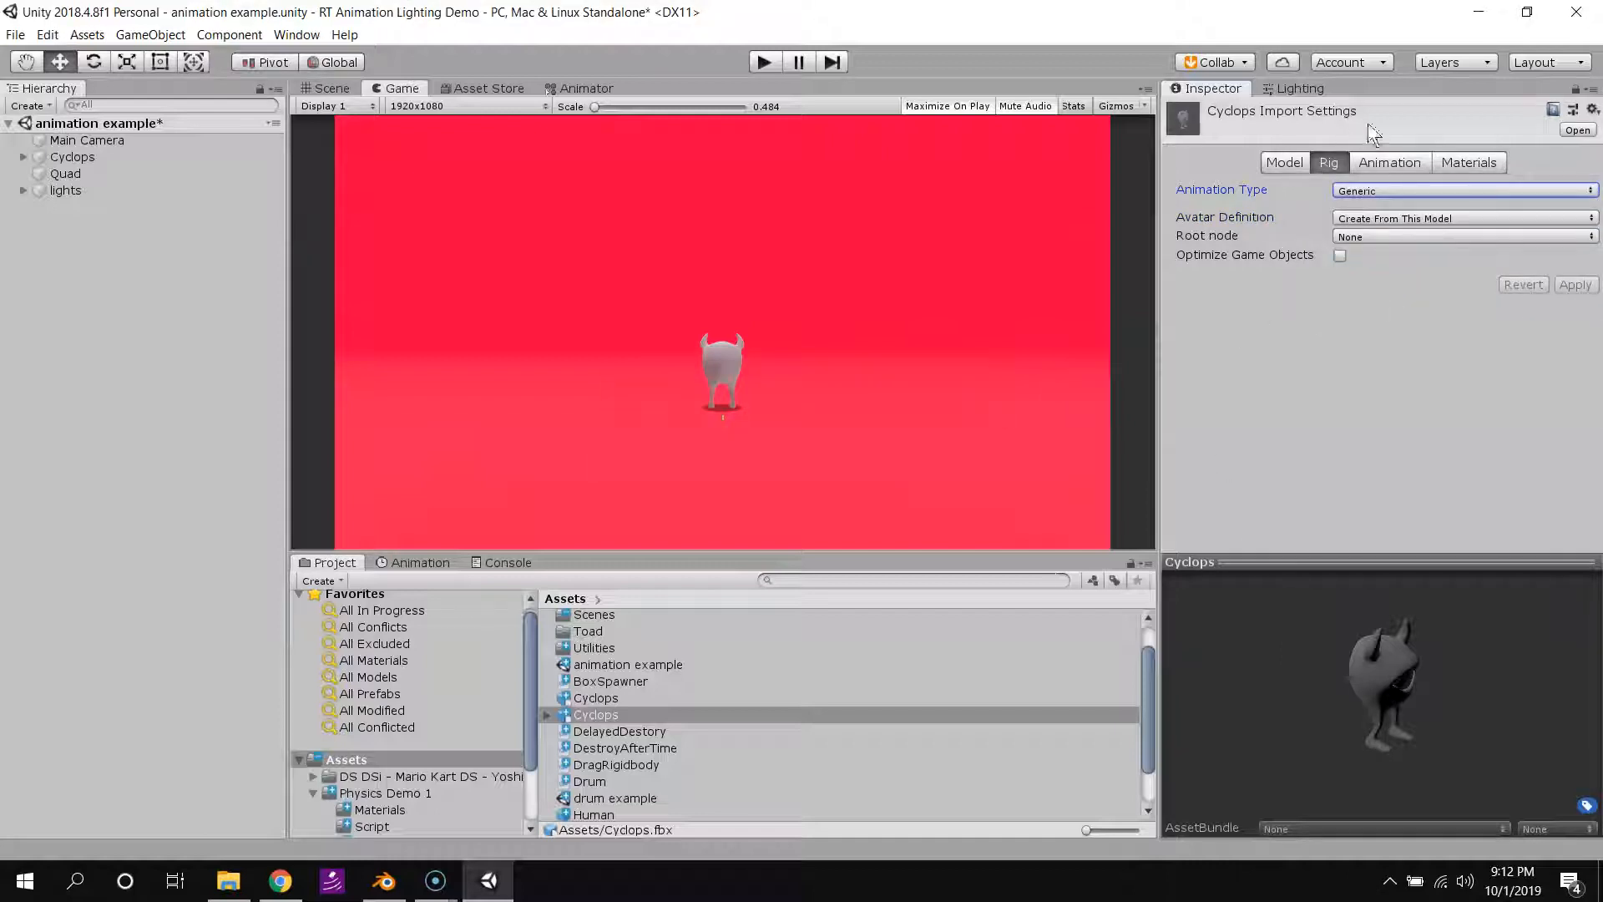
{"action": "left_click", "coordinate": [1388, 161]}
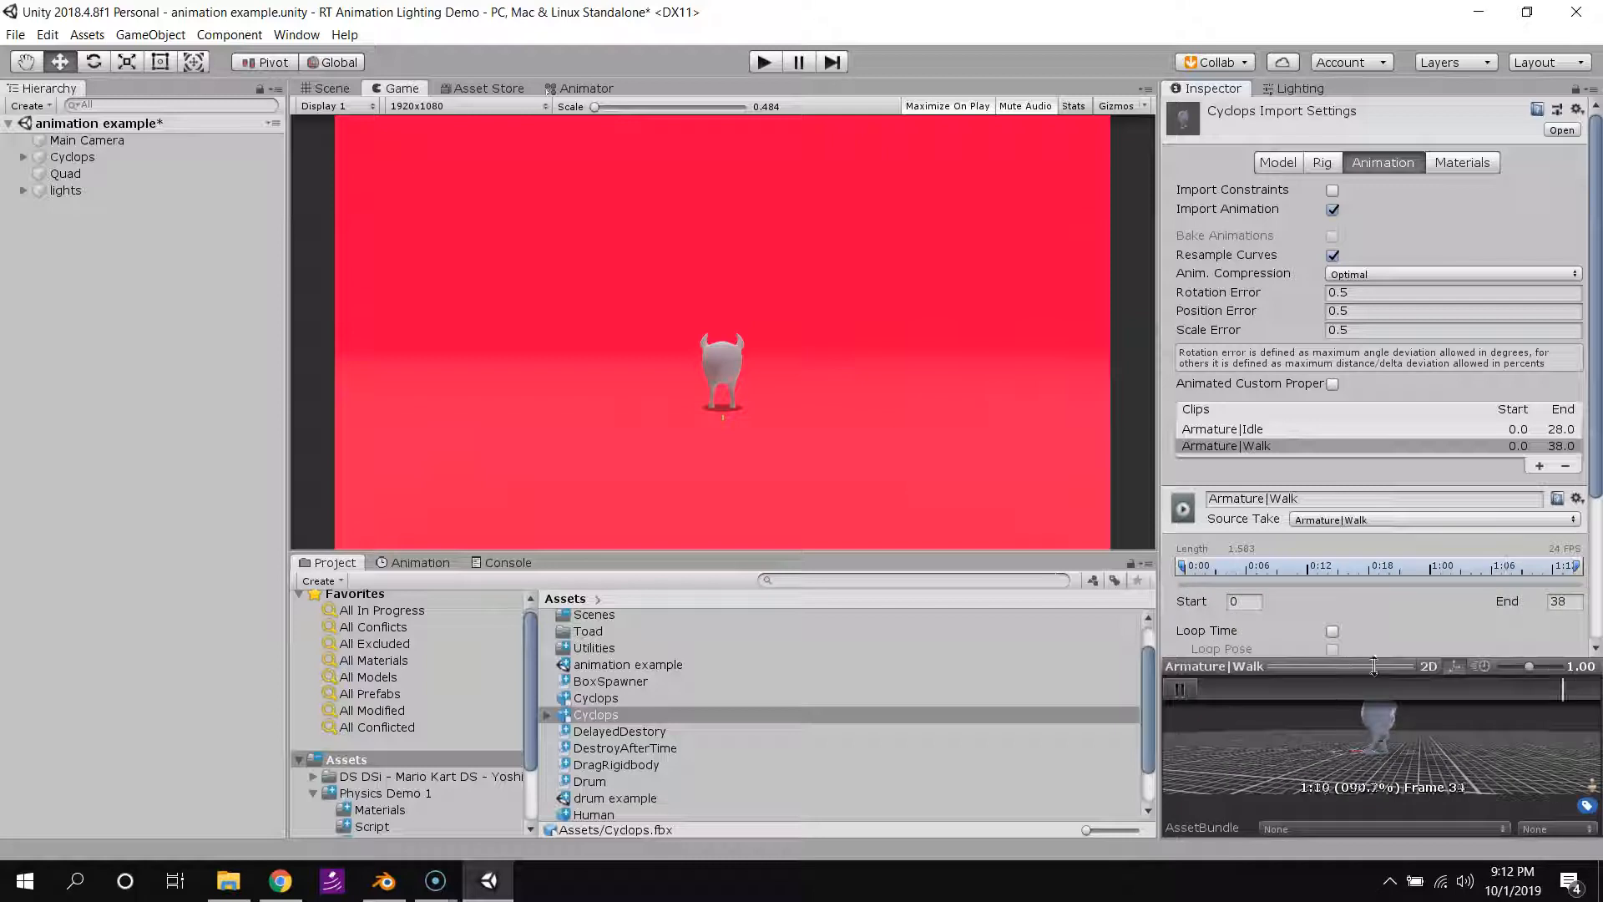
{"action": "left_click", "coordinate": [1326, 161]}
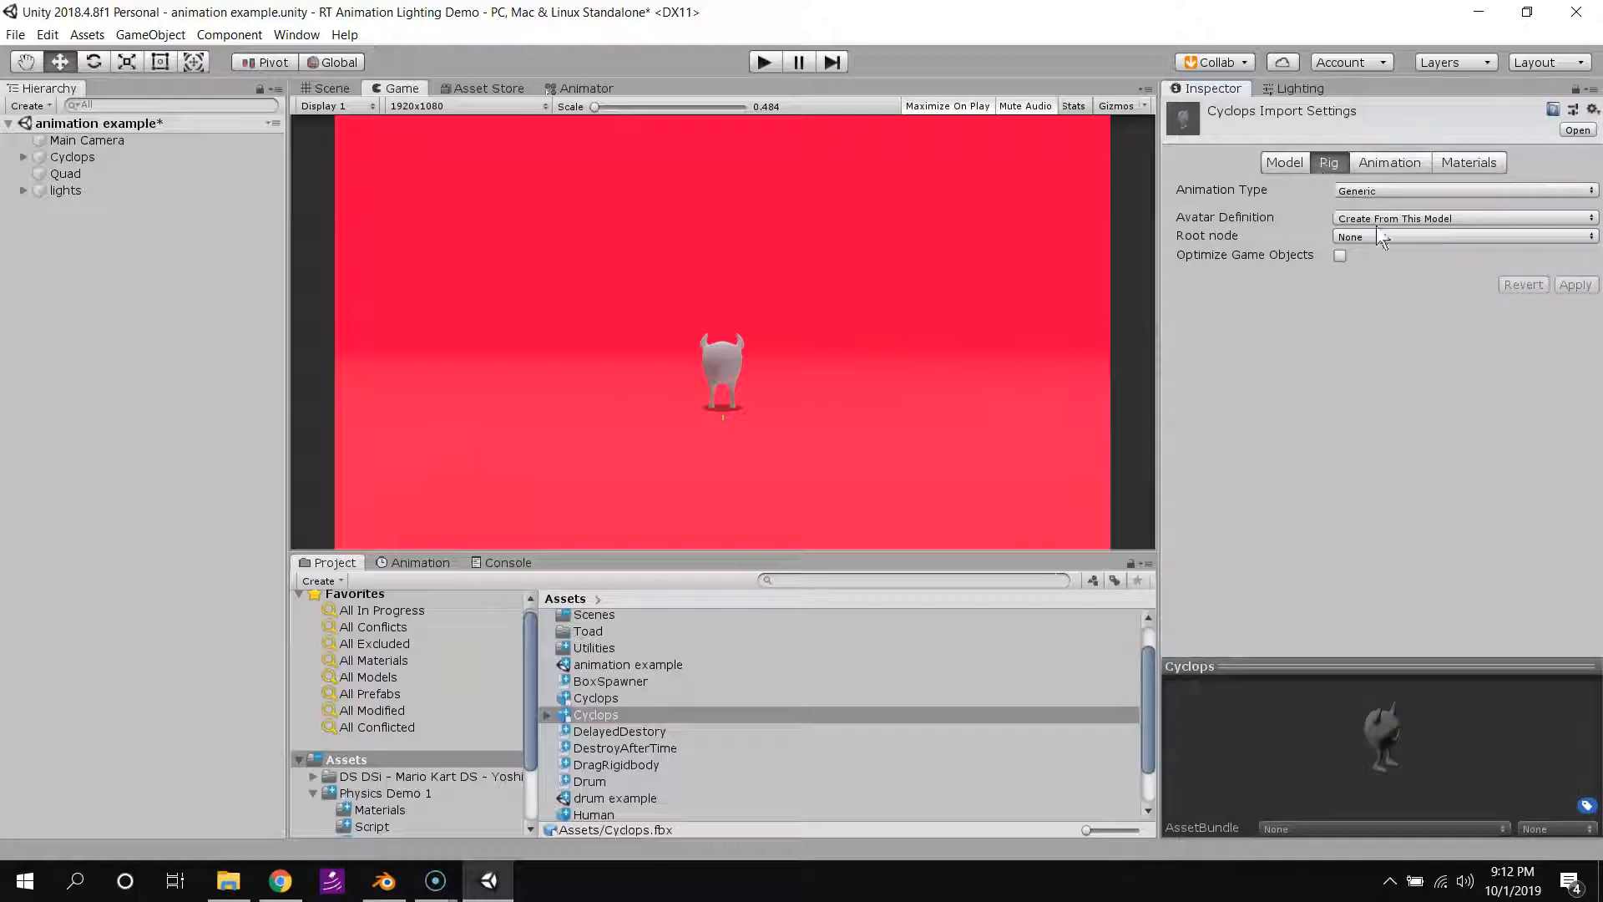
{"action": "mouse_move", "coordinate": [1413, 625]}
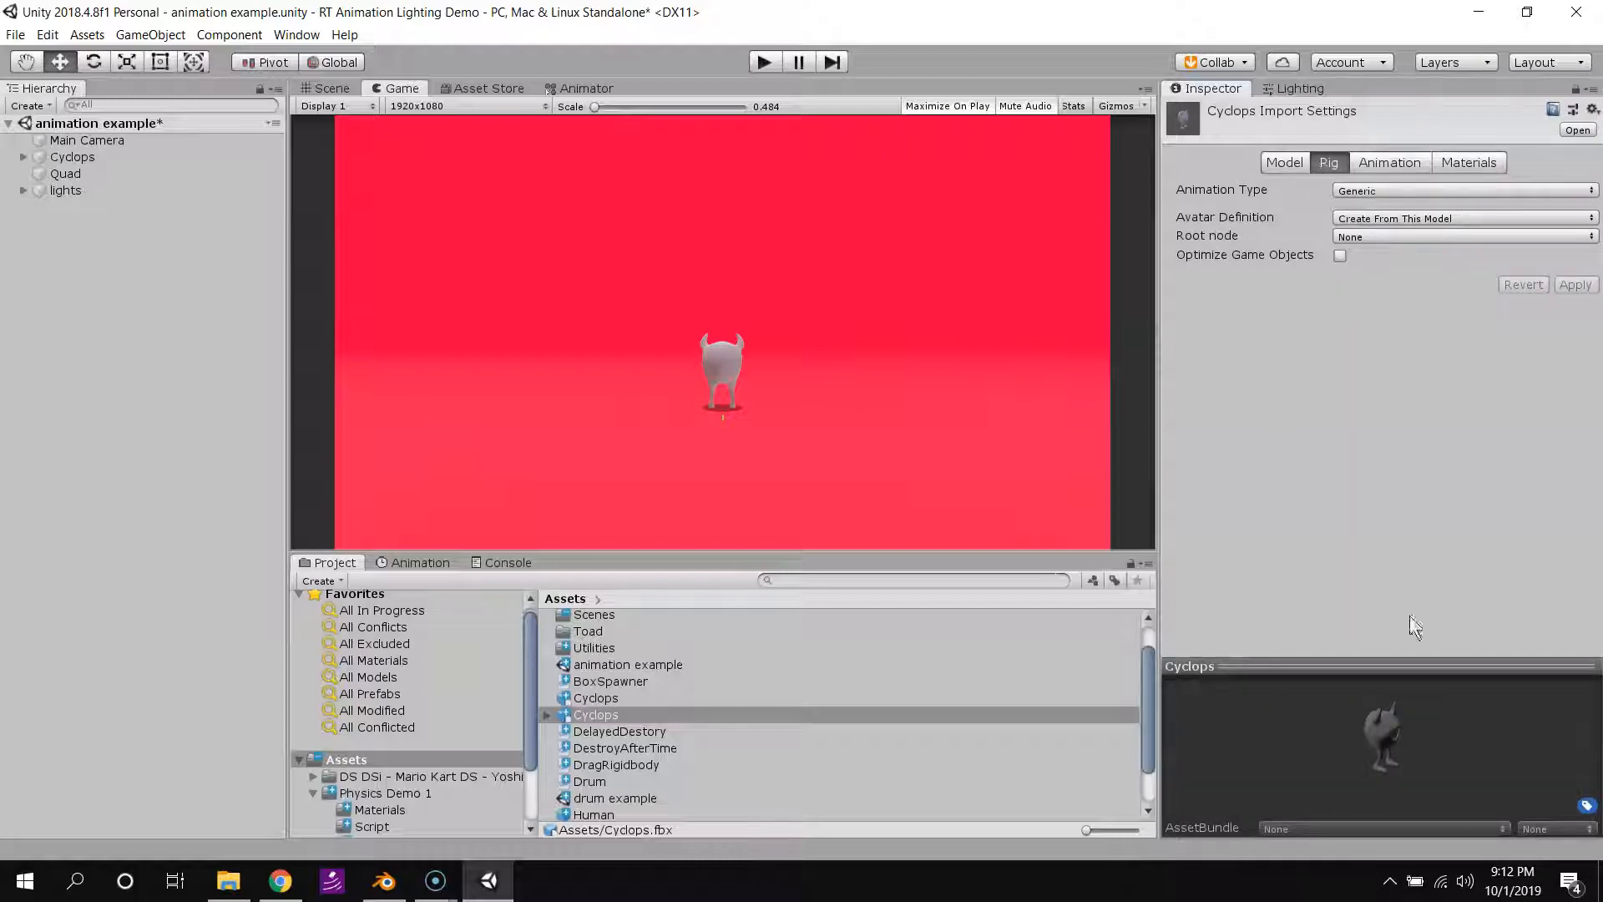
{"action": "left_click", "coordinate": [1384, 161]}
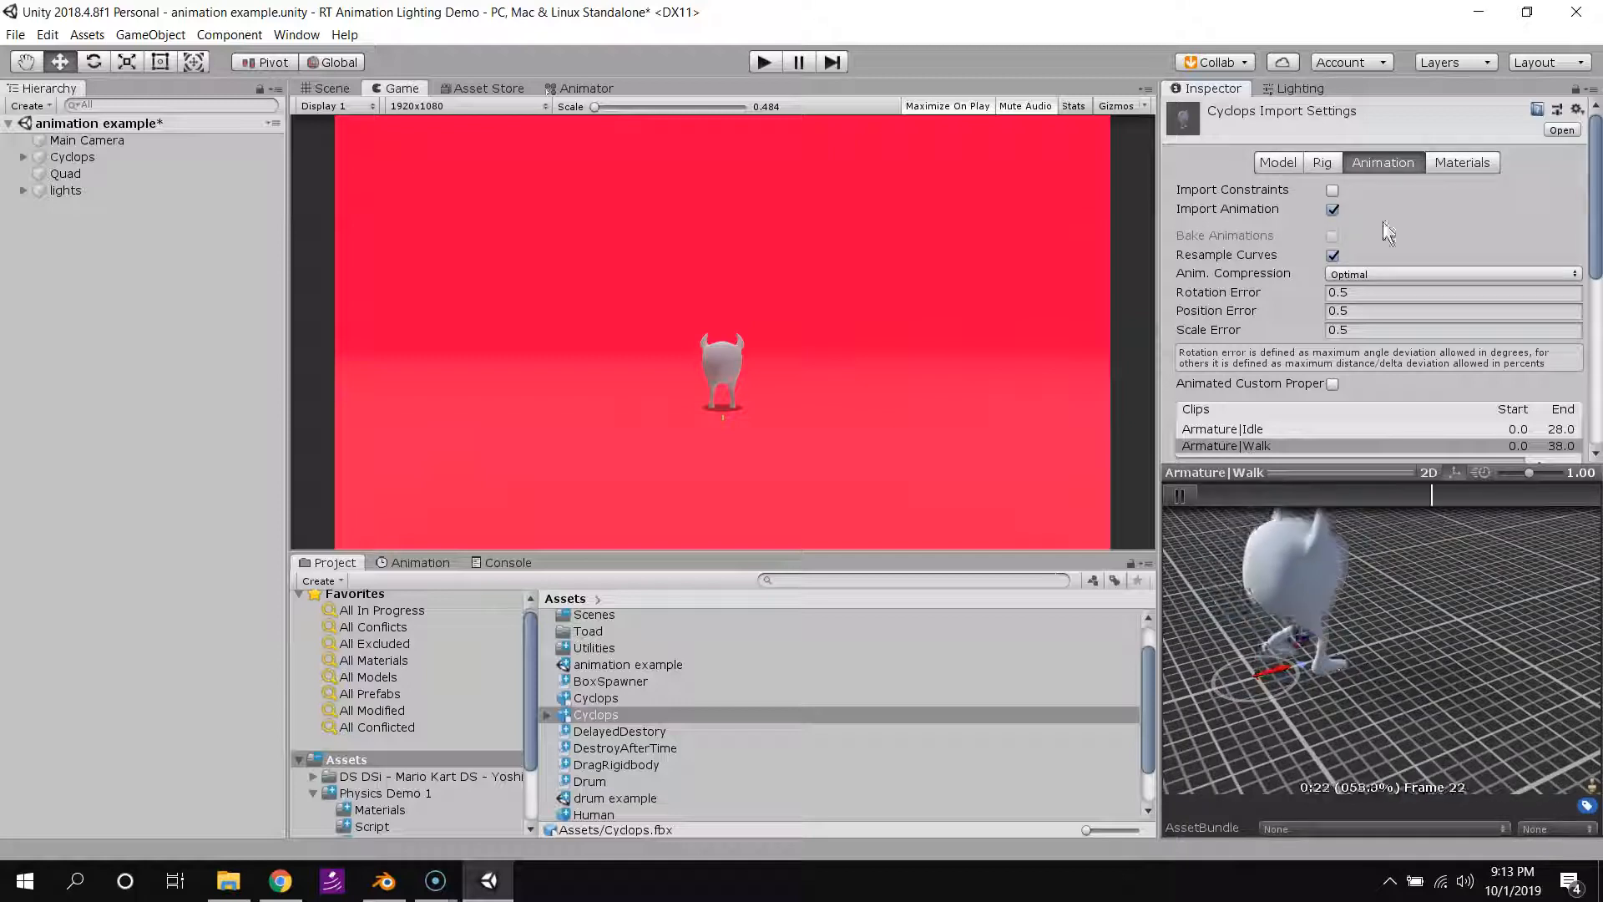
Set the Rig tab's Root node to Armature/Root.
{"action": "left_click", "coordinate": [1328, 161]}
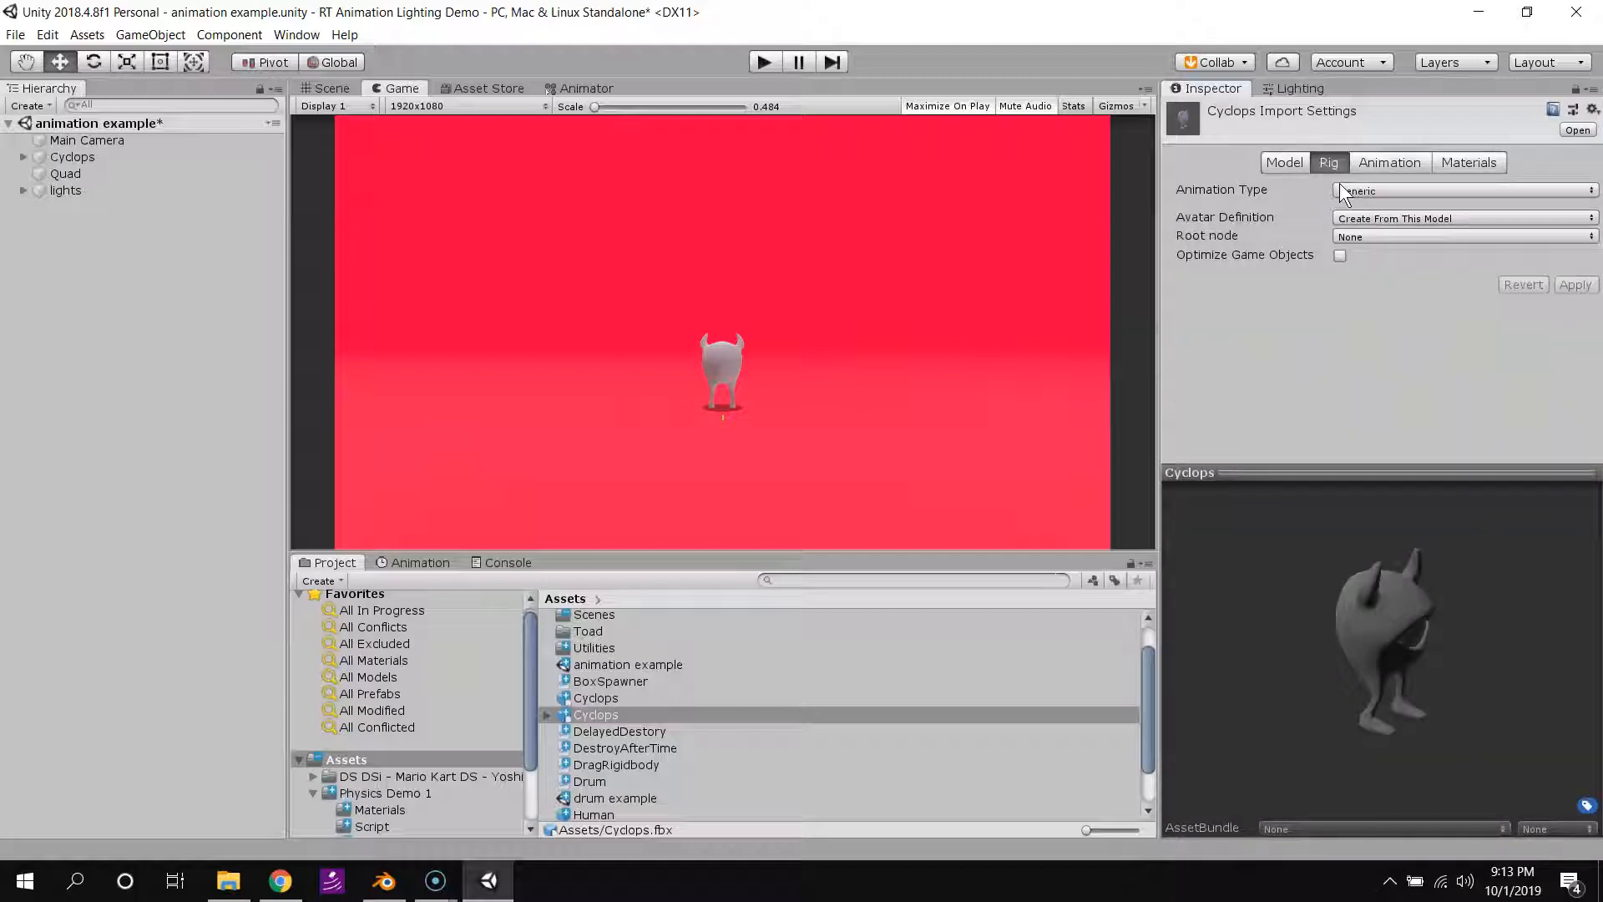
{"action": "left_click", "coordinate": [1462, 236]}
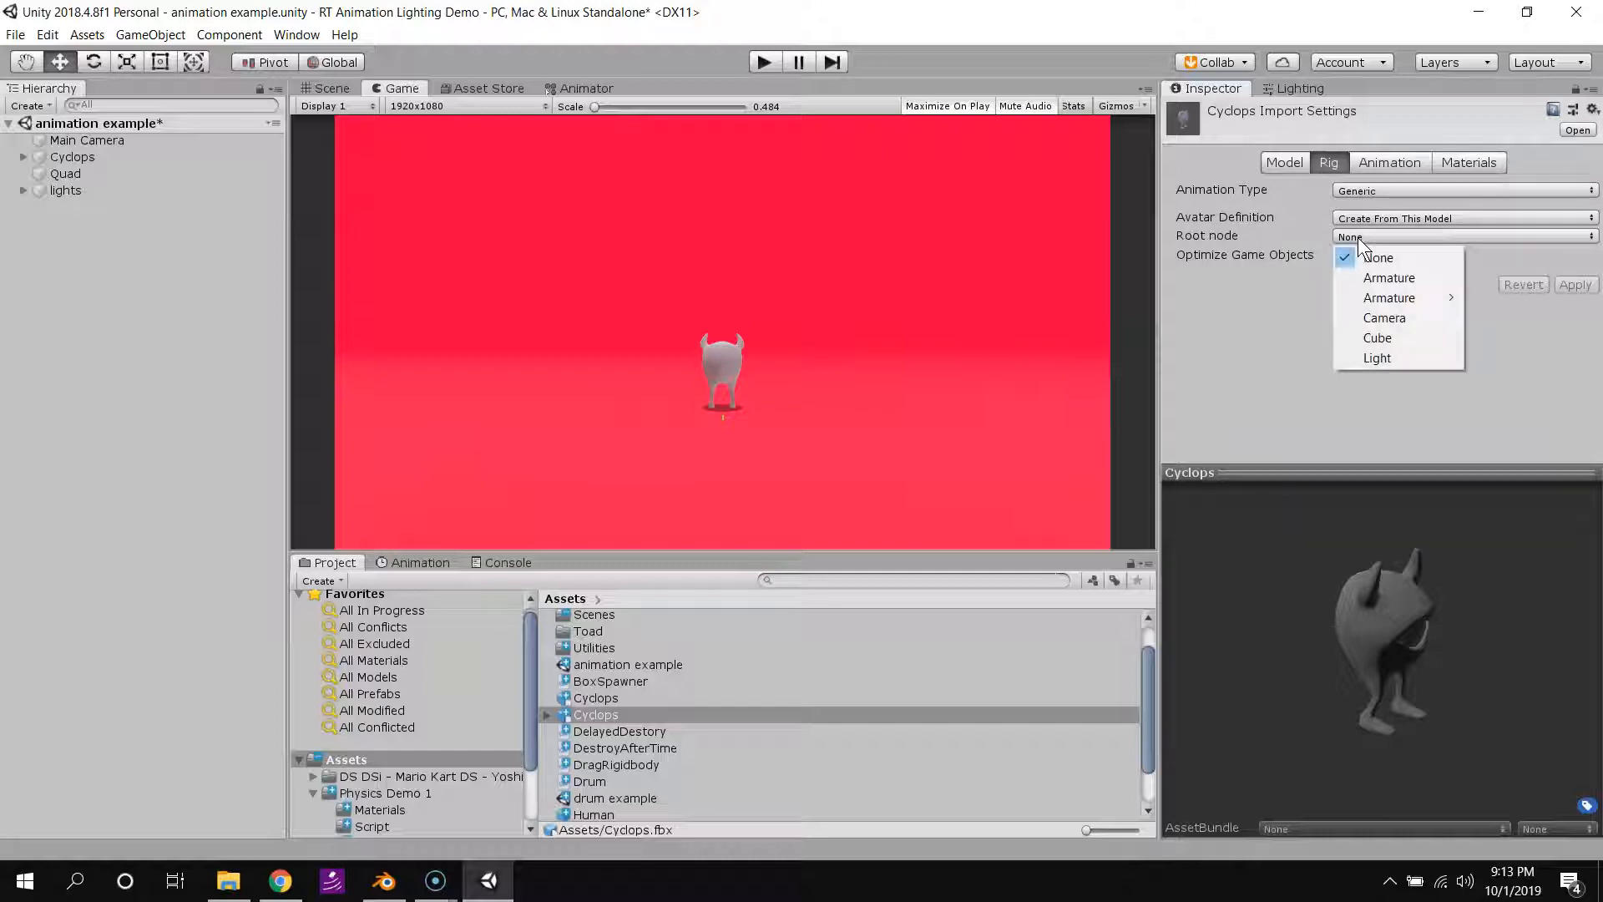
{"action": "mouse_move", "coordinate": [1389, 298]}
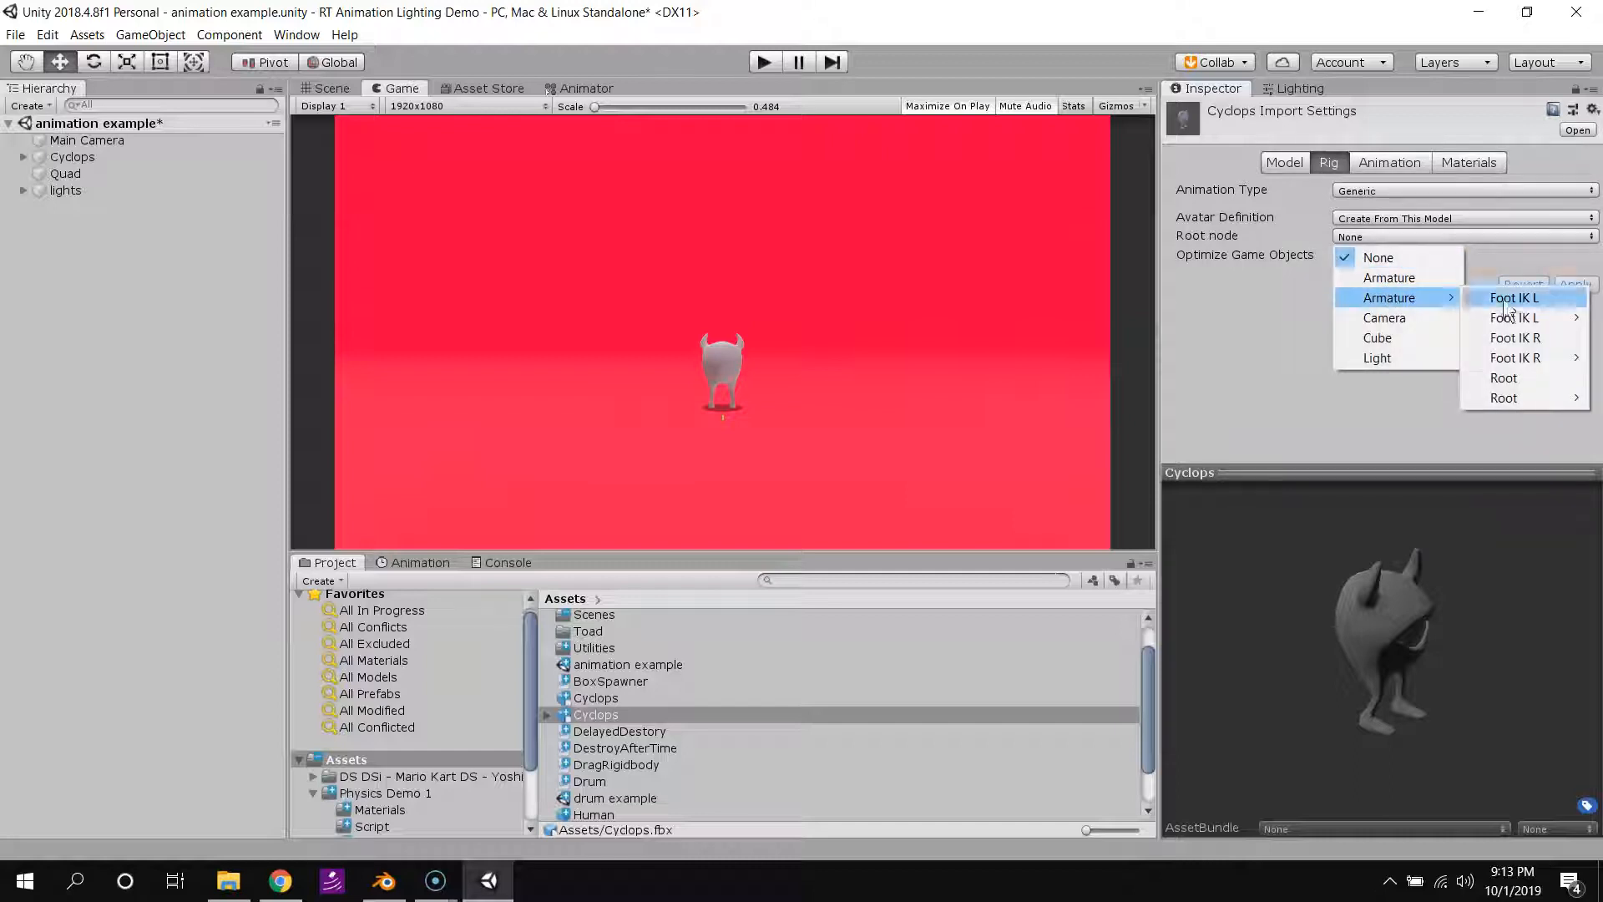
{"action": "mouse_move", "coordinate": [1504, 377]}
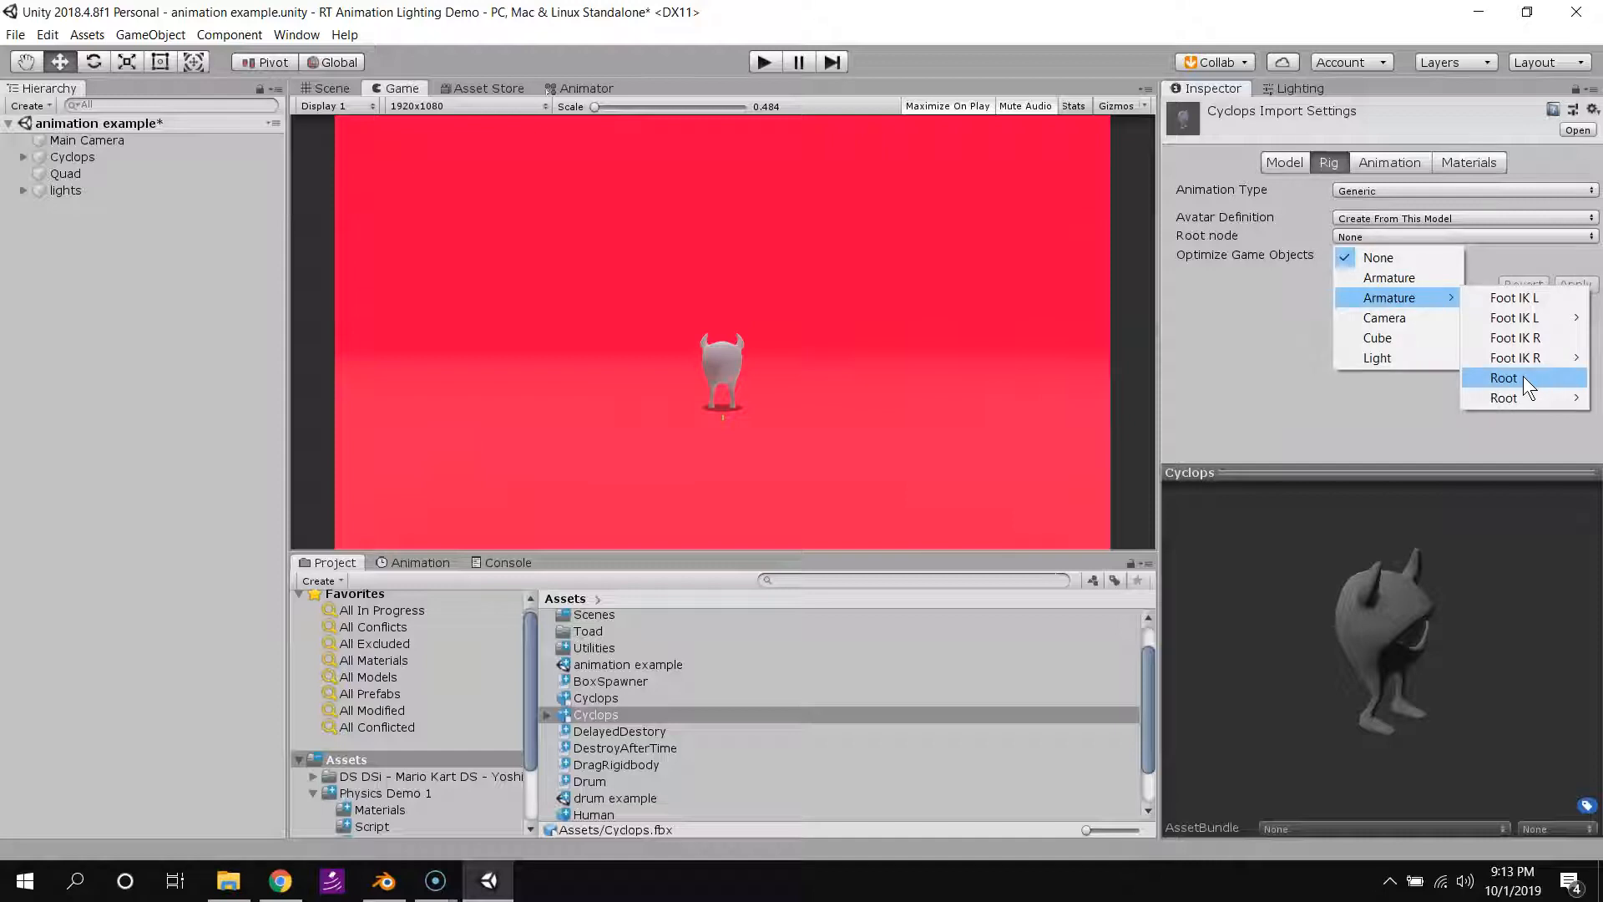
{"action": "left_click", "coordinate": [1503, 377]}
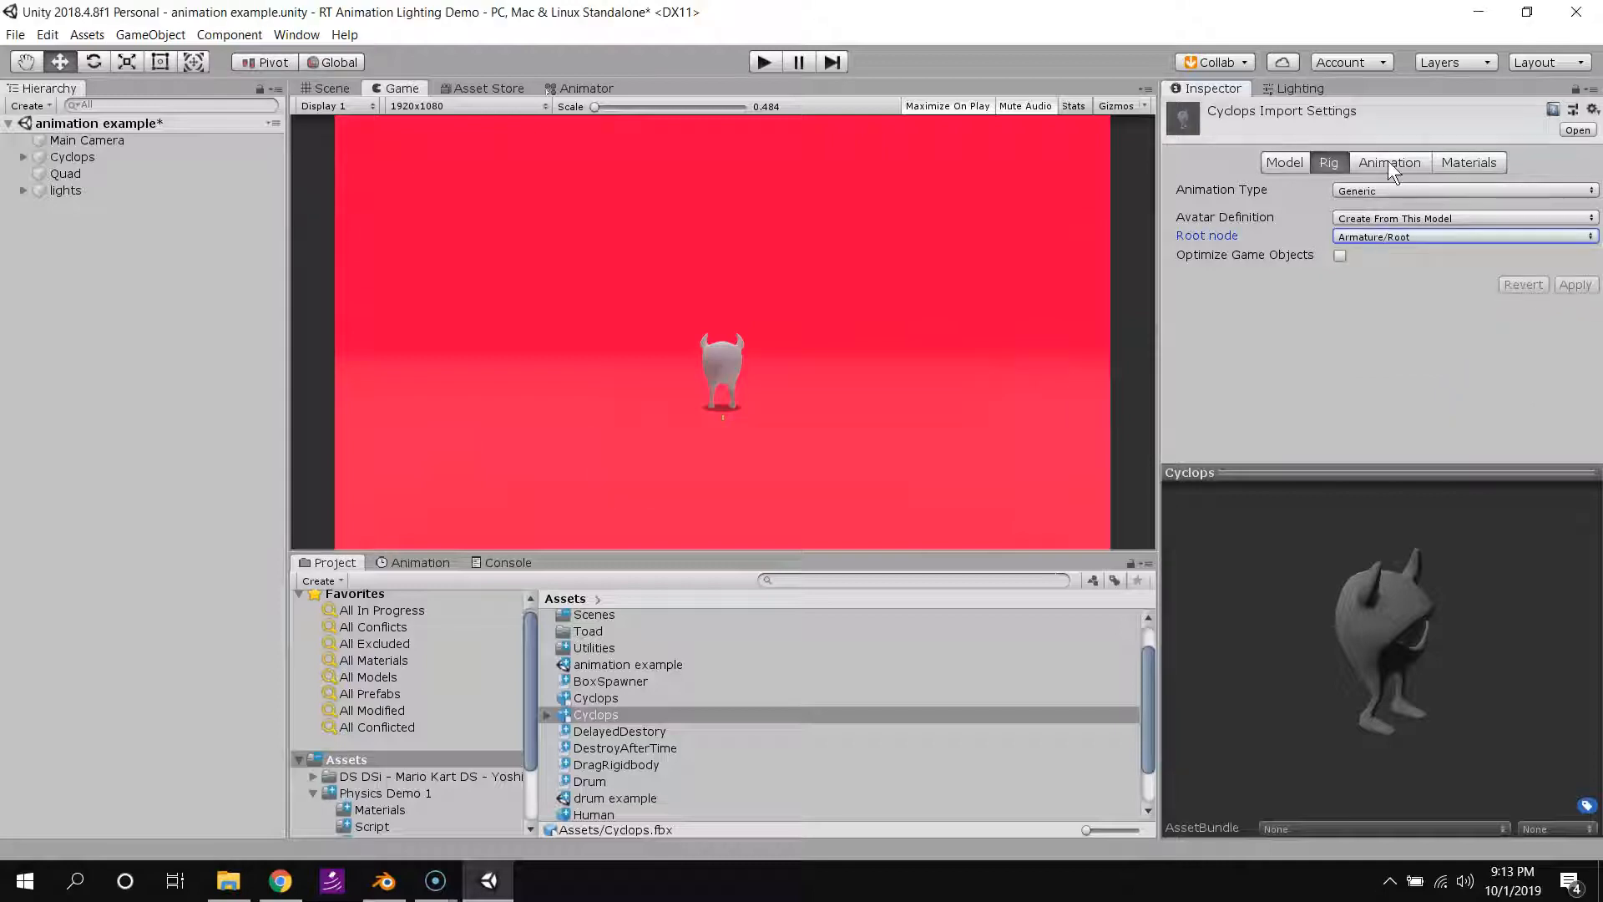
Preview the Idle and Walk clips, then list All Prefabs under Favorites.
{"action": "left_click", "coordinate": [1389, 161]}
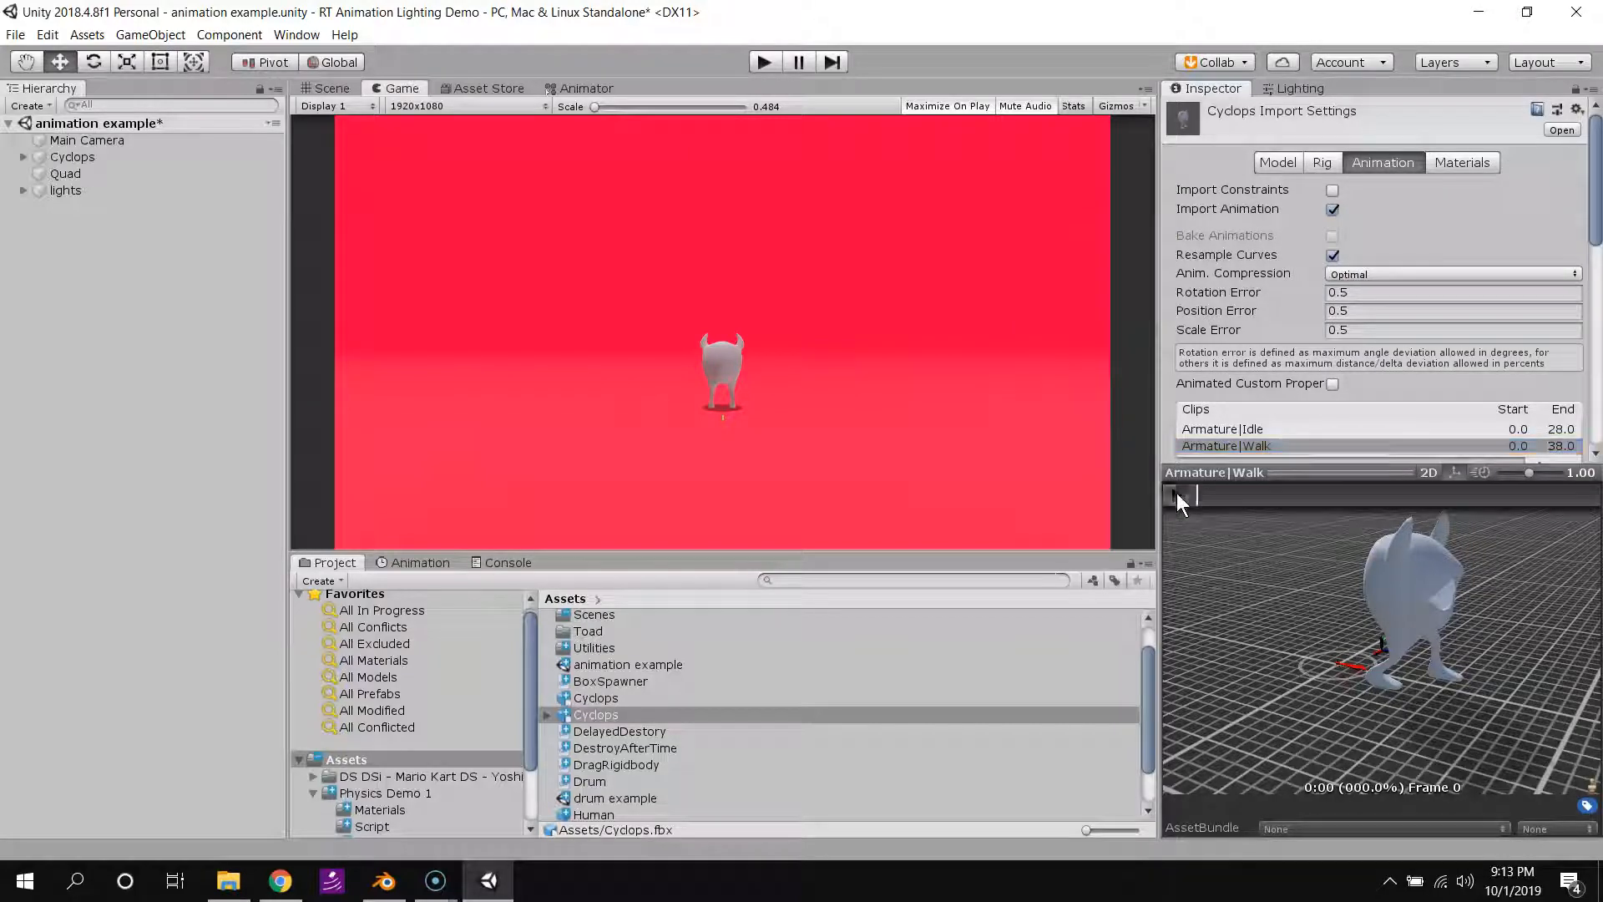
{"action": "left_click", "coordinate": [1178, 495]}
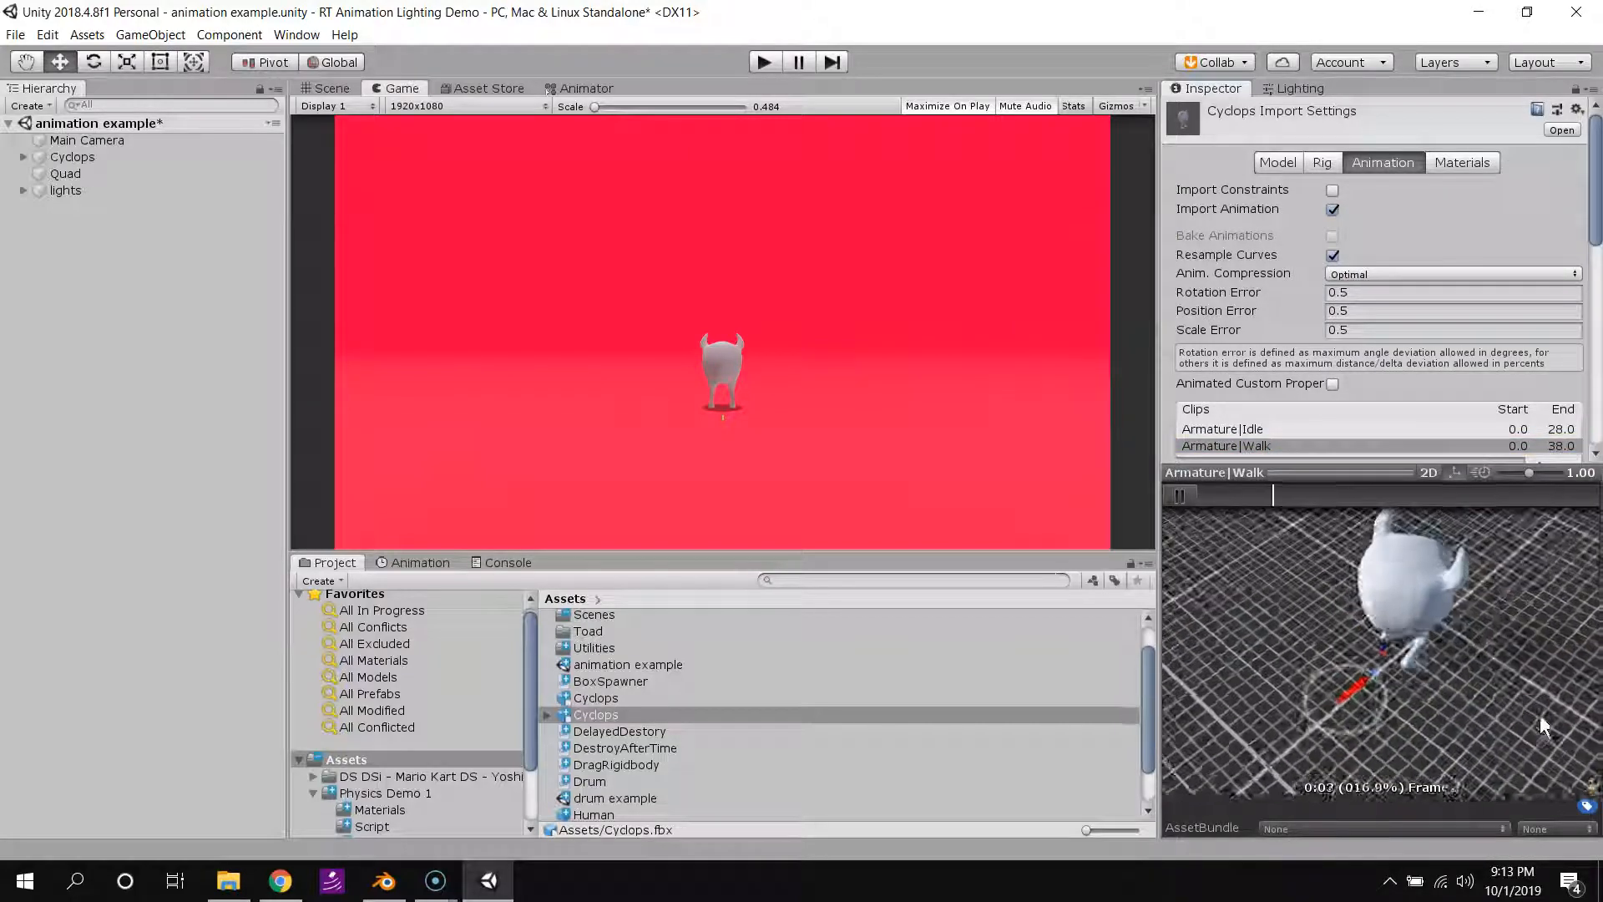
{"action": "left_click", "coordinate": [1222, 429]}
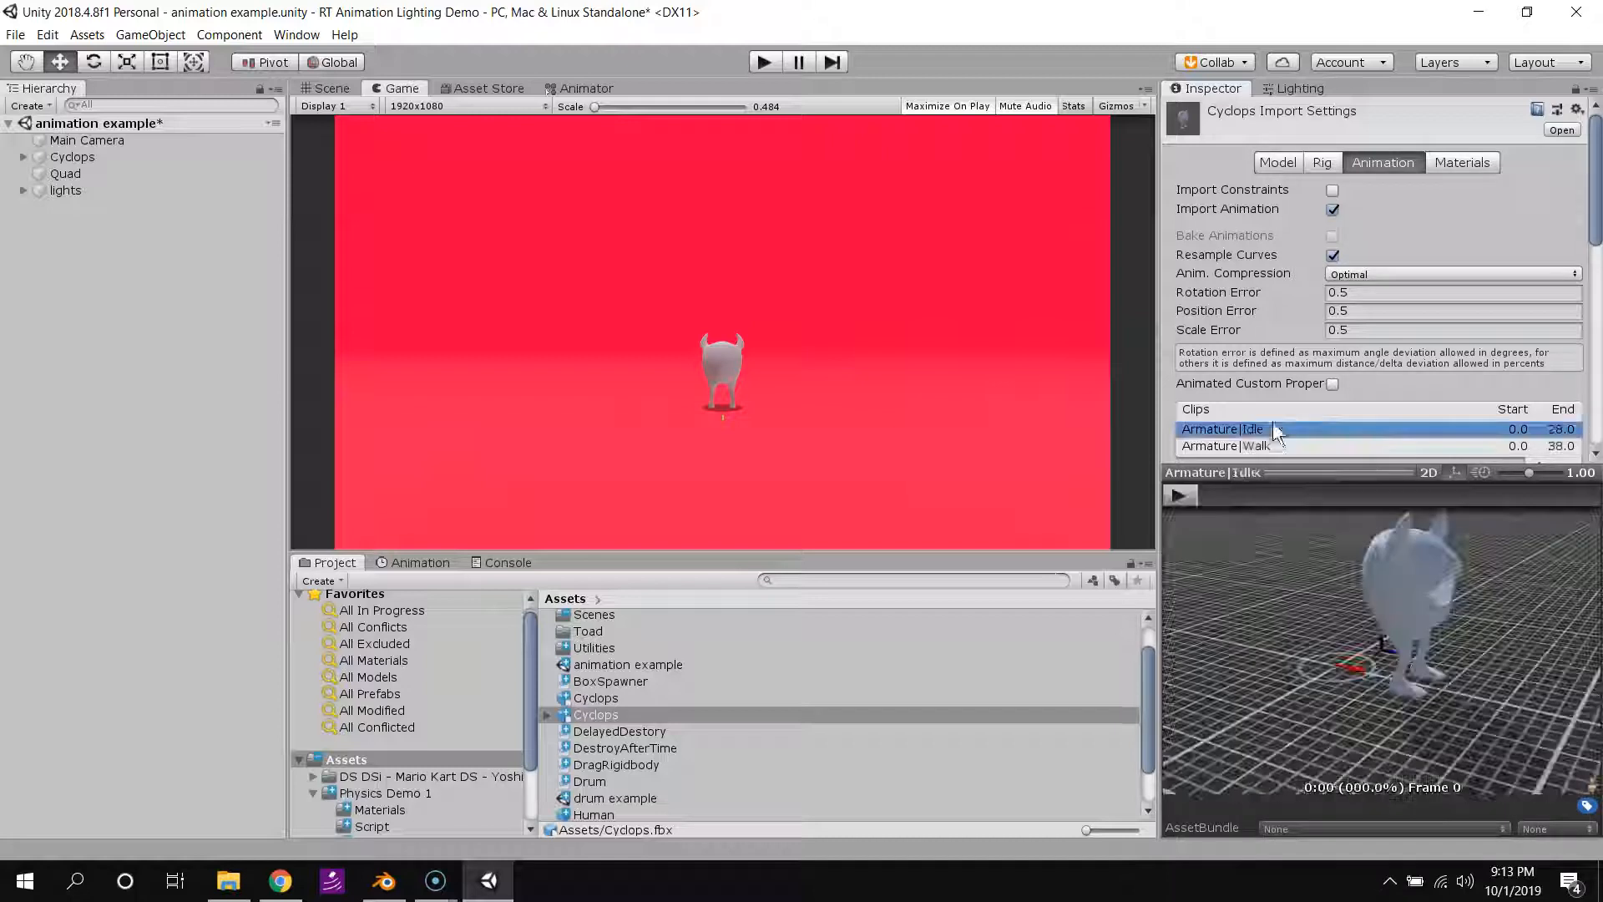
{"action": "left_click", "coordinate": [1179, 495]}
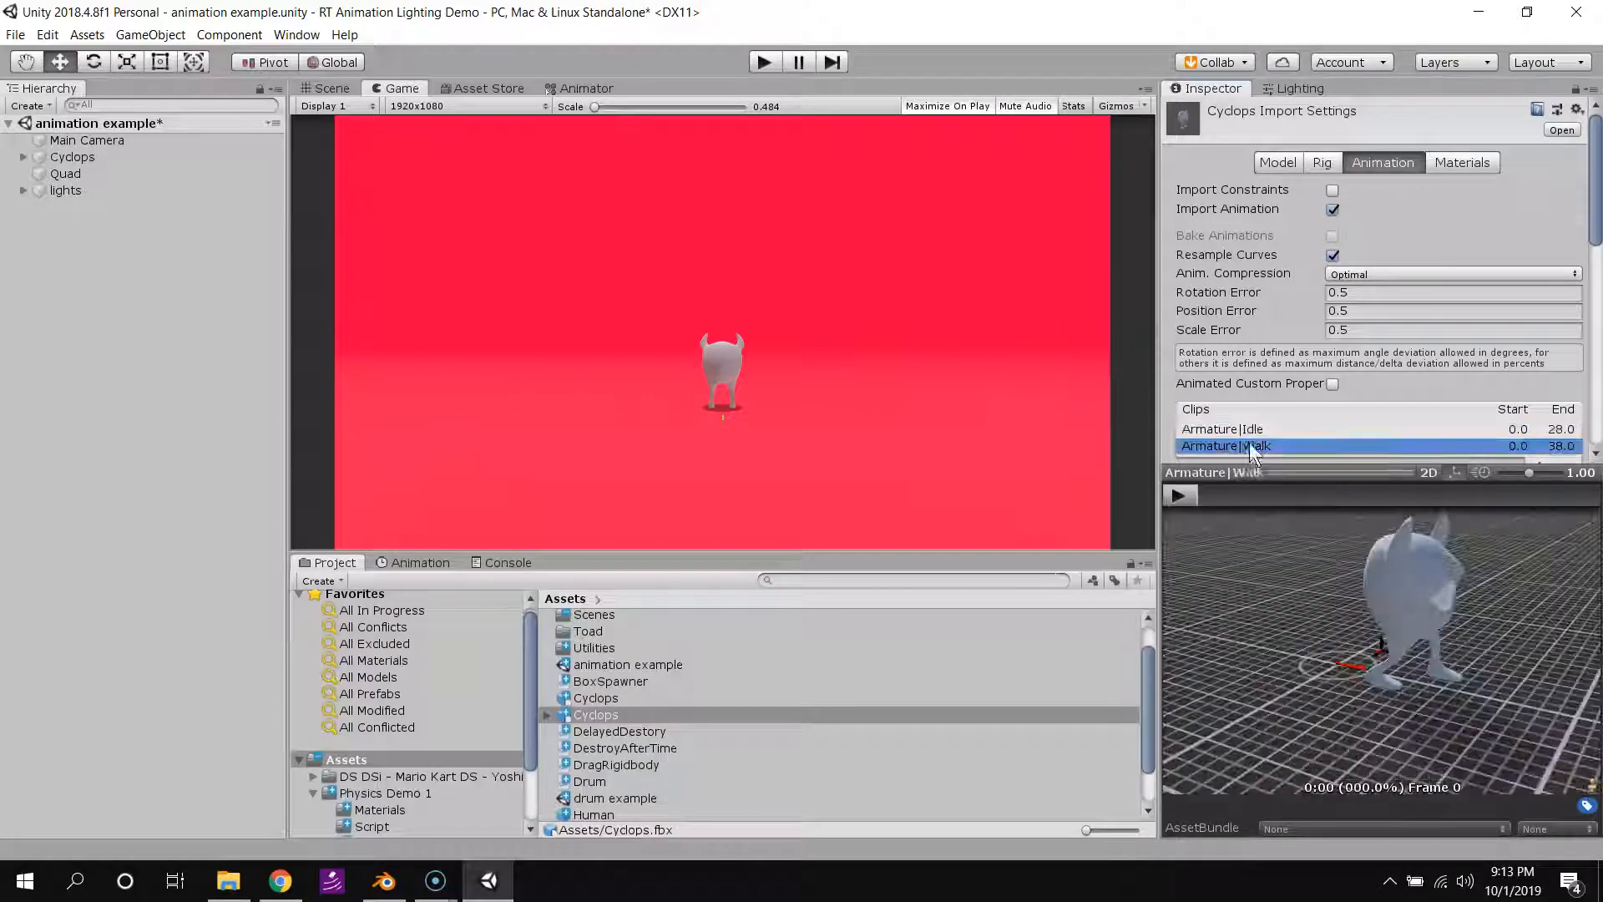
{"action": "left_click", "coordinate": [1179, 496]}
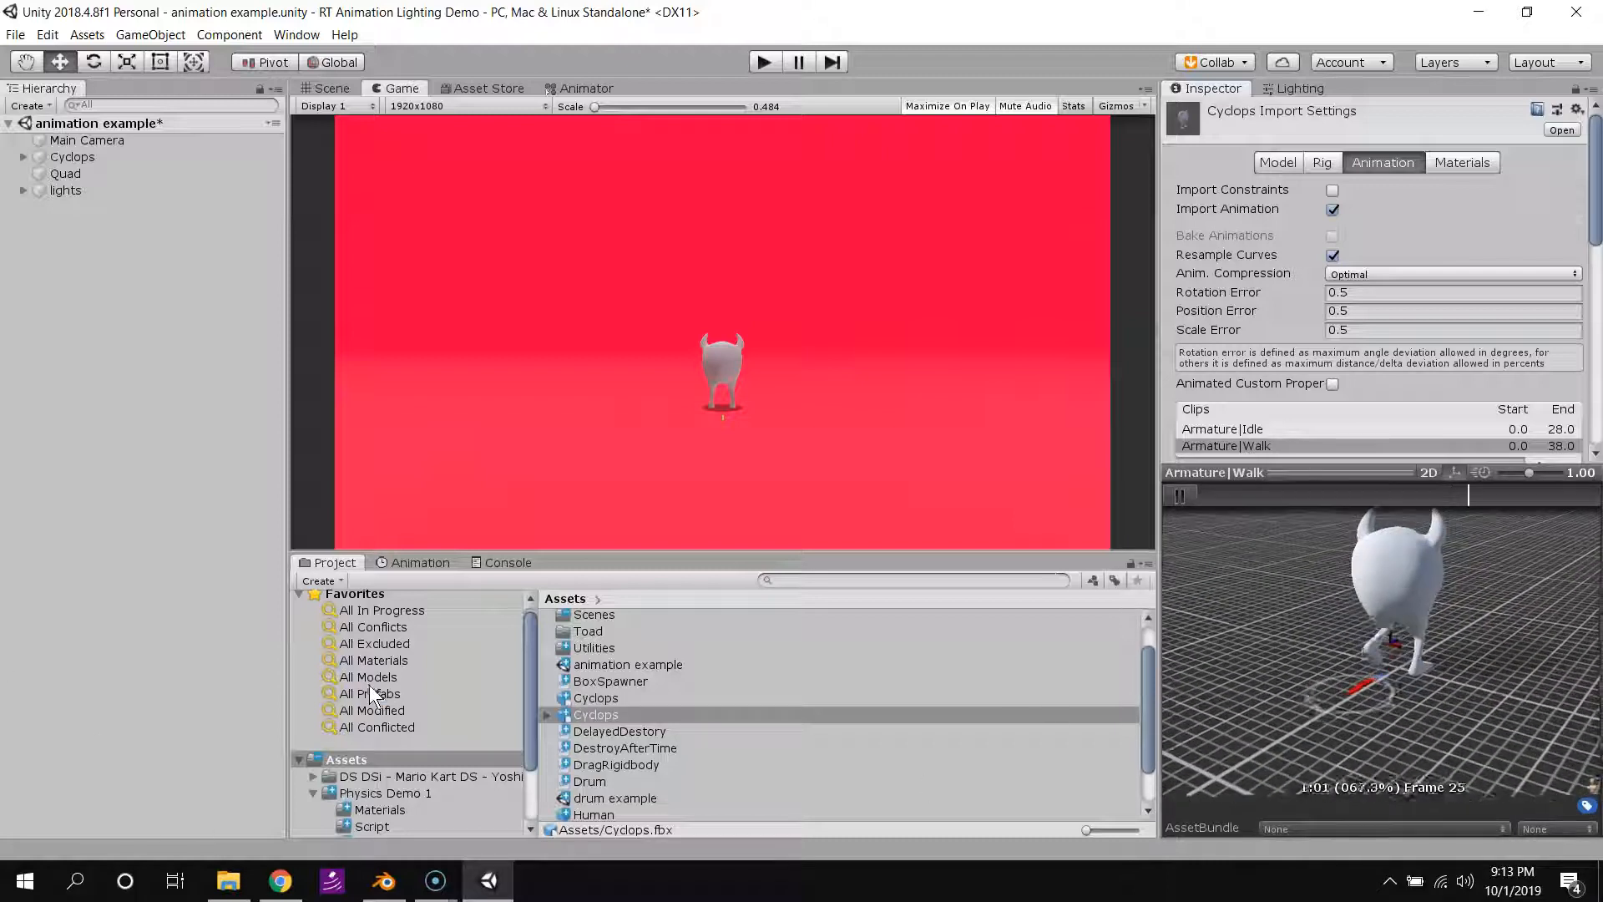
{"action": "left_click", "coordinate": [369, 693]}
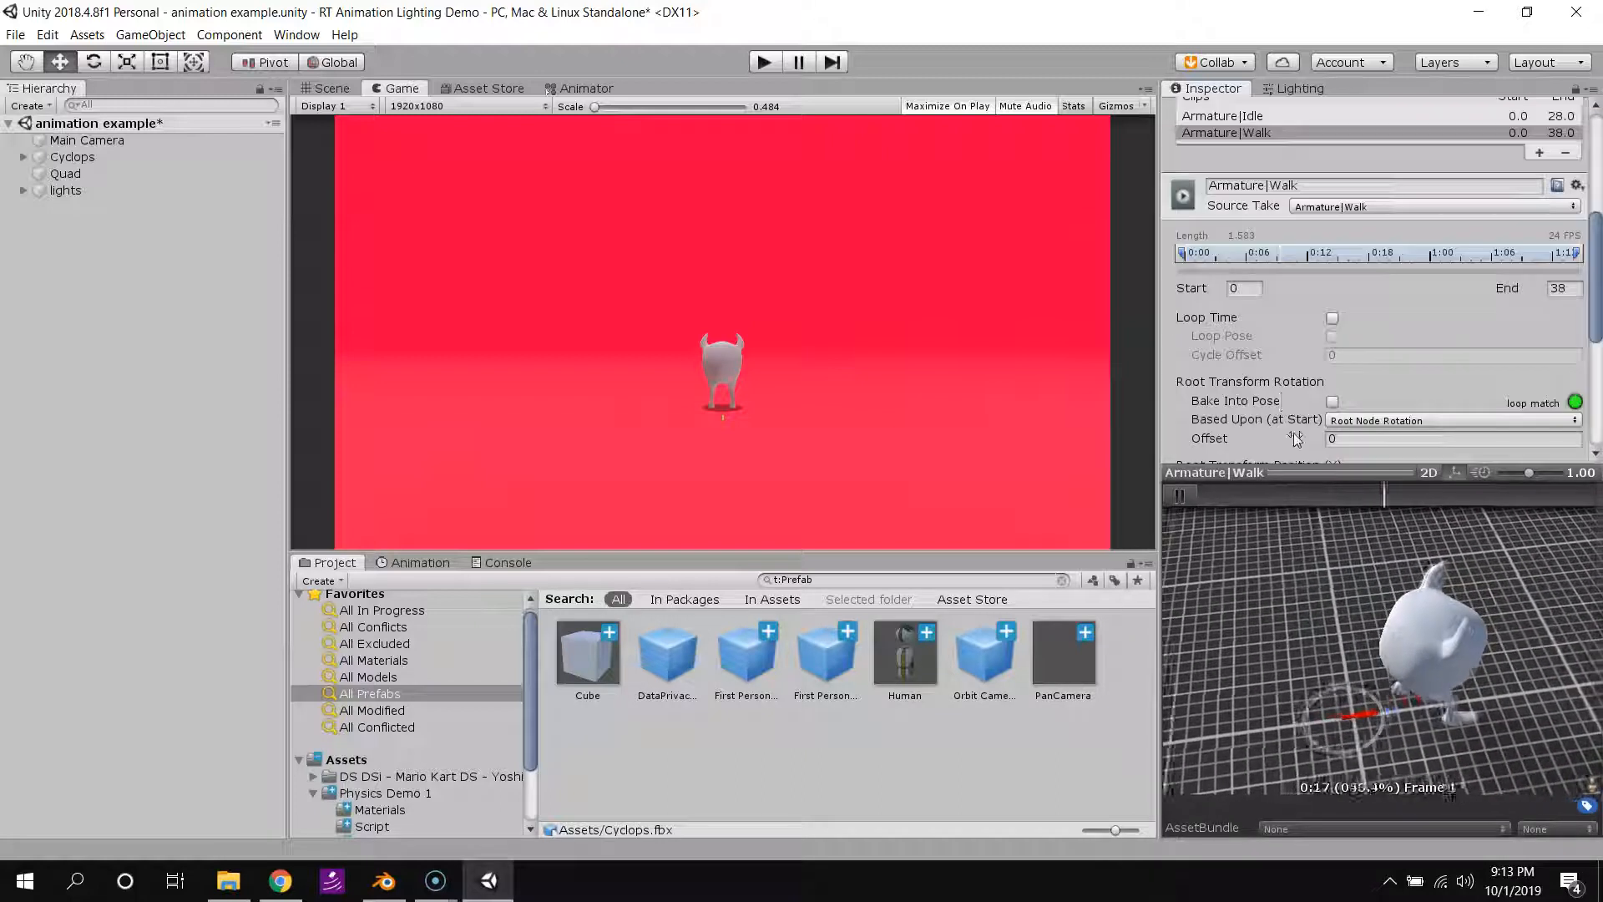
Tick Loop Time and Loop Pose on the Armature|Idle clip.
{"action": "left_click", "coordinate": [1223, 366]}
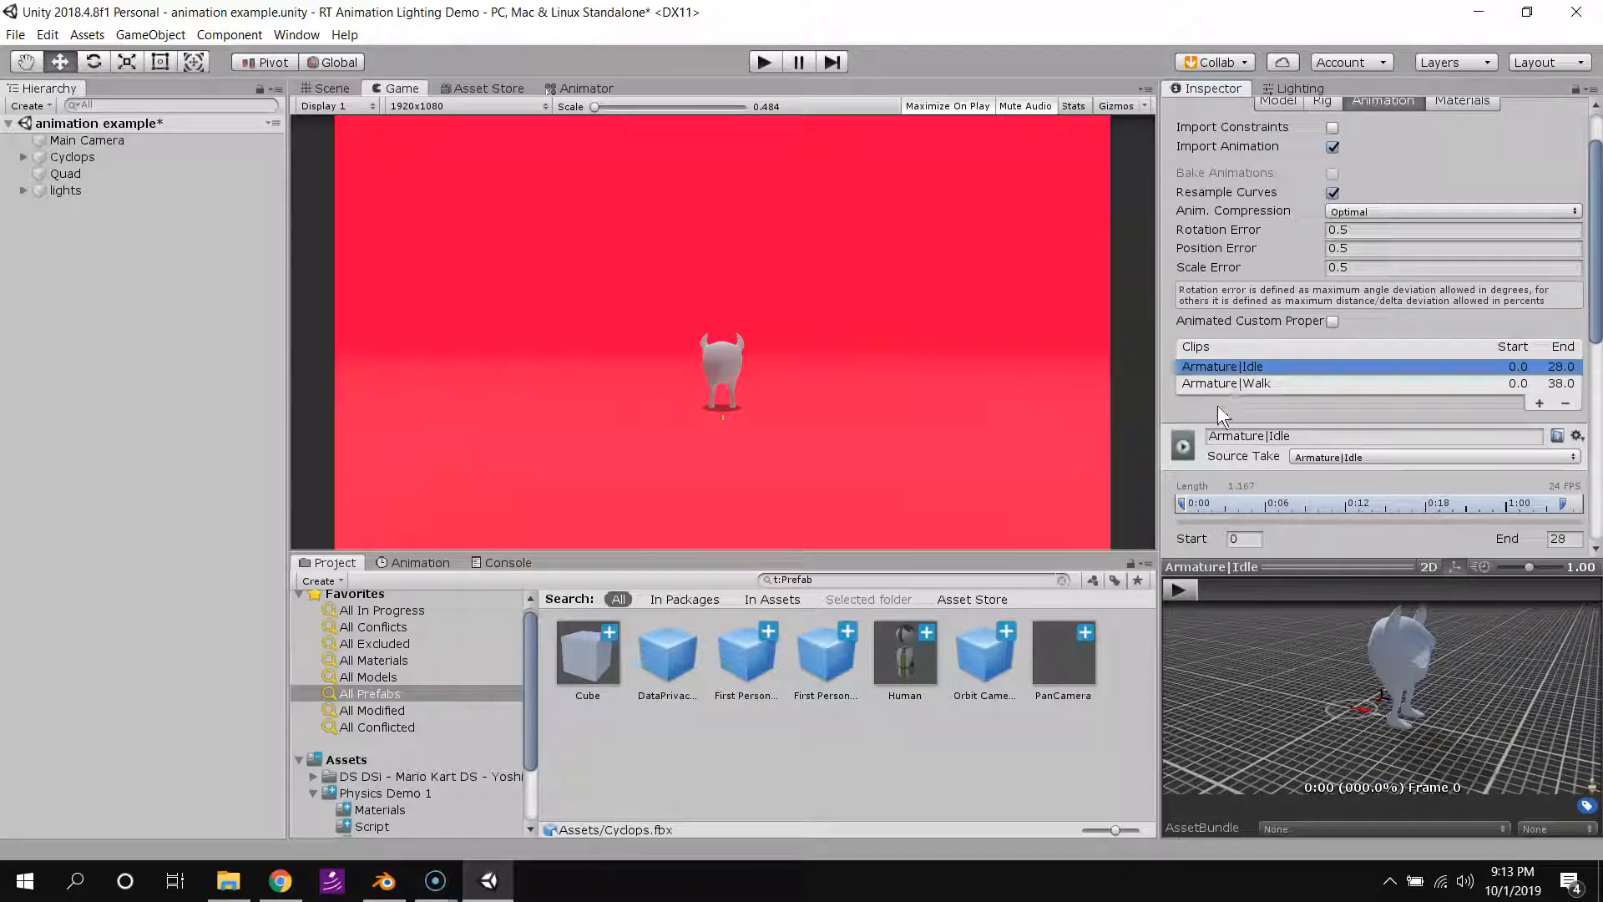
{"action": "left_click", "coordinate": [1225, 382]}
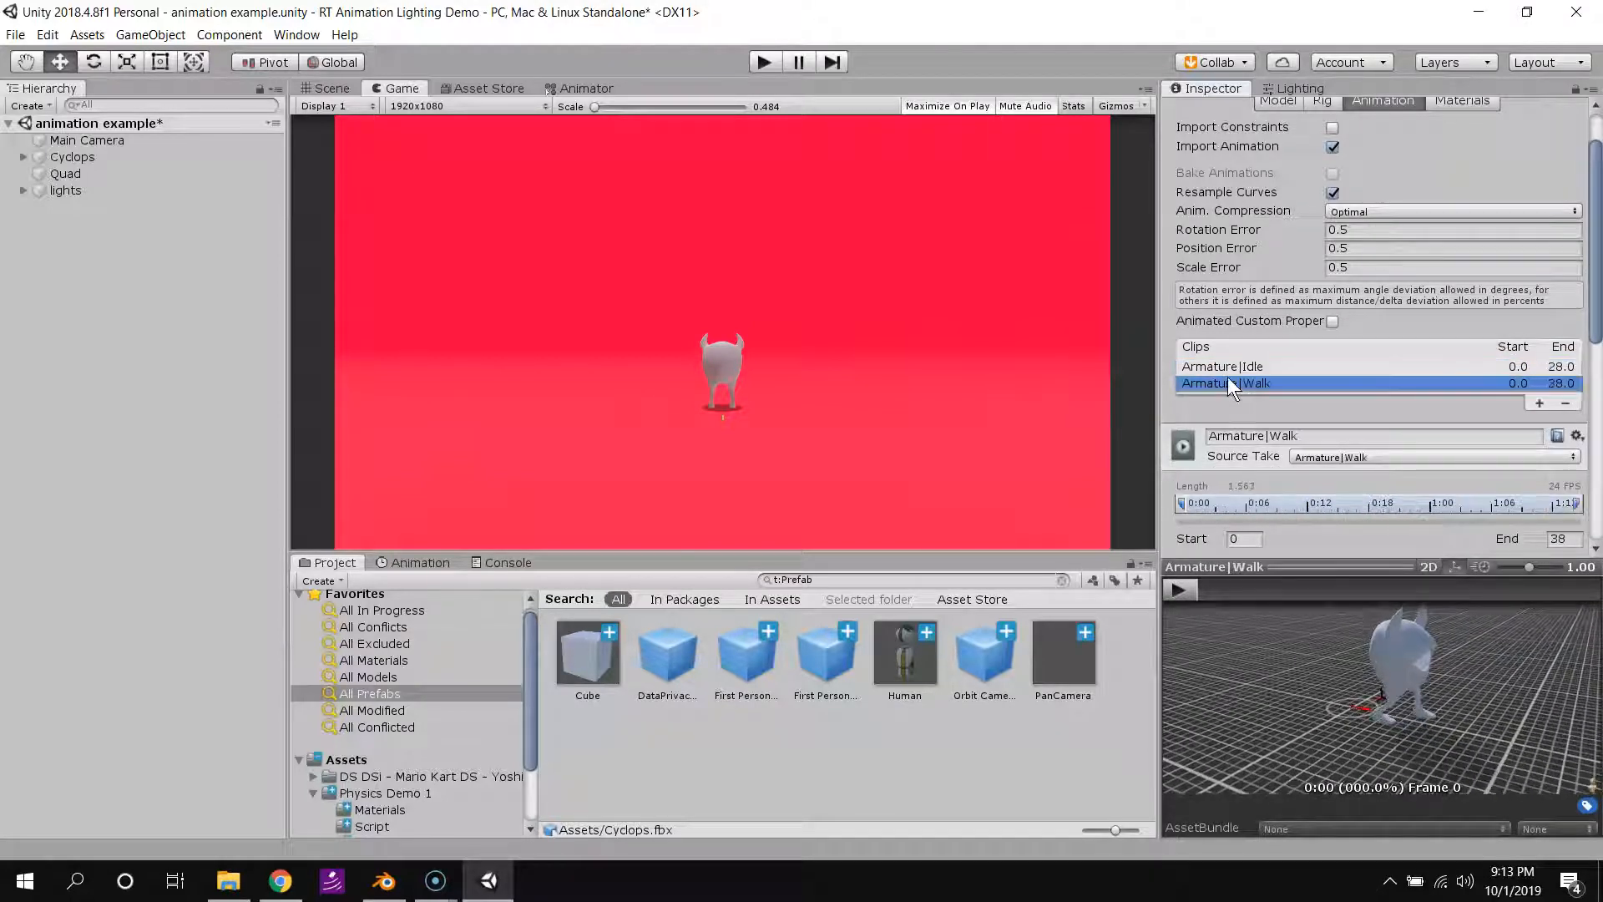
{"action": "left_click", "coordinate": [1223, 366]}
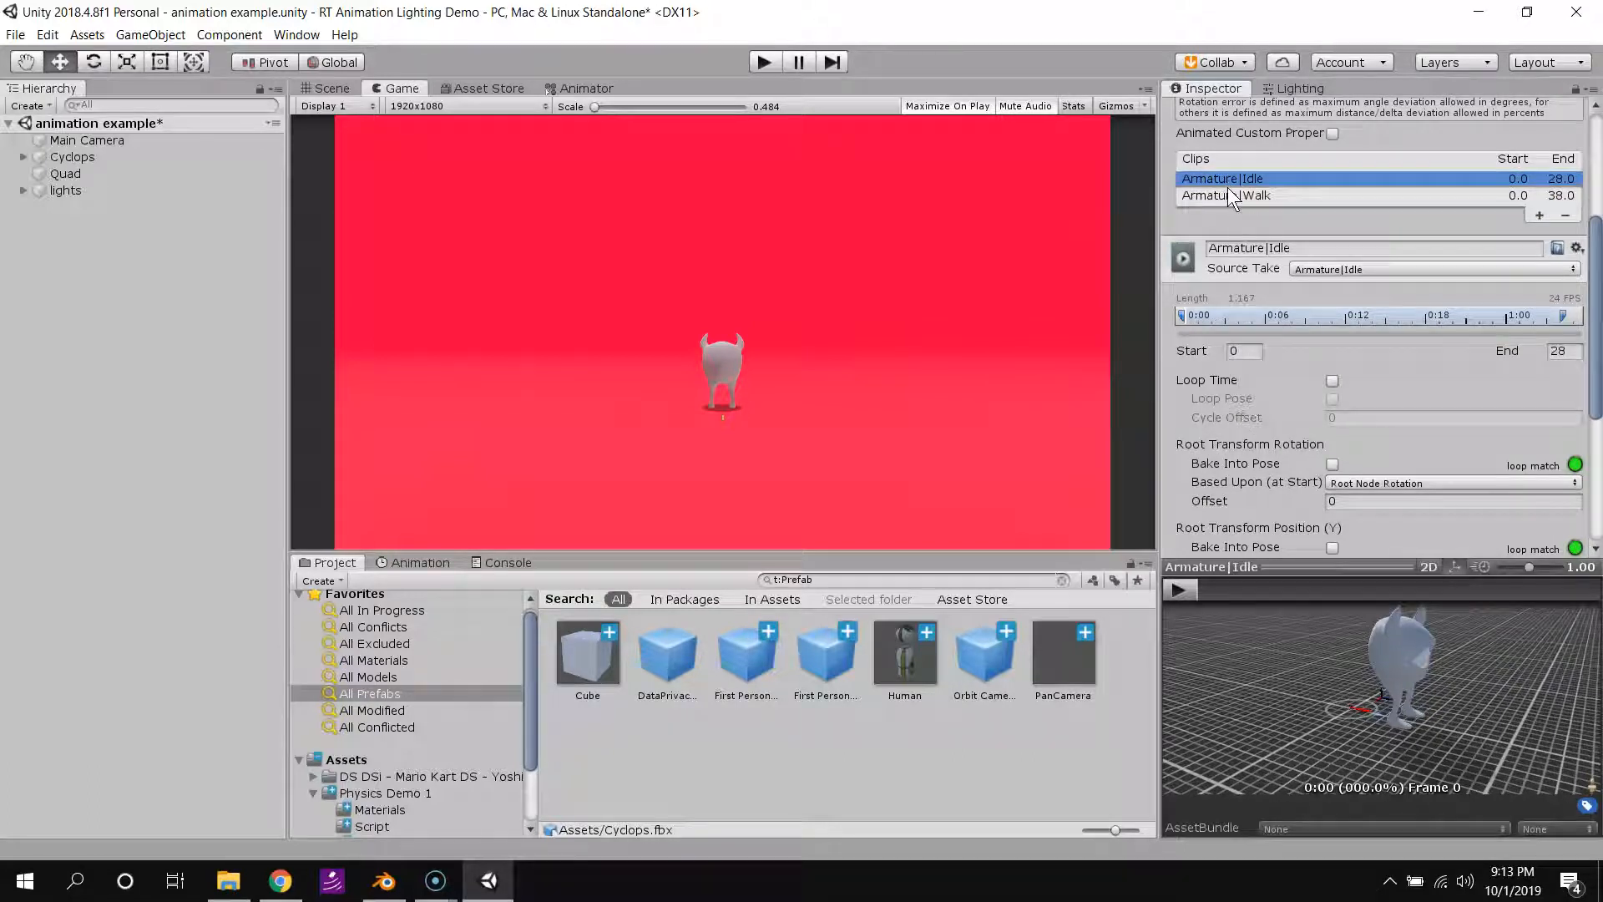
{"action": "left_click", "coordinate": [1331, 380]}
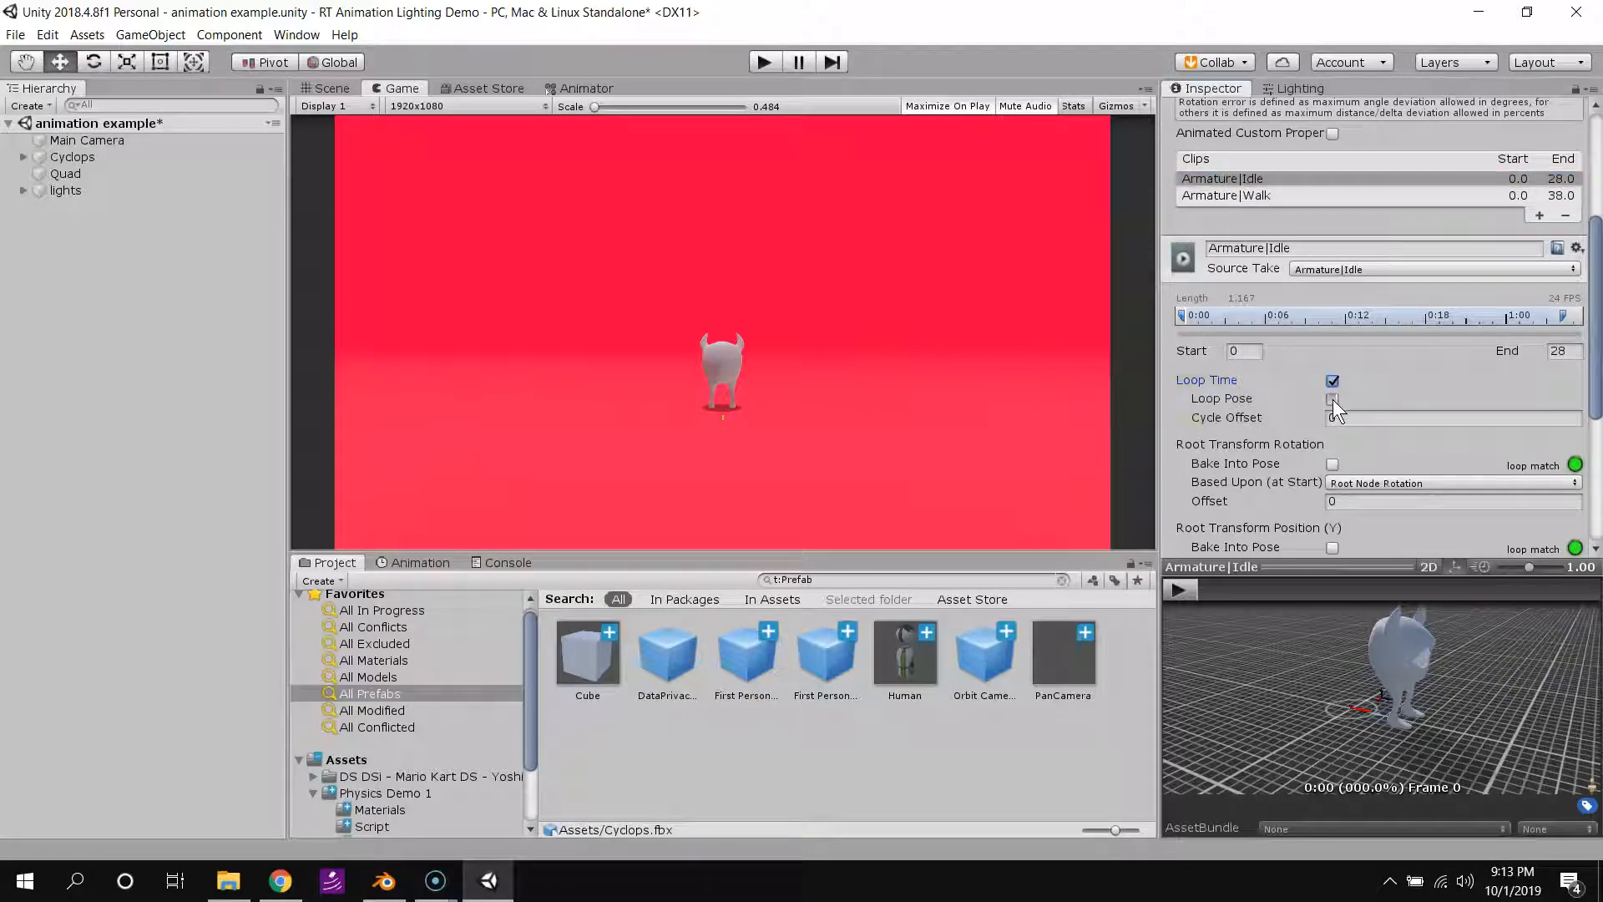
{"action": "left_click", "coordinate": [1332, 397]}
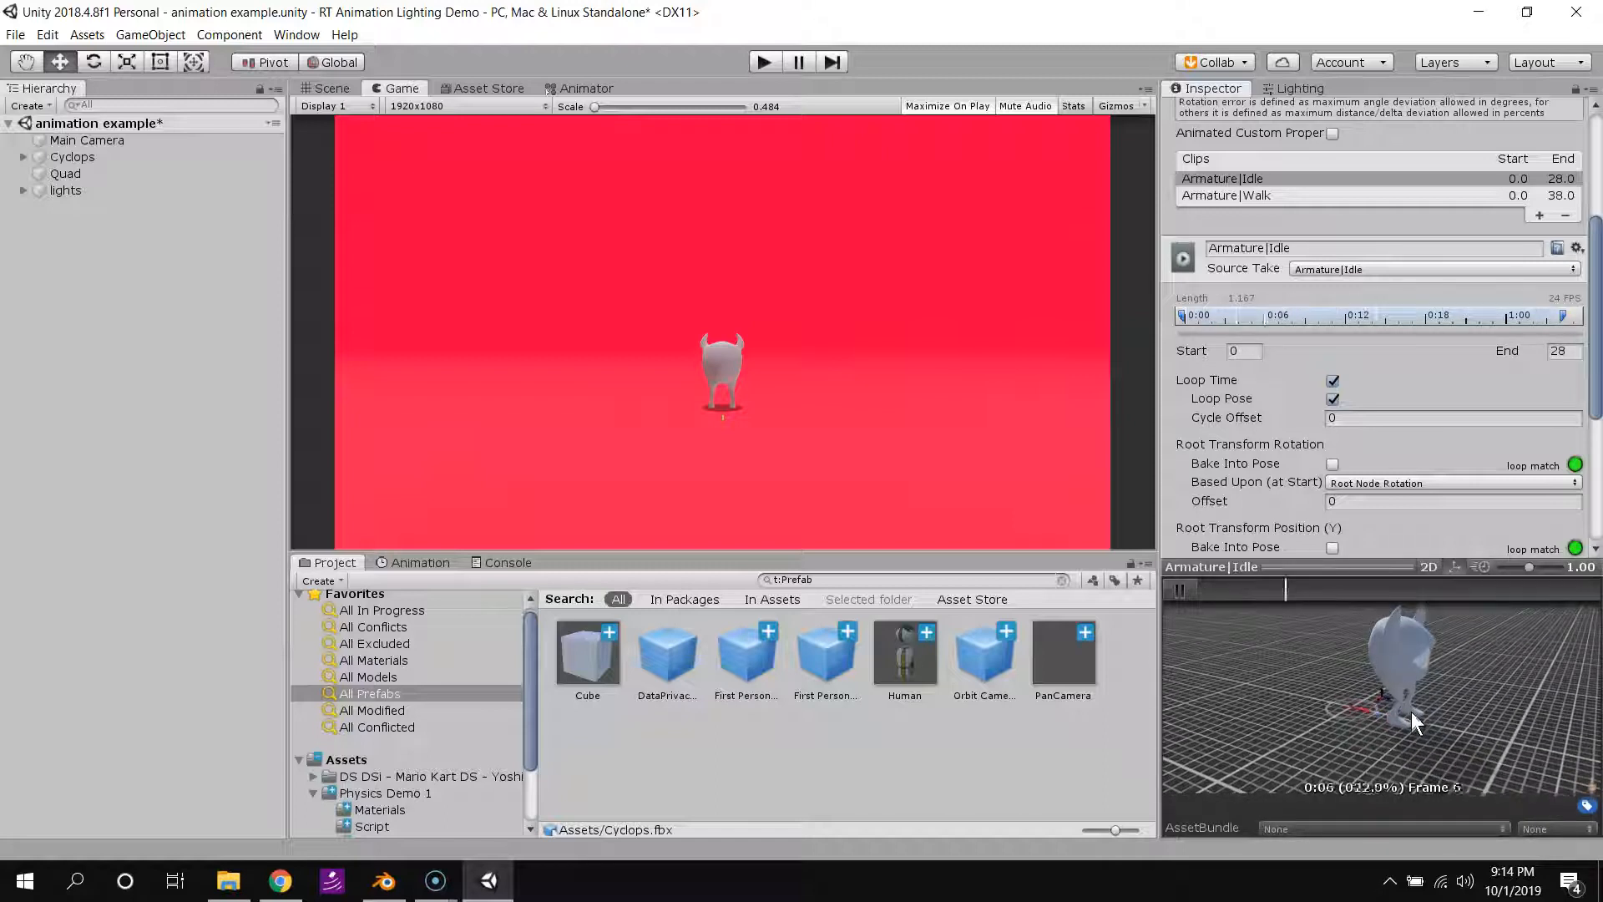
Tick Loop Time and Loop Pose on the Armature|Walk clip and stop its preview.
{"action": "left_click", "coordinate": [1224, 195]}
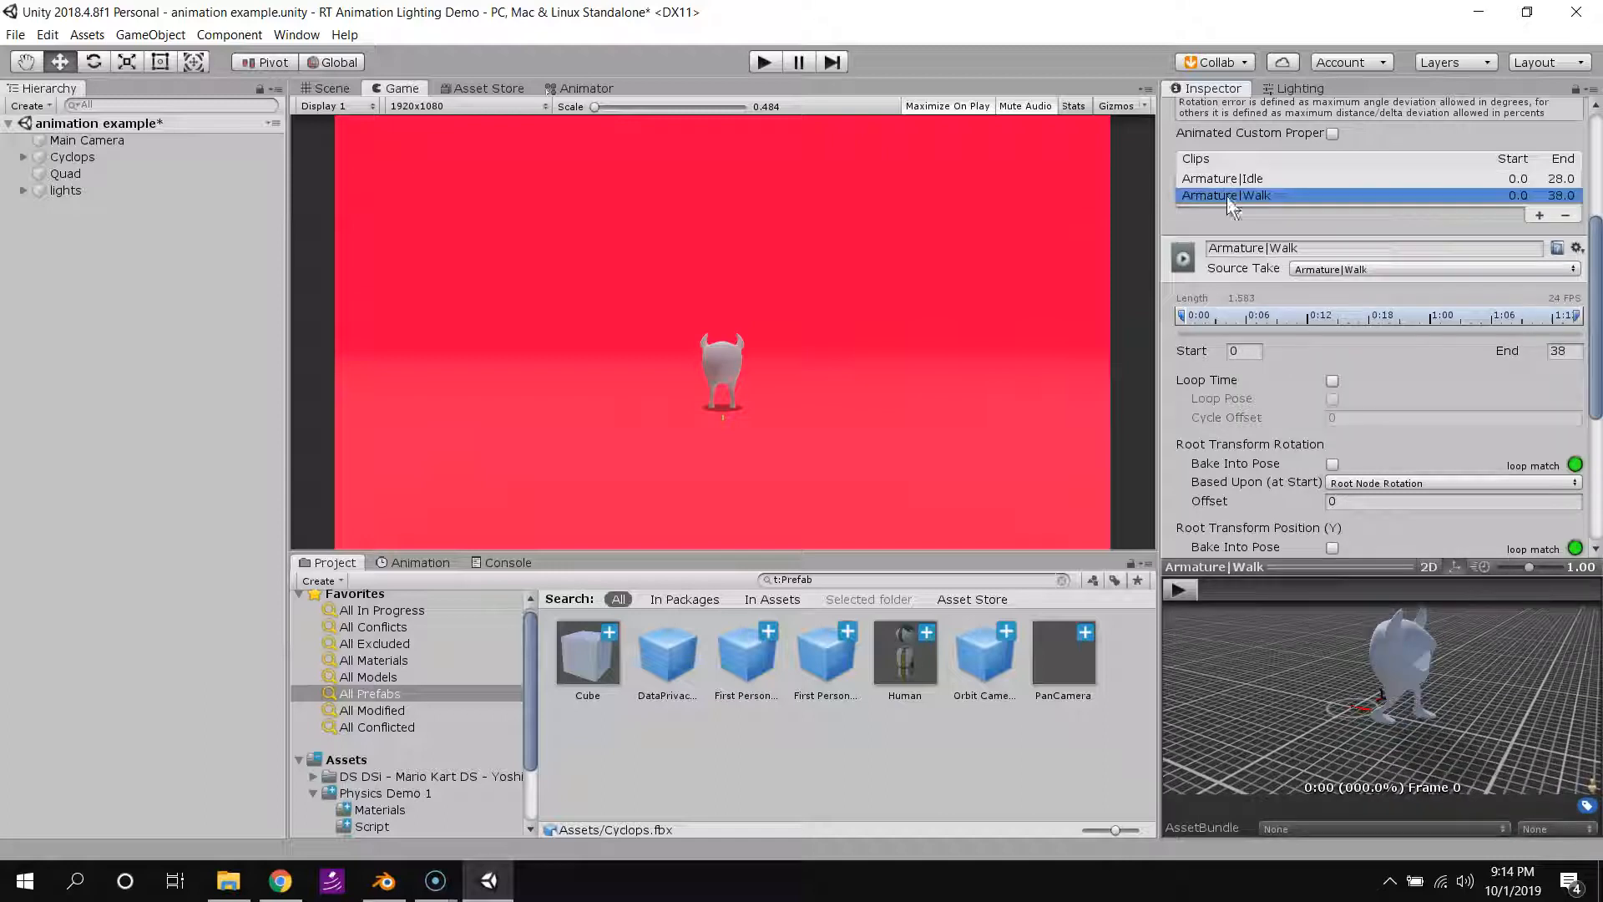
{"action": "left_click", "coordinate": [1333, 381]}
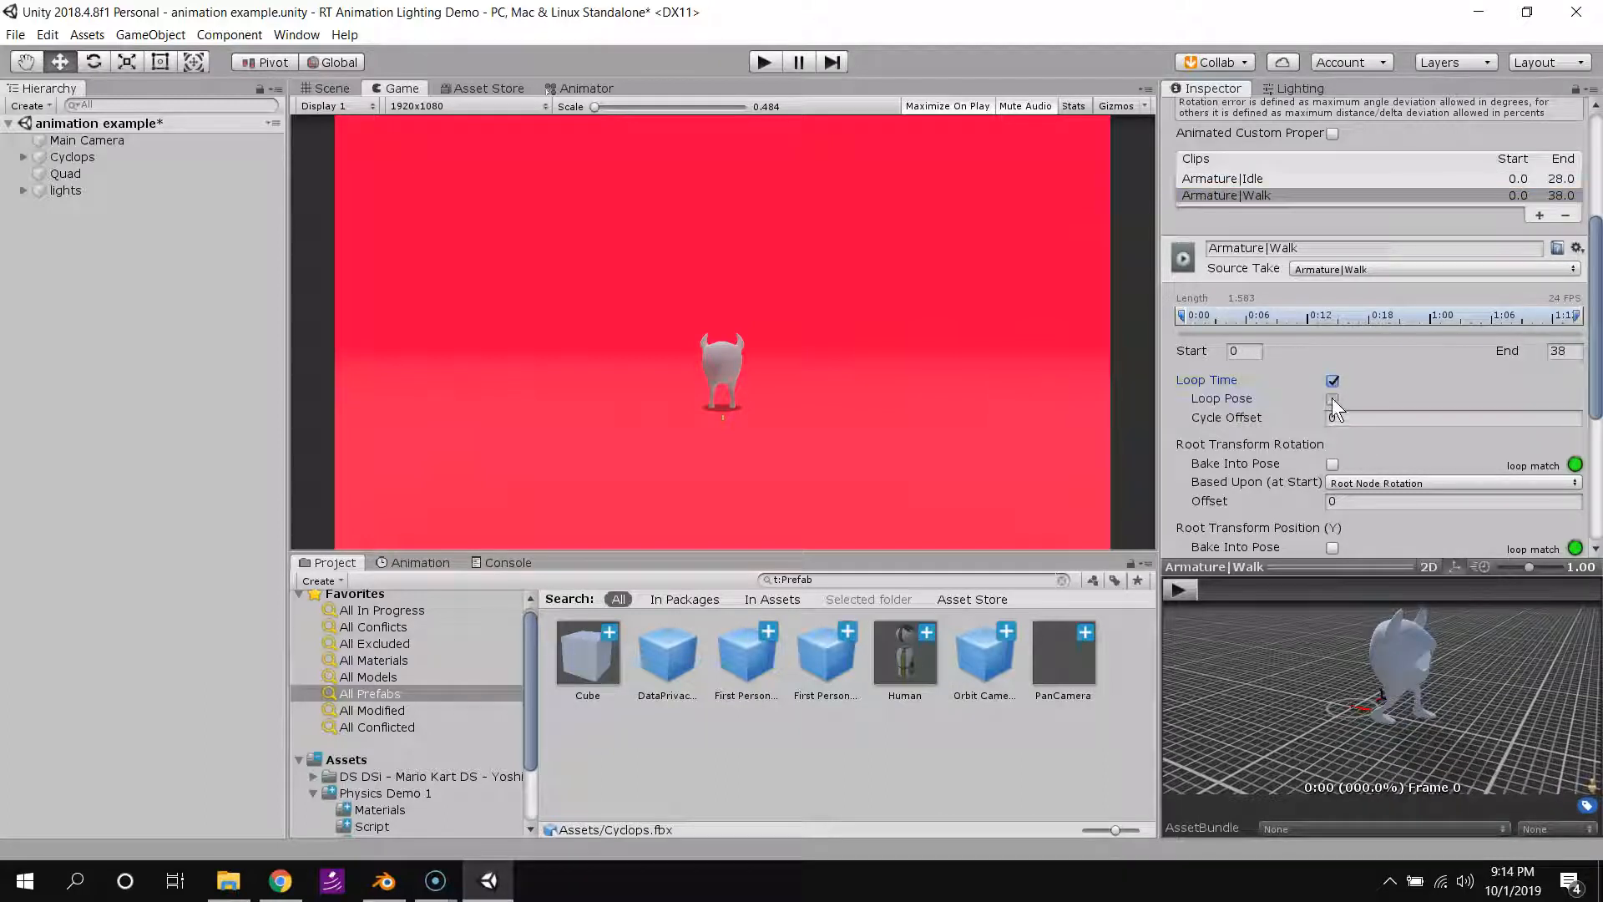
{"action": "left_click", "coordinate": [1332, 399]}
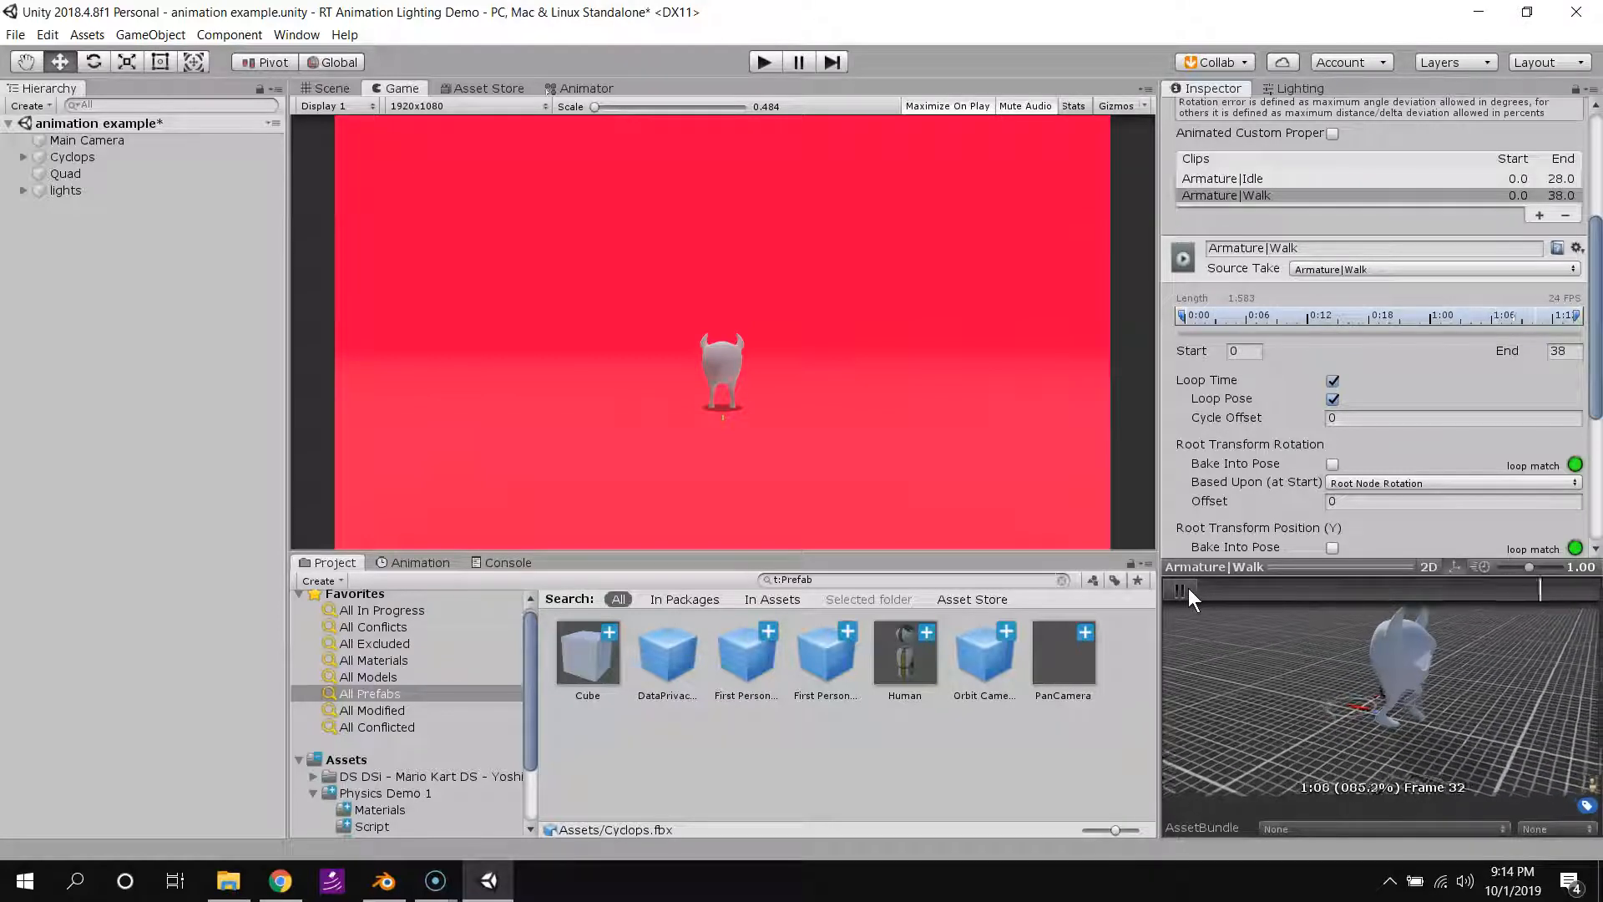
{"action": "left_click", "coordinate": [1180, 589]}
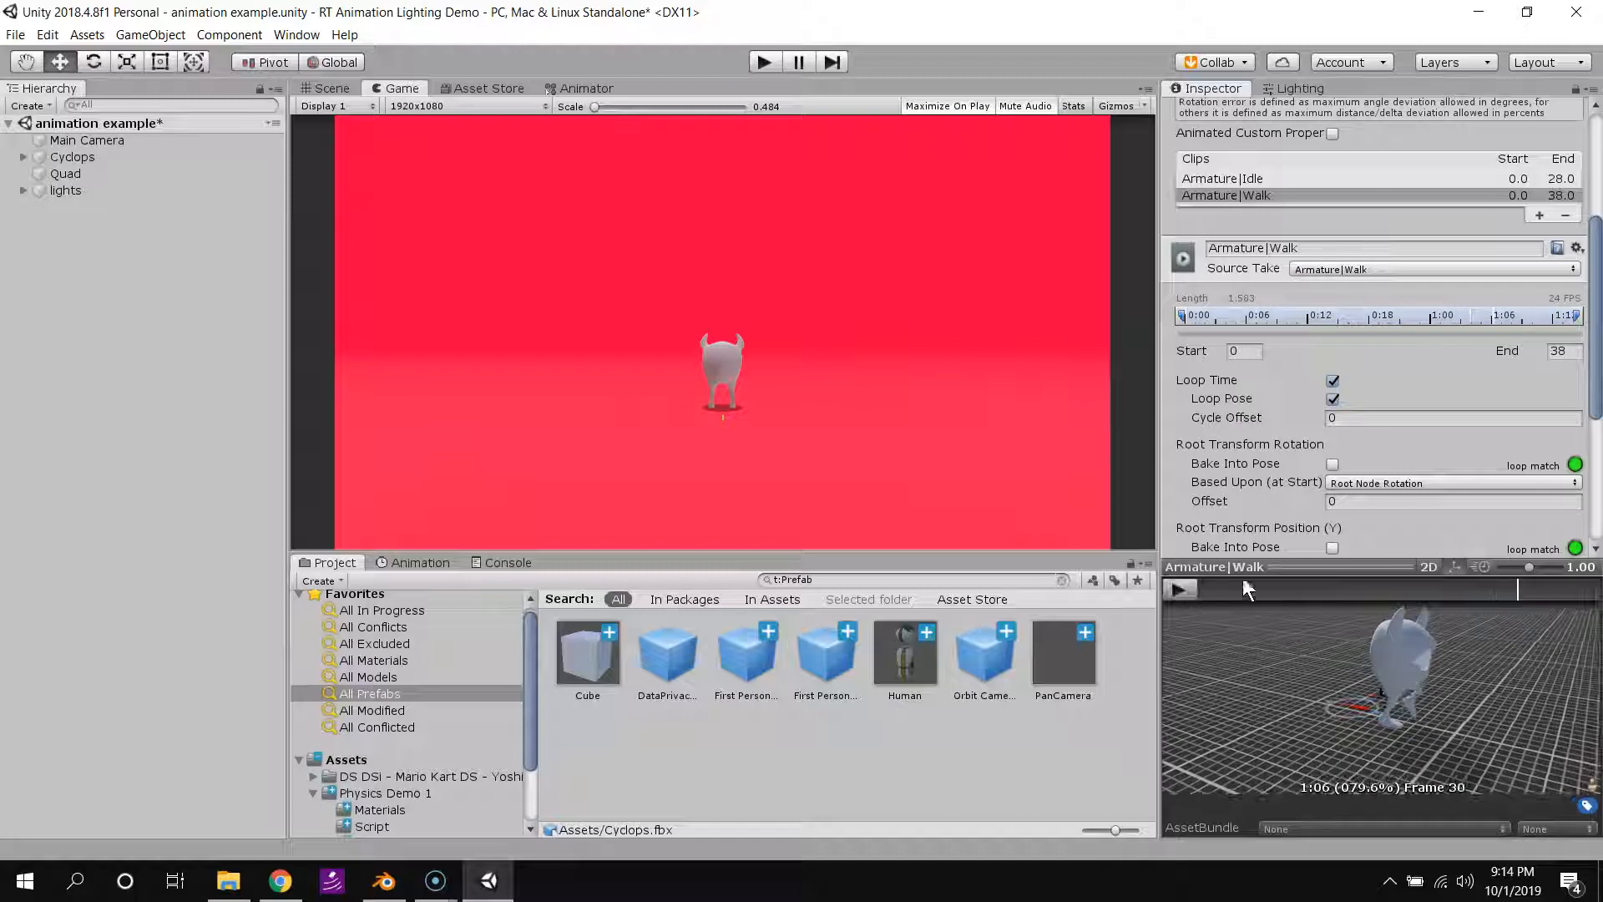
{"action": "left_click", "coordinate": [1222, 178]}
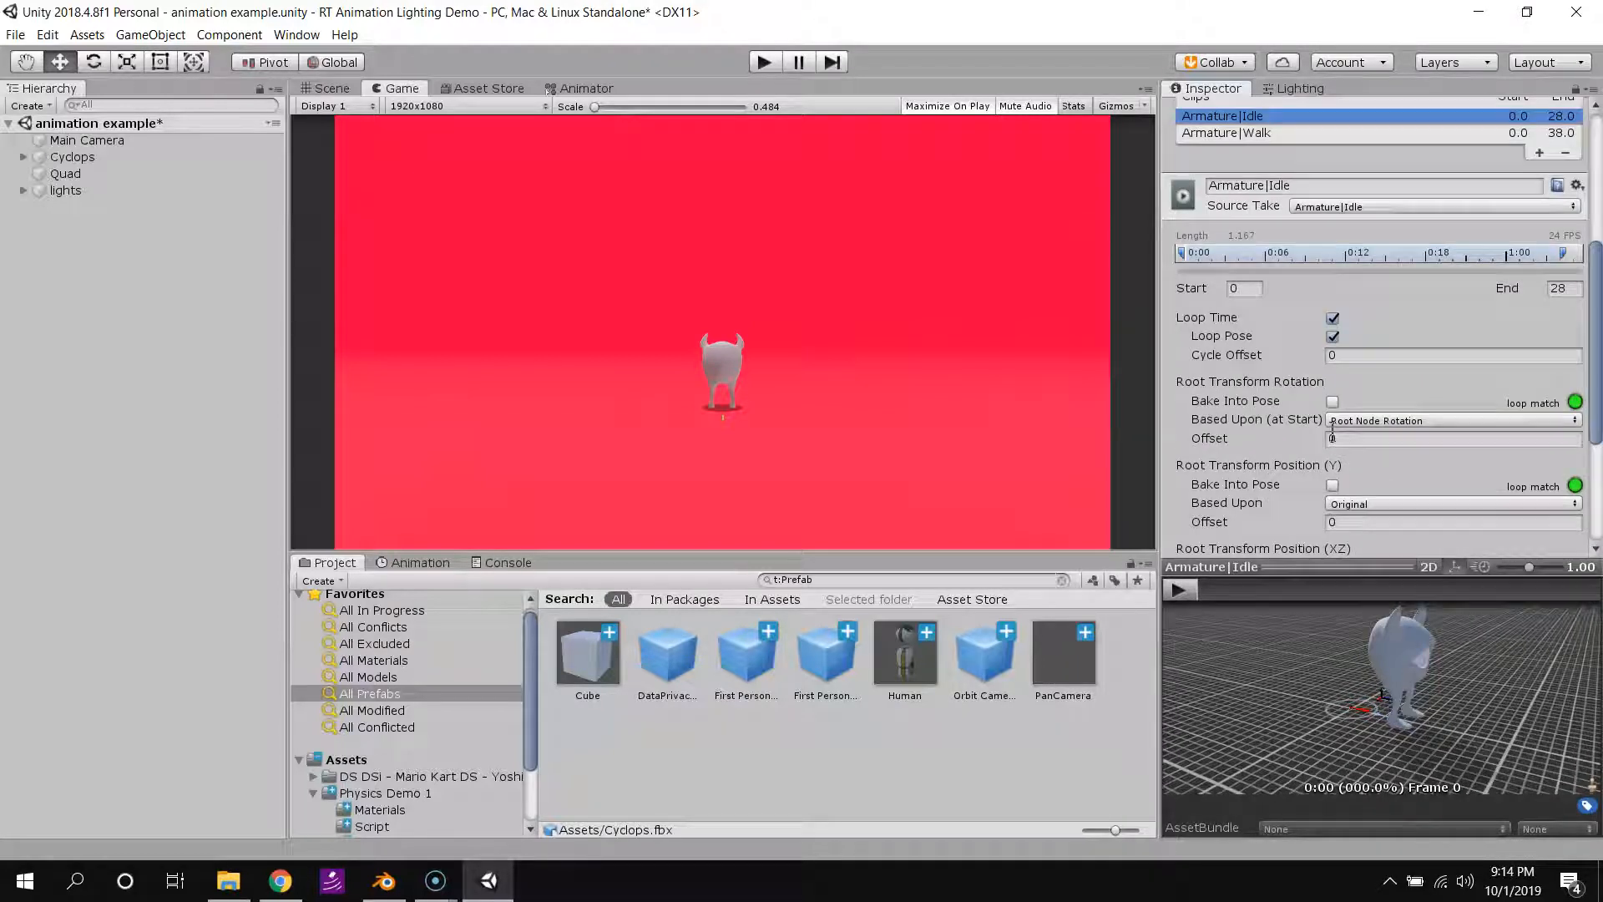
Bake root rotation and Y position into the Idle clip's pose.
{"action": "scroll", "scroll_direction": "down", "scroll_amount": 3}
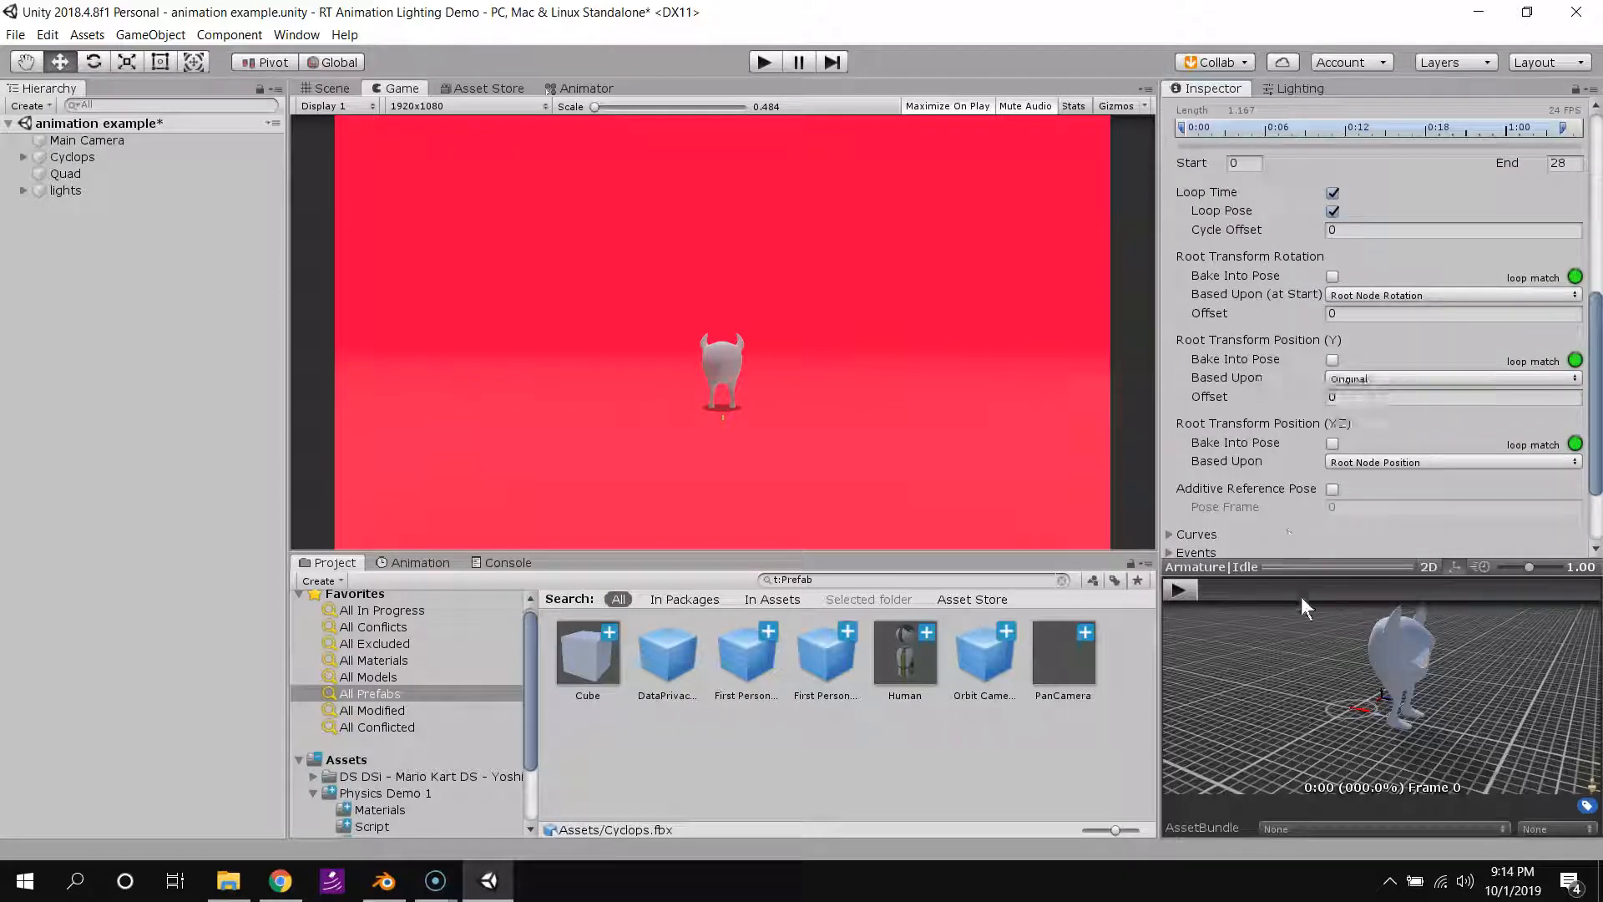
{"action": "left_click", "coordinate": [1179, 589]}
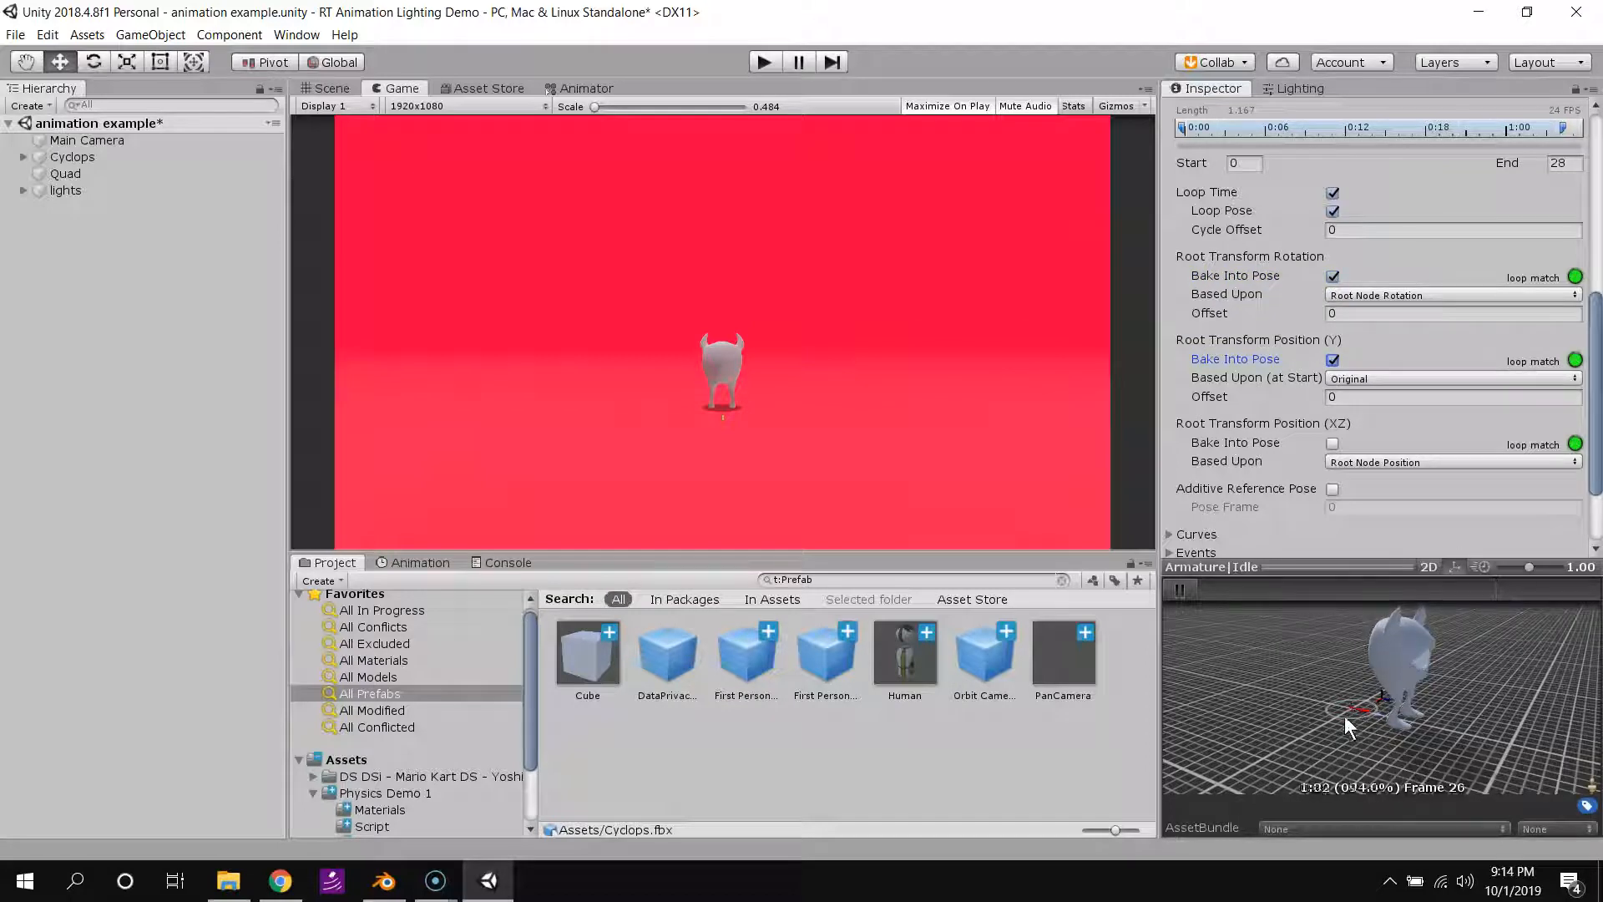
{"action": "scroll", "scroll_direction": "up", "scroll_amount": 3}
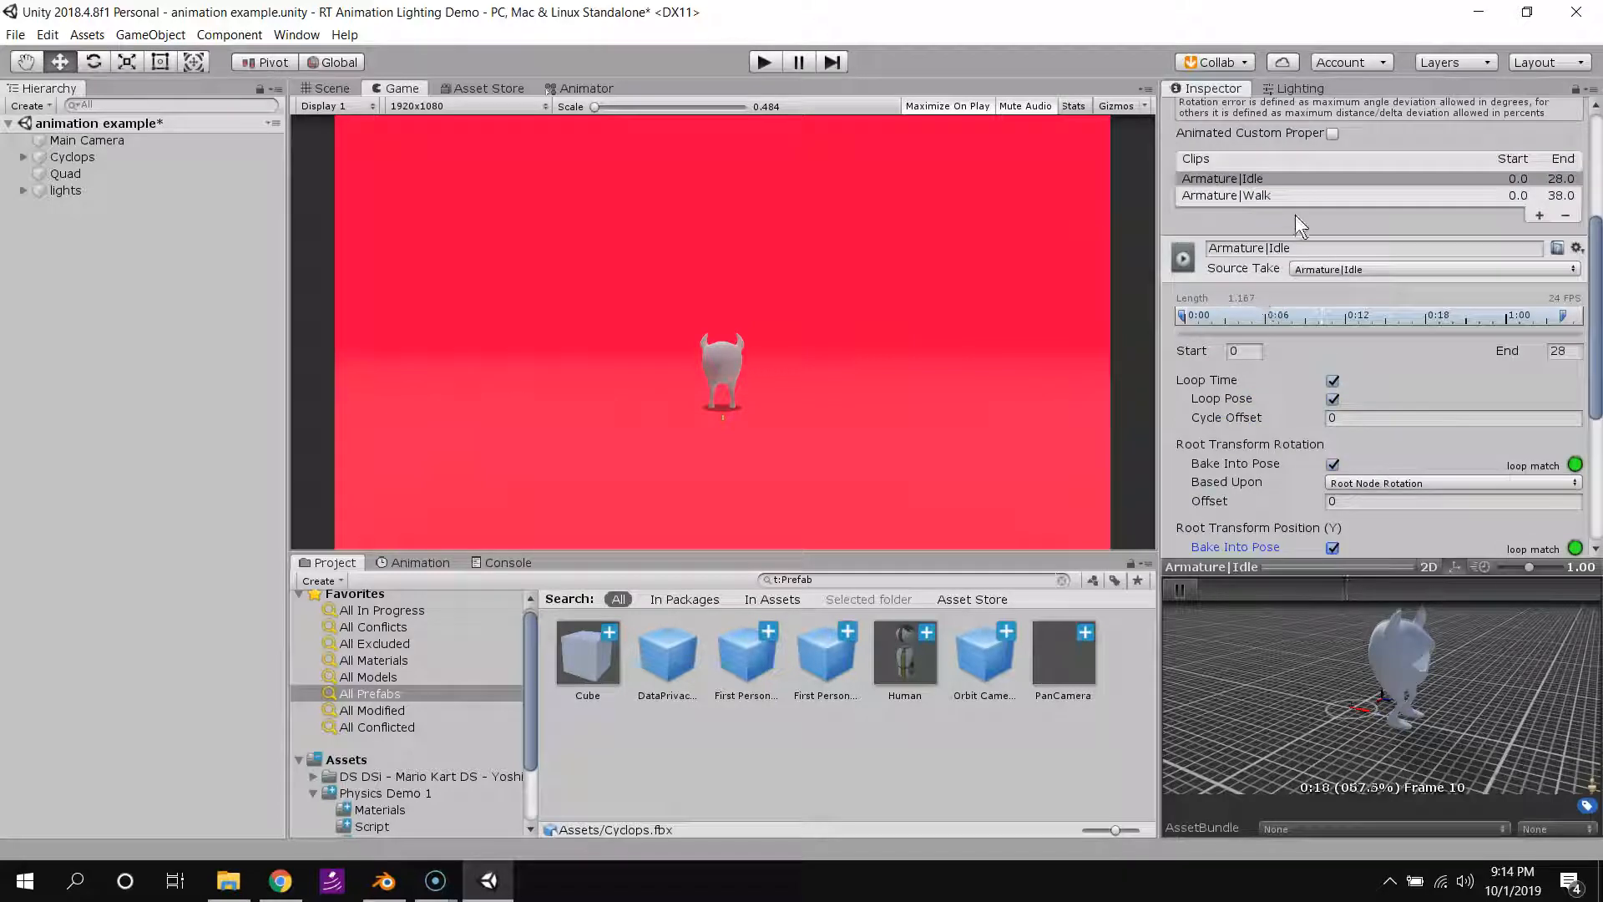
Bake root rotation and Y position into the Walk clip's pose.
{"action": "left_click", "coordinate": [1226, 195]}
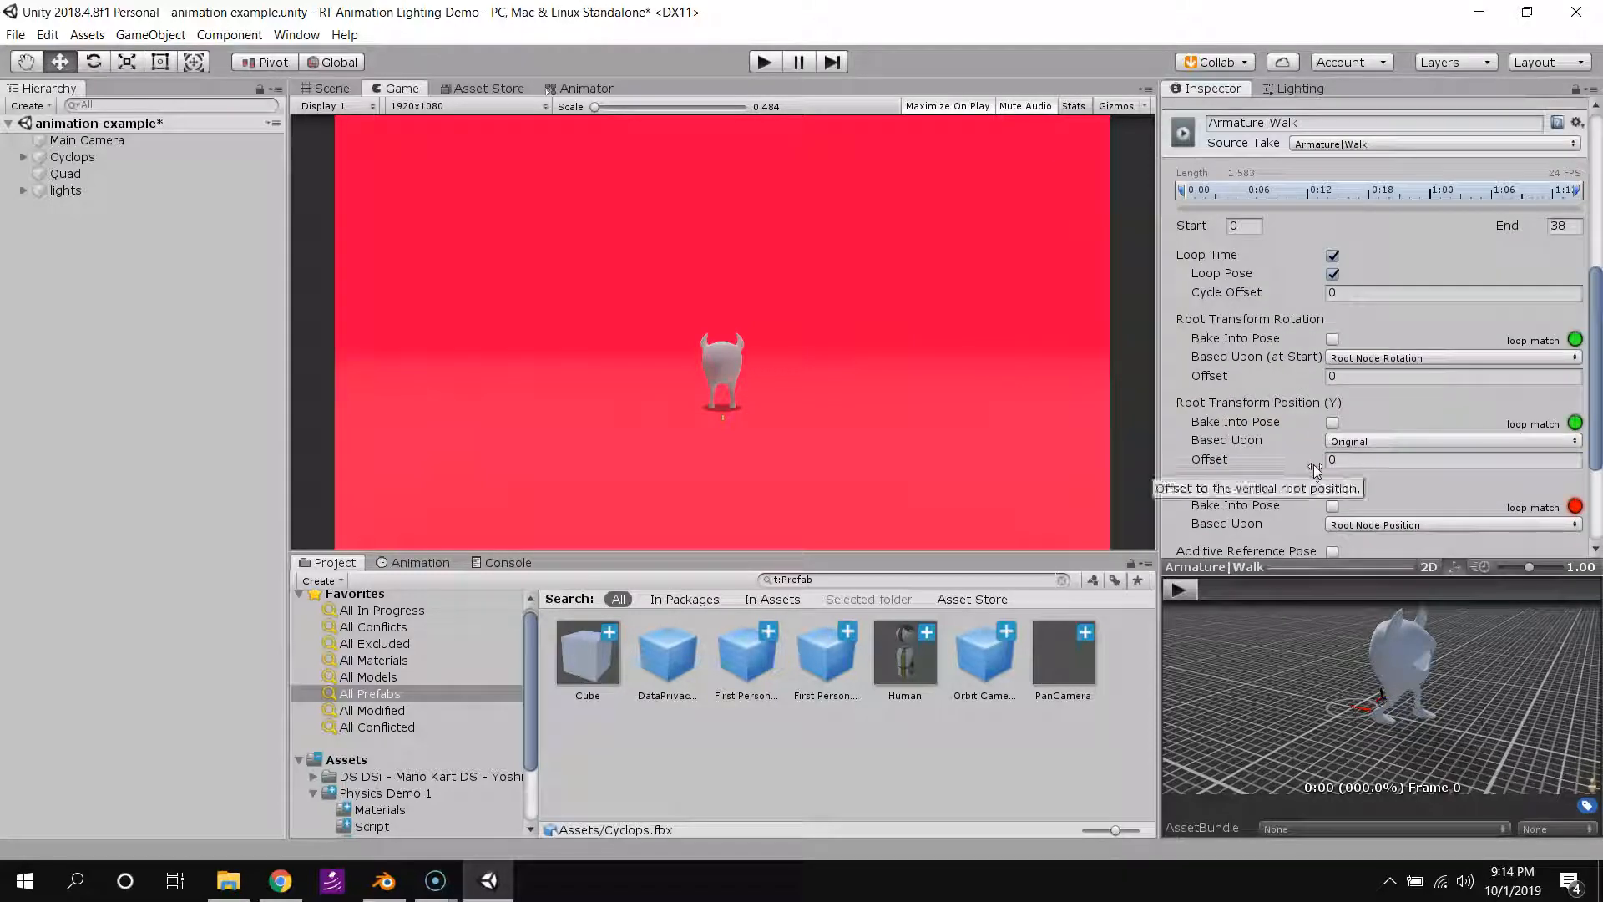
{"action": "left_click", "coordinate": [1179, 590]}
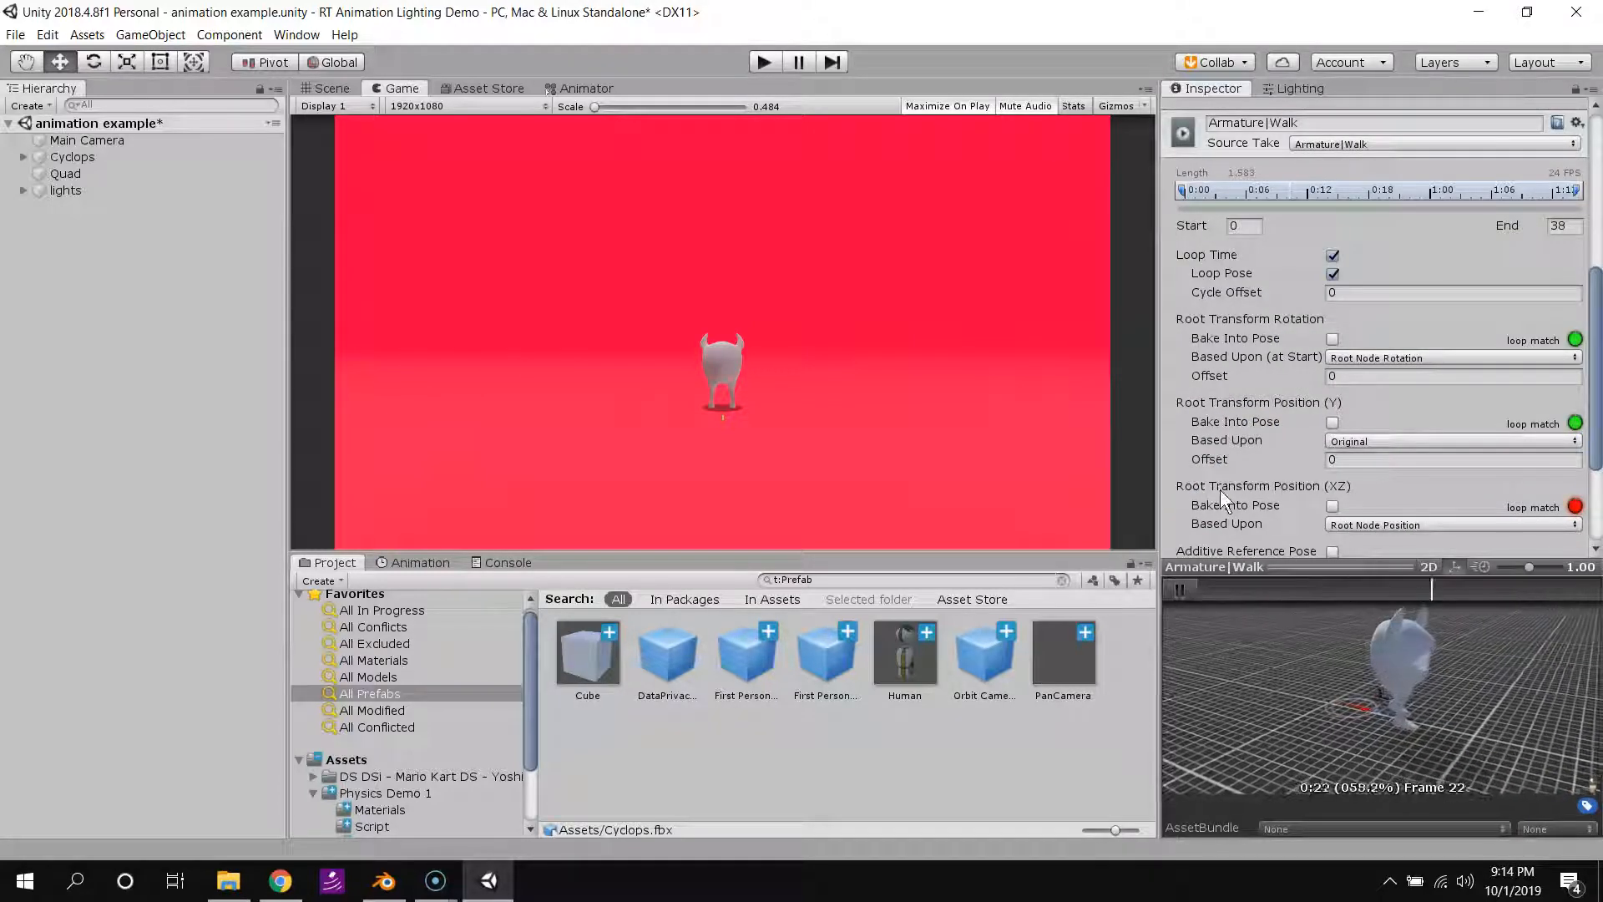
{"action": "scroll", "scroll_direction": "down", "scroll_amount": 3}
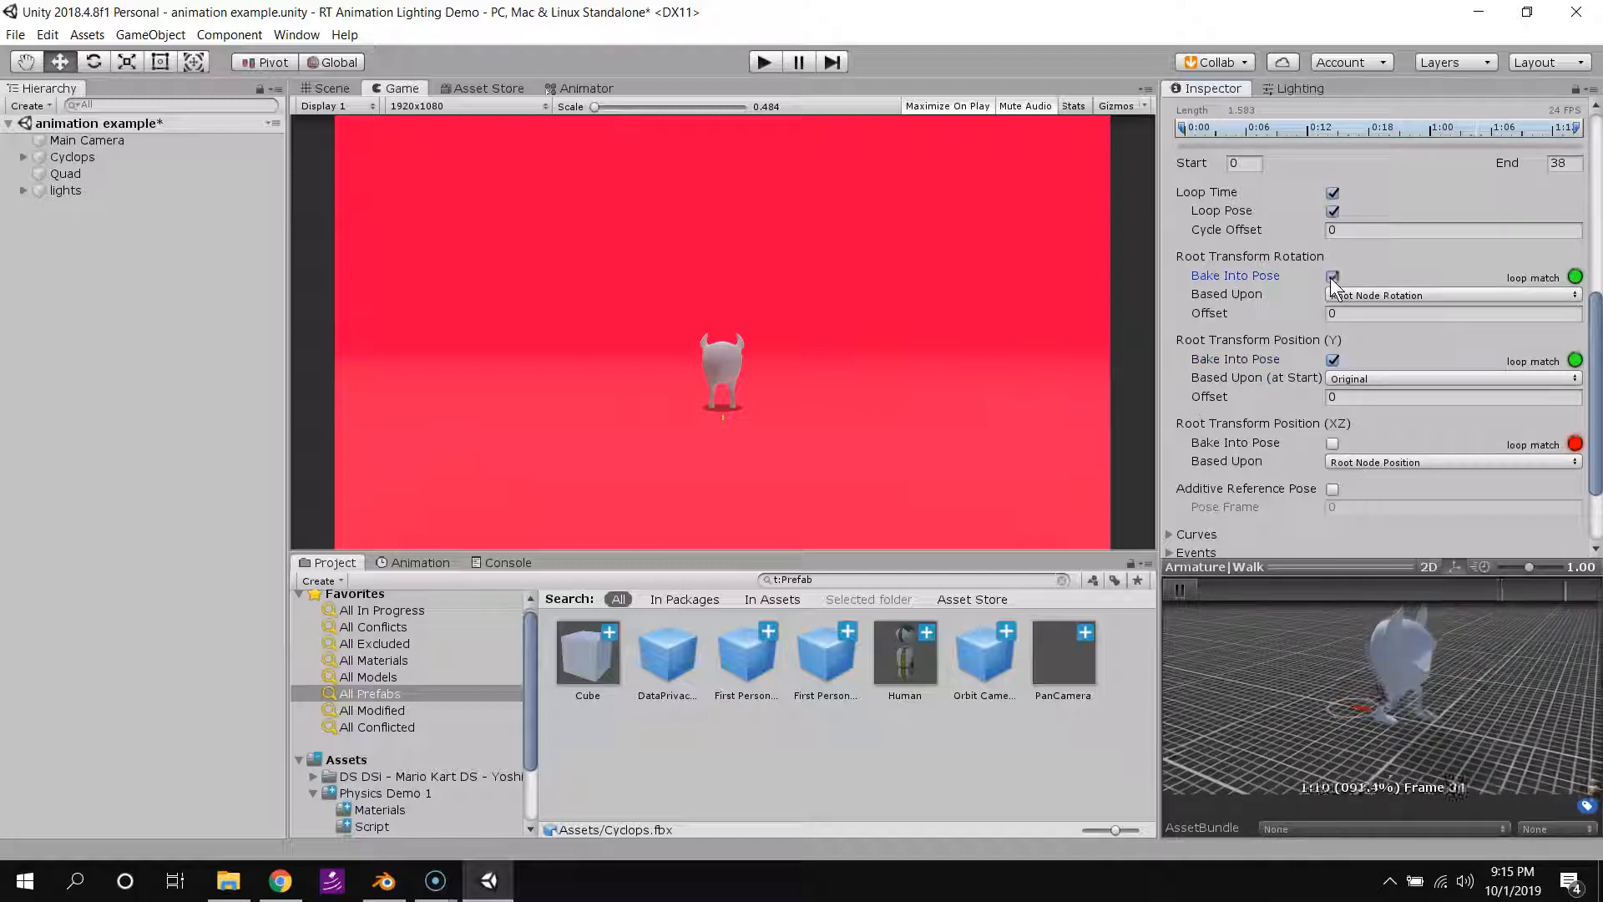
{"action": "left_click", "coordinate": [1332, 274]}
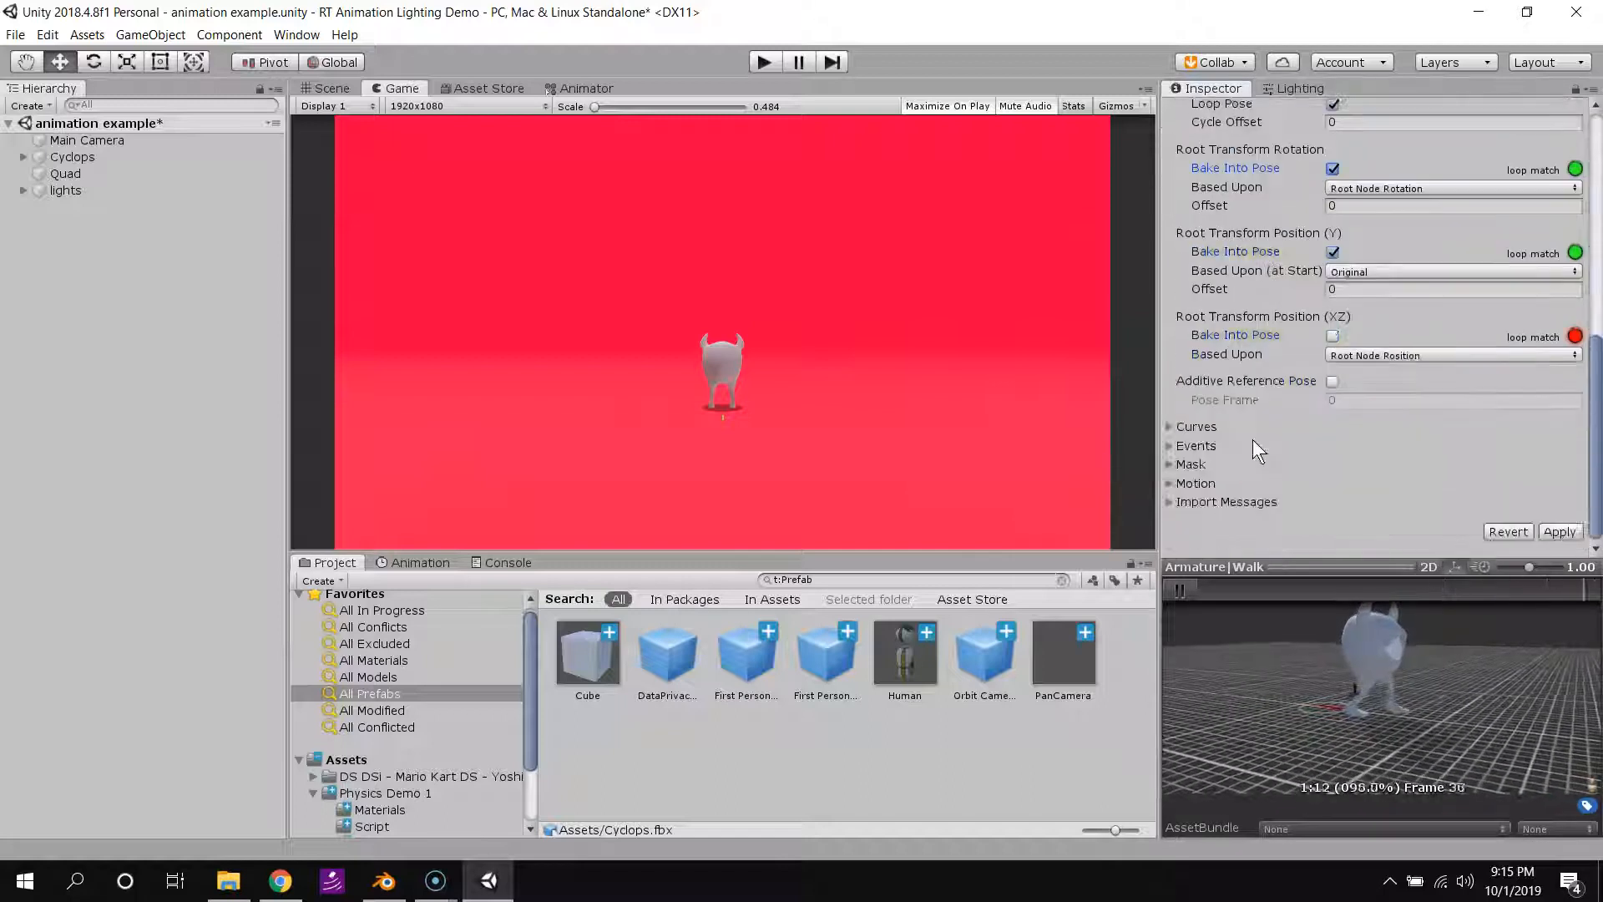
Apply the Cyclops import changes, expand the model, and inspect the Idle and Walk clips.
{"action": "left_click", "coordinate": [1558, 532]}
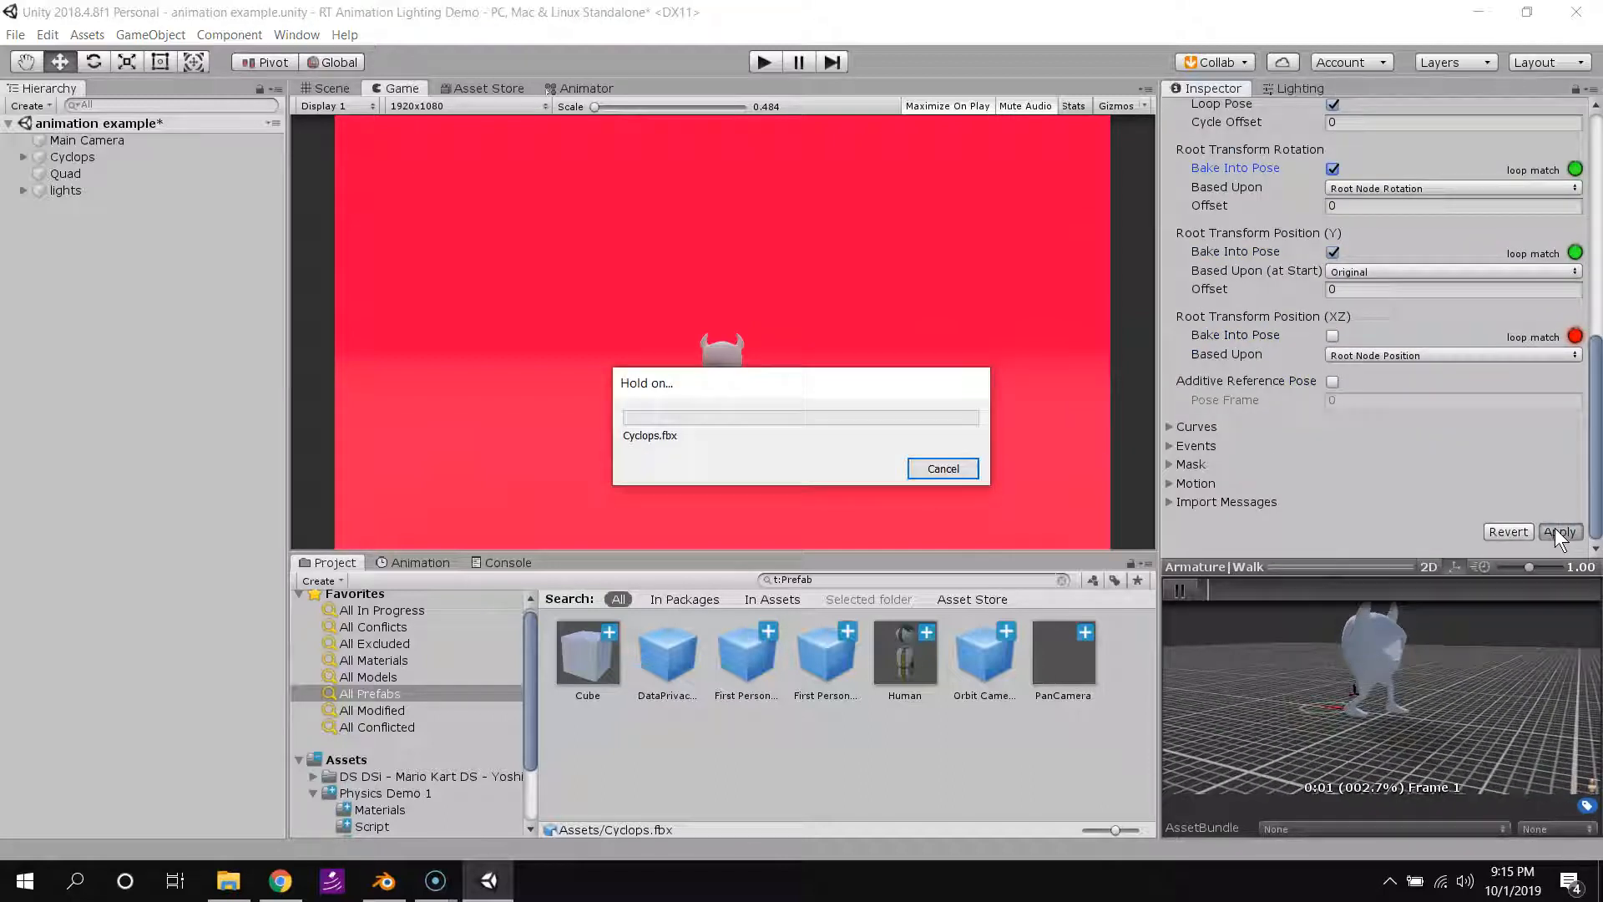
{"action": "left_click", "coordinate": [1559, 532]}
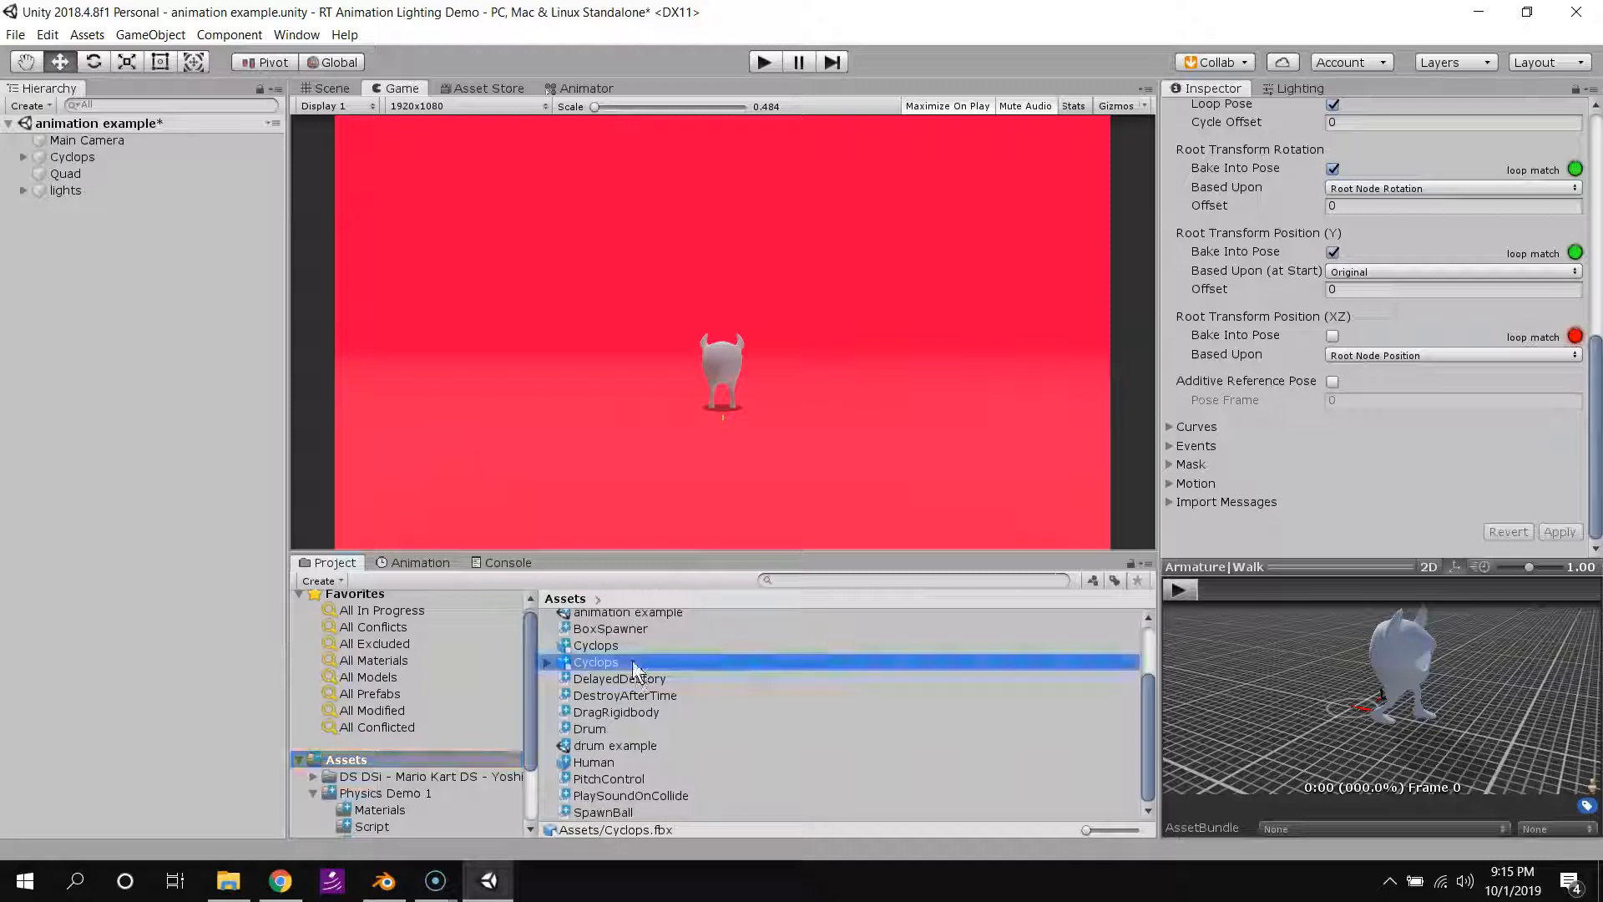
{"action": "left_click", "coordinate": [550, 661]}
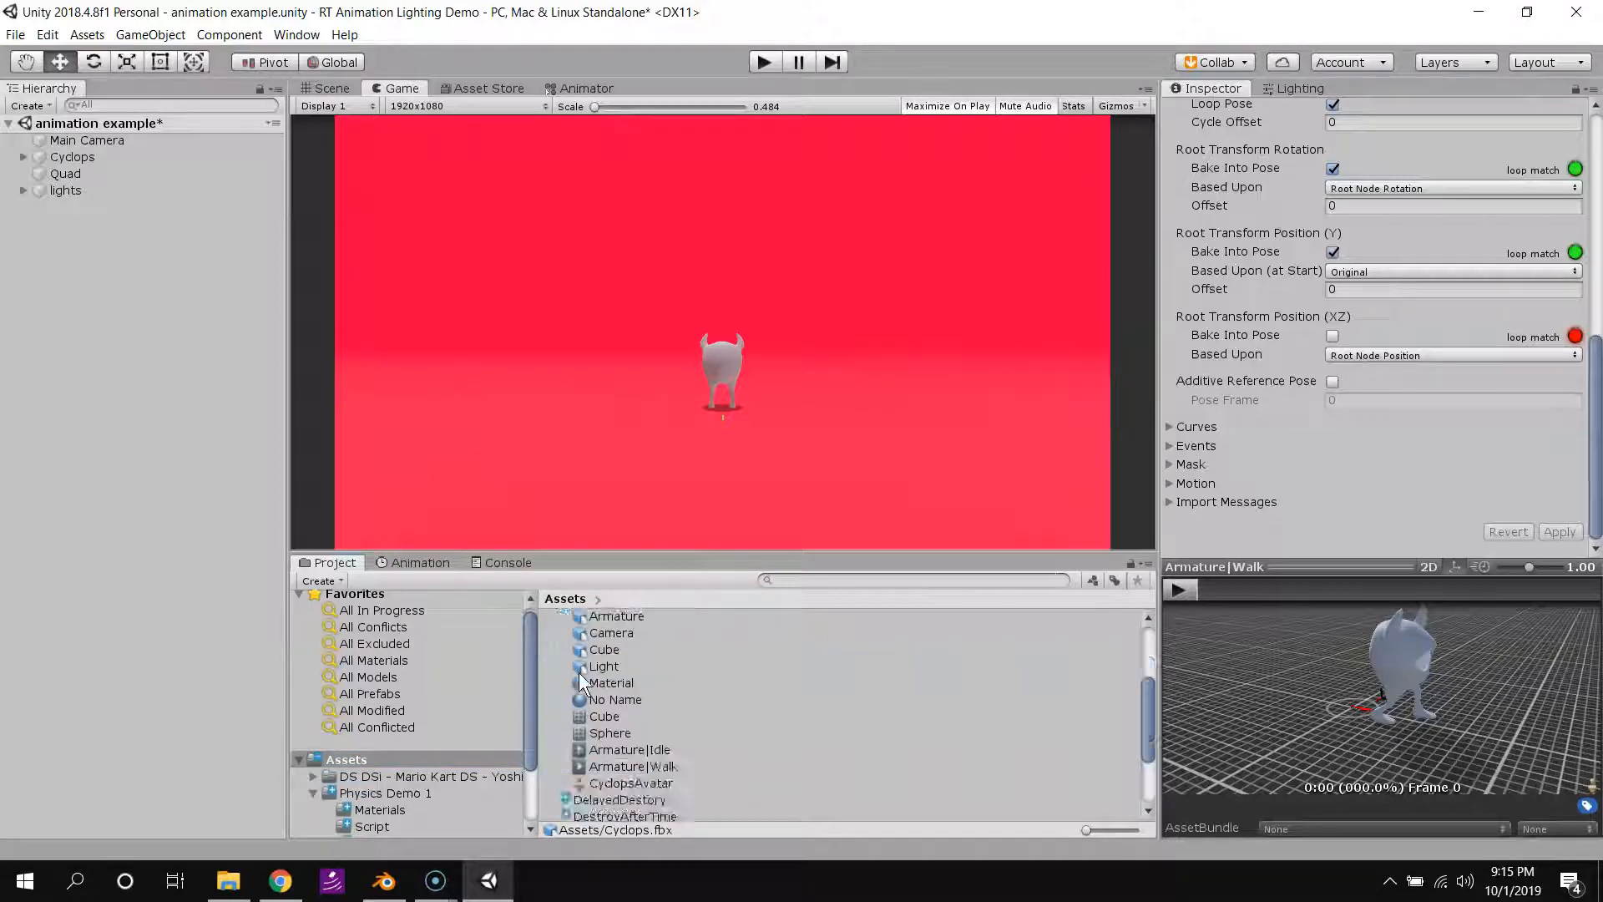
{"action": "left_click", "coordinate": [628, 687]}
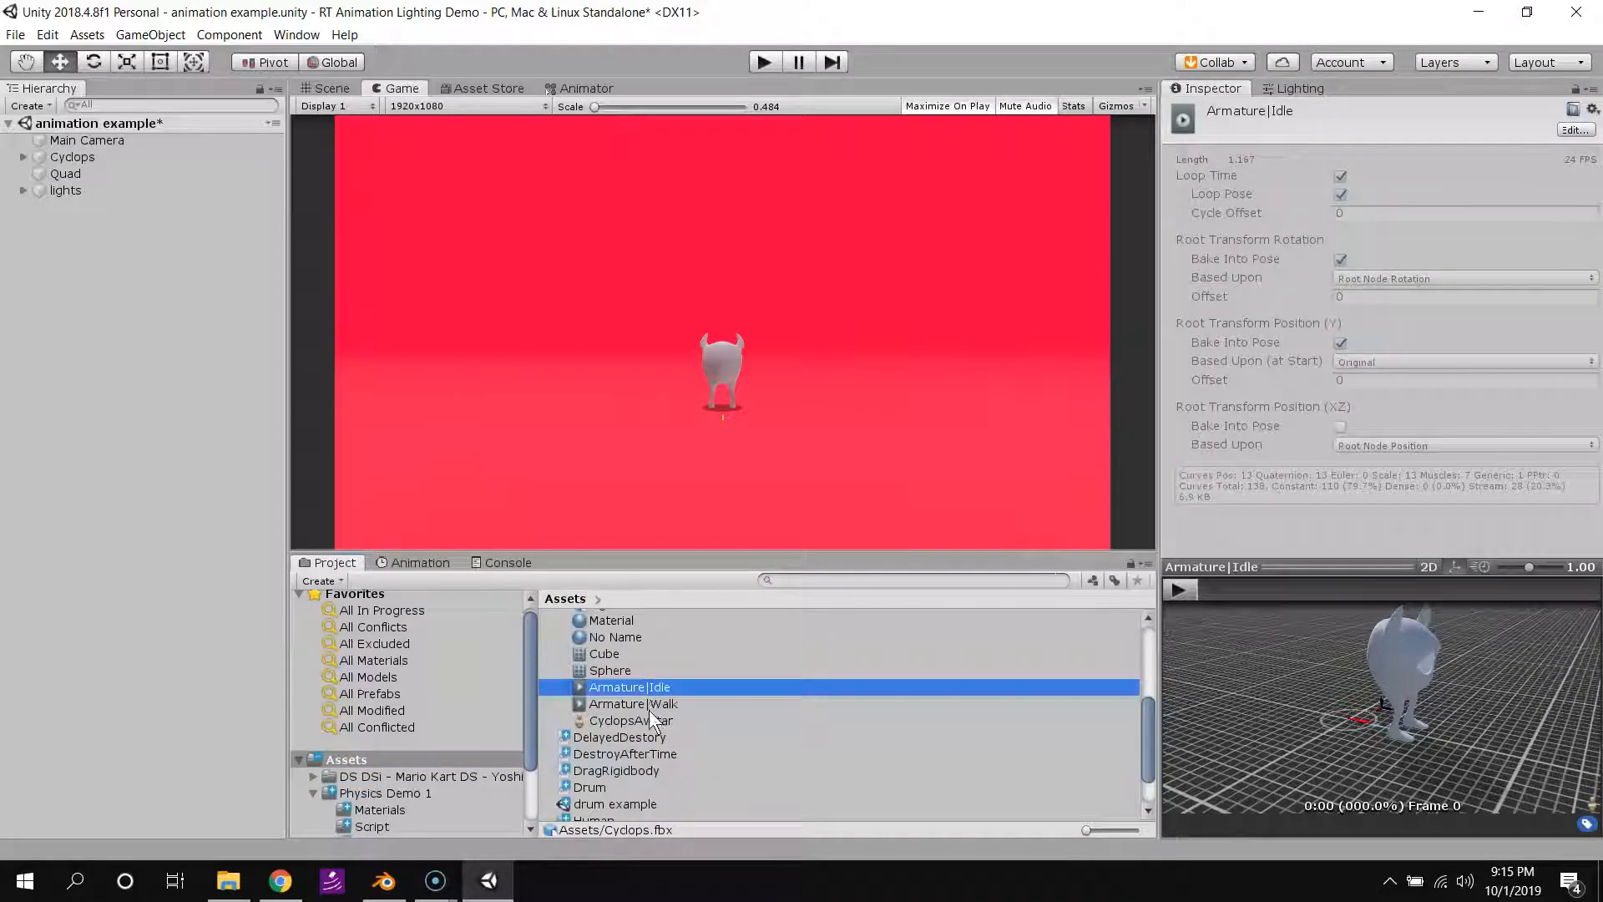
{"action": "left_click", "coordinate": [632, 703]}
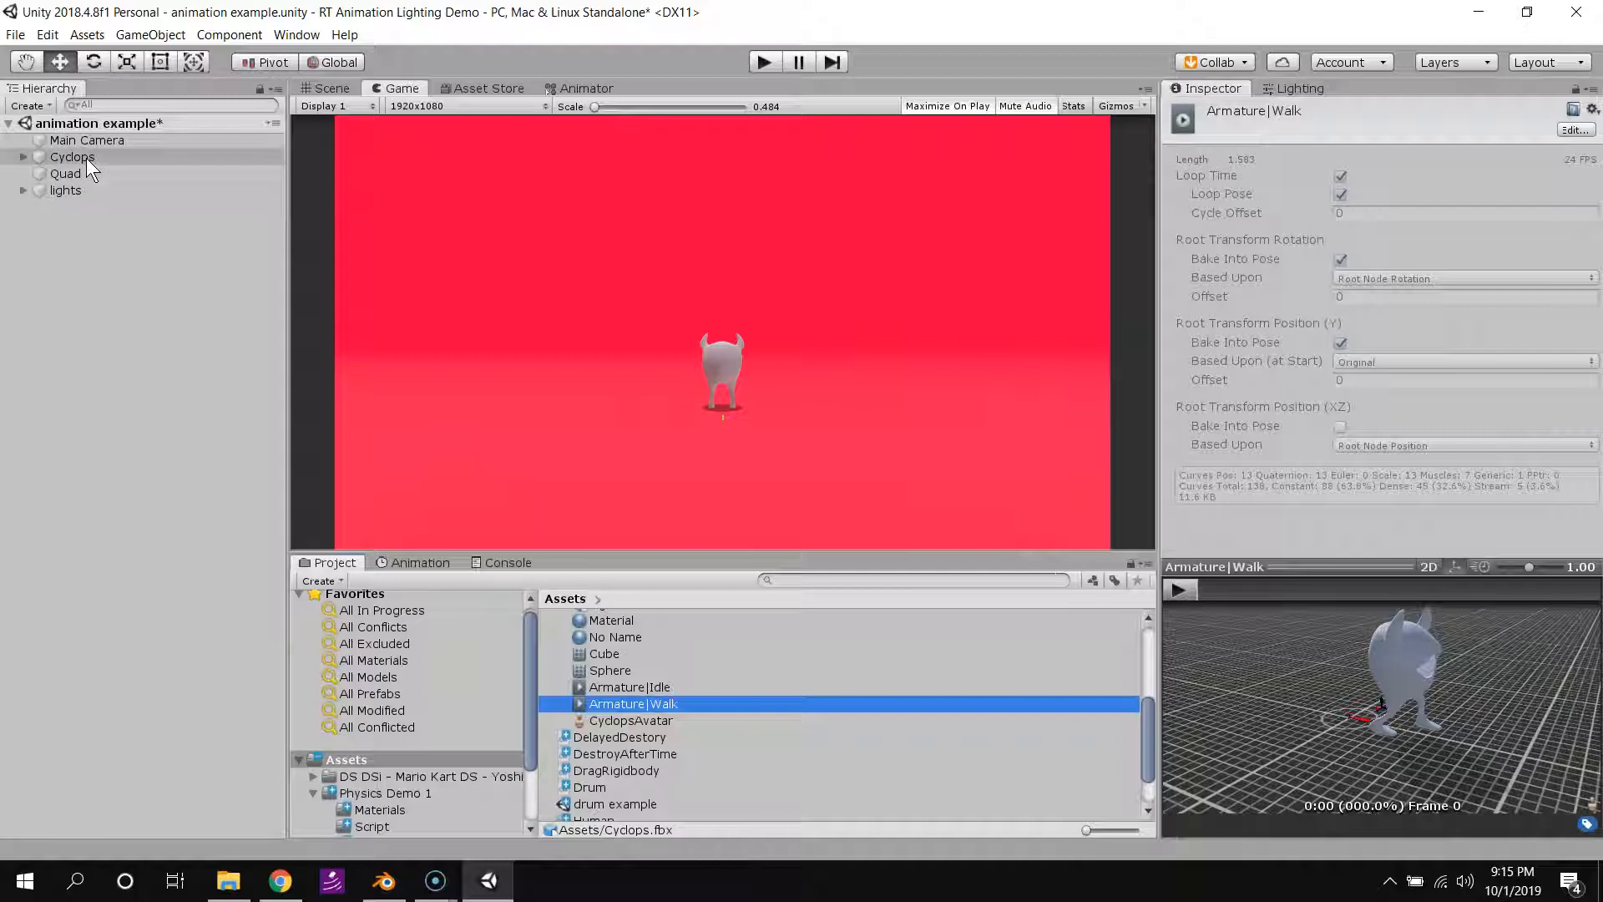
Create a 'Cyclops' Animator Controller asset and assign it to the Cyclops object's Animator.
{"action": "left_click", "coordinate": [72, 157]}
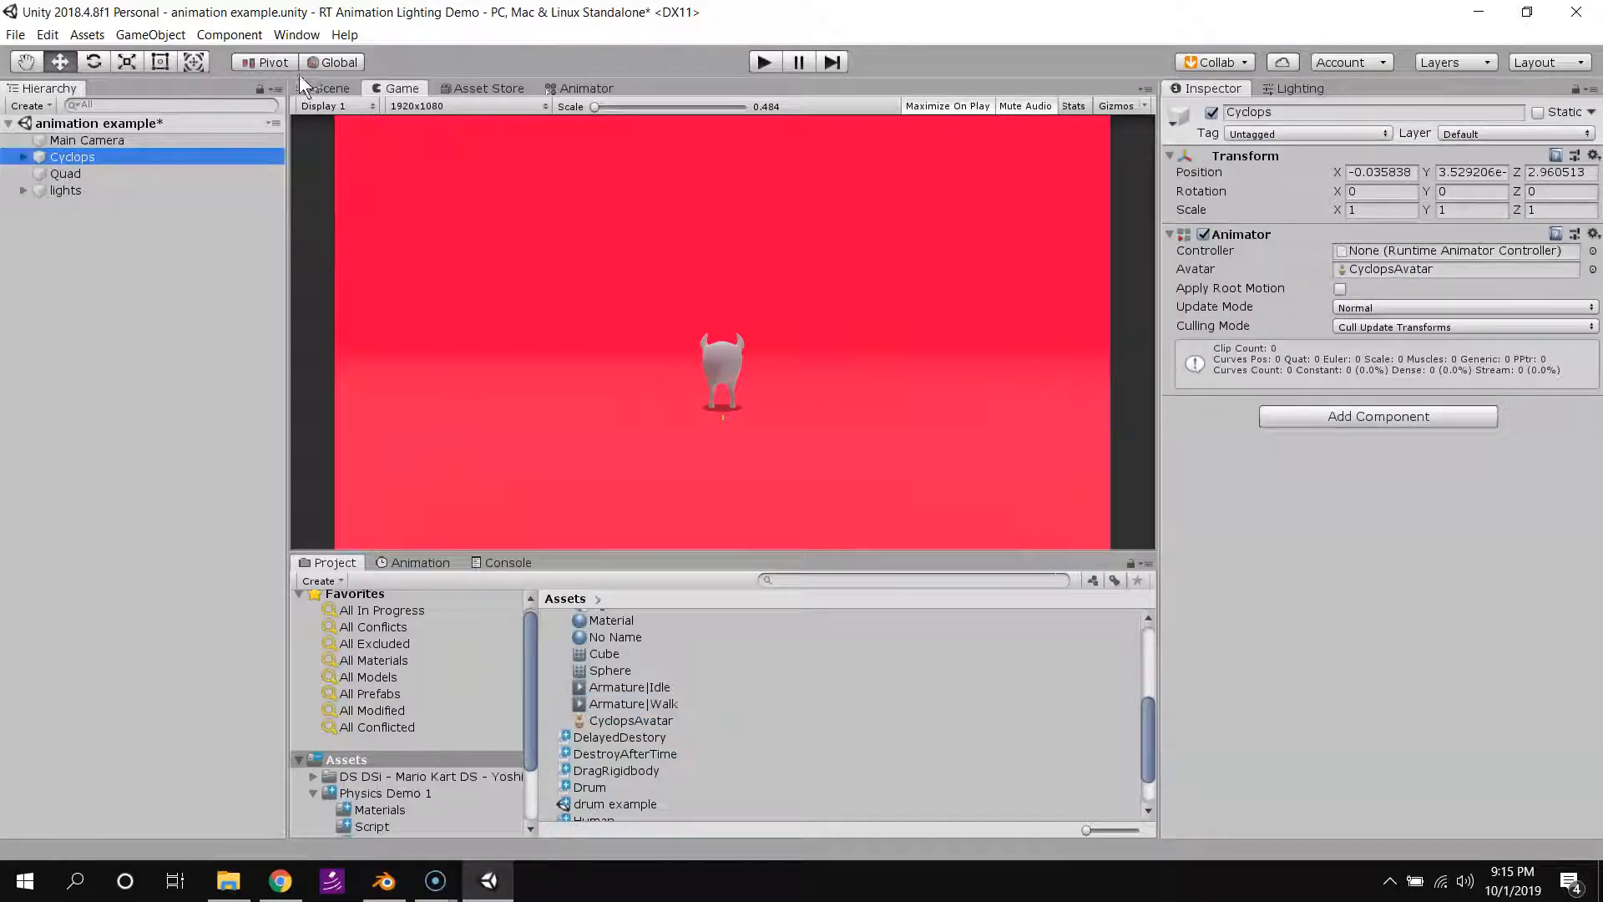
{"action": "left_click", "coordinate": [331, 88]}
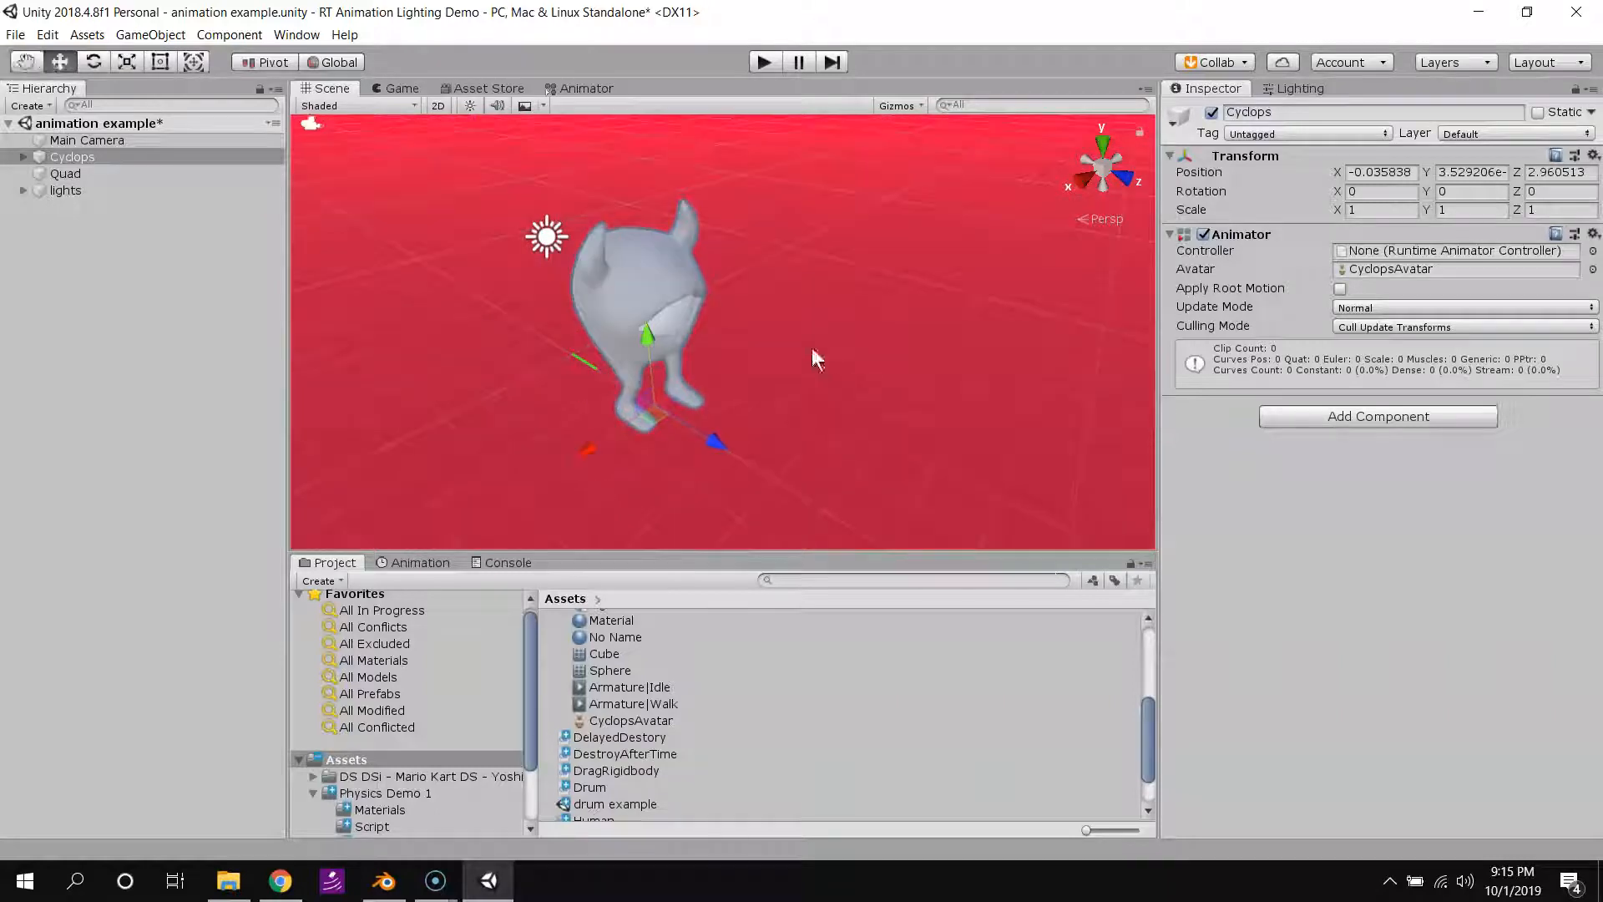
{"action": "mouse_move", "coordinate": [1319, 252]}
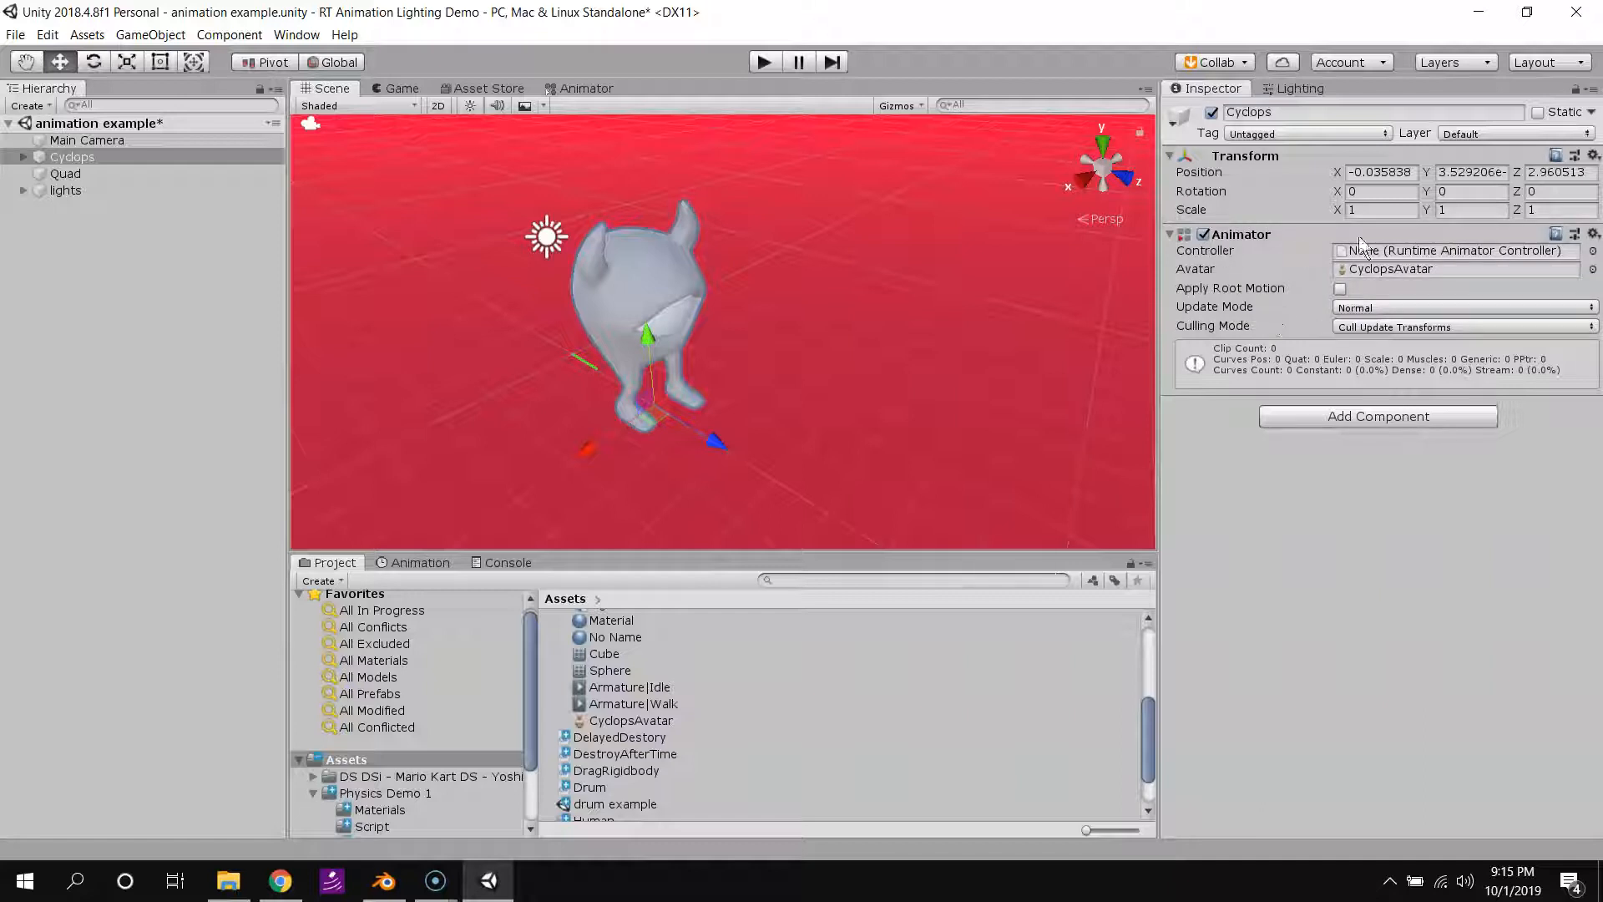
{"action": "mouse_move", "coordinate": [1272, 268]}
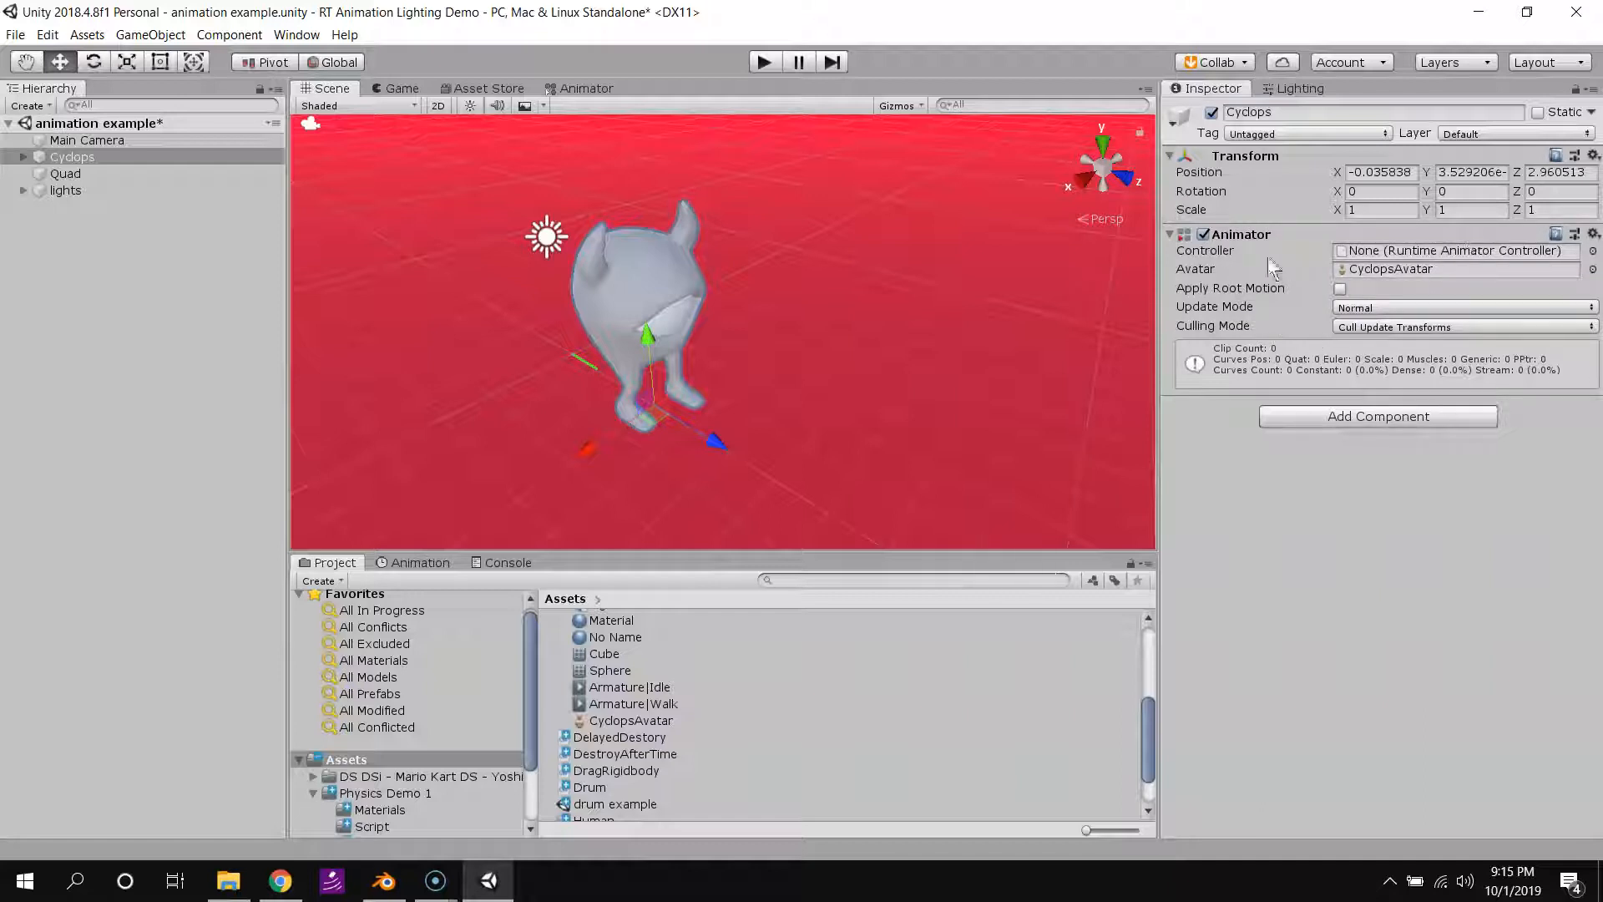
{"action": "mouse_move", "coordinate": [1293, 296]}
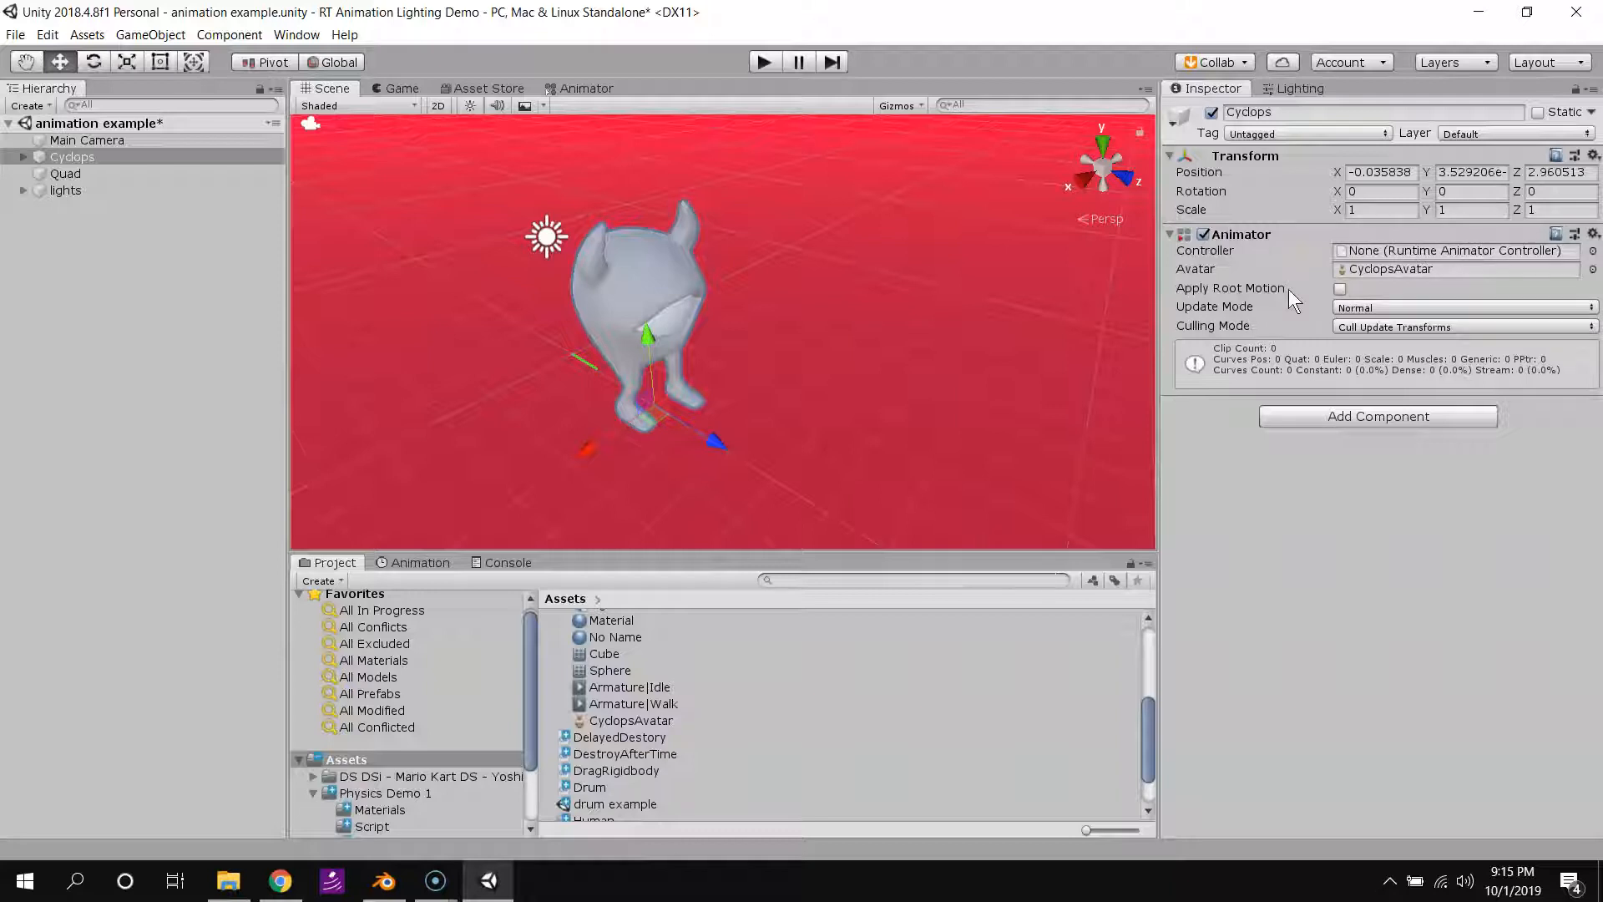
{"action": "mouse_move", "coordinate": [1249, 252]}
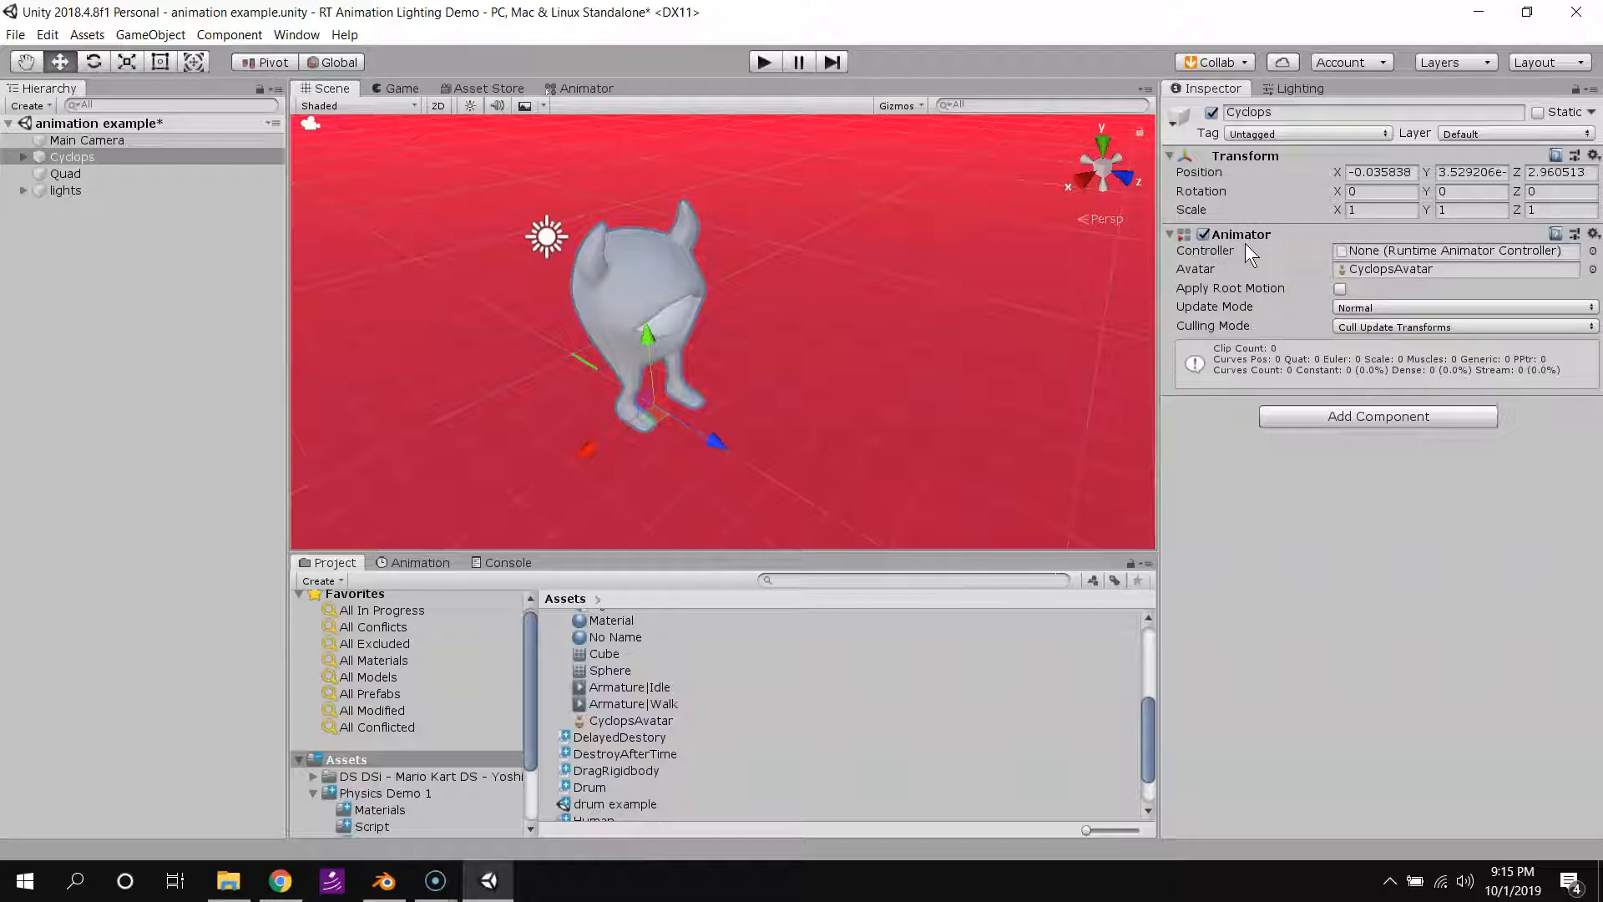
{"action": "mouse_move", "coordinate": [643, 706]}
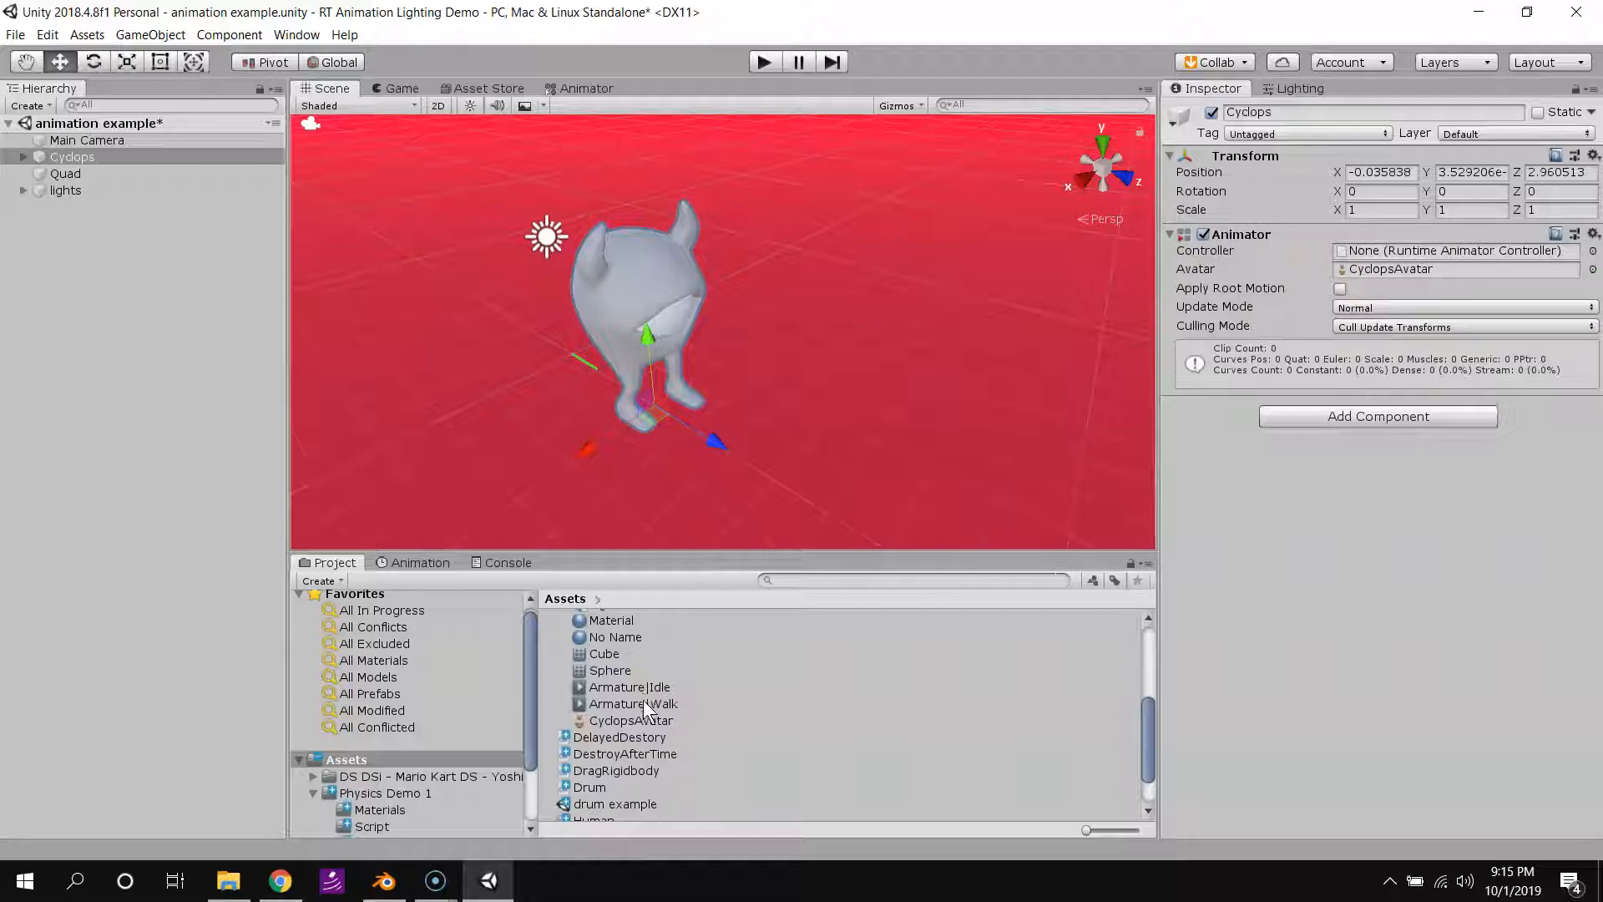
{"action": "left_click", "coordinate": [628, 686]}
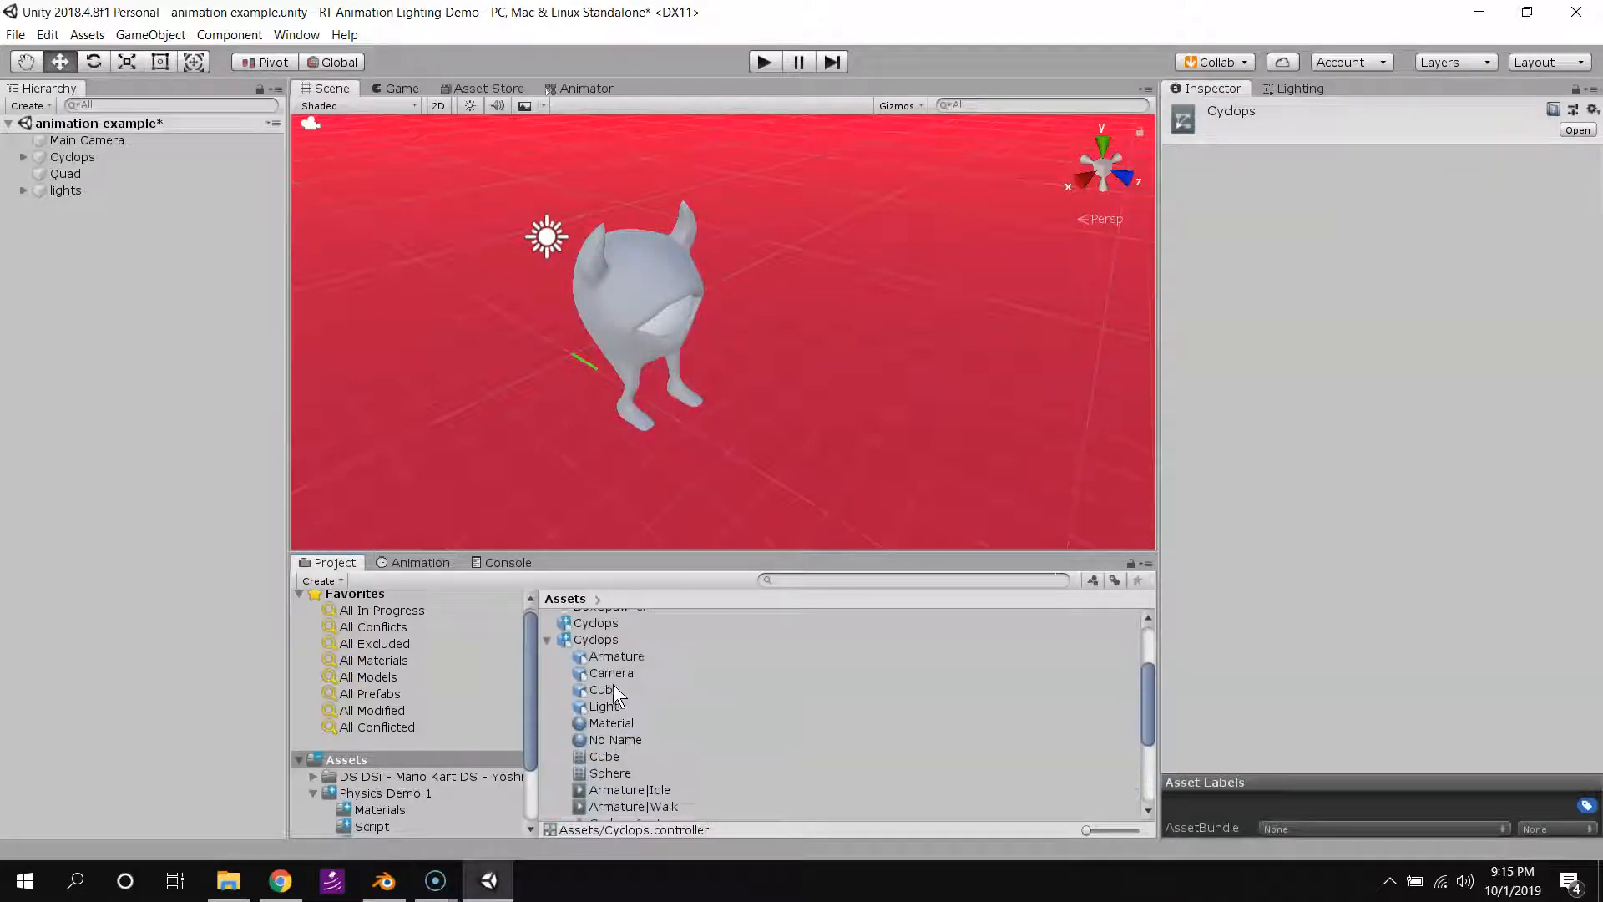
{"action": "left_click", "coordinate": [72, 156]}
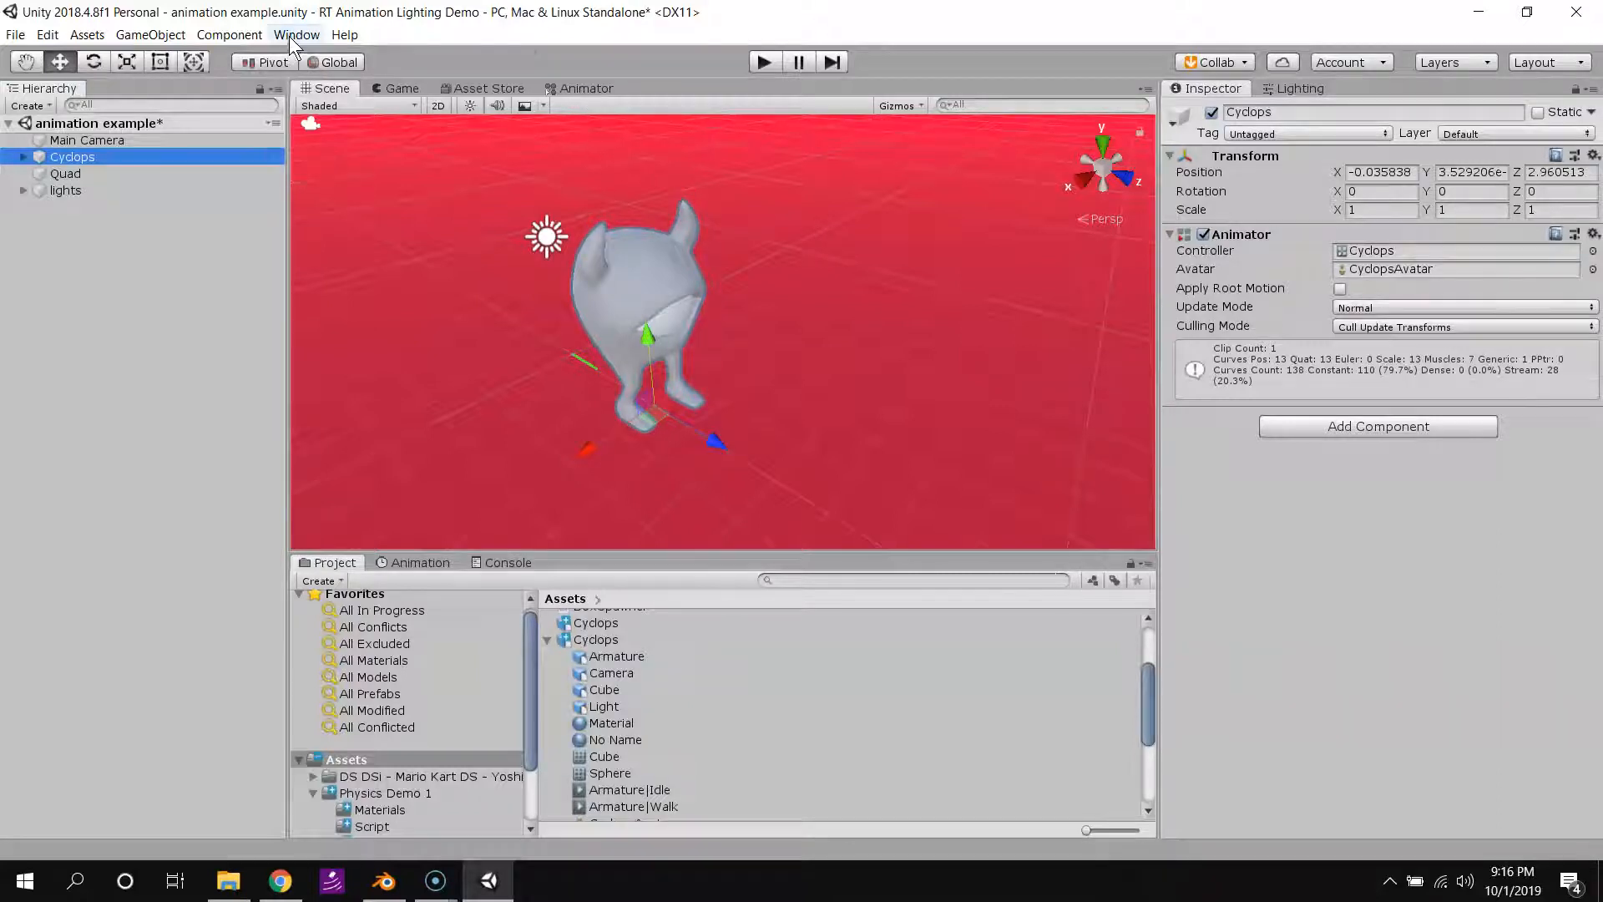
Open the Animator window and inspect the default Armature|Idle state.
{"action": "left_click", "coordinate": [297, 34]}
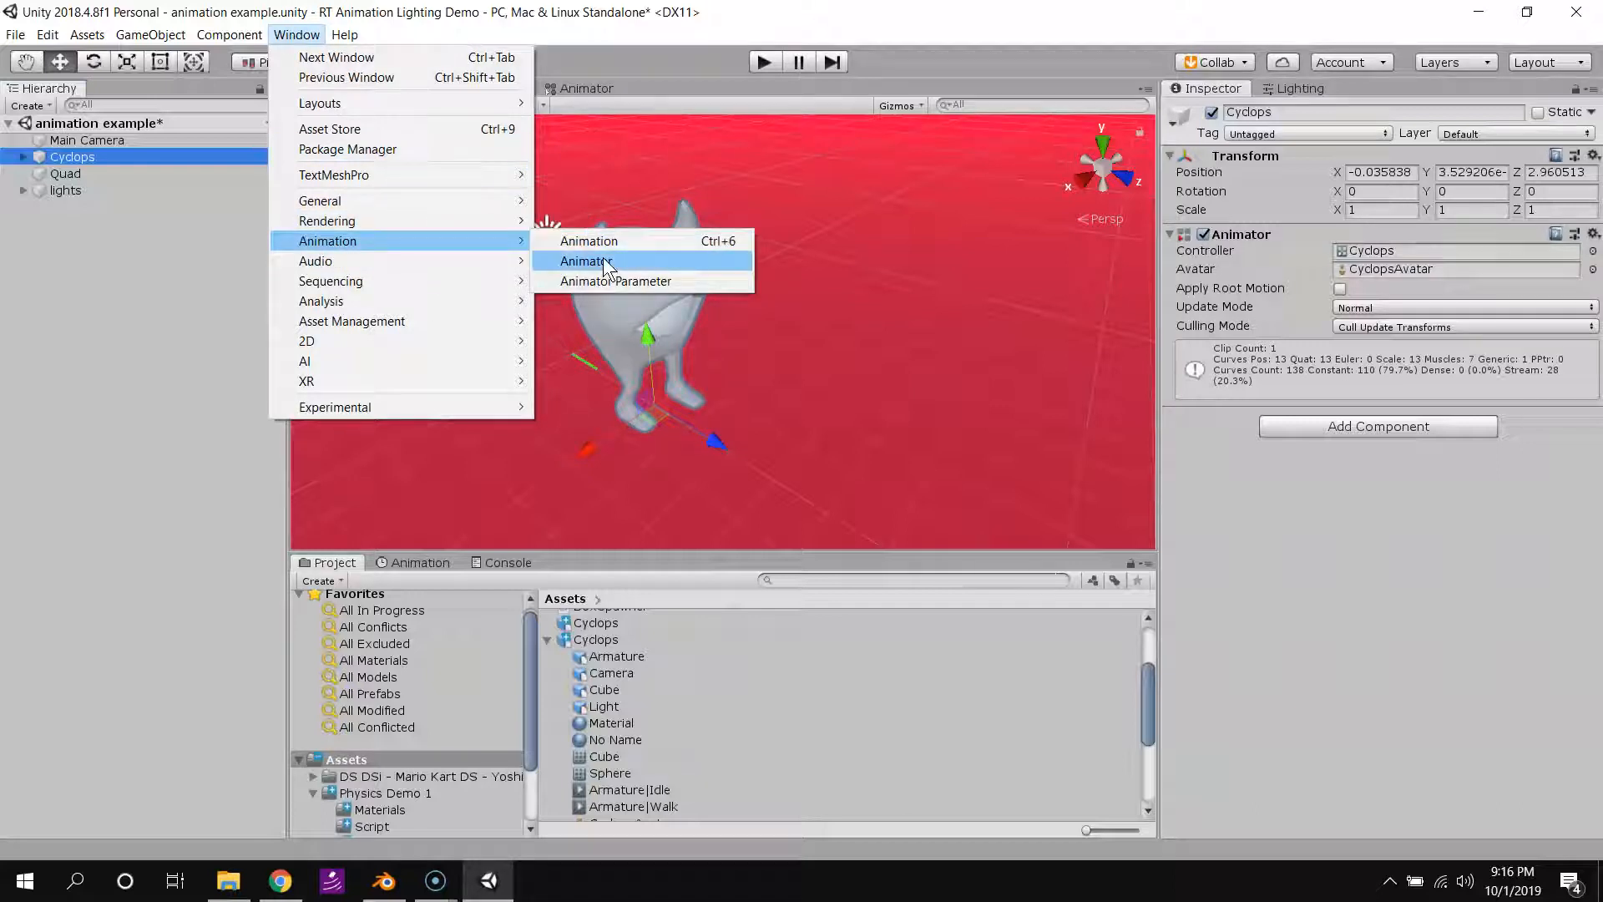
{"action": "left_click", "coordinate": [586, 261]}
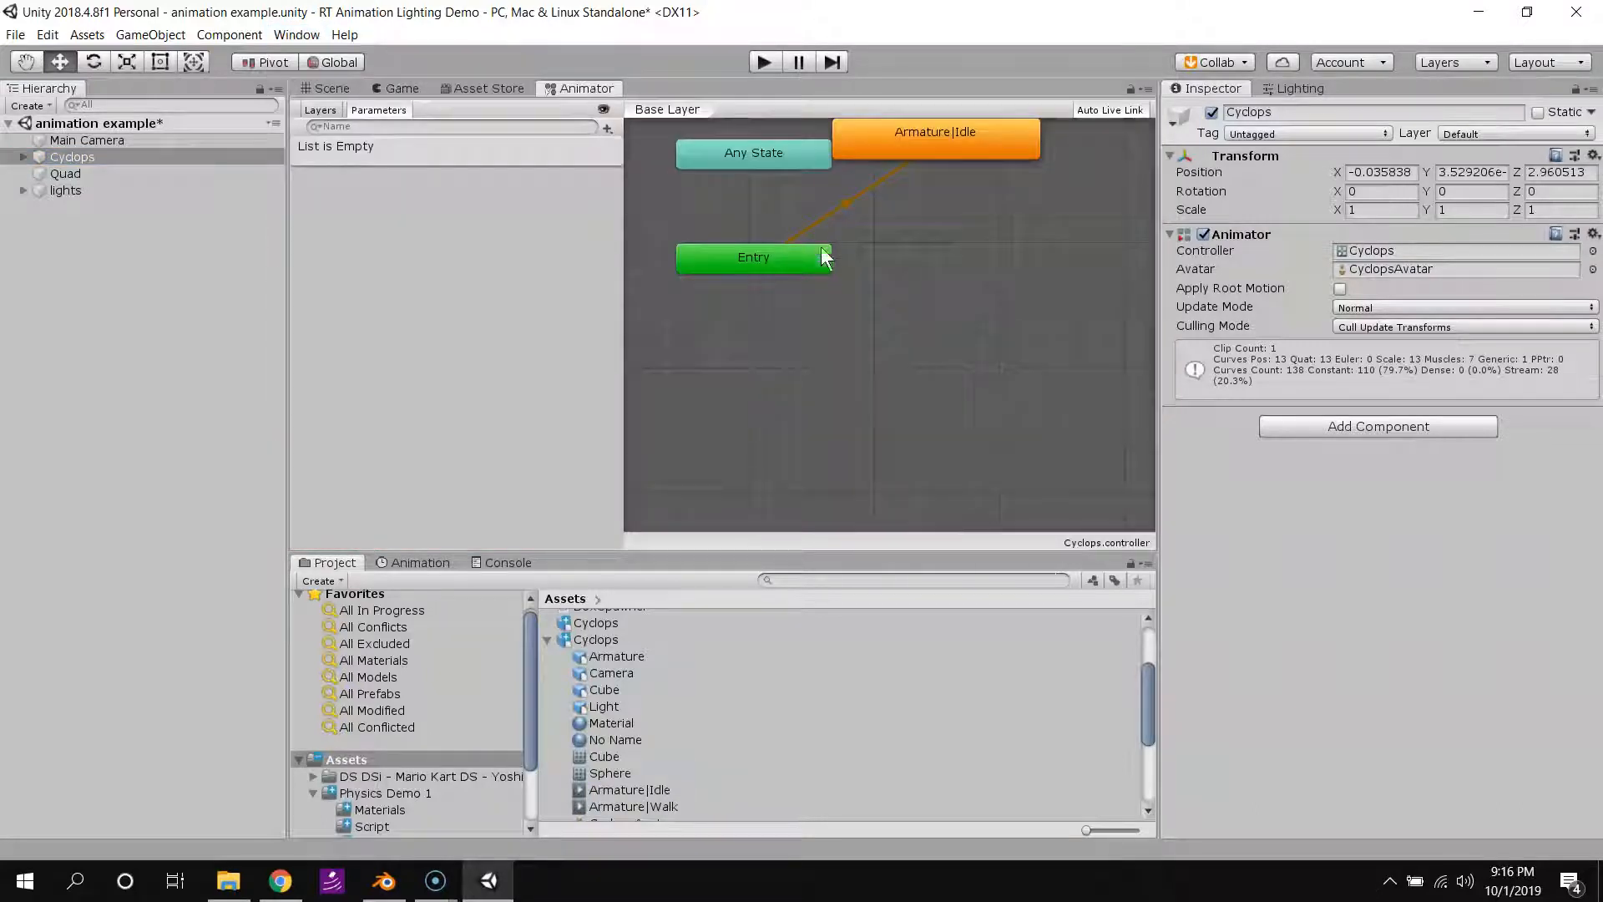
{"action": "left_click", "coordinate": [934, 137]}
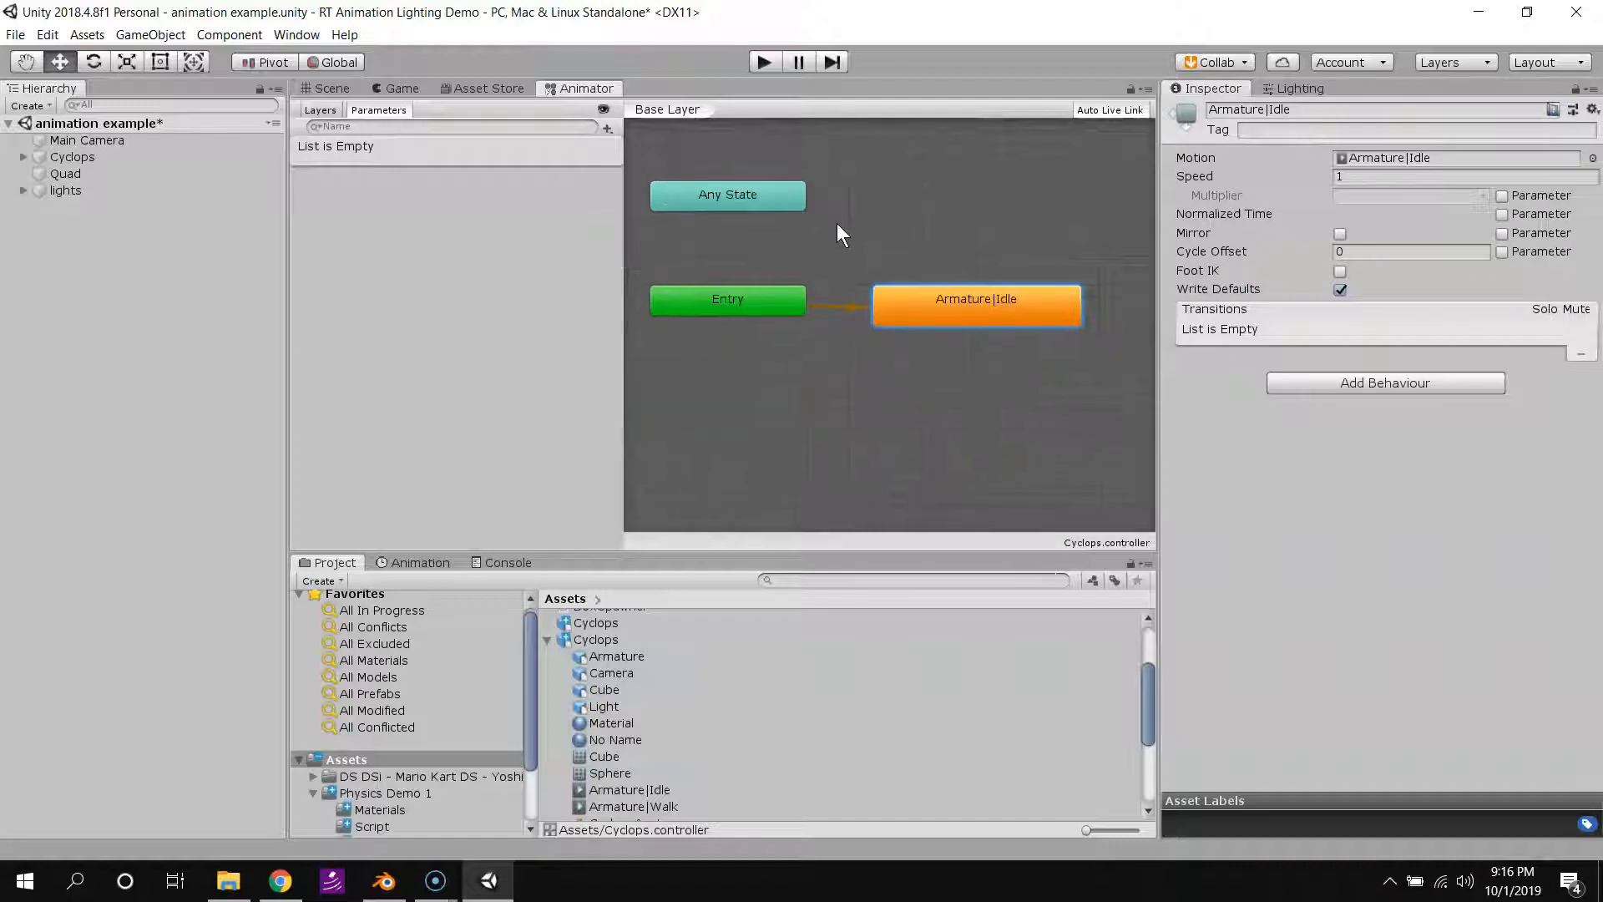
{"action": "scroll", "scroll_direction": "down", "scroll_amount": 3}
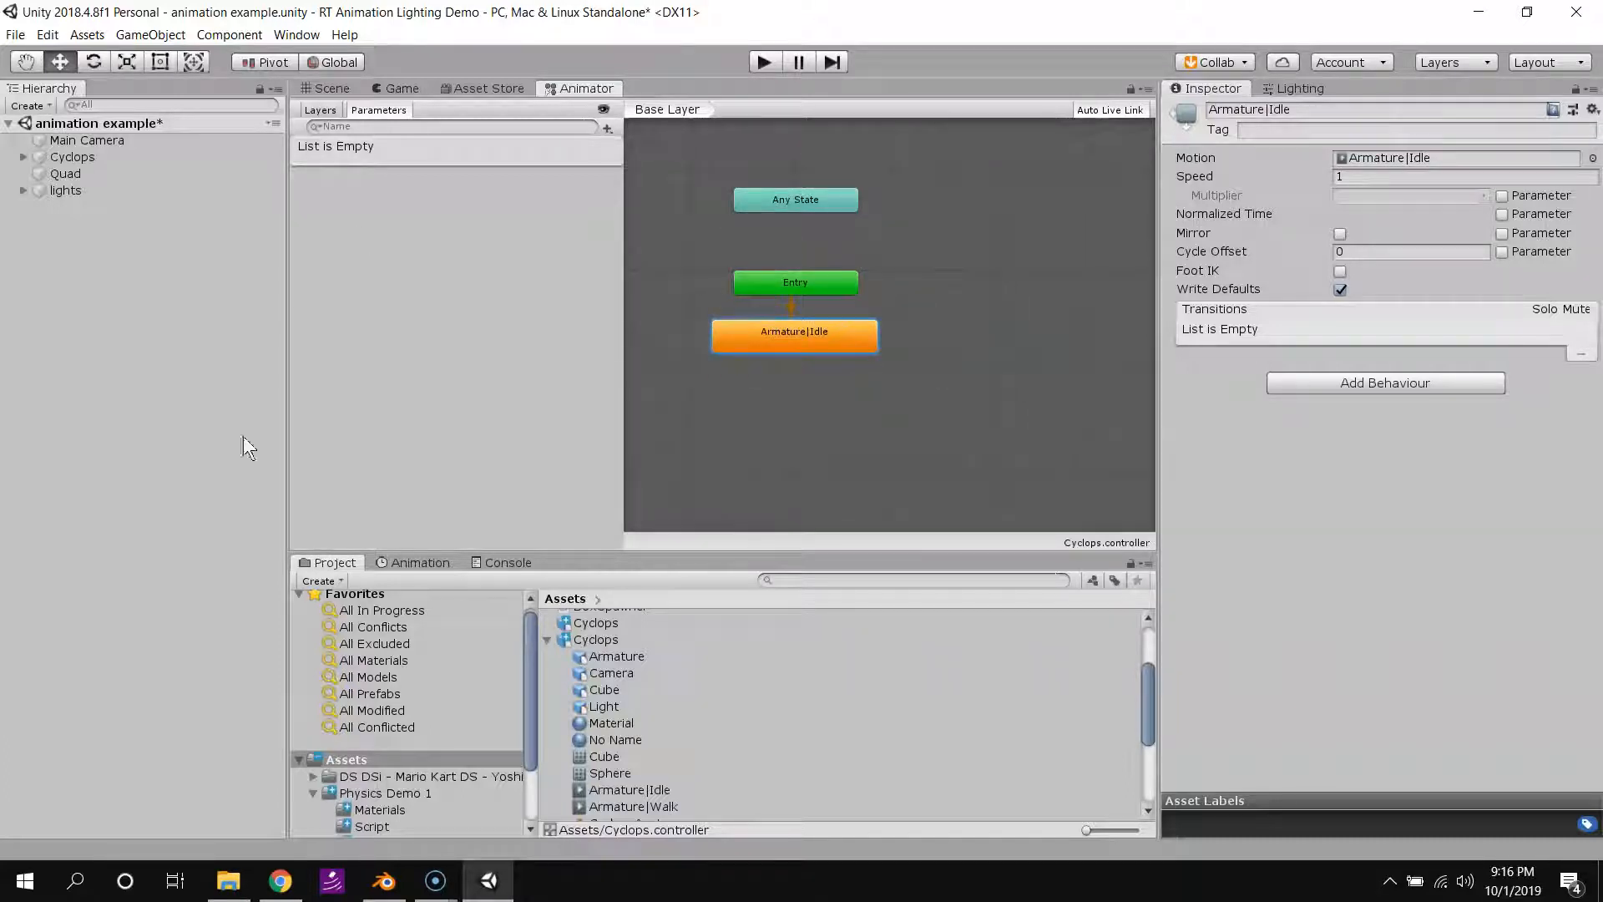
{"action": "mouse_move", "coordinate": [472, 251]}
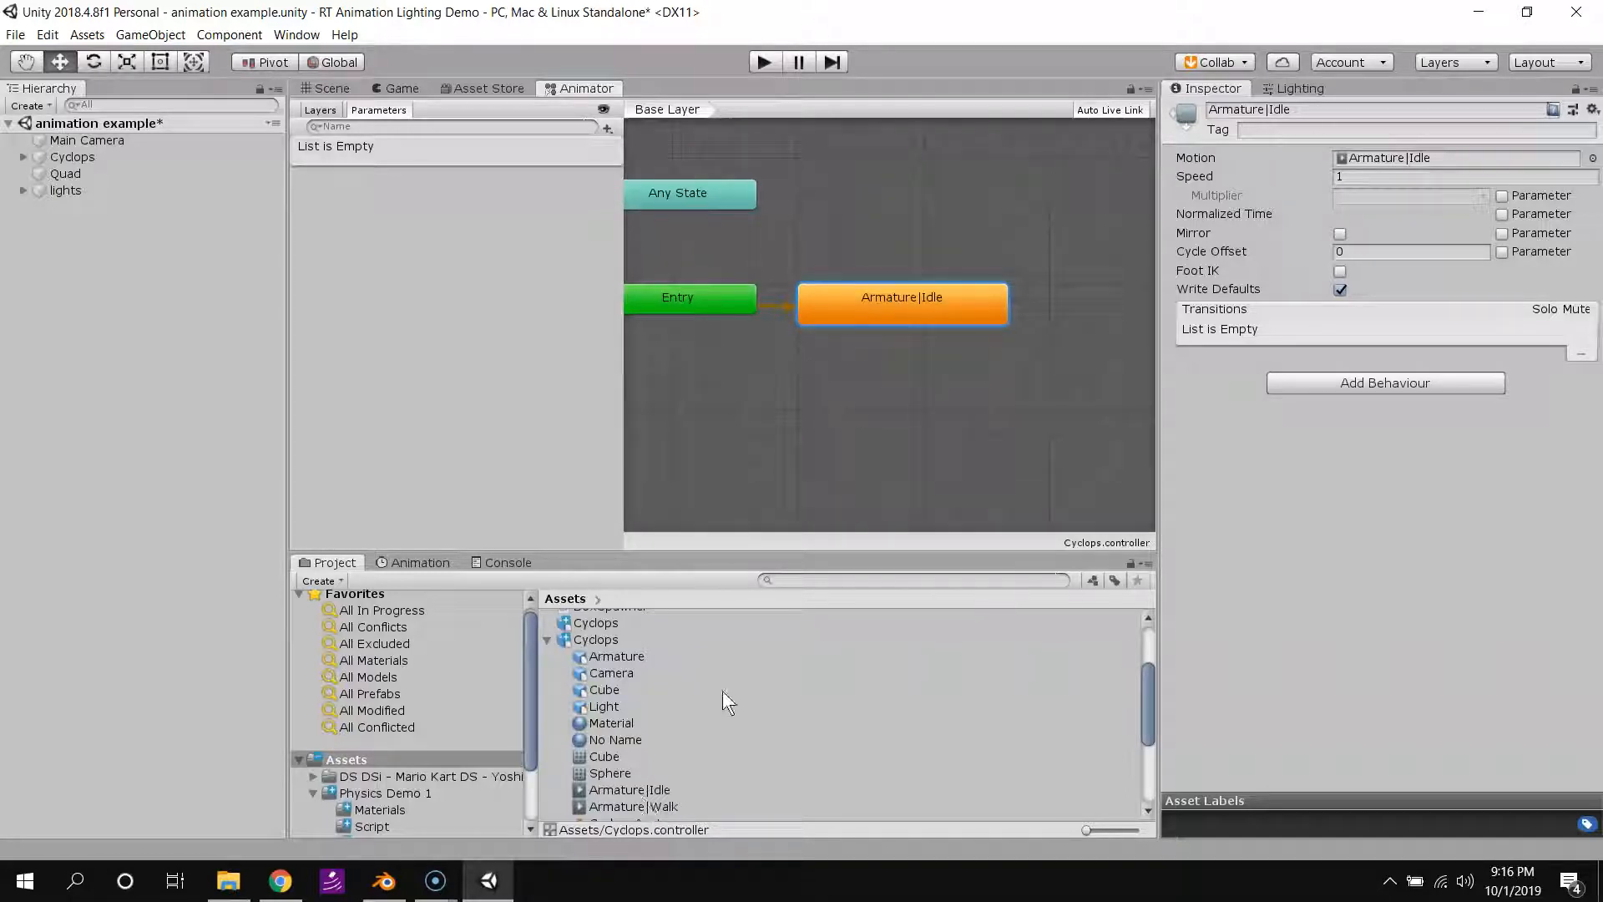
{"action": "mouse_move", "coordinate": [684, 769]}
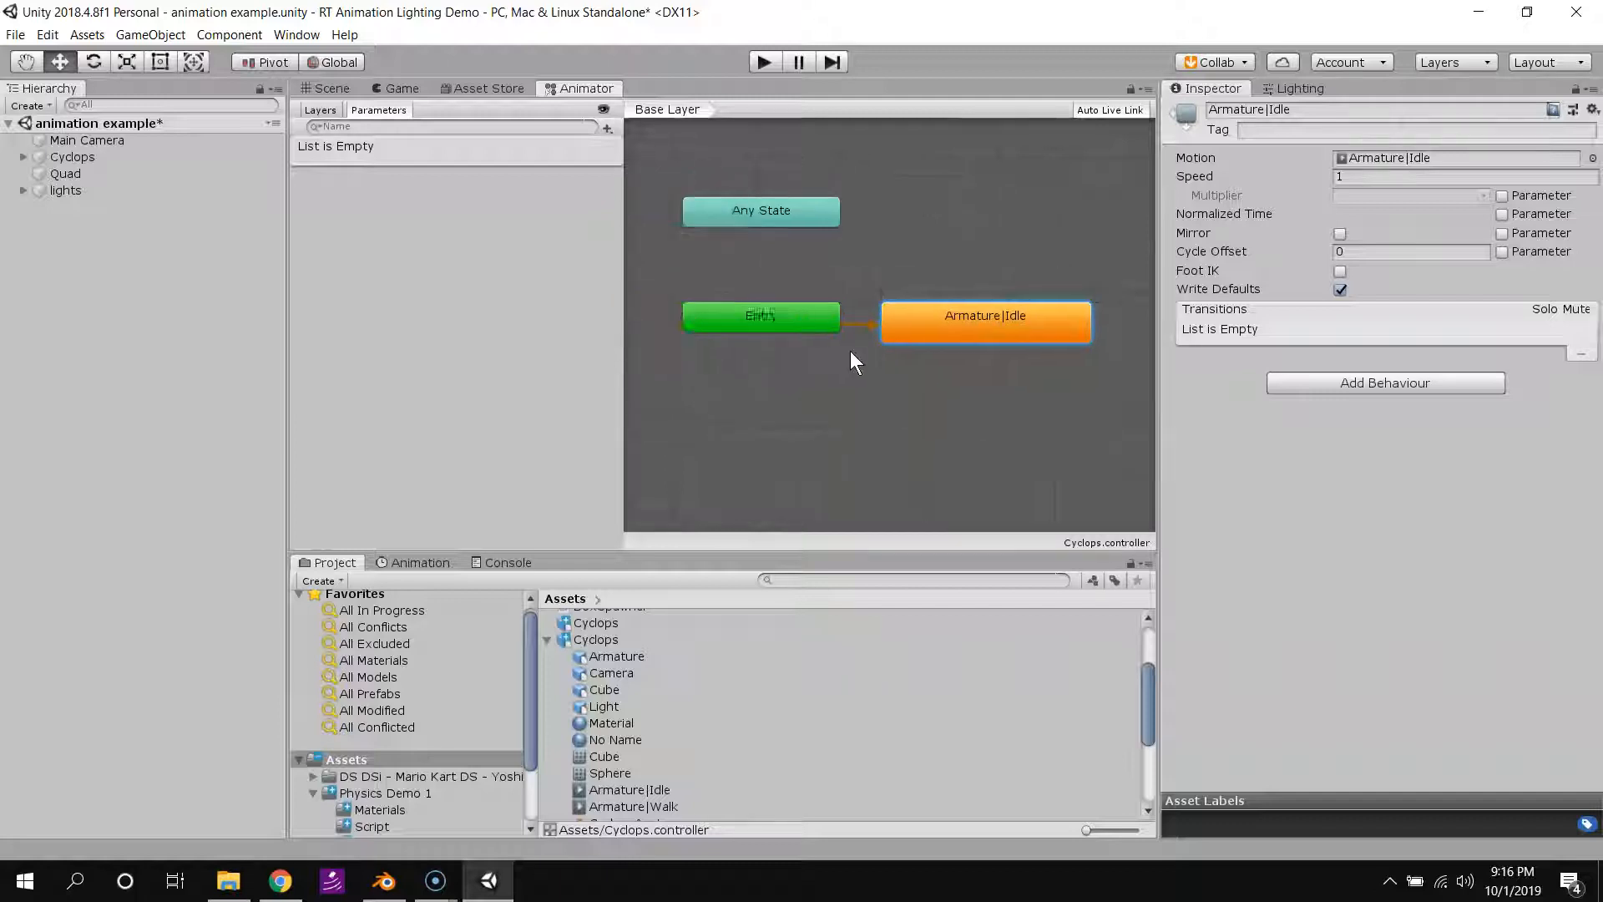
Check Entry's default state, then drag the Armature|Walk clip into the Animator graph.
{"action": "left_click", "coordinate": [761, 315]}
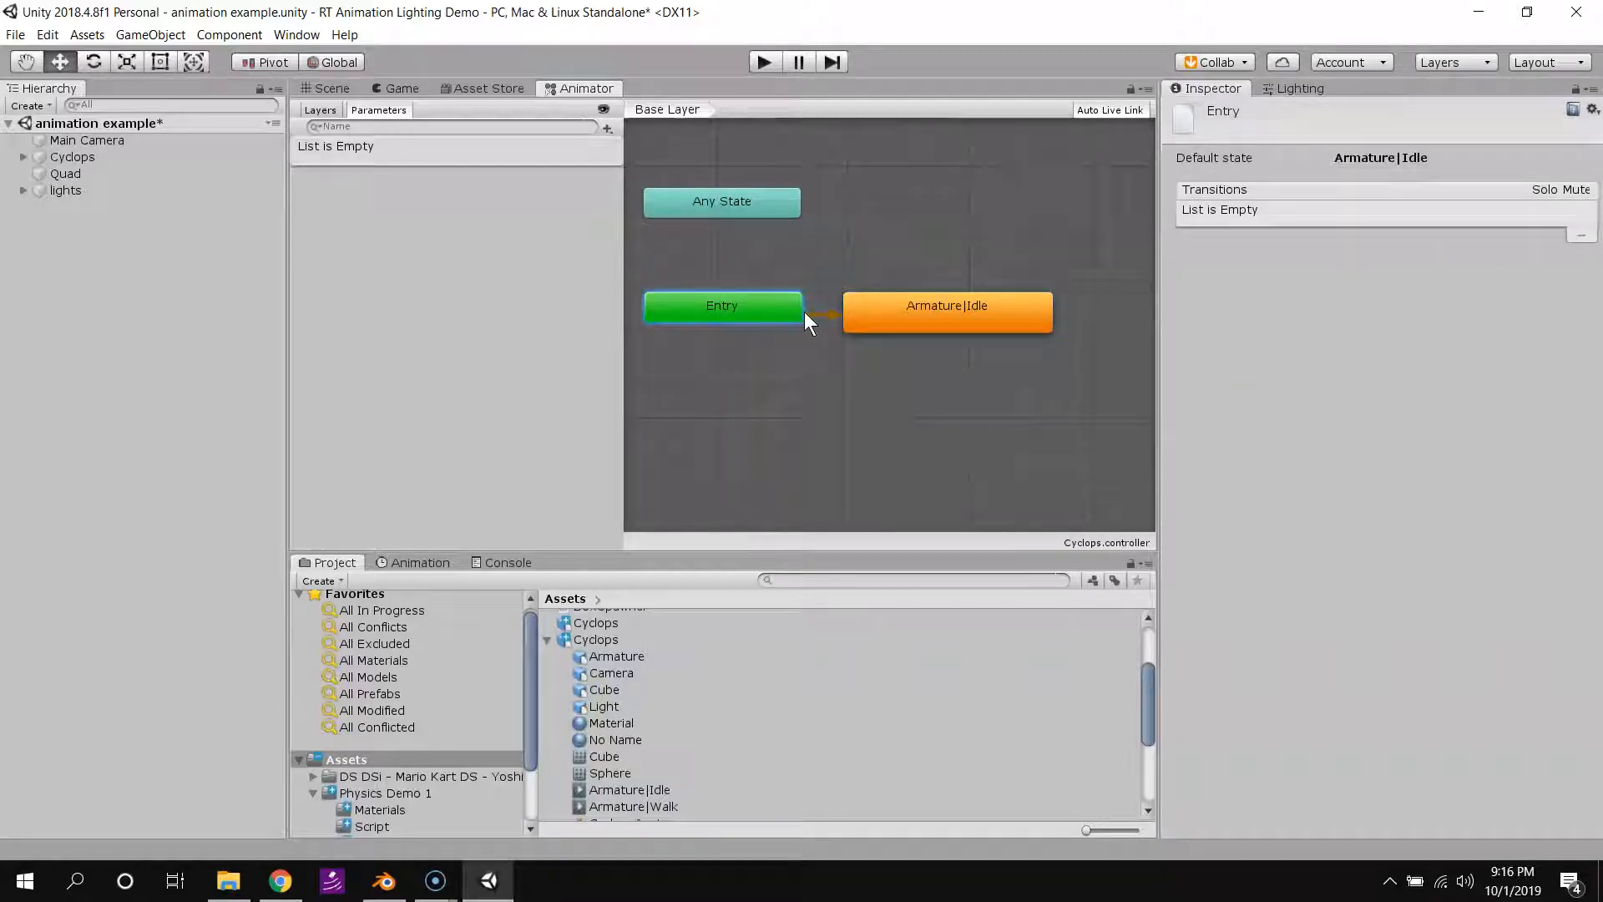
{"action": "left_click", "coordinate": [946, 312]}
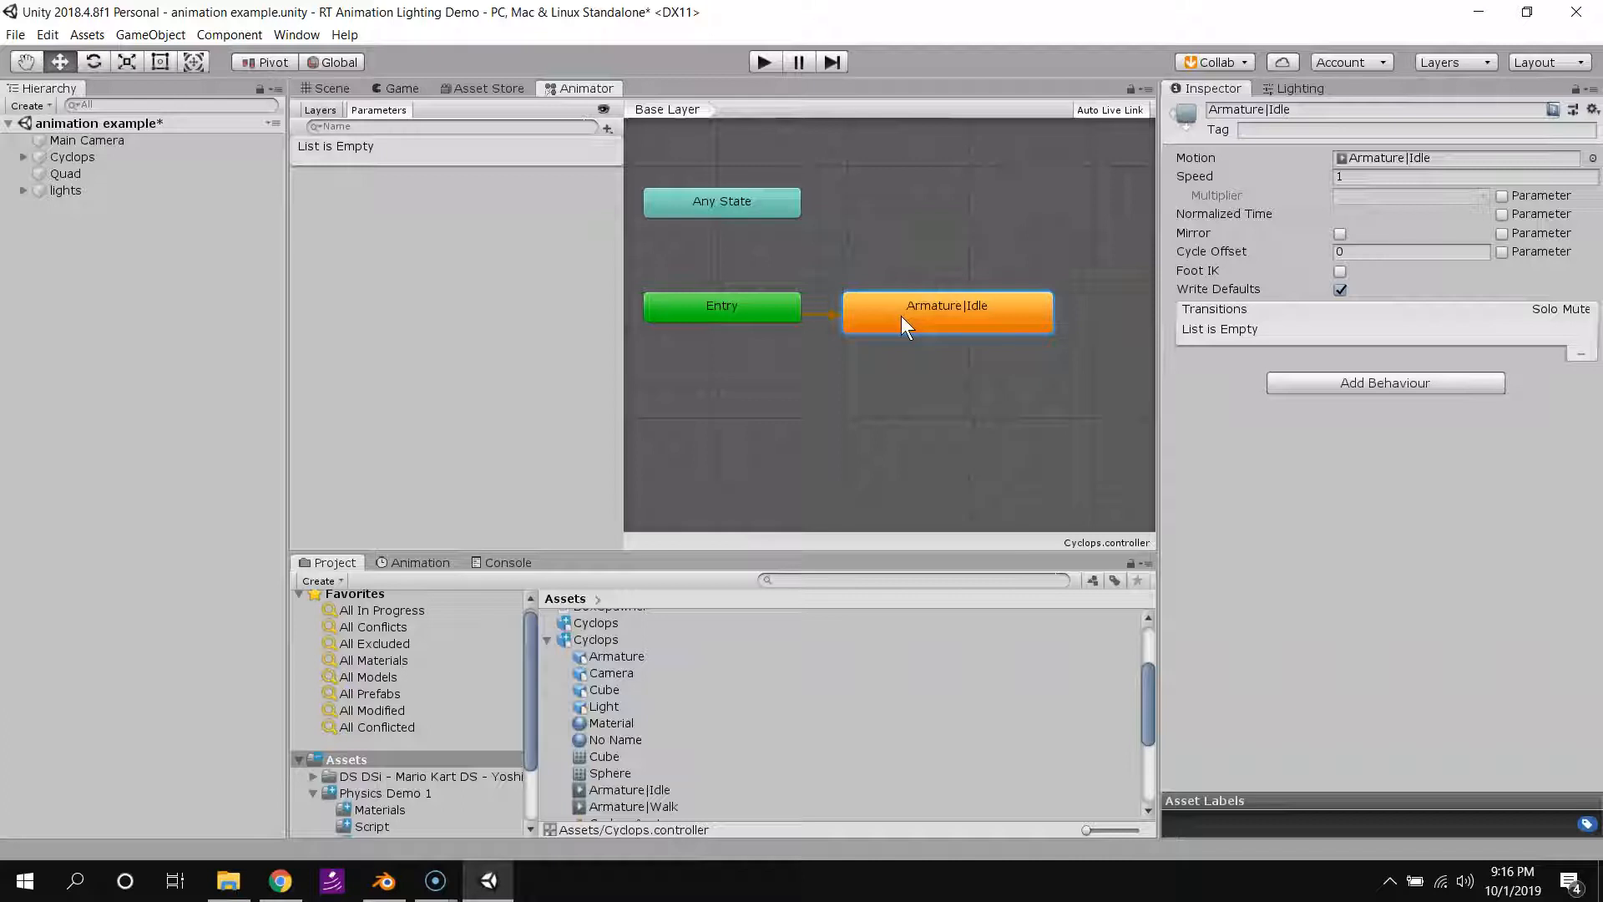
{"action": "left_click", "coordinate": [632, 796]}
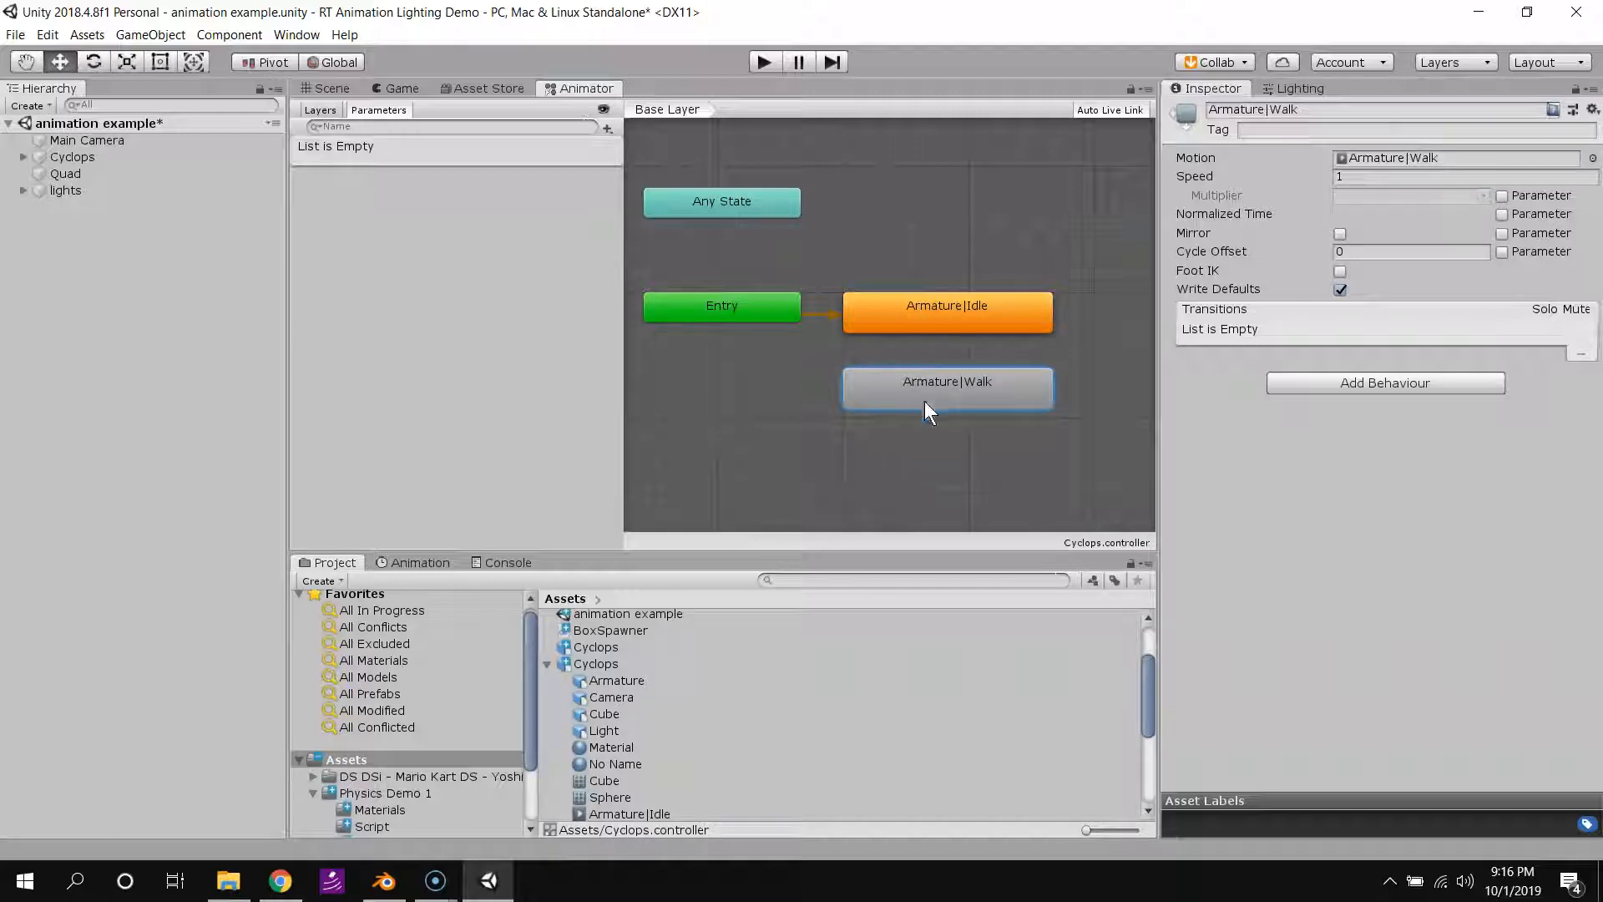
{"action": "mouse_move", "coordinate": [938, 386]}
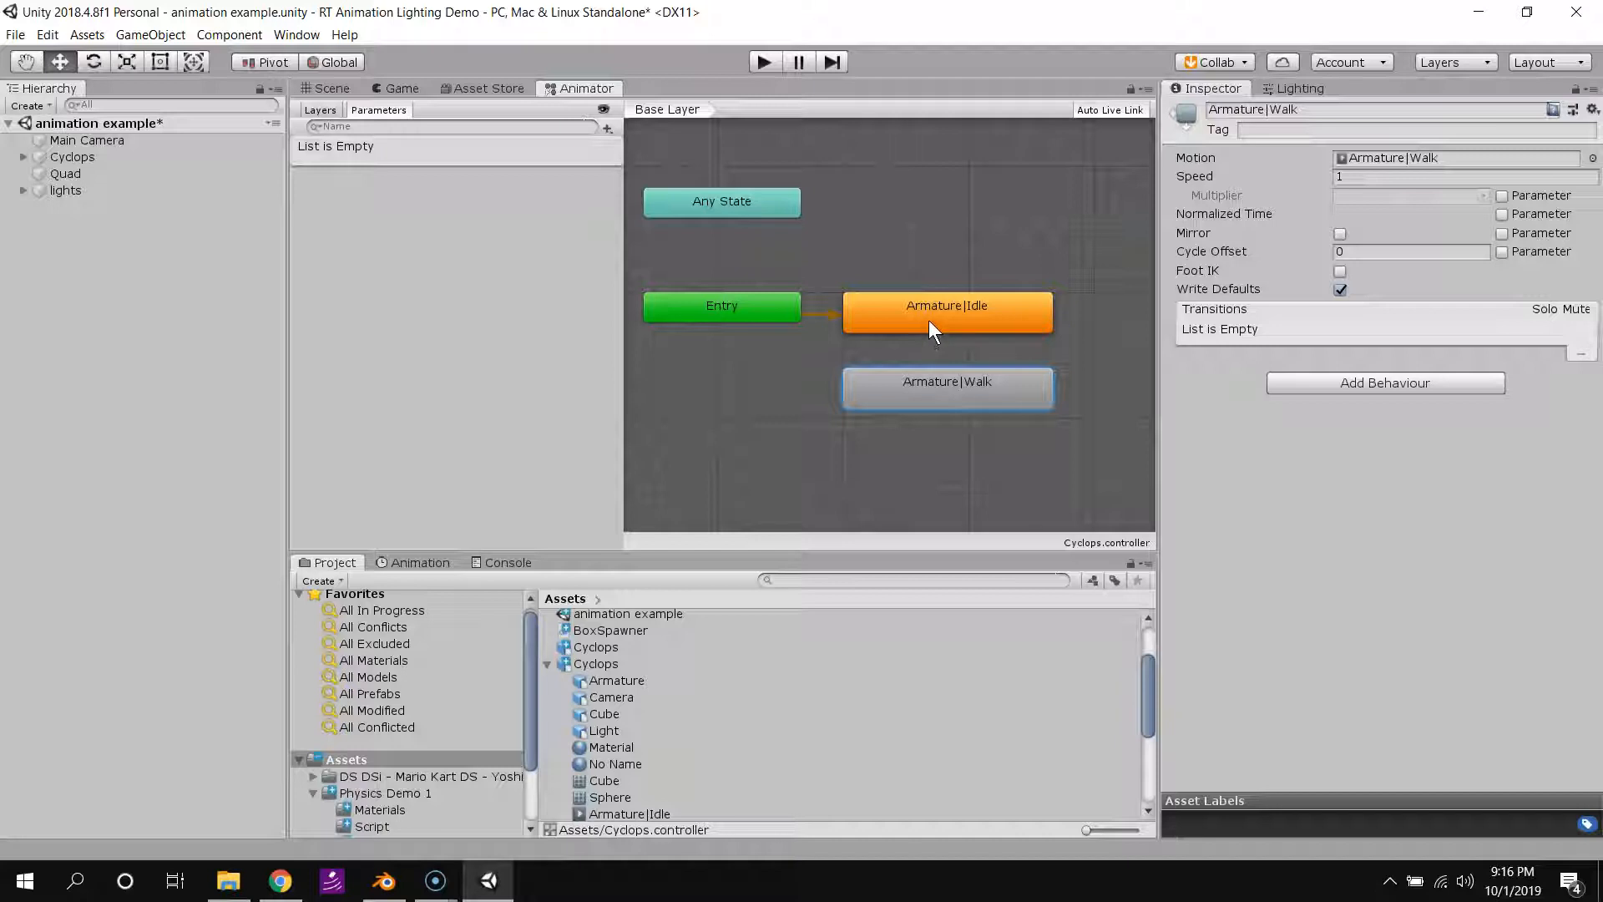
Make transitions from Armature|Idle to Armature|Walk and from Walk back to Idle.
{"action": "left_click", "coordinate": [946, 311]}
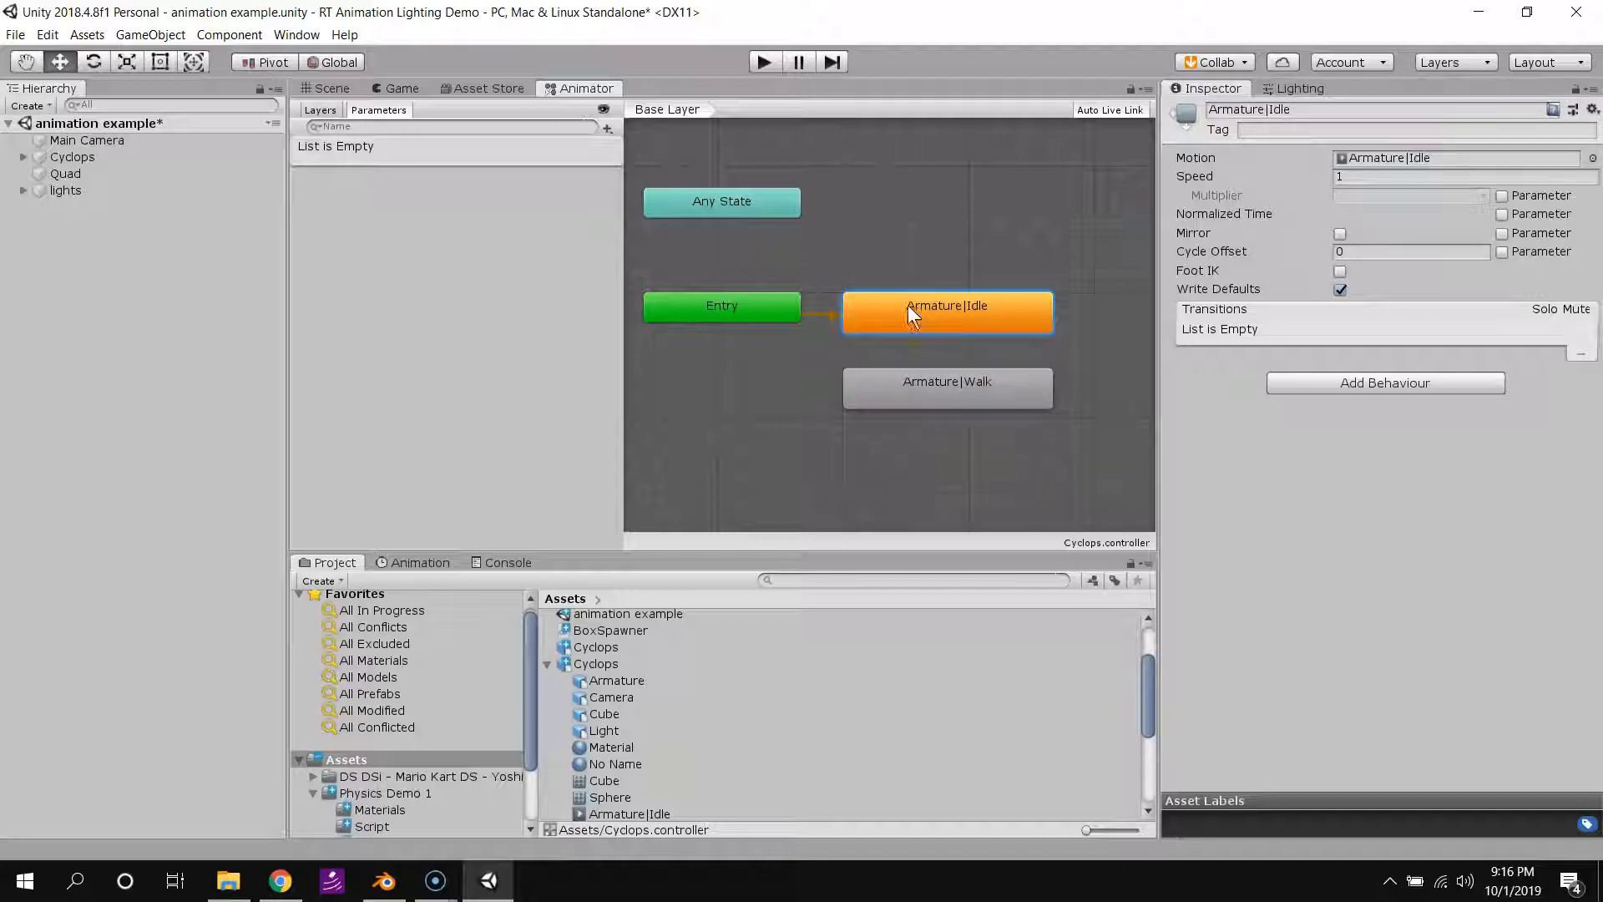
{"action": "right_click", "coordinate": [946, 312]}
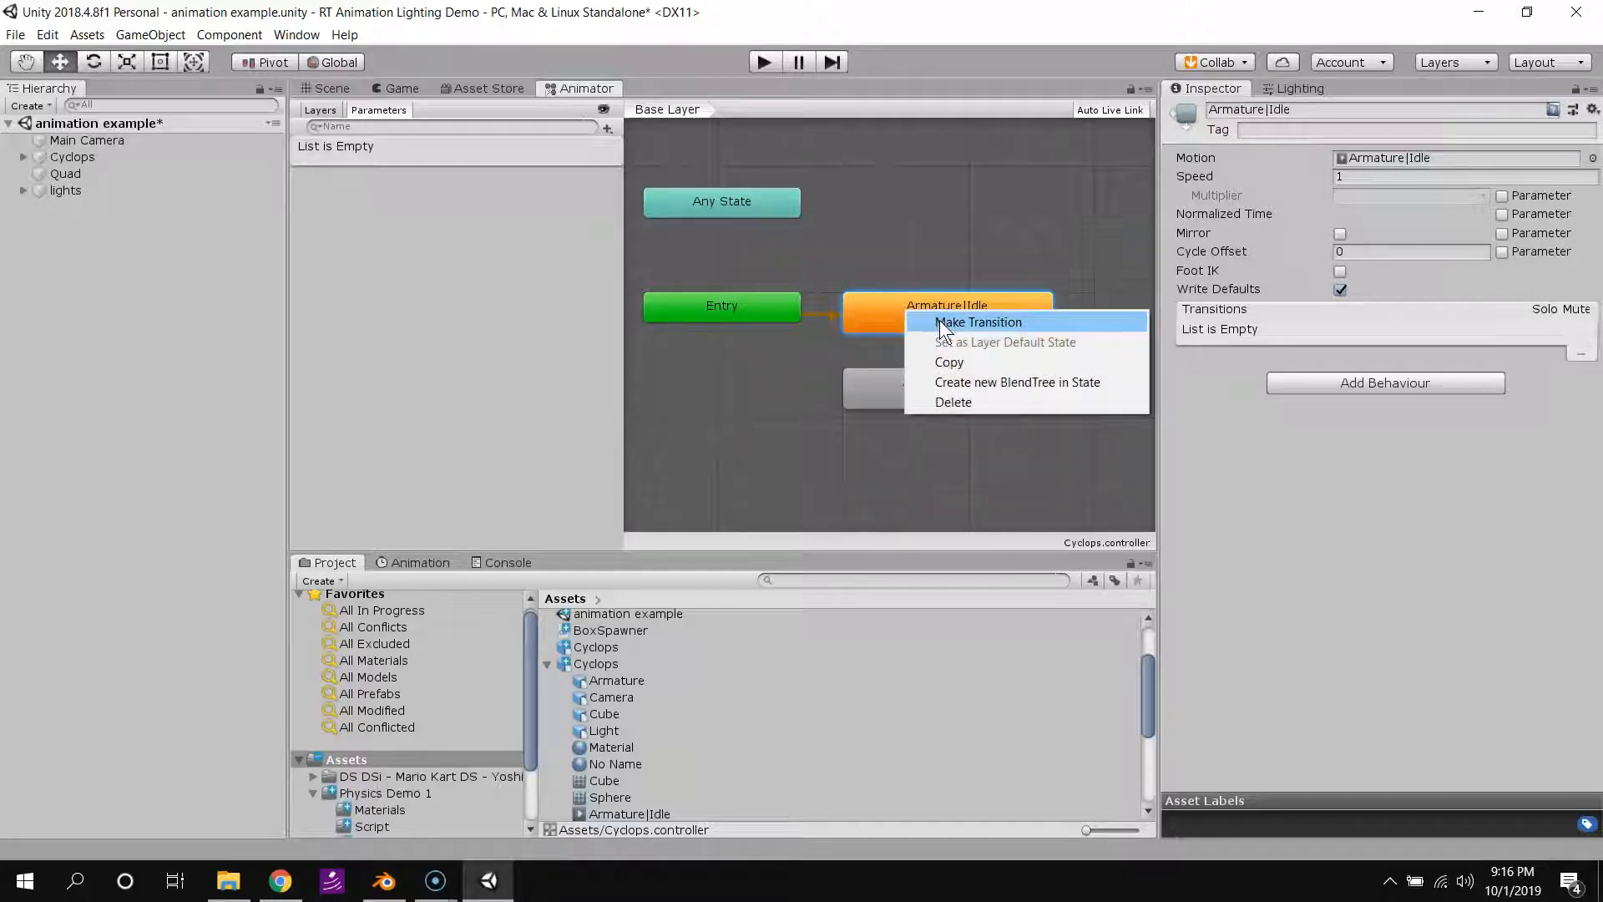
{"action": "left_click", "coordinate": [978, 321]}
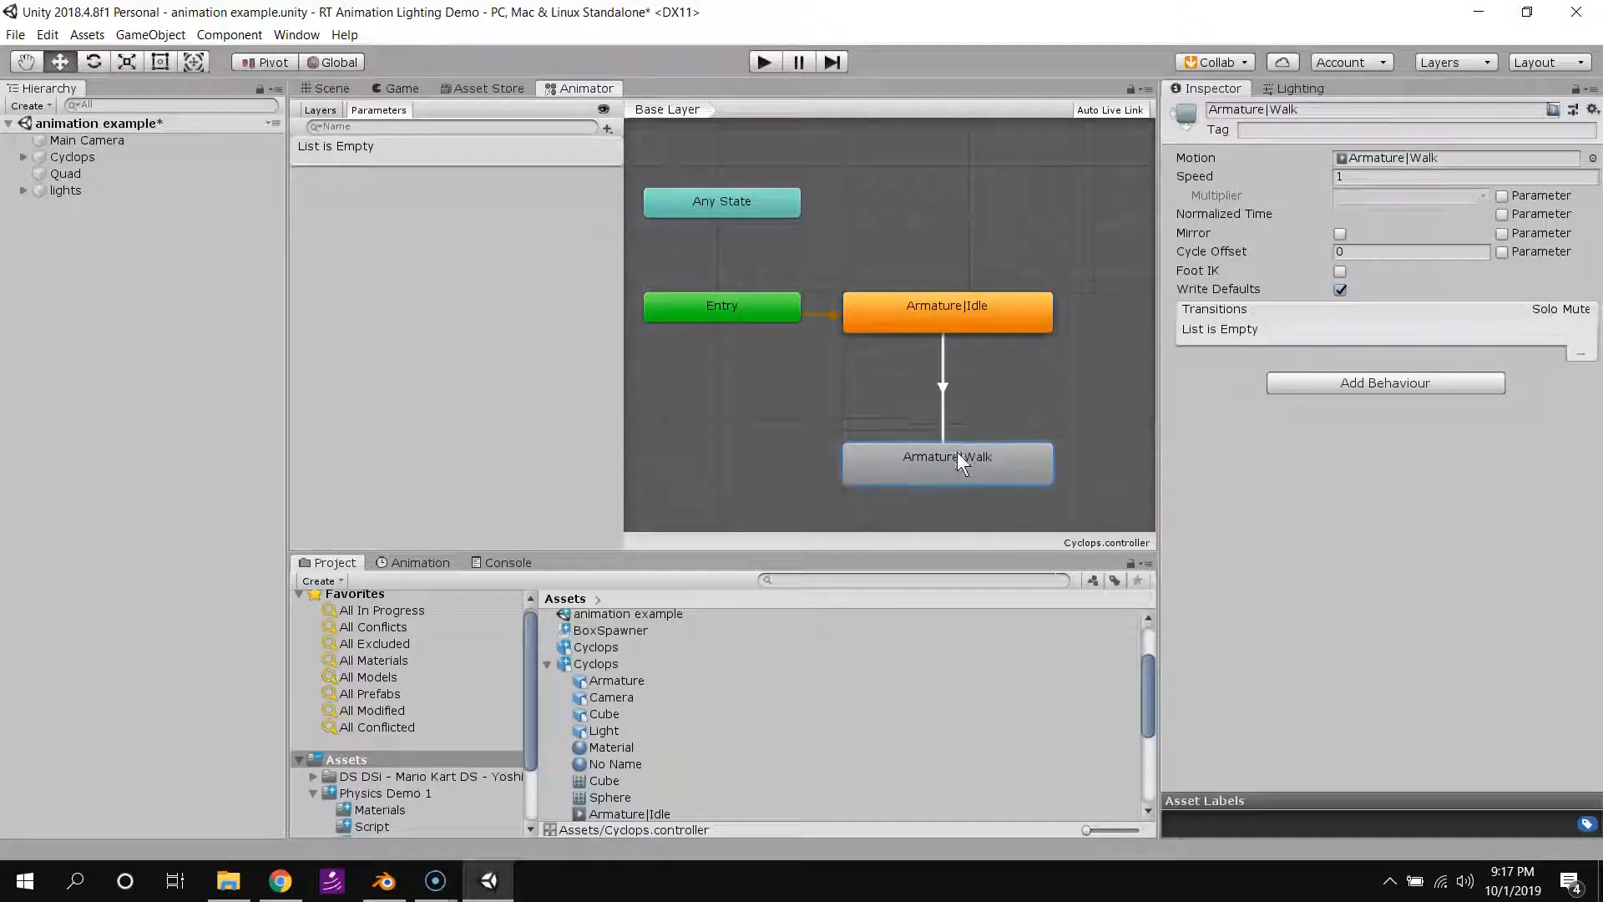
{"action": "right_click", "coordinate": [945, 461]}
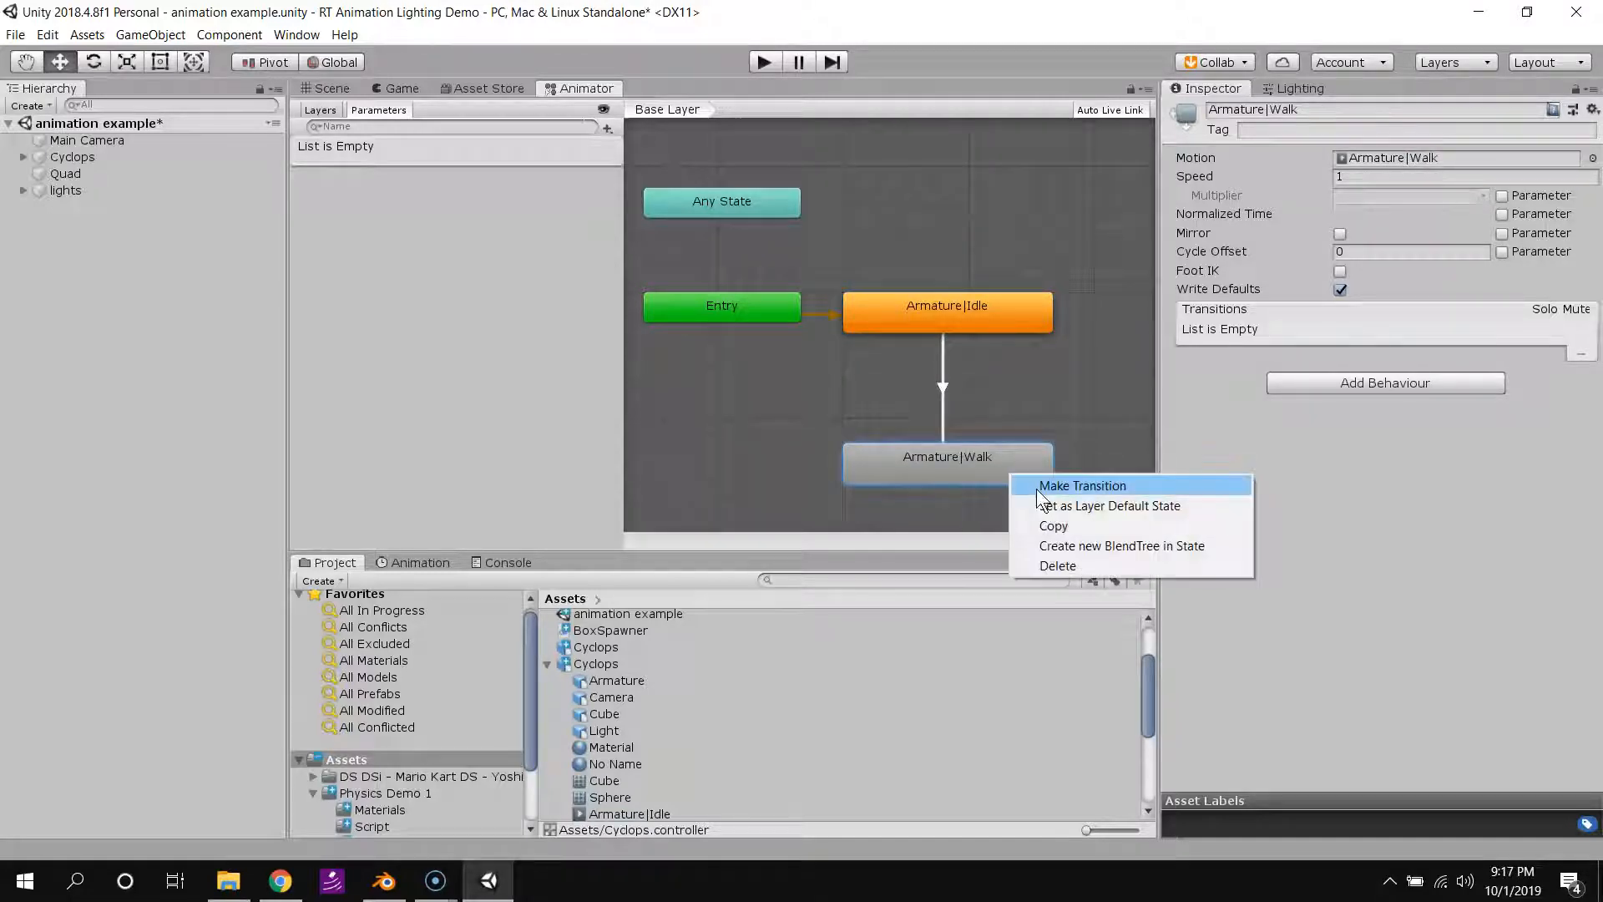
{"action": "left_click", "coordinate": [1082, 486]}
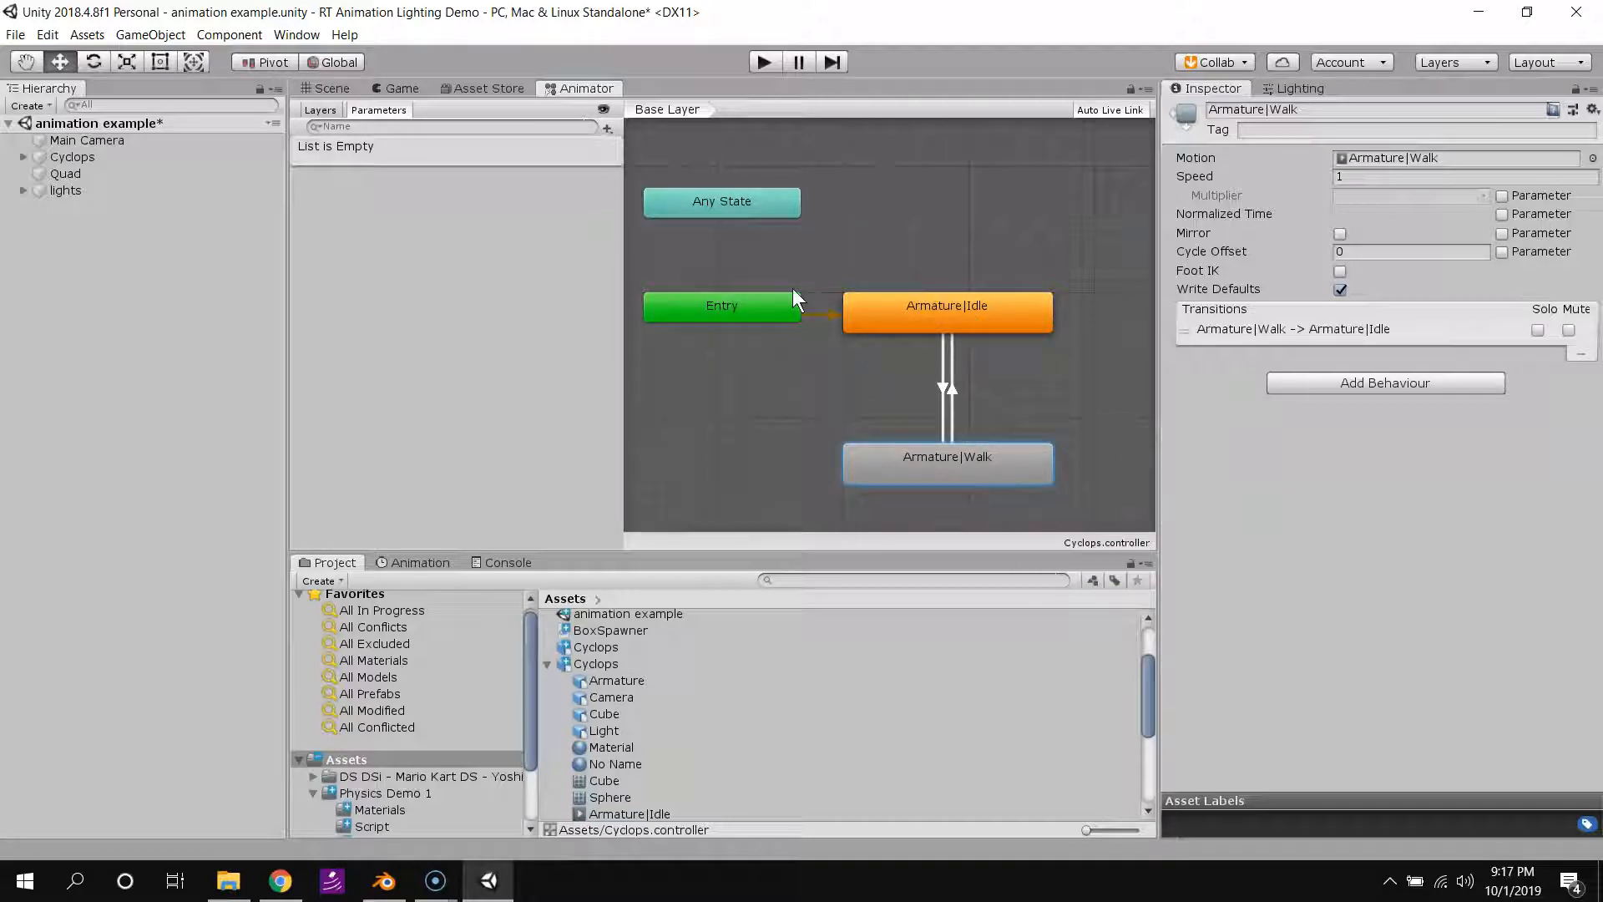
{"action": "mouse_move", "coordinate": [738, 312]}
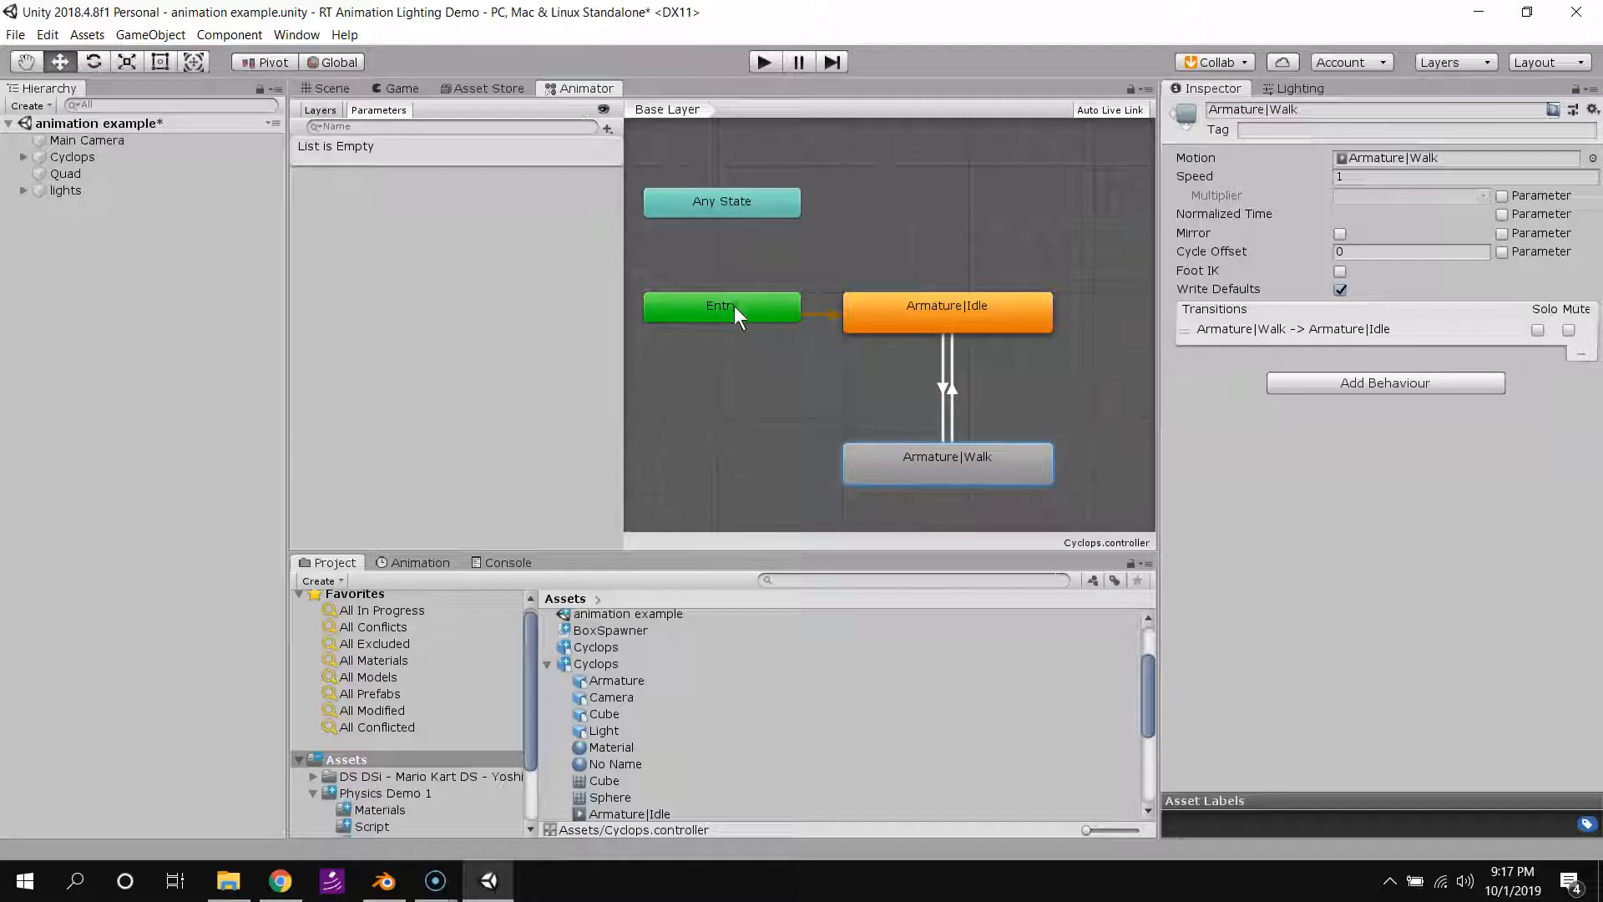
{"action": "mouse_move", "coordinate": [881, 323]}
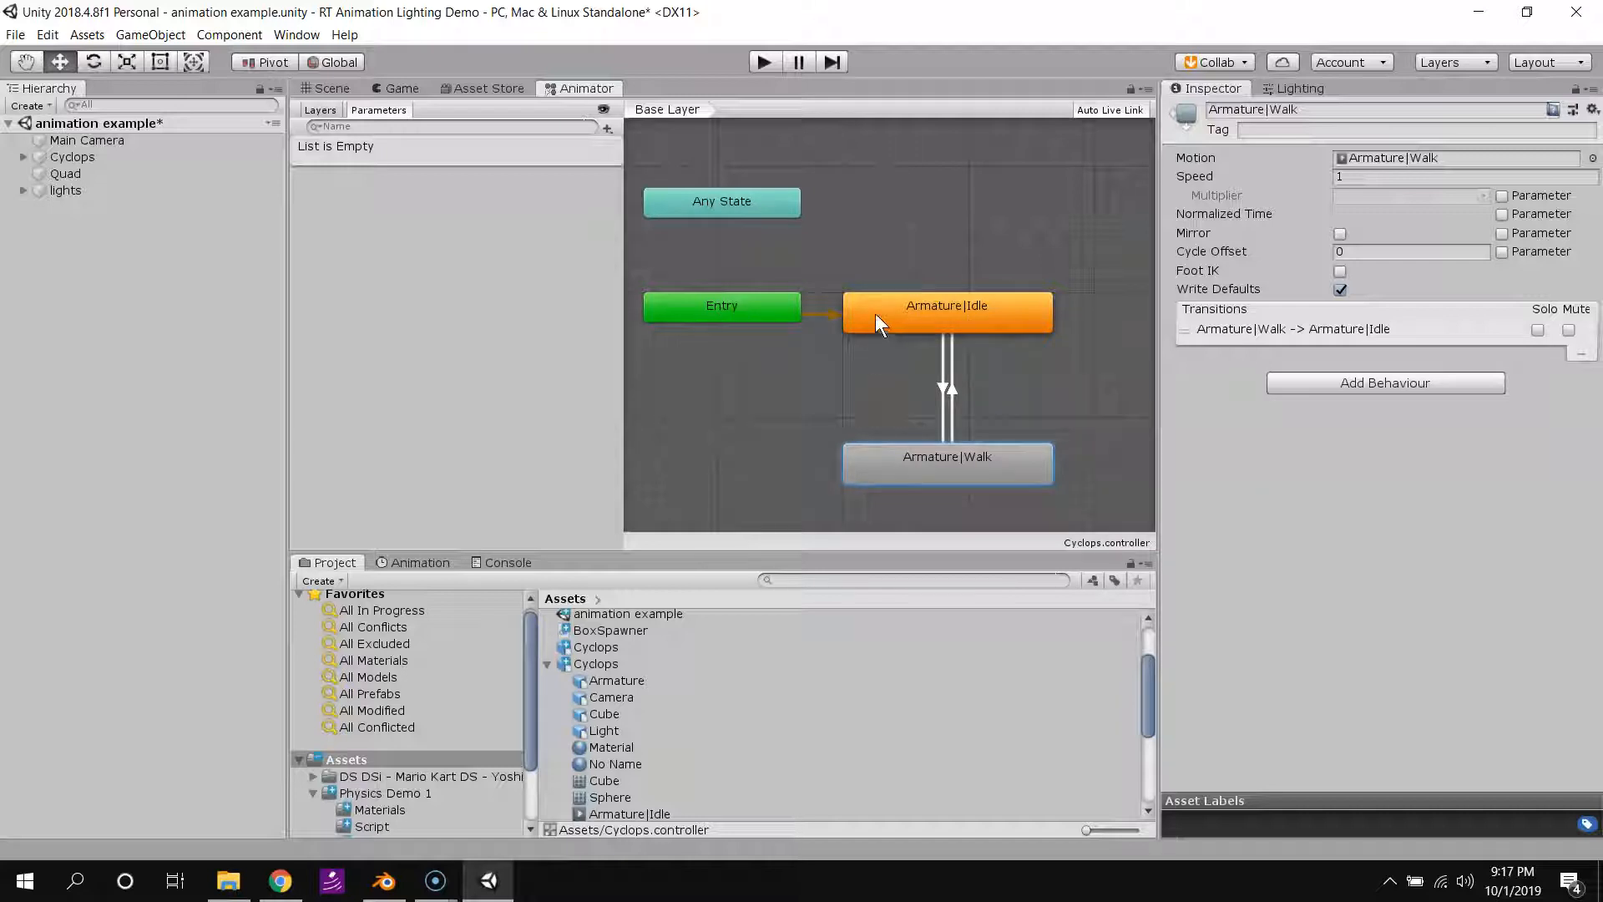
Review the Idle-to-Walk and Walk-to-Idle transitions in the Inspector.
{"action": "left_click", "coordinate": [946, 311]}
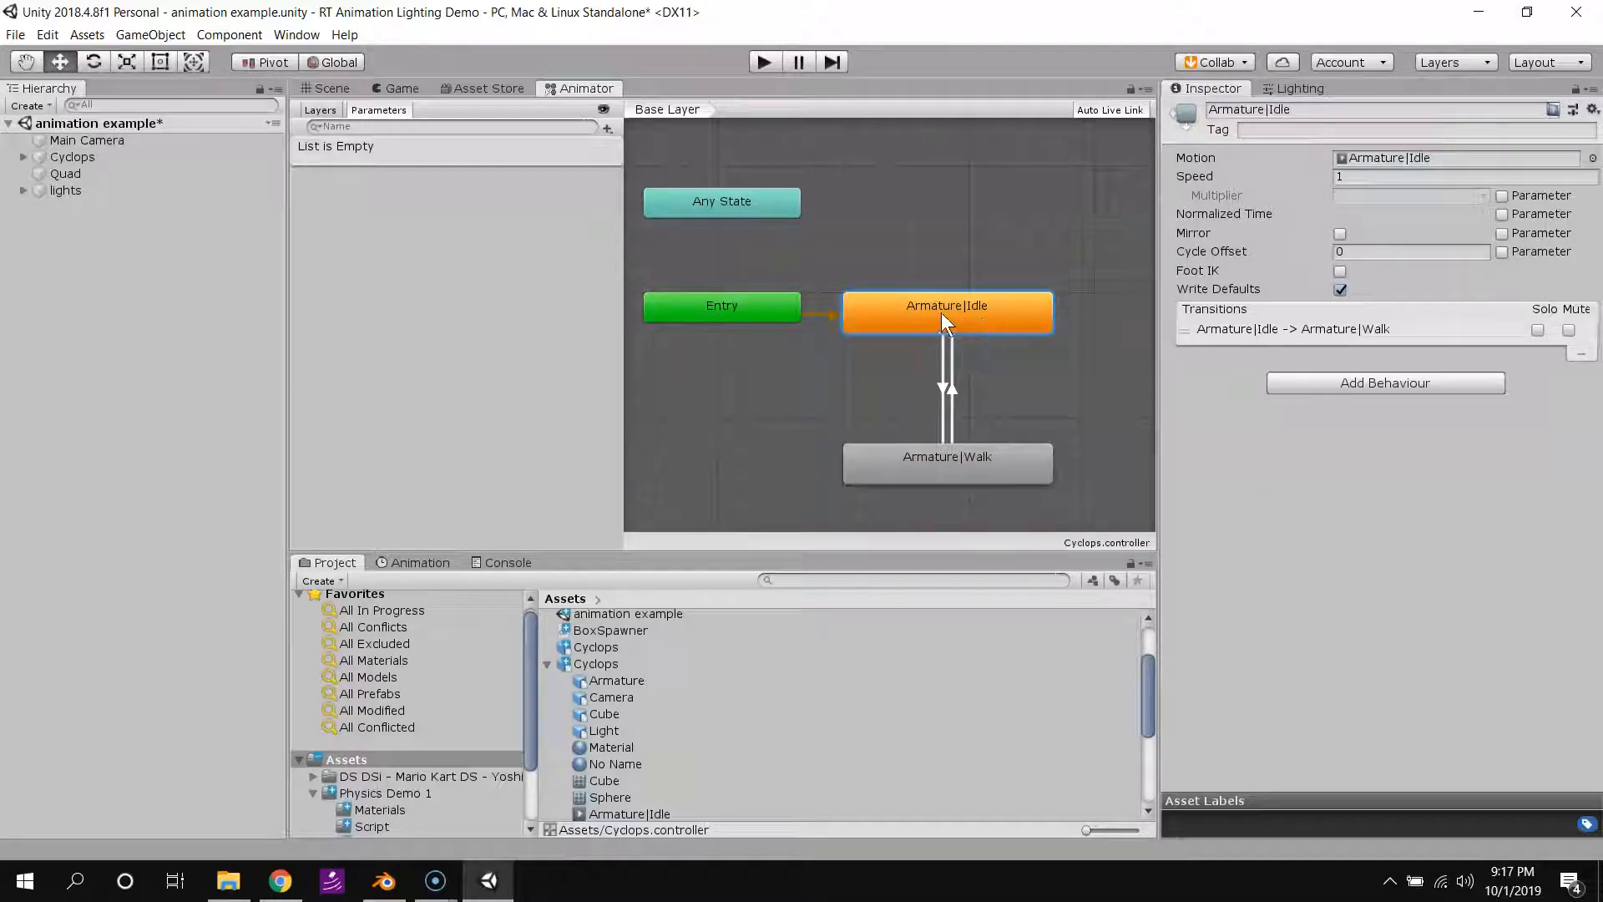
{"action": "mouse_move", "coordinate": [943, 432]}
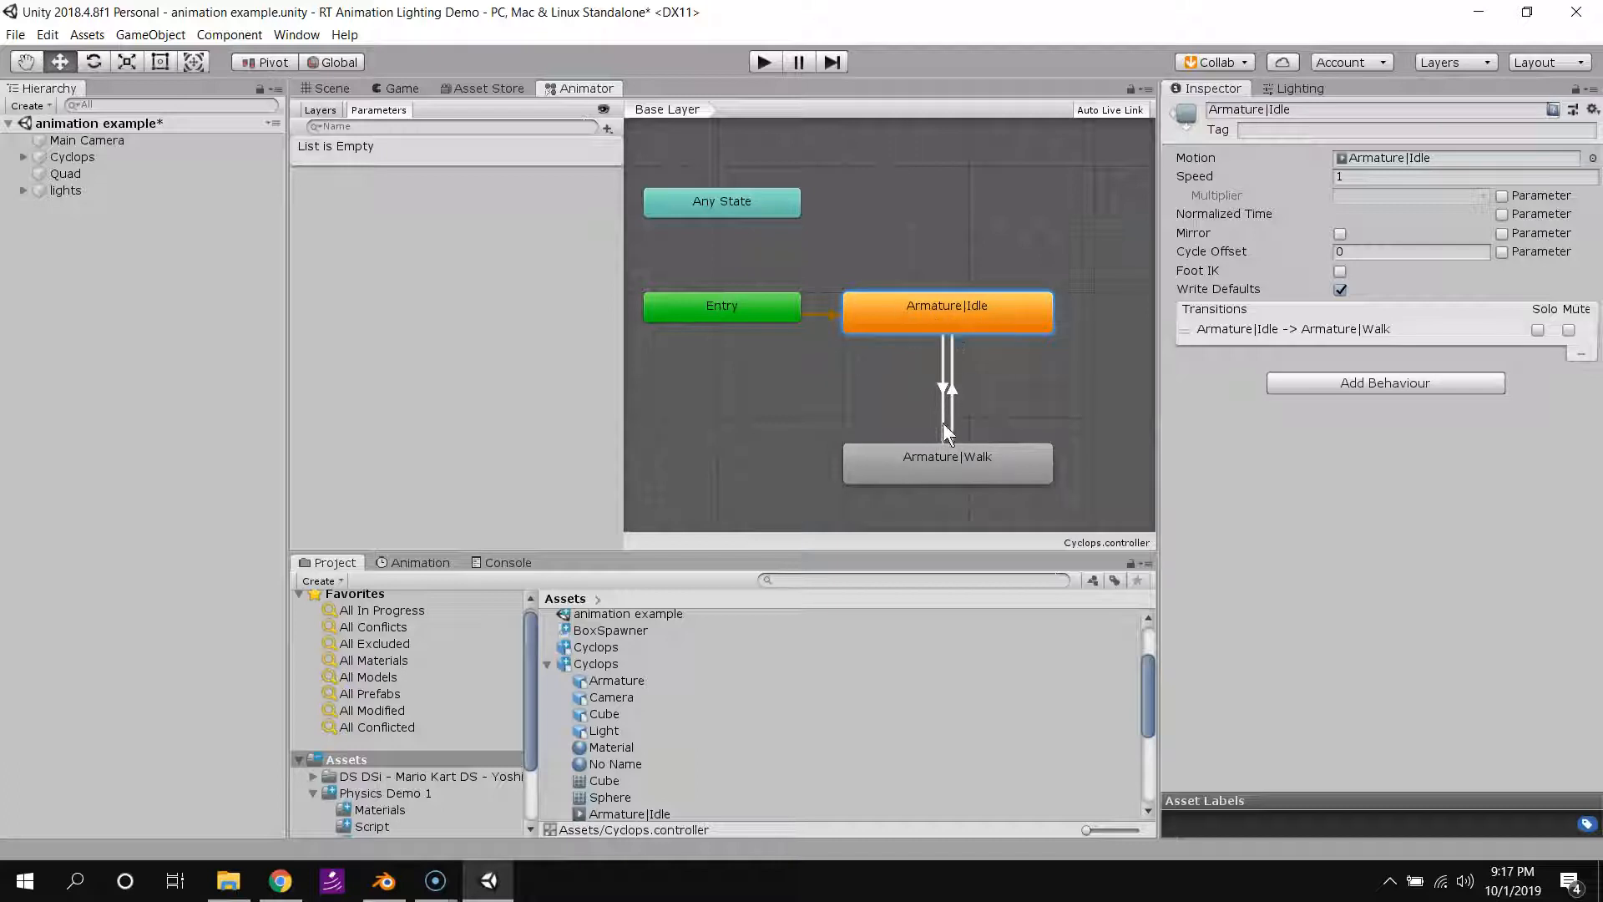
{"action": "left_click", "coordinate": [946, 456]}
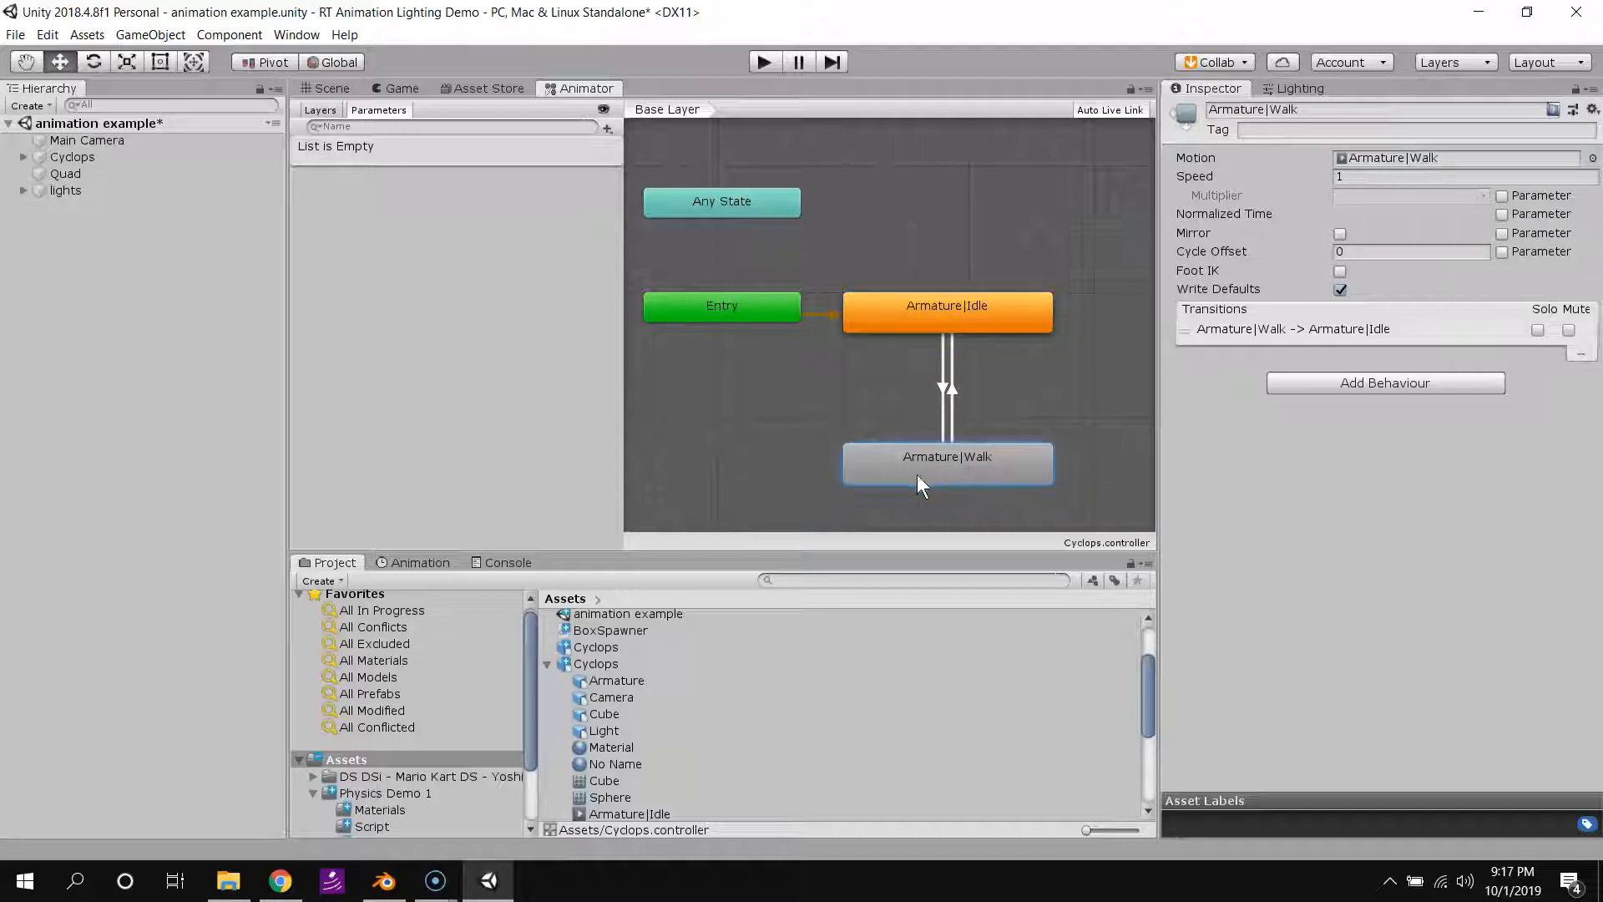
{"action": "mouse_move", "coordinate": [951, 473]}
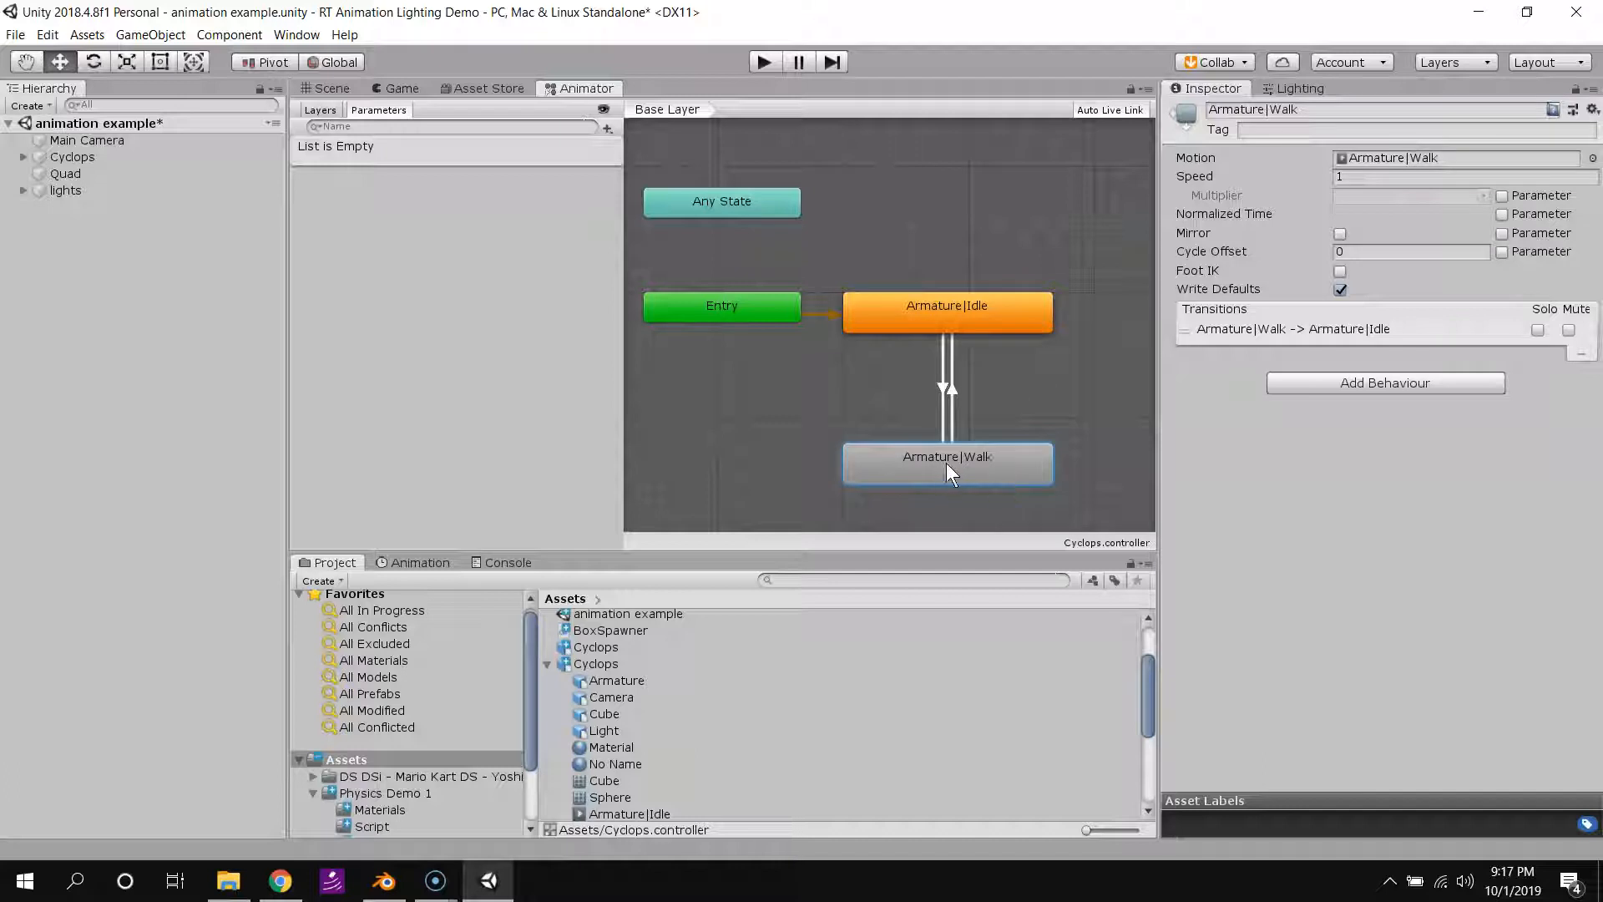
{"action": "left_click", "coordinate": [402, 88]}
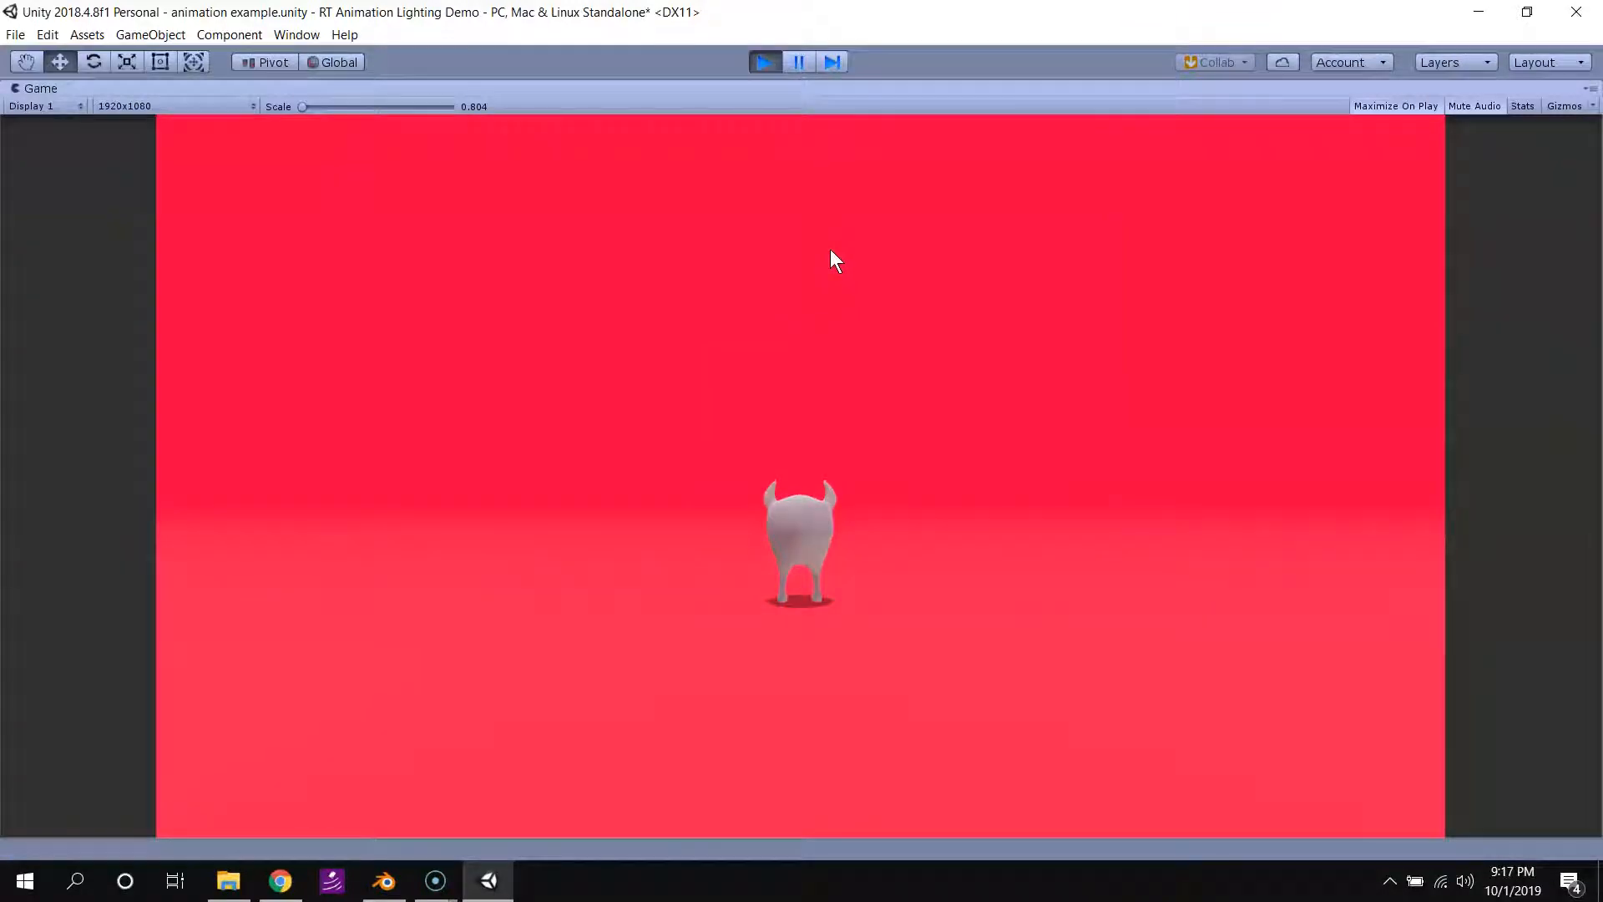
{"action": "mouse_move", "coordinate": [839, 613]}
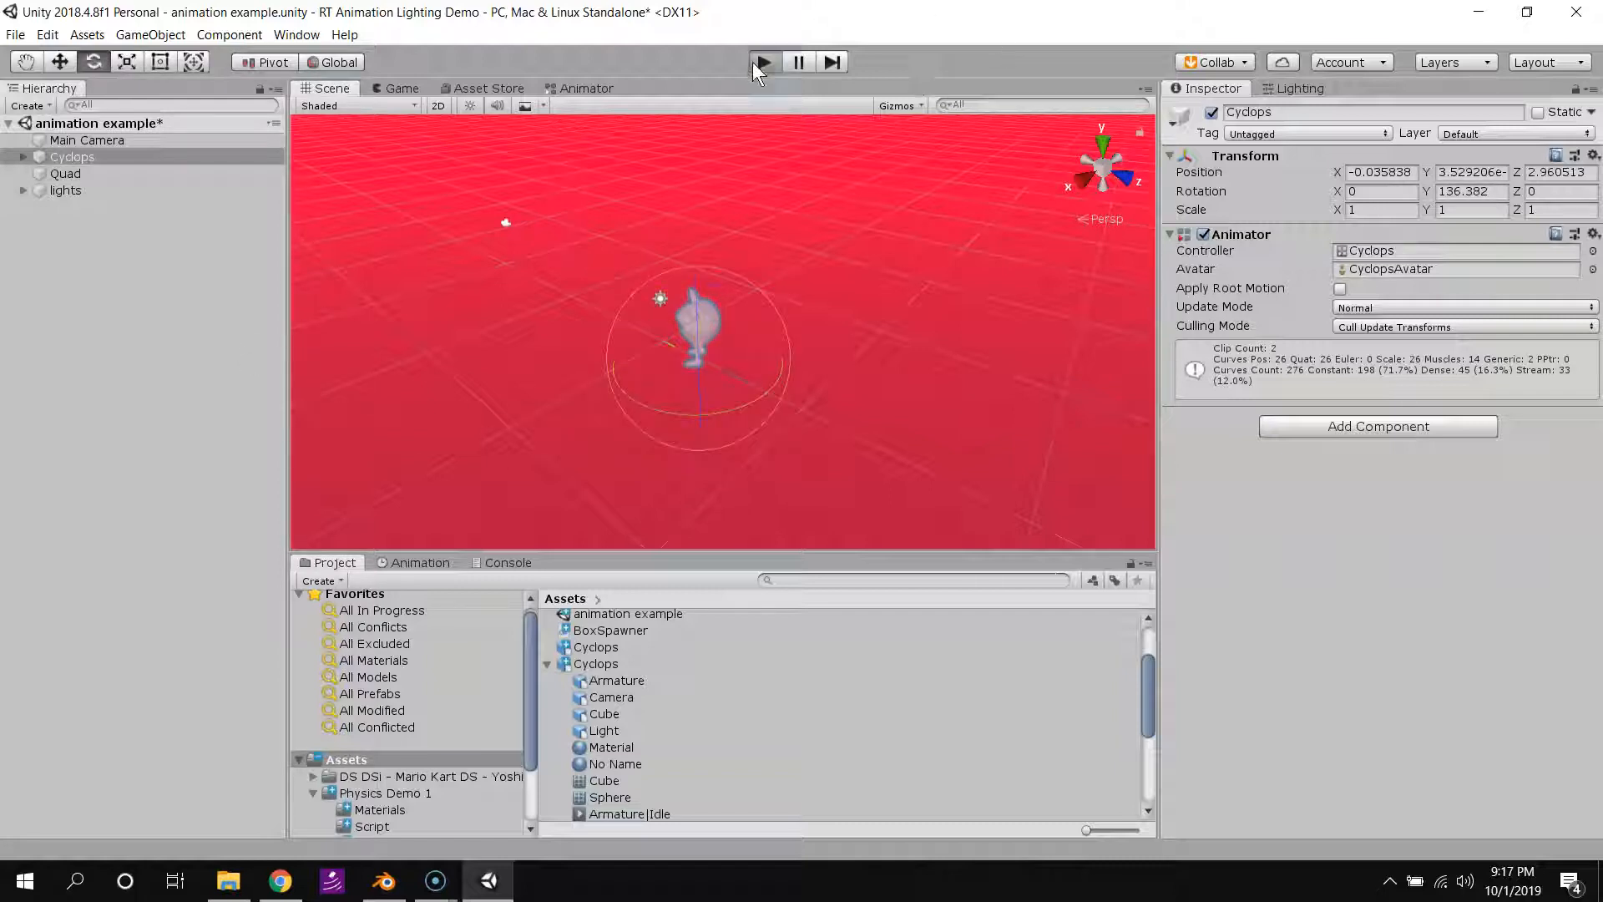
Run a quick Play-mode test of the Cyclops scene and stop it.
{"action": "left_click", "coordinate": [763, 61]}
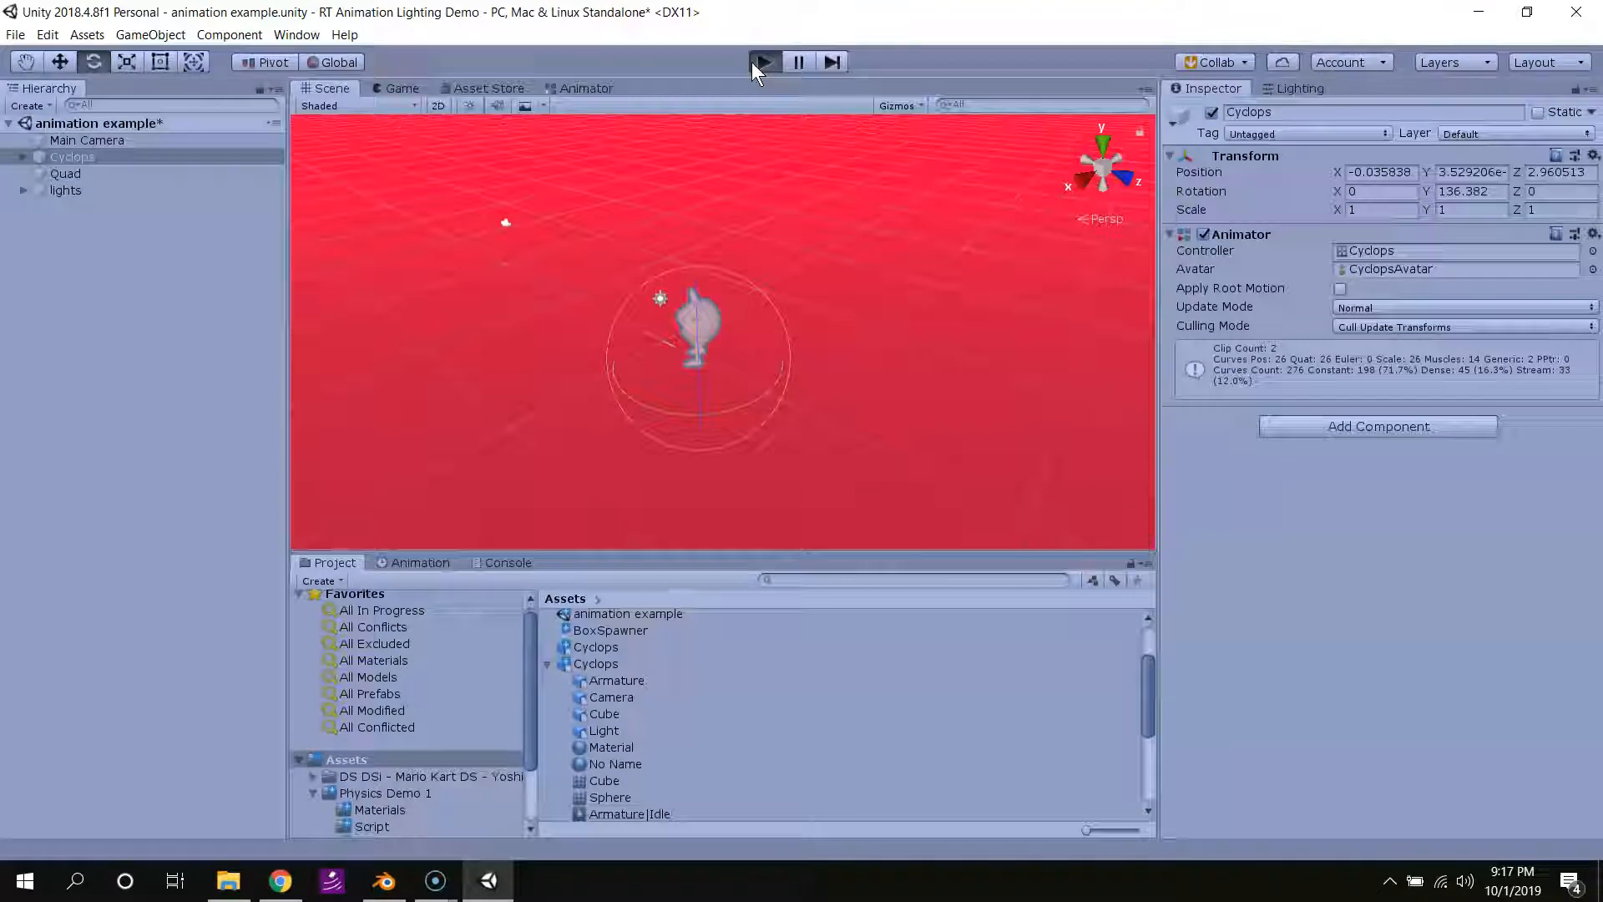
{"action": "left_click", "coordinate": [764, 60]}
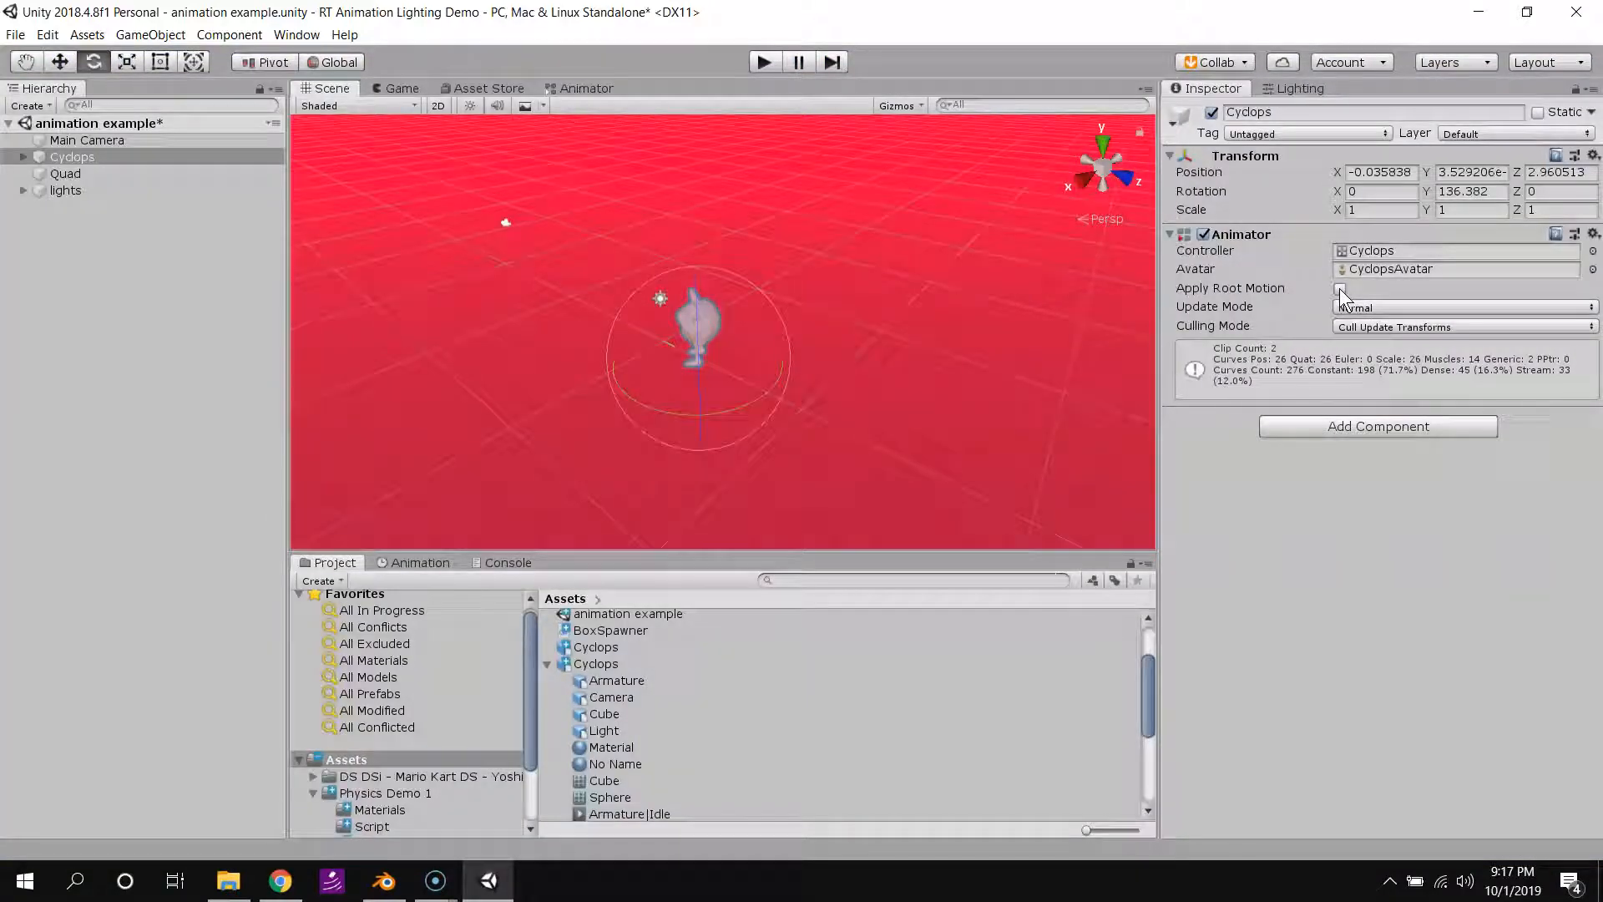
Enable Apply Root Motion on the Cyclops Animator and watch it walk in a test run.
{"action": "left_click", "coordinate": [1340, 288]}
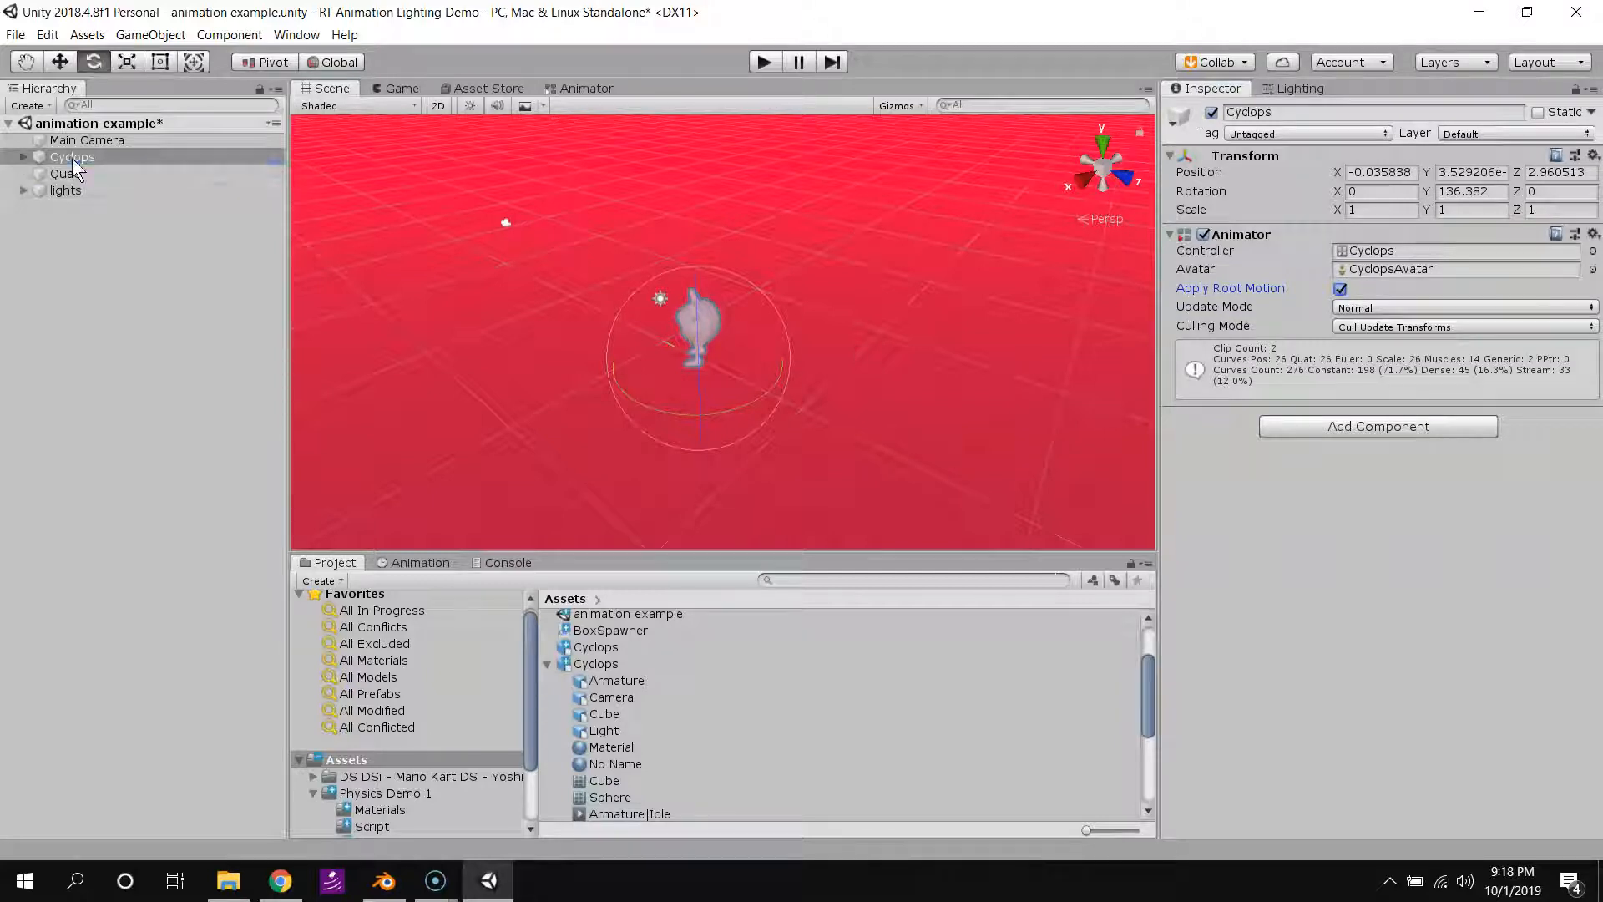
{"action": "left_click", "coordinate": [72, 156]}
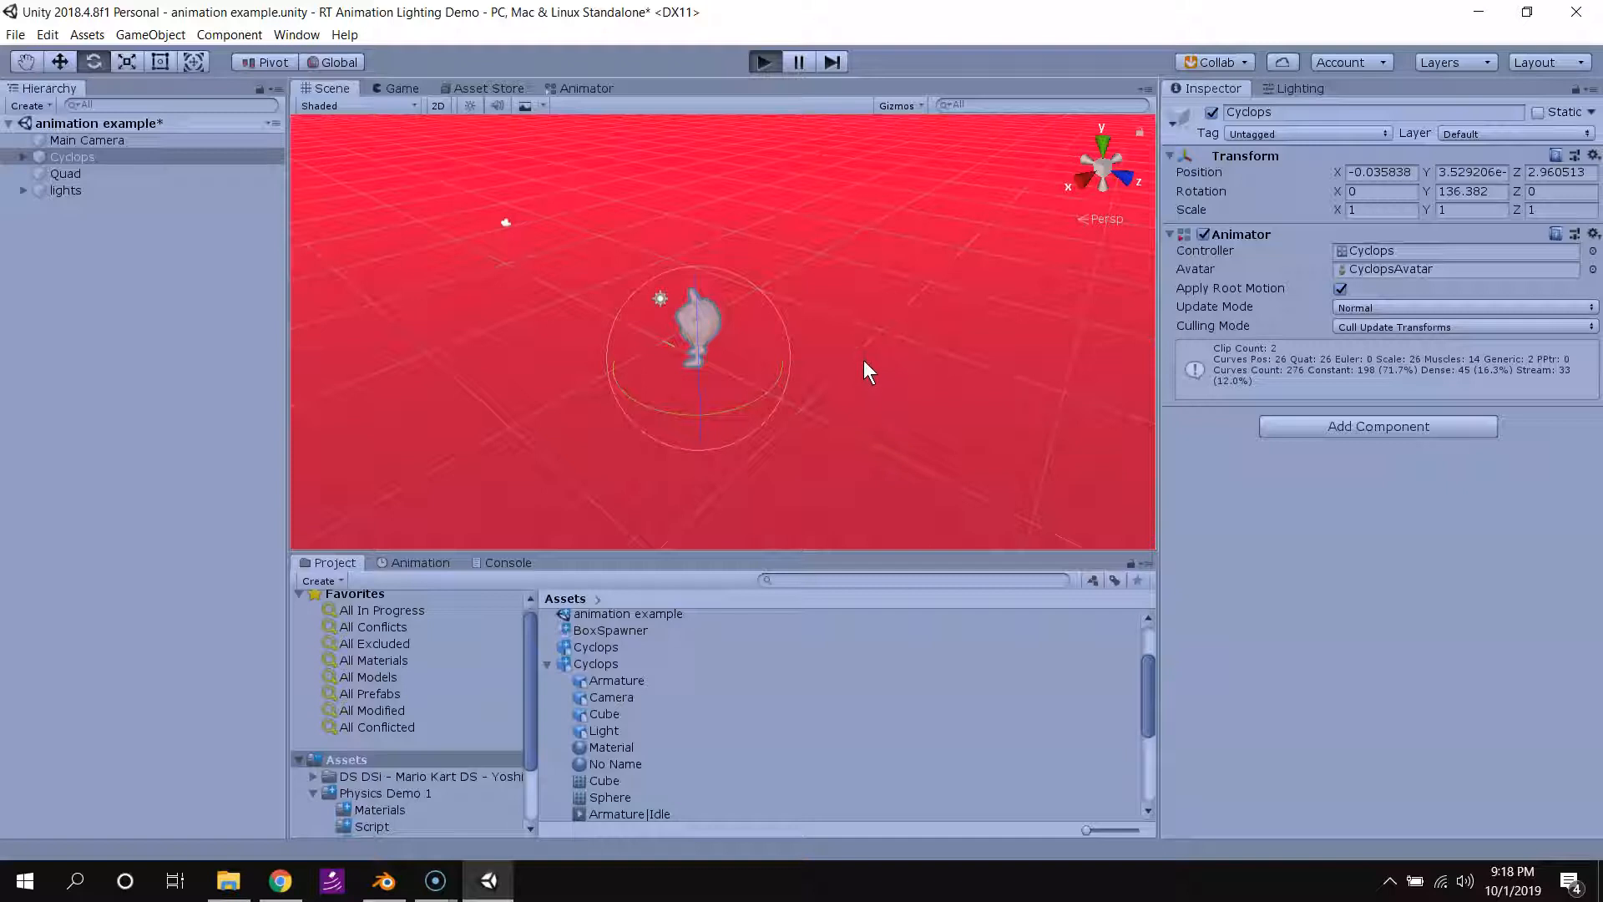
{"action": "left_click", "coordinate": [765, 61]}
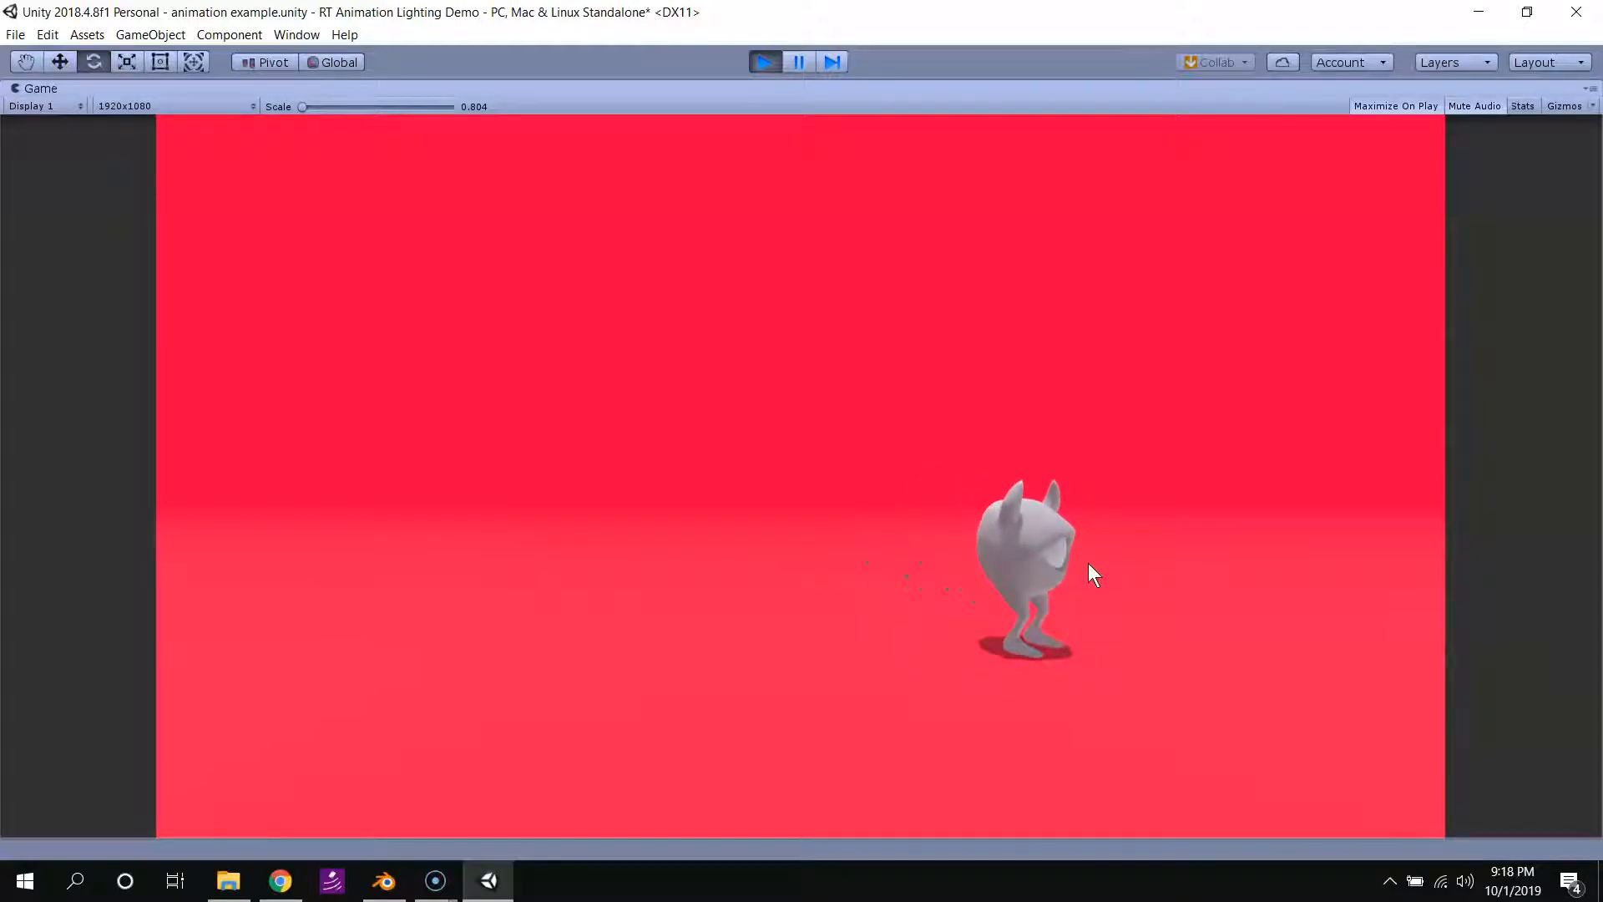
{"action": "left_click", "coordinate": [764, 63]}
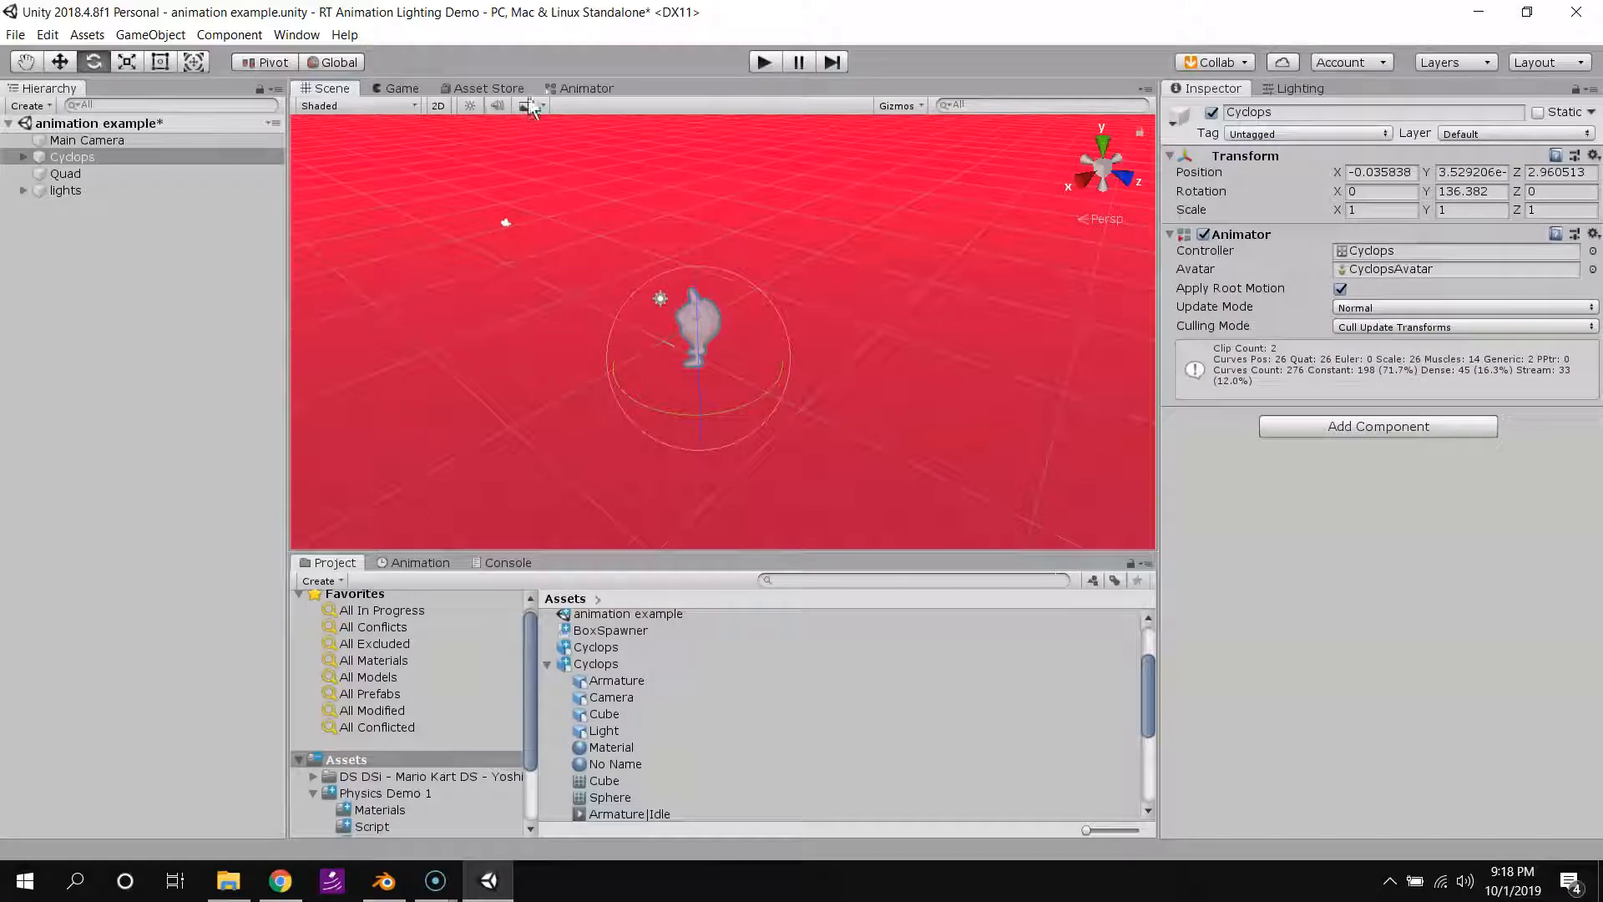
Move the Walk-to-Idle transition's exit time later and replay its preview.
{"action": "left_click", "coordinate": [585, 87]}
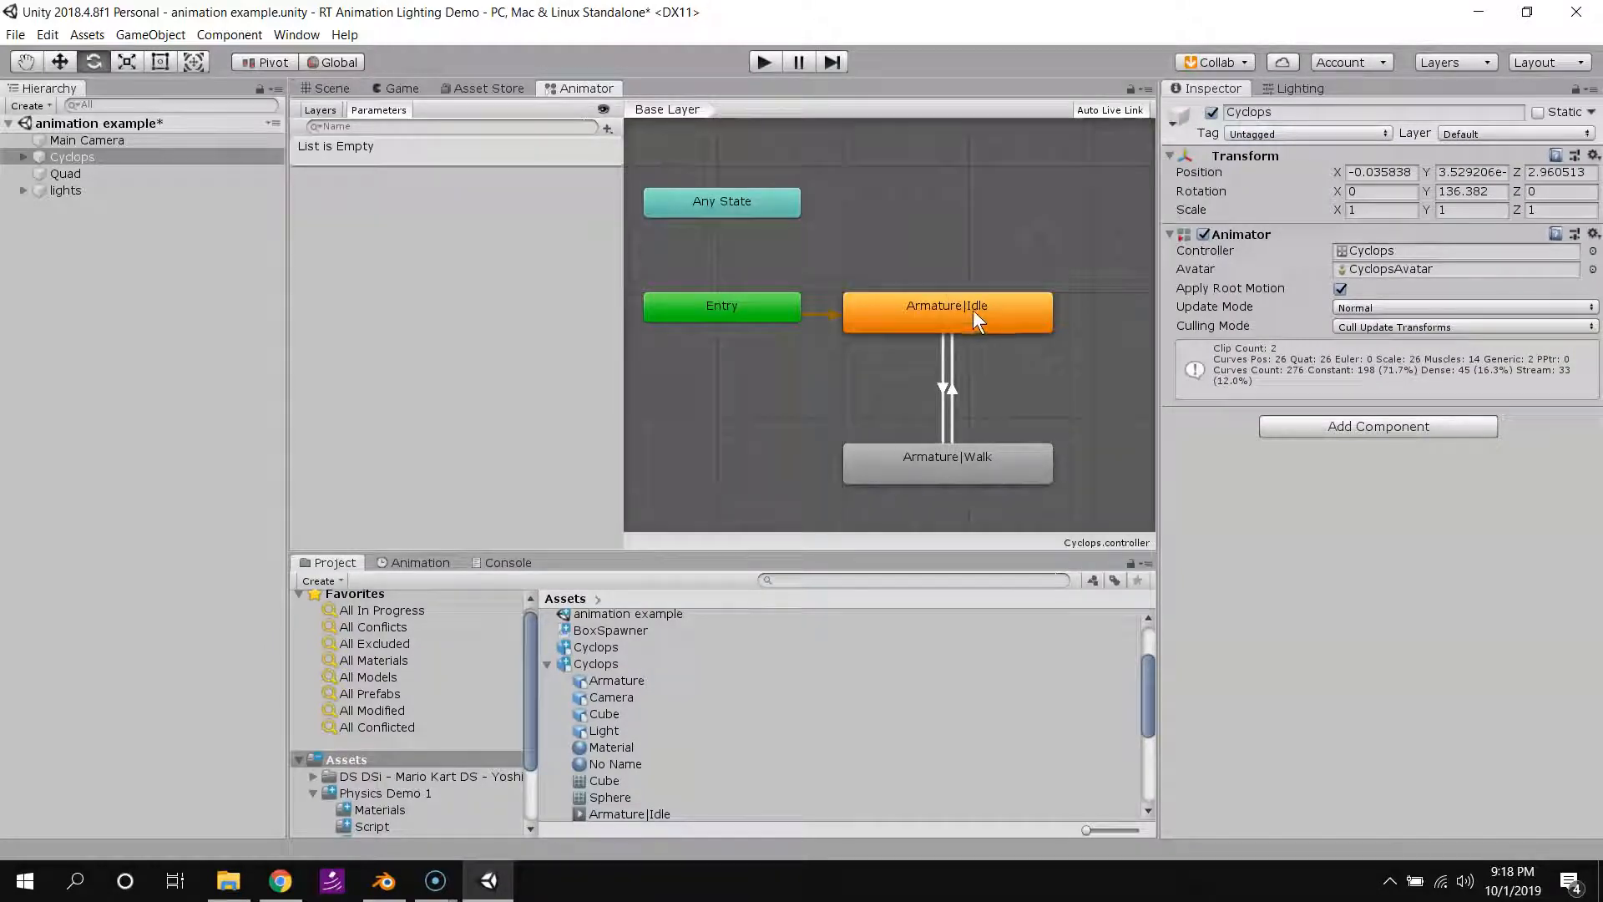
{"action": "left_click", "coordinate": [945, 456]}
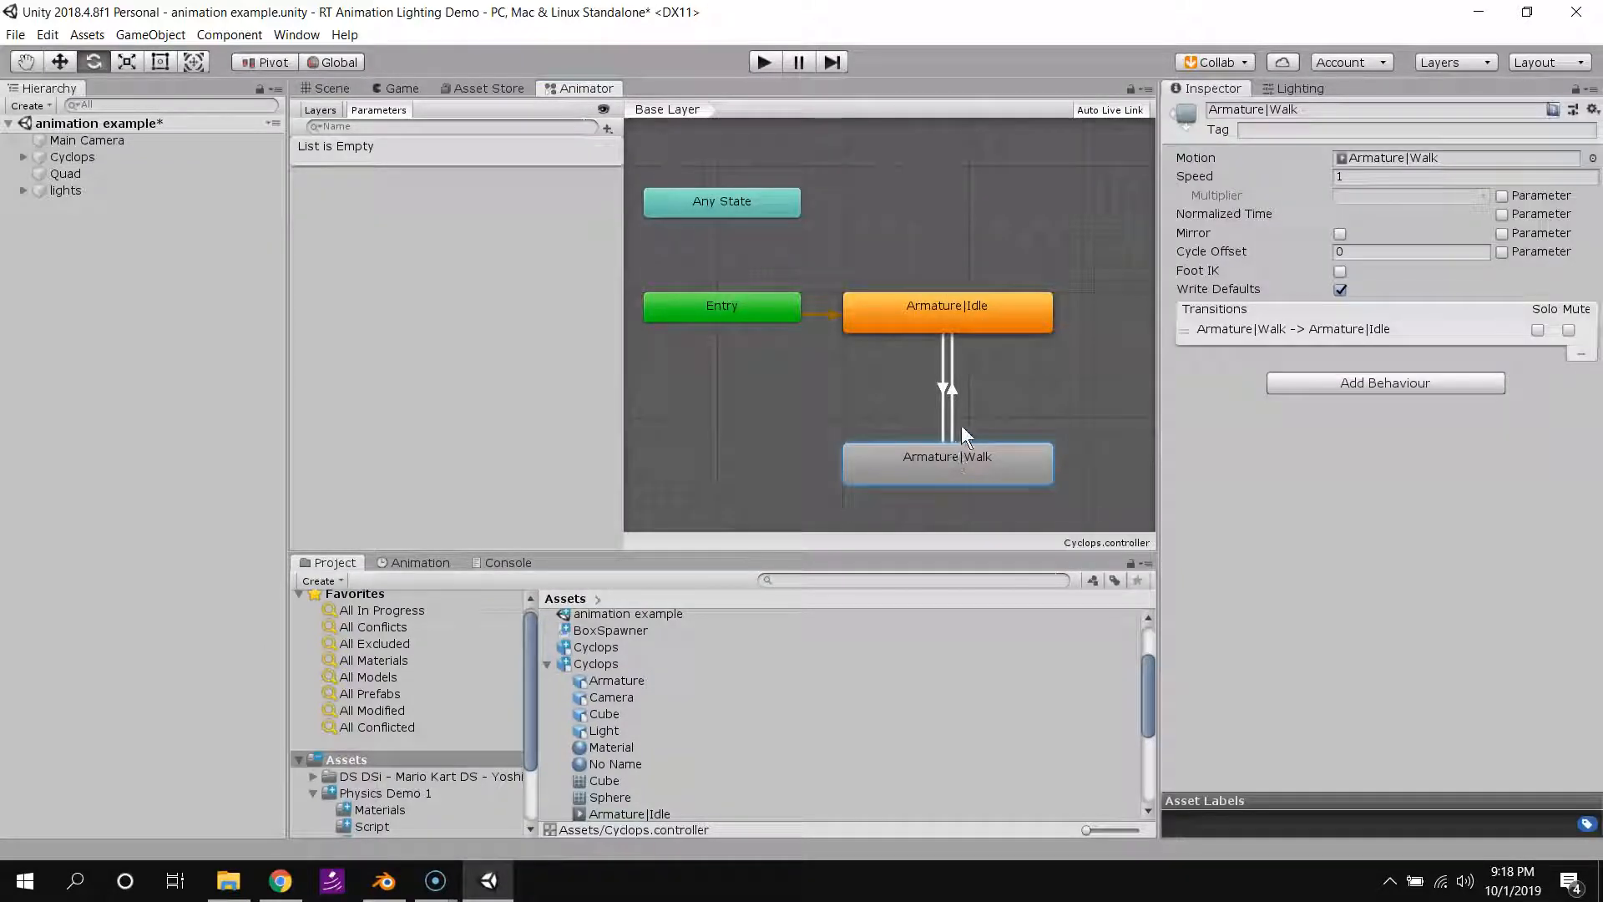
{"action": "mouse_move", "coordinate": [956, 404]}
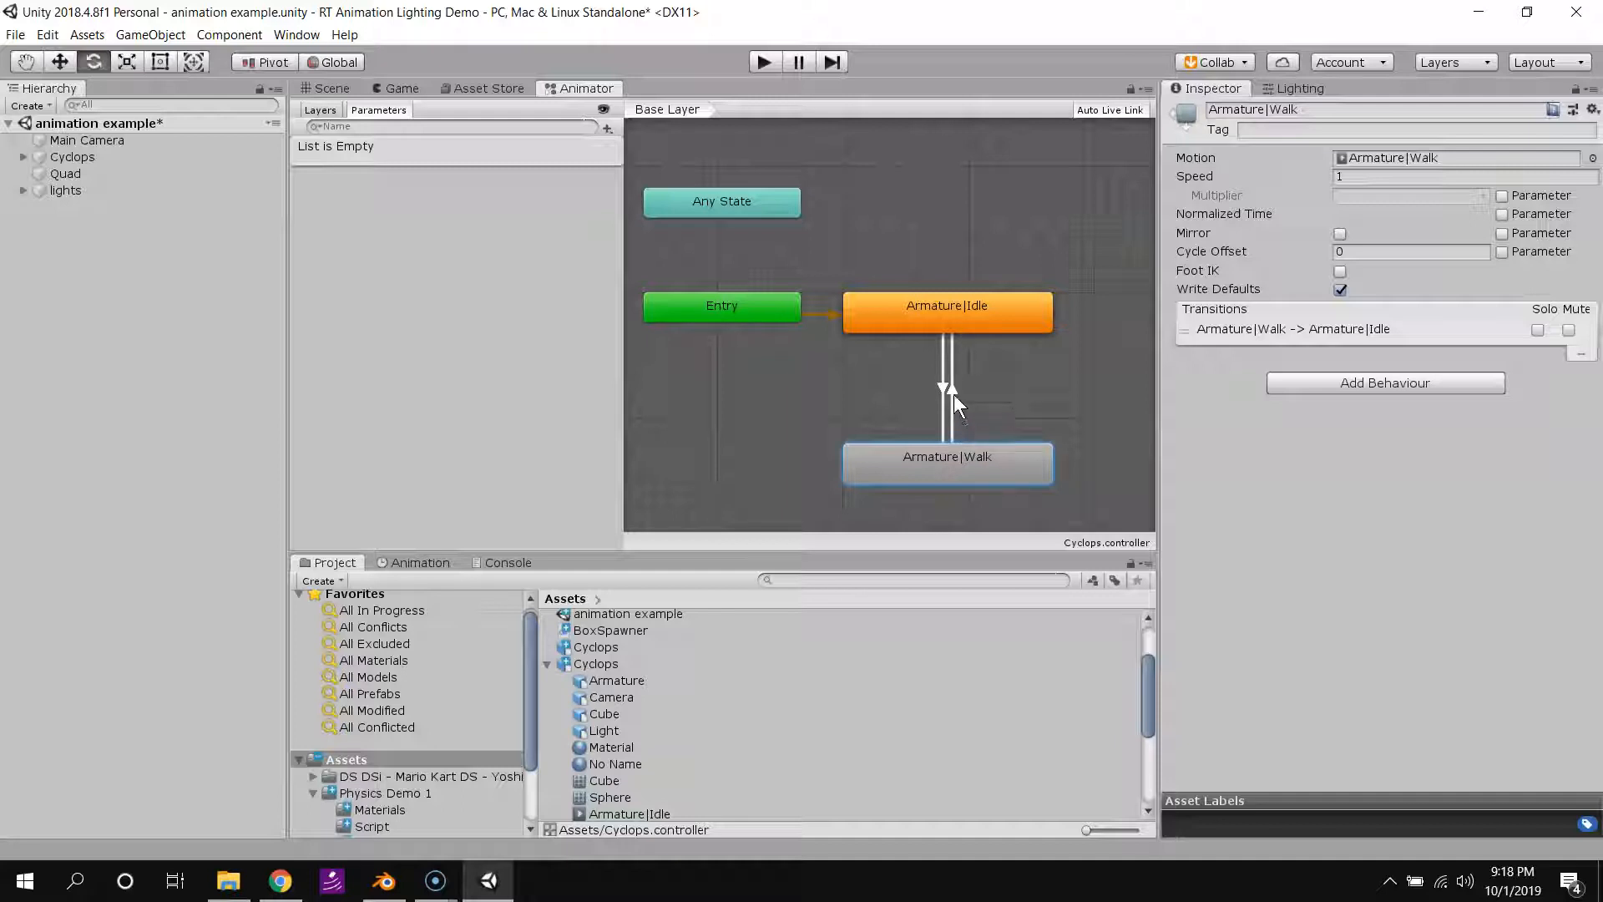
{"action": "mouse_move", "coordinate": [955, 406]}
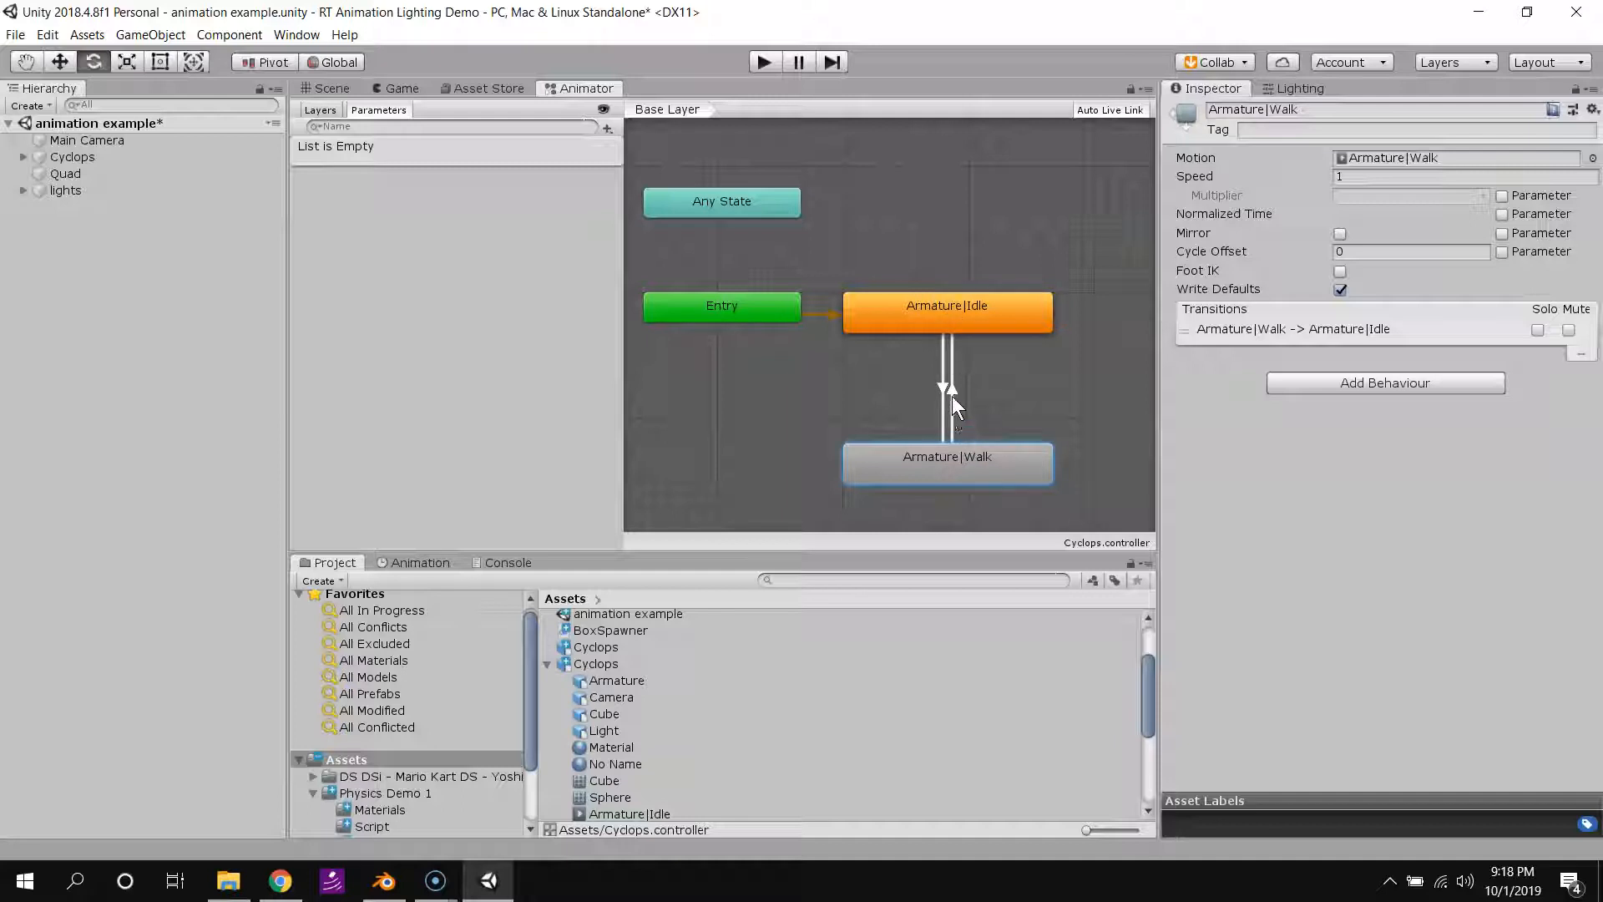
{"action": "left_click", "coordinate": [944, 387]}
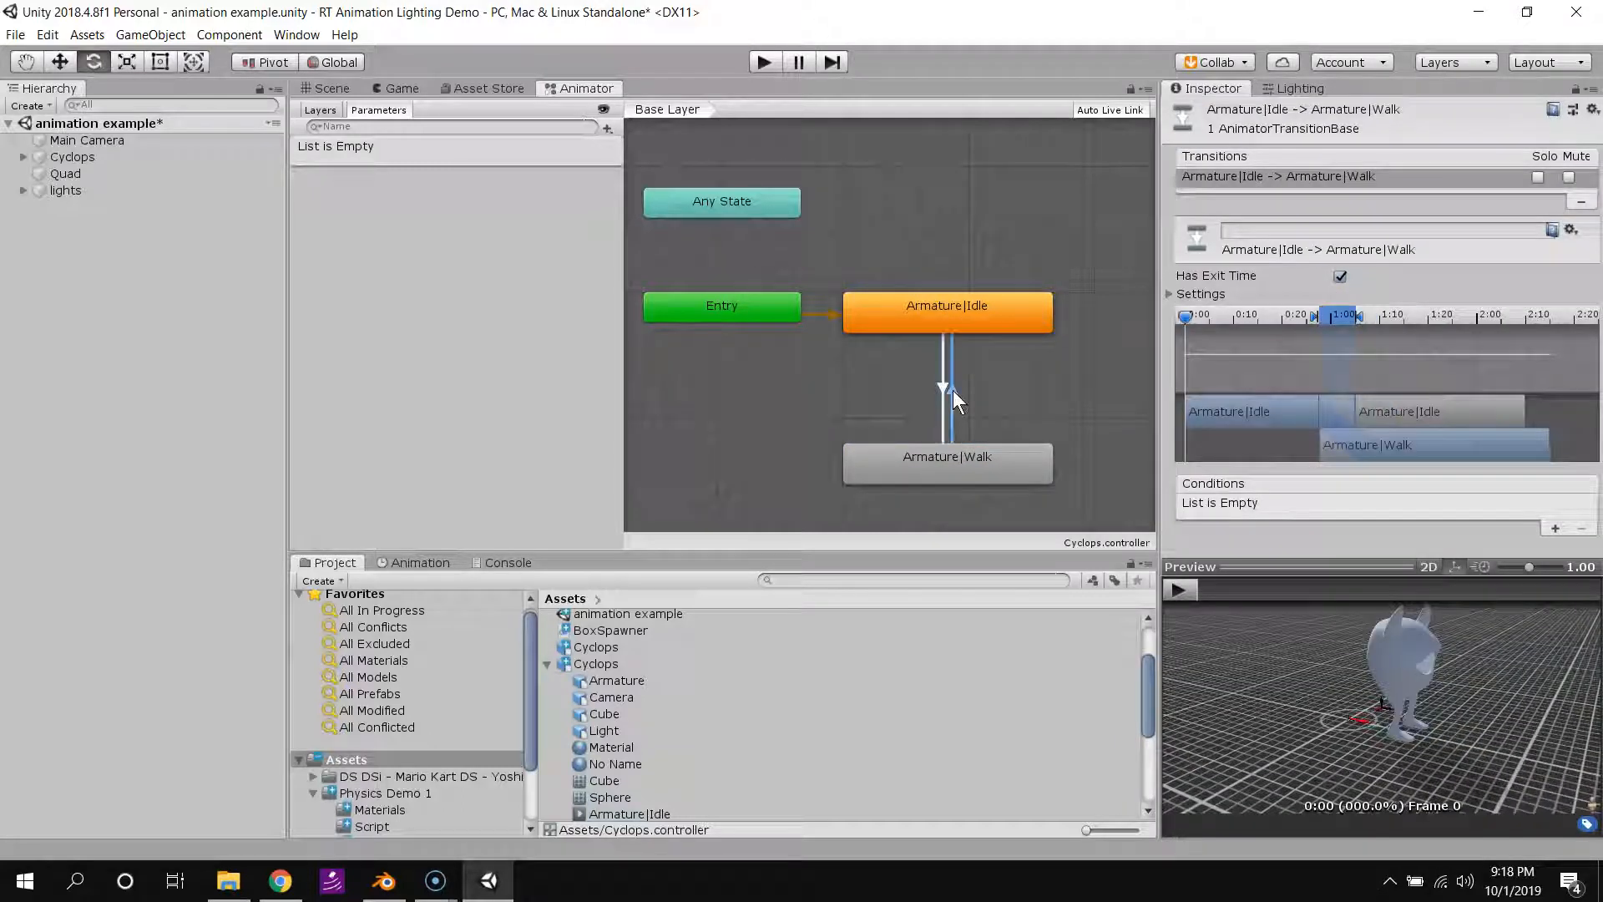
{"action": "left_click", "coordinate": [941, 388]}
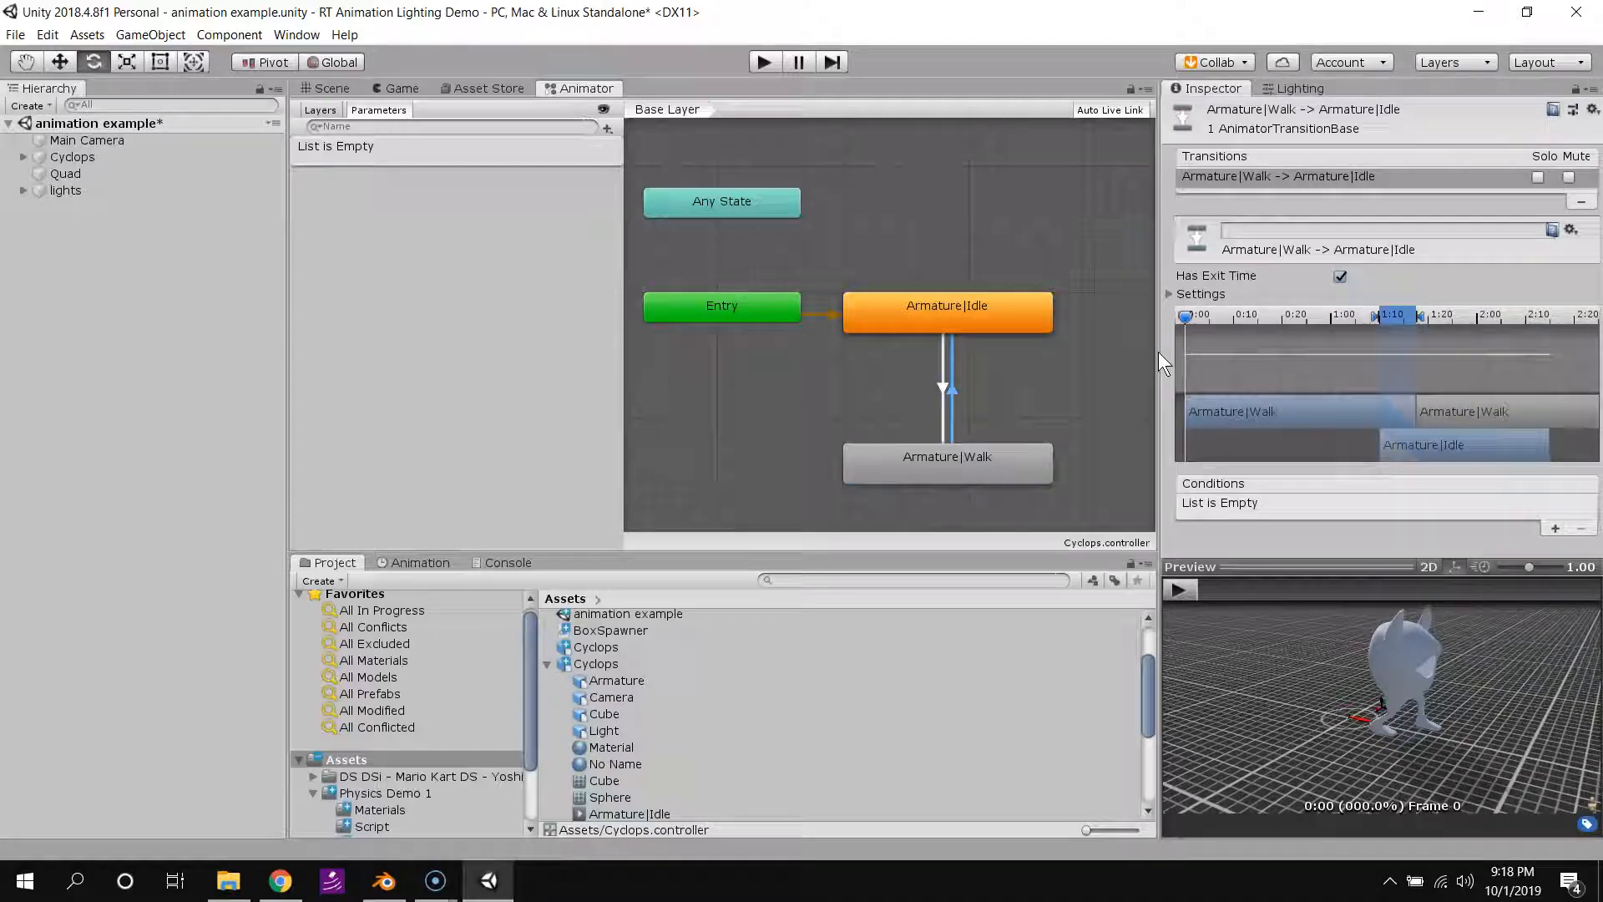
{"action": "mouse_move", "coordinate": [1311, 309]}
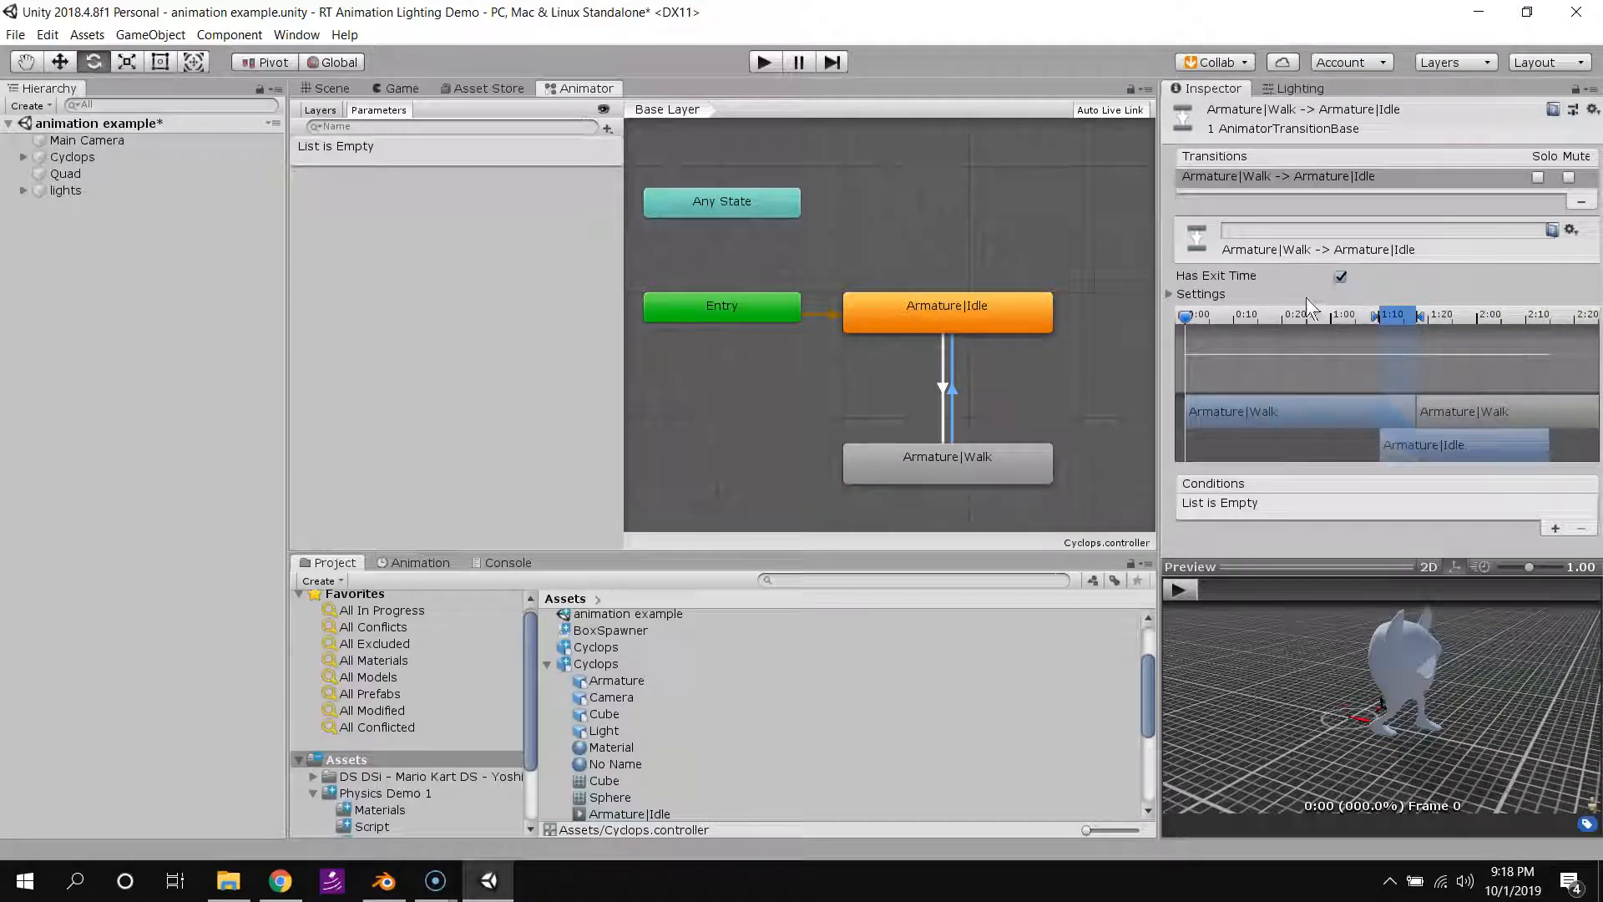
{"action": "mouse_move", "coordinate": [1354, 349]}
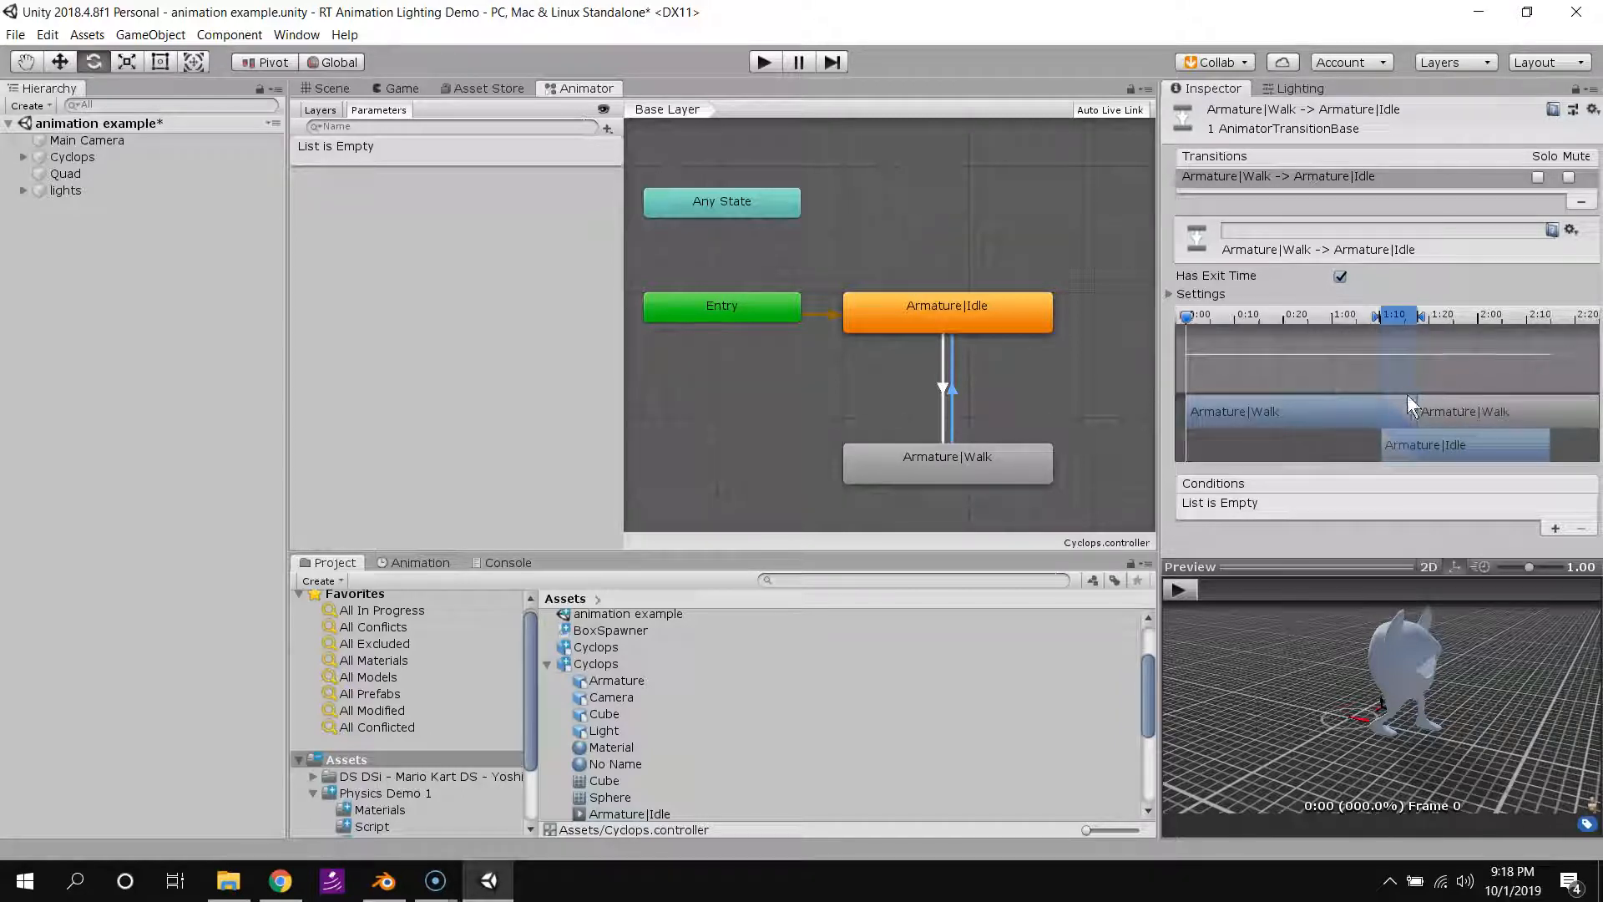
{"action": "mouse_move", "coordinate": [1403, 427]}
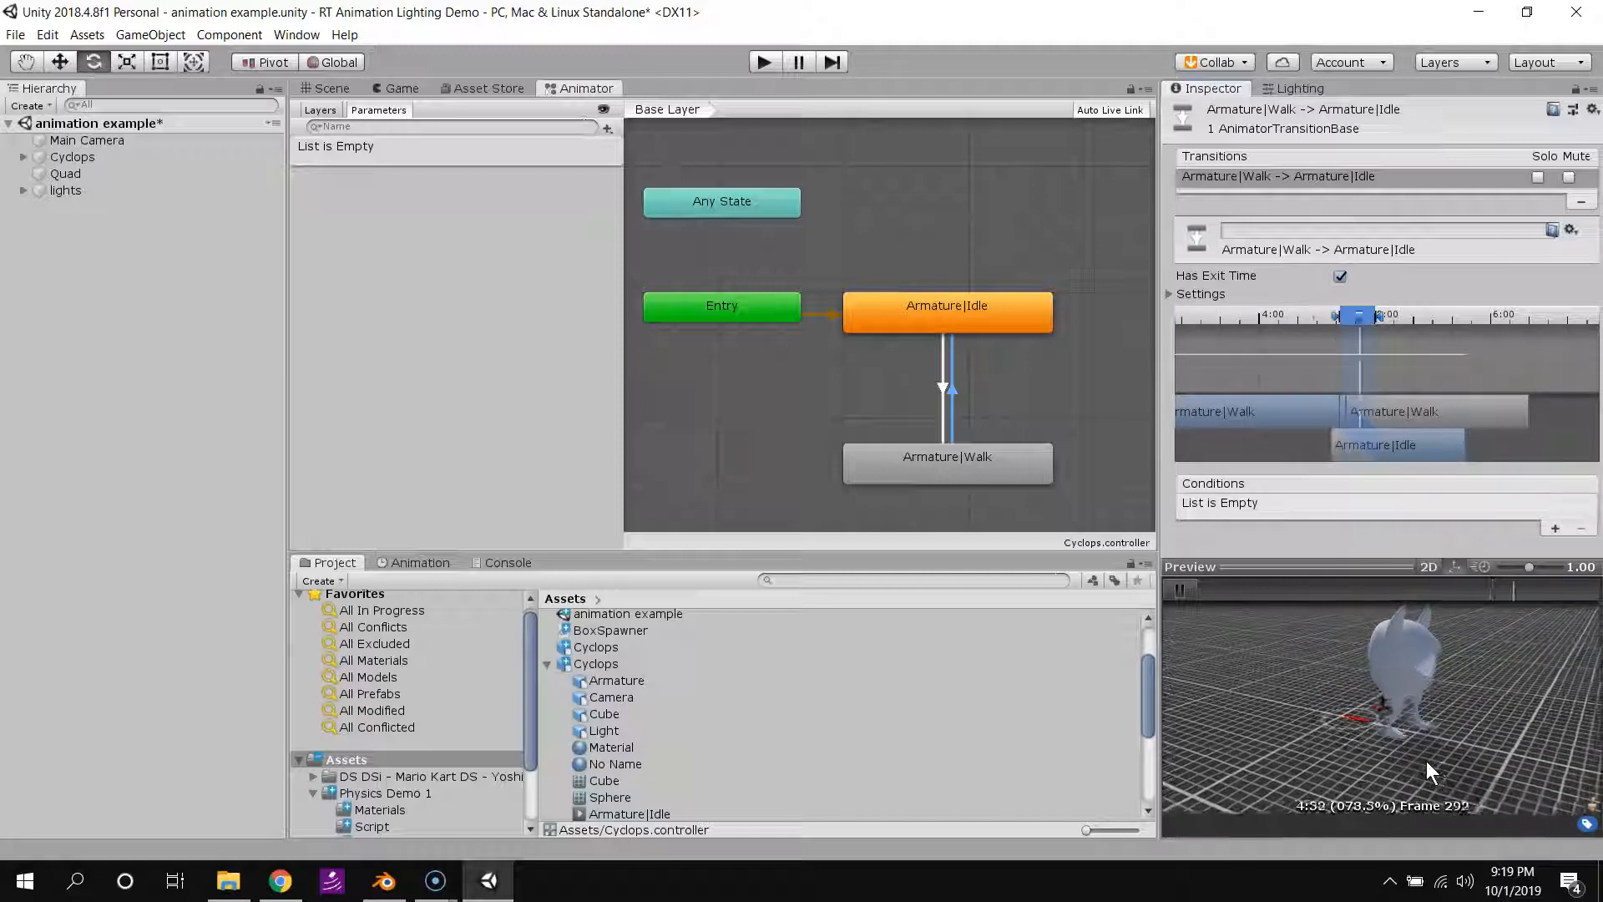
{"action": "left_click", "coordinate": [1178, 588]}
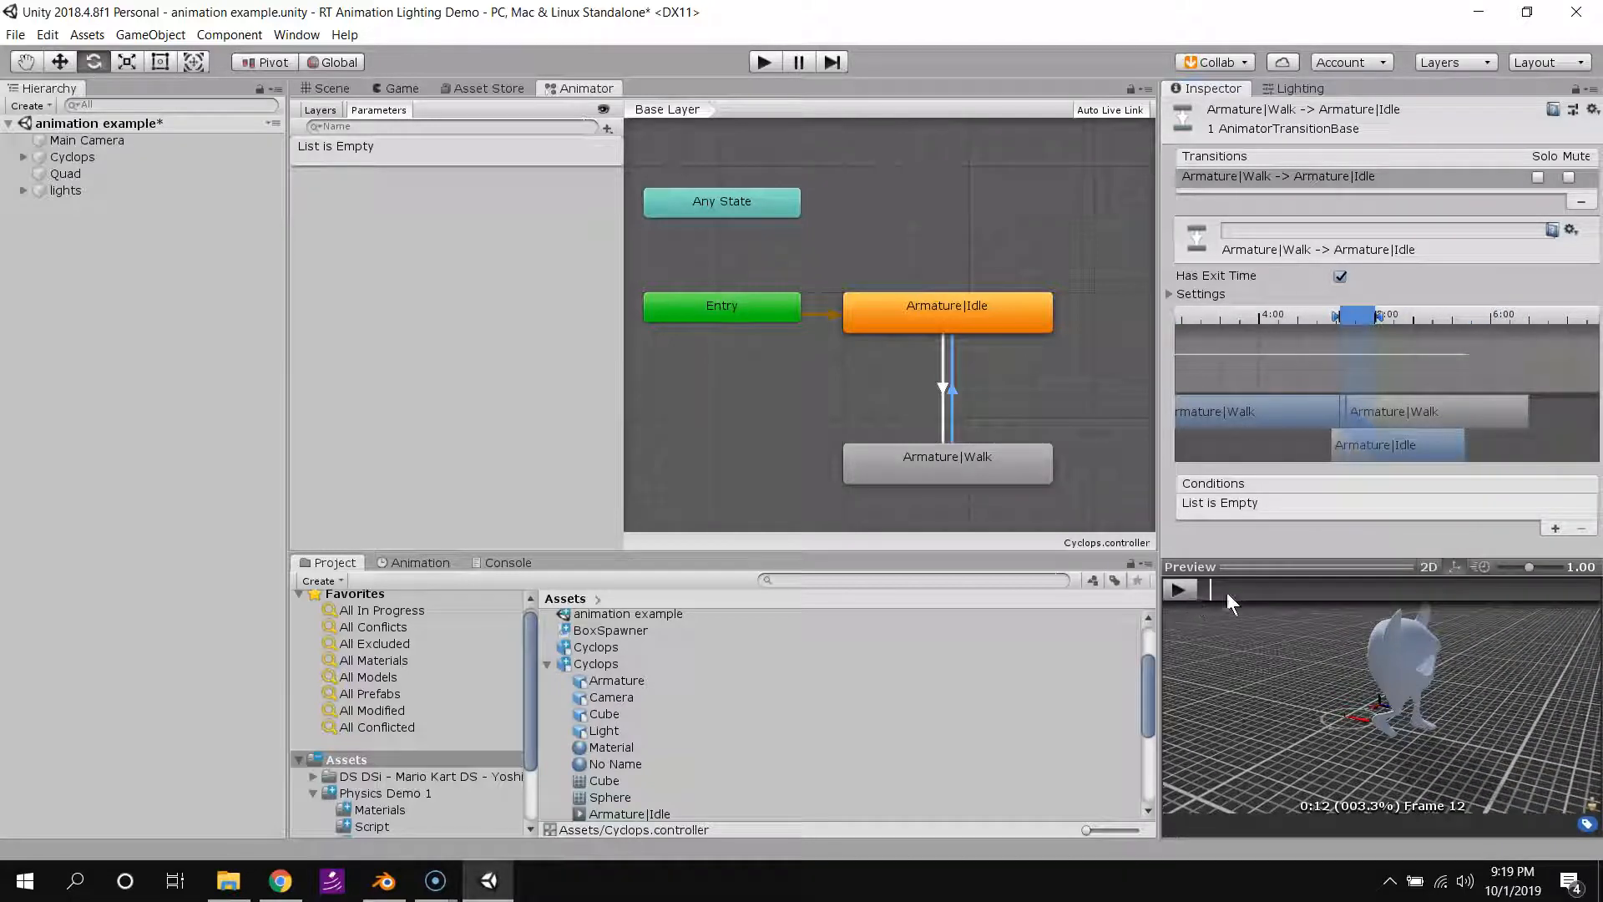
{"action": "mouse_move", "coordinate": [1125, 399]}
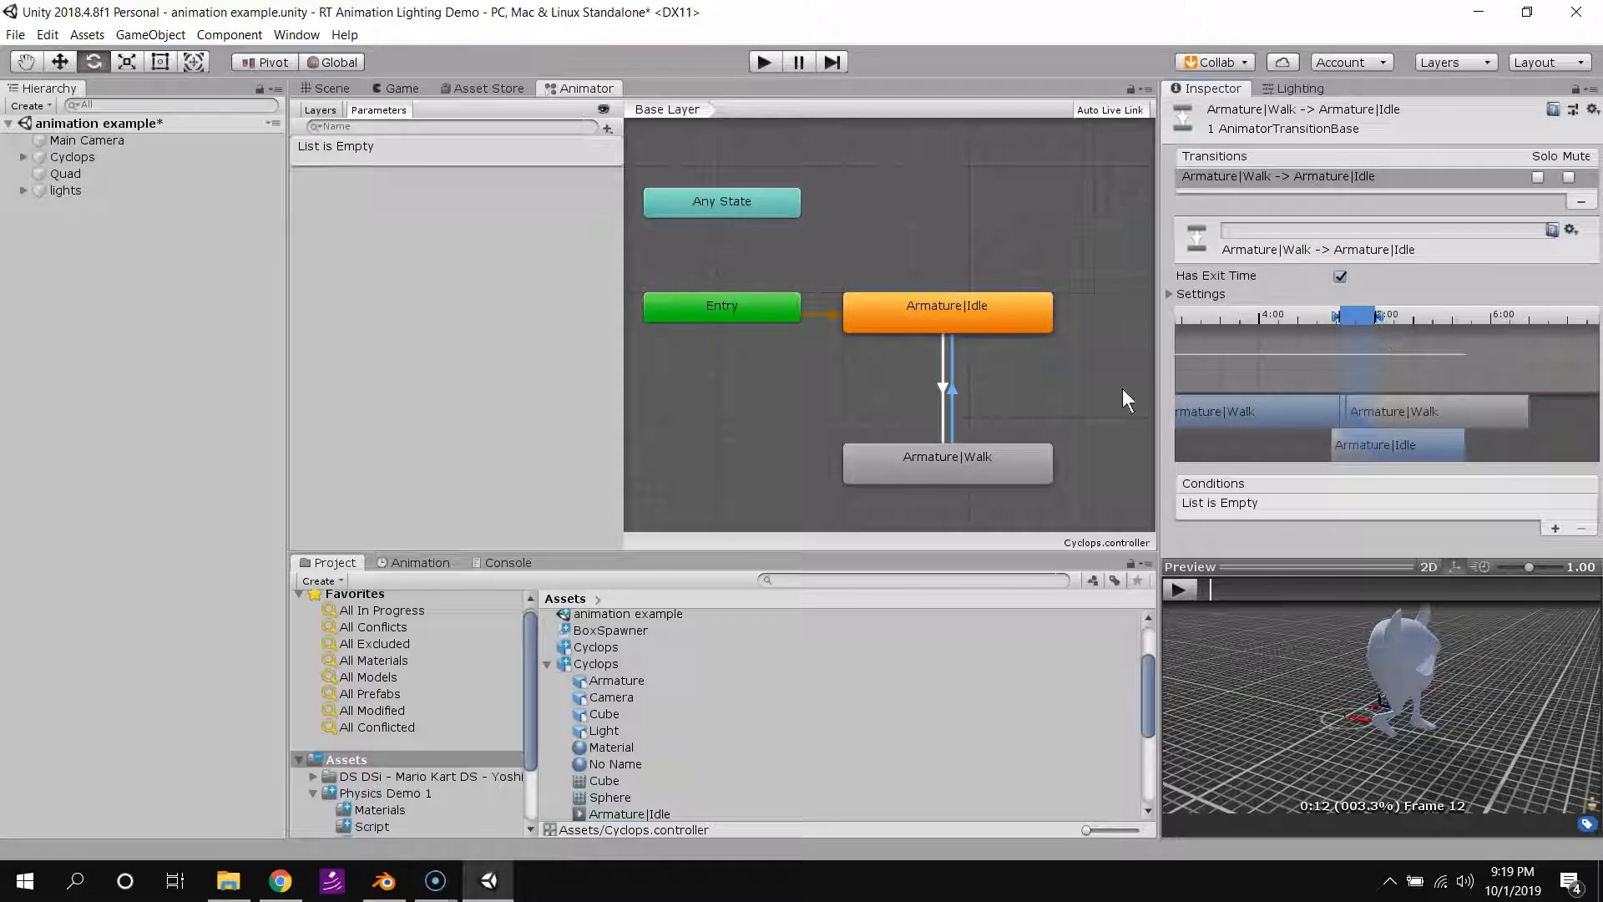
{"action": "mouse_move", "coordinate": [940, 319]}
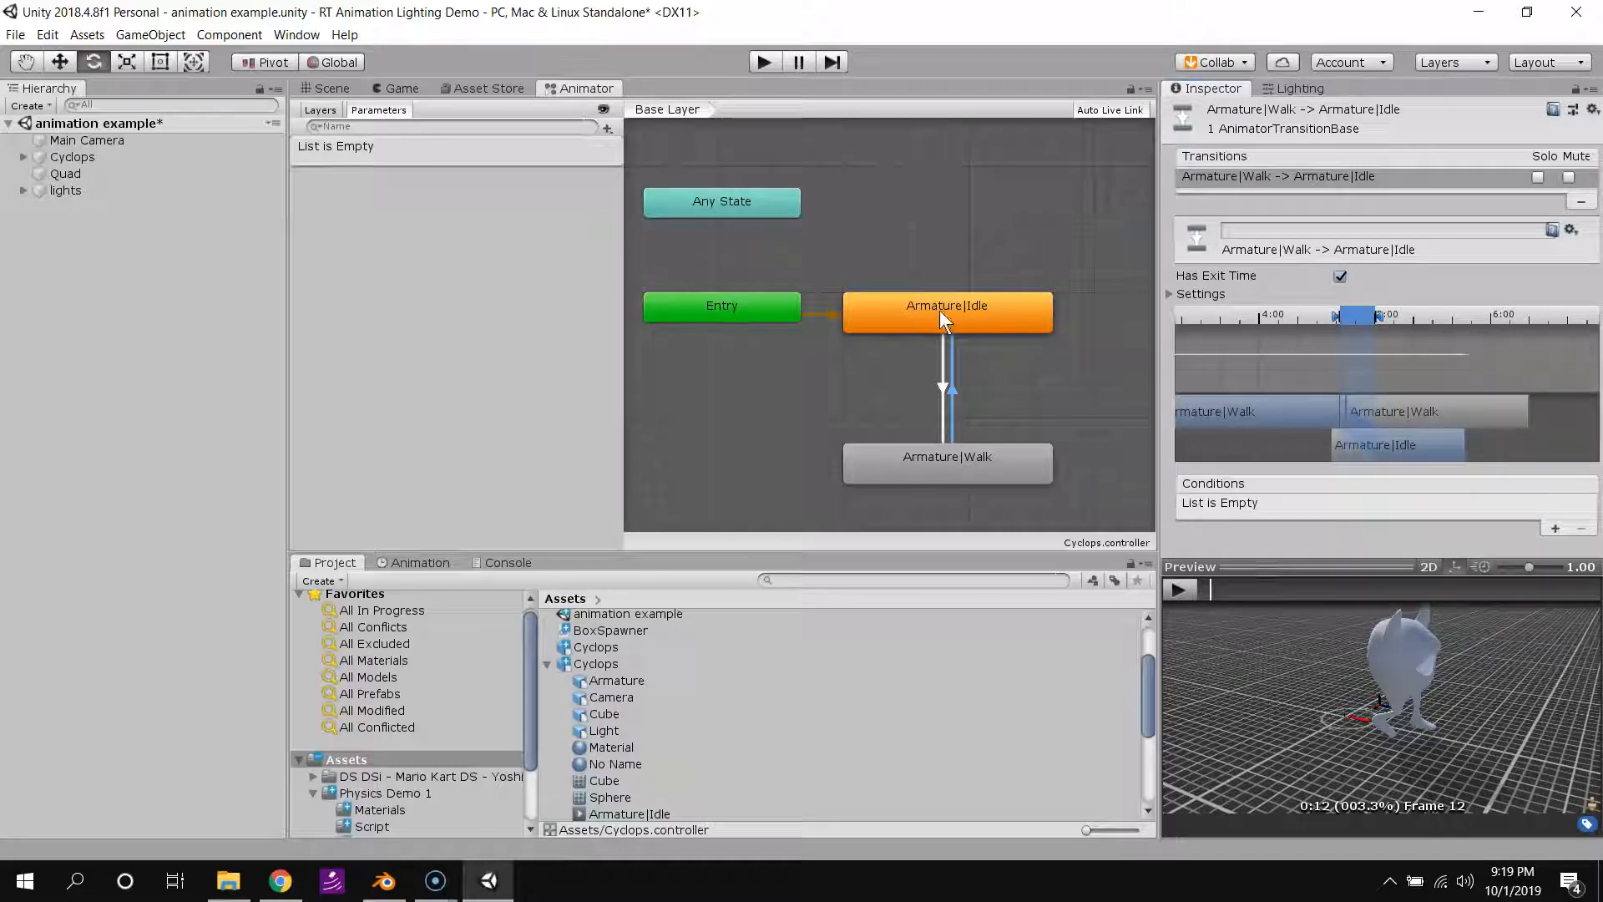
{"action": "mouse_move", "coordinate": [935, 363]}
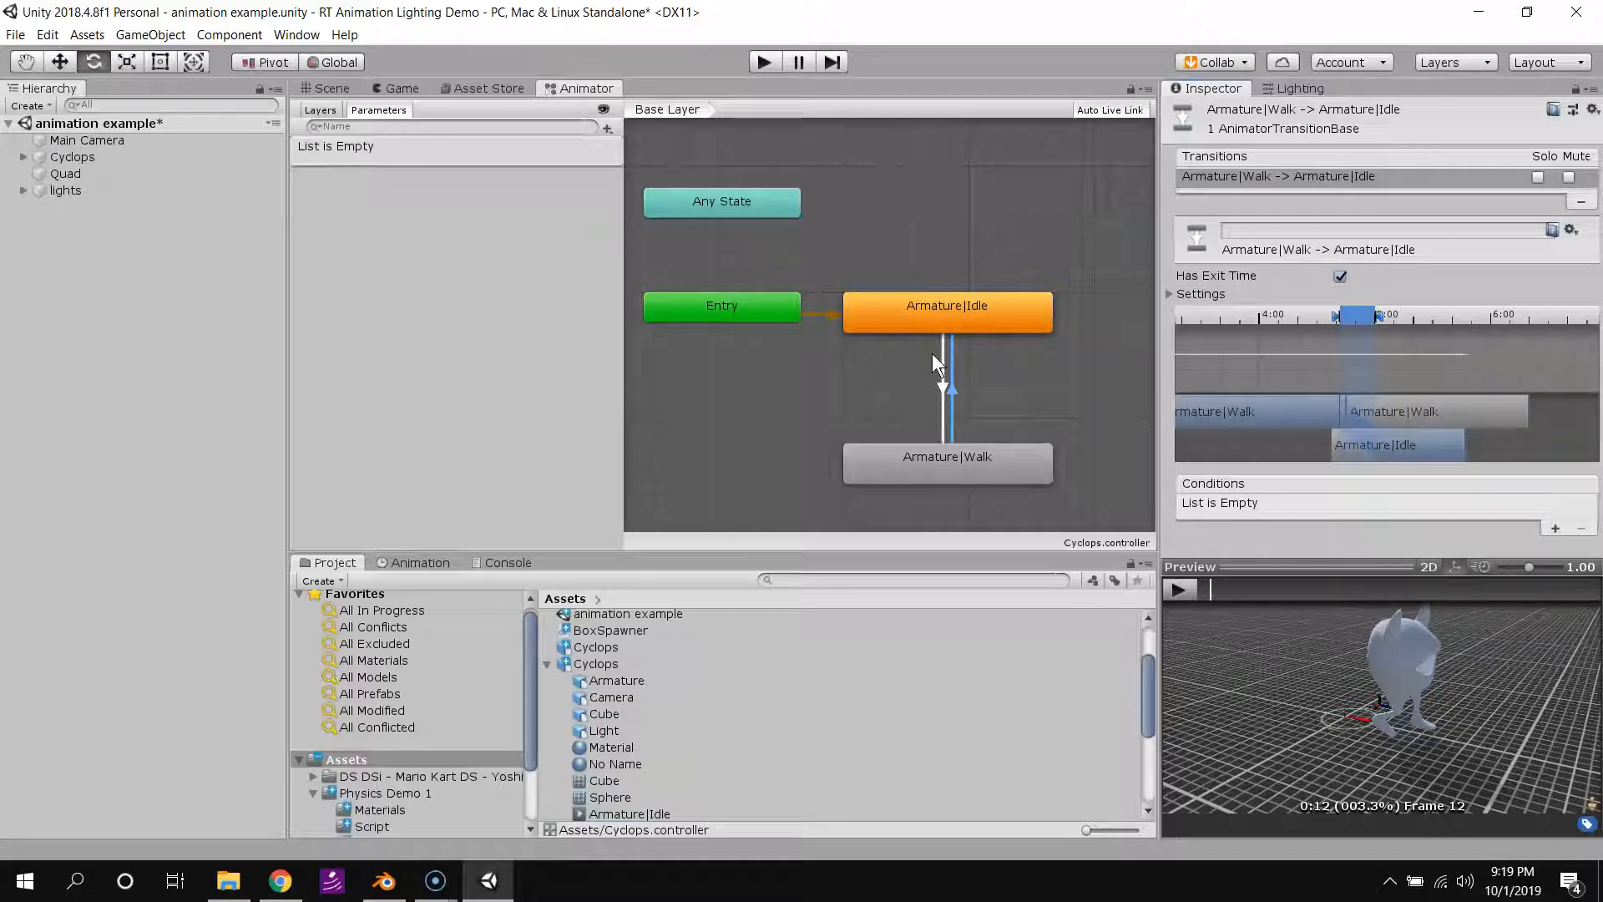
{"action": "mouse_move", "coordinate": [969, 409]}
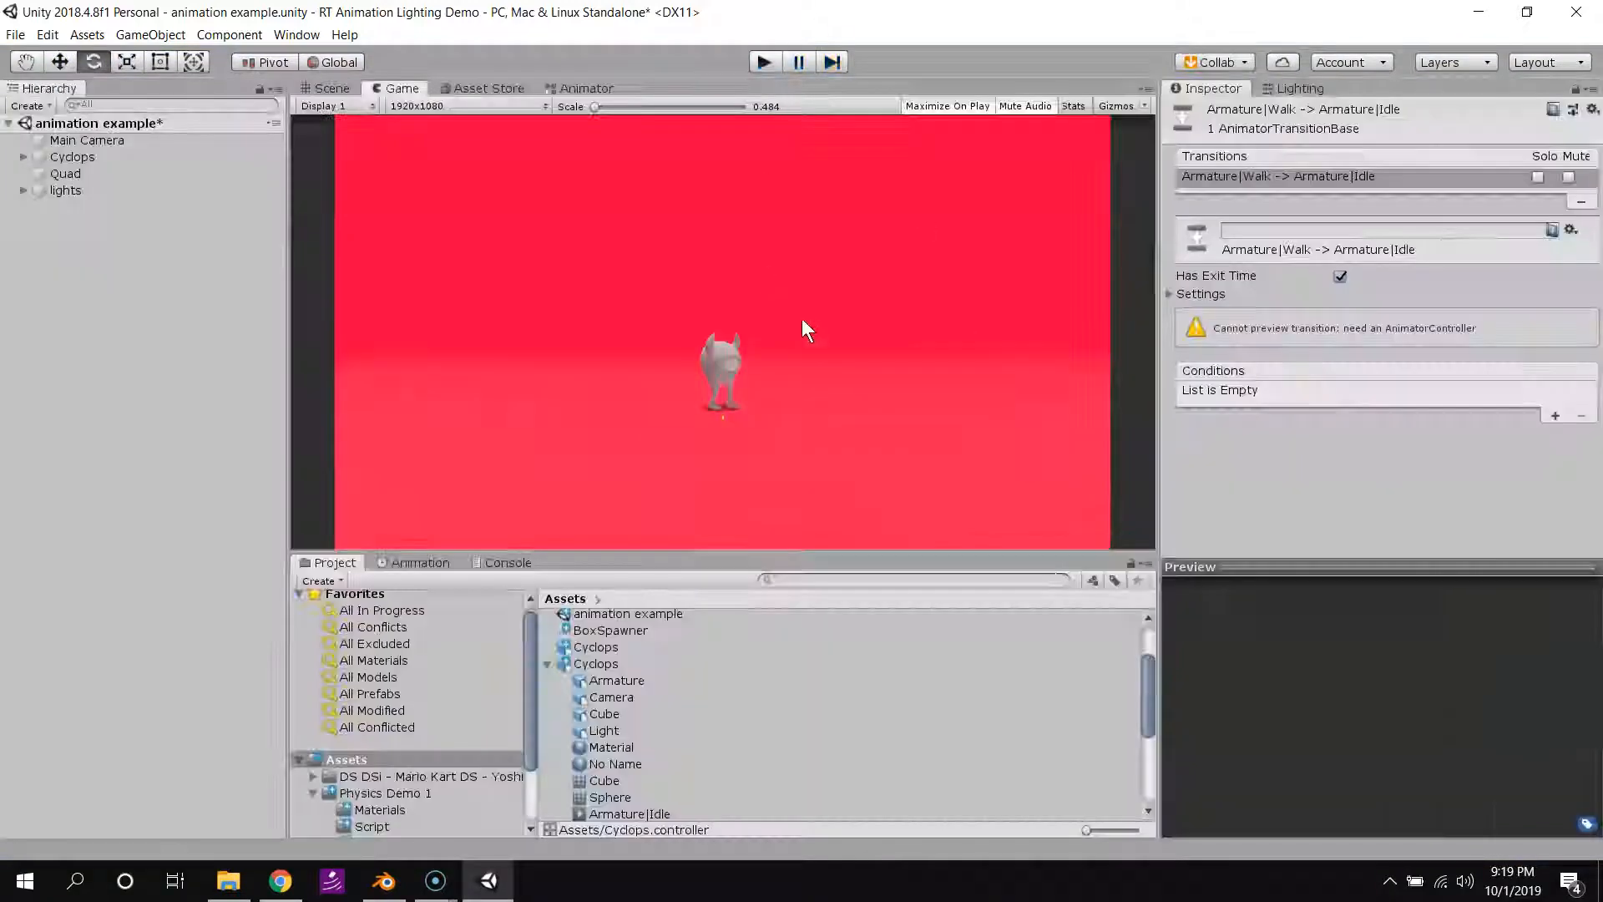
Push the Idle-to-Walk transition's exit time later, then start a test run.
{"action": "left_click", "coordinate": [584, 87]}
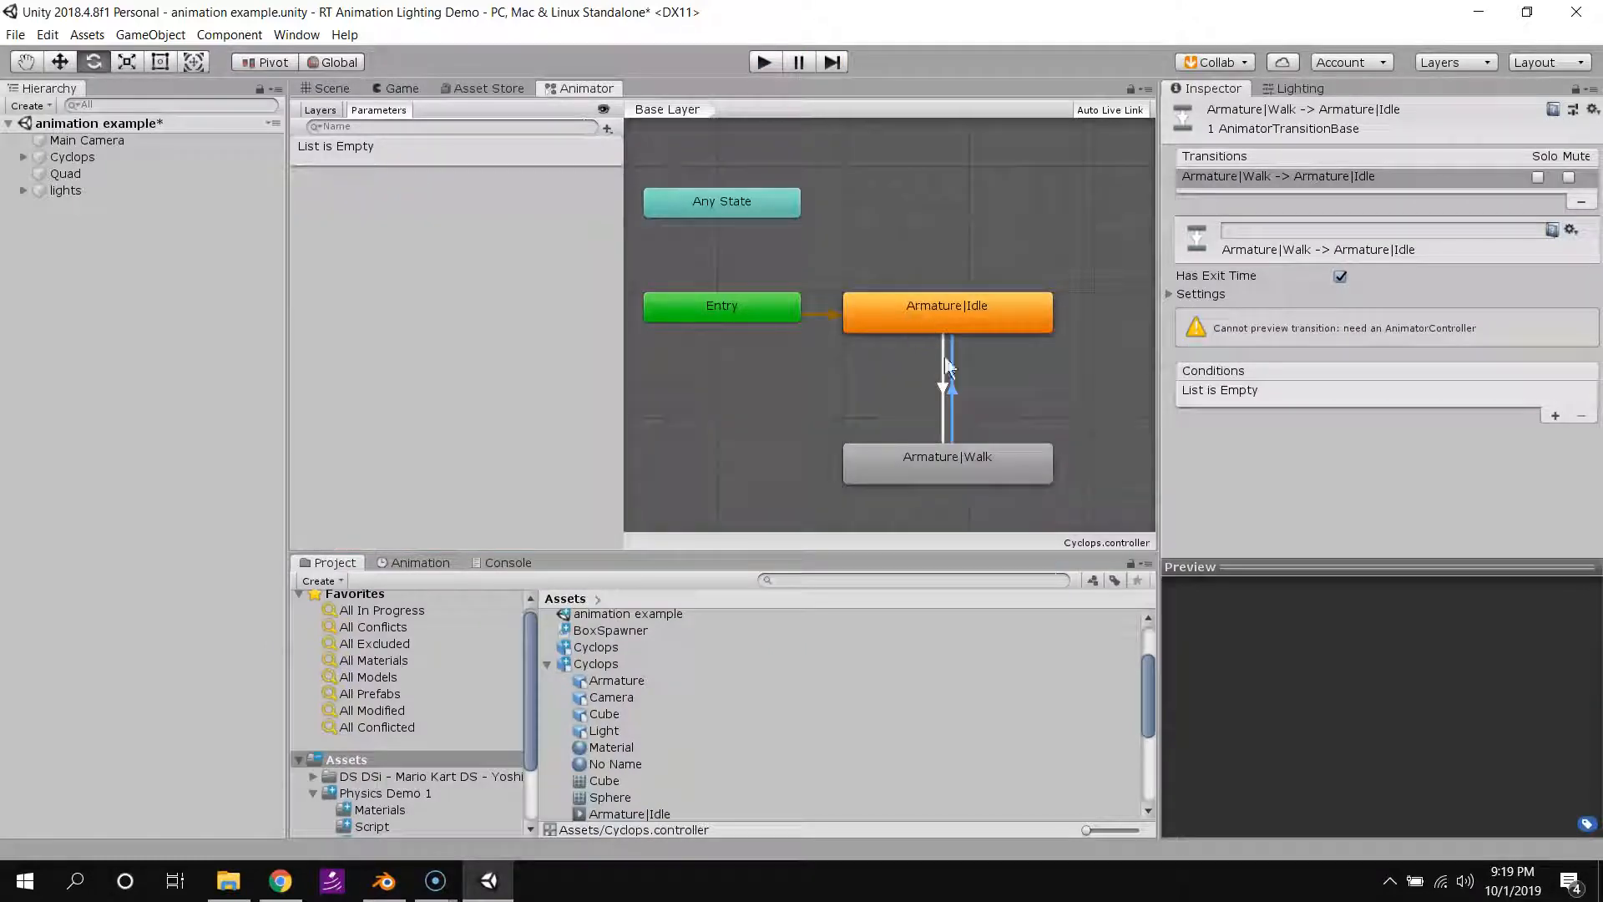
{"action": "left_click", "coordinate": [947, 387]}
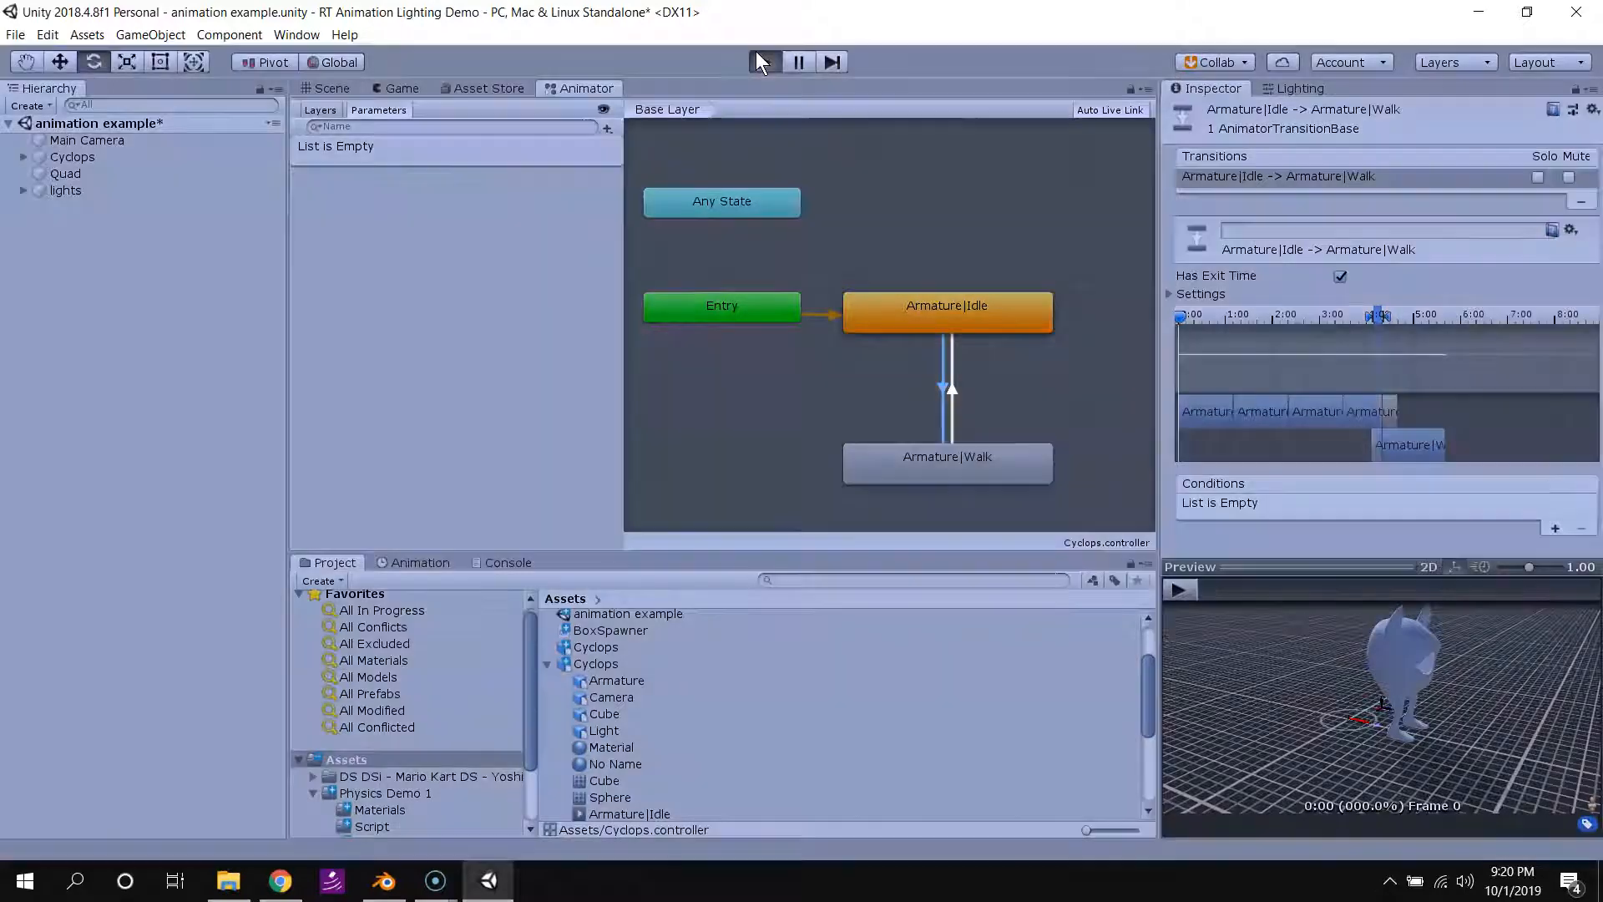
{"action": "mouse_move", "coordinate": [1230, 293]}
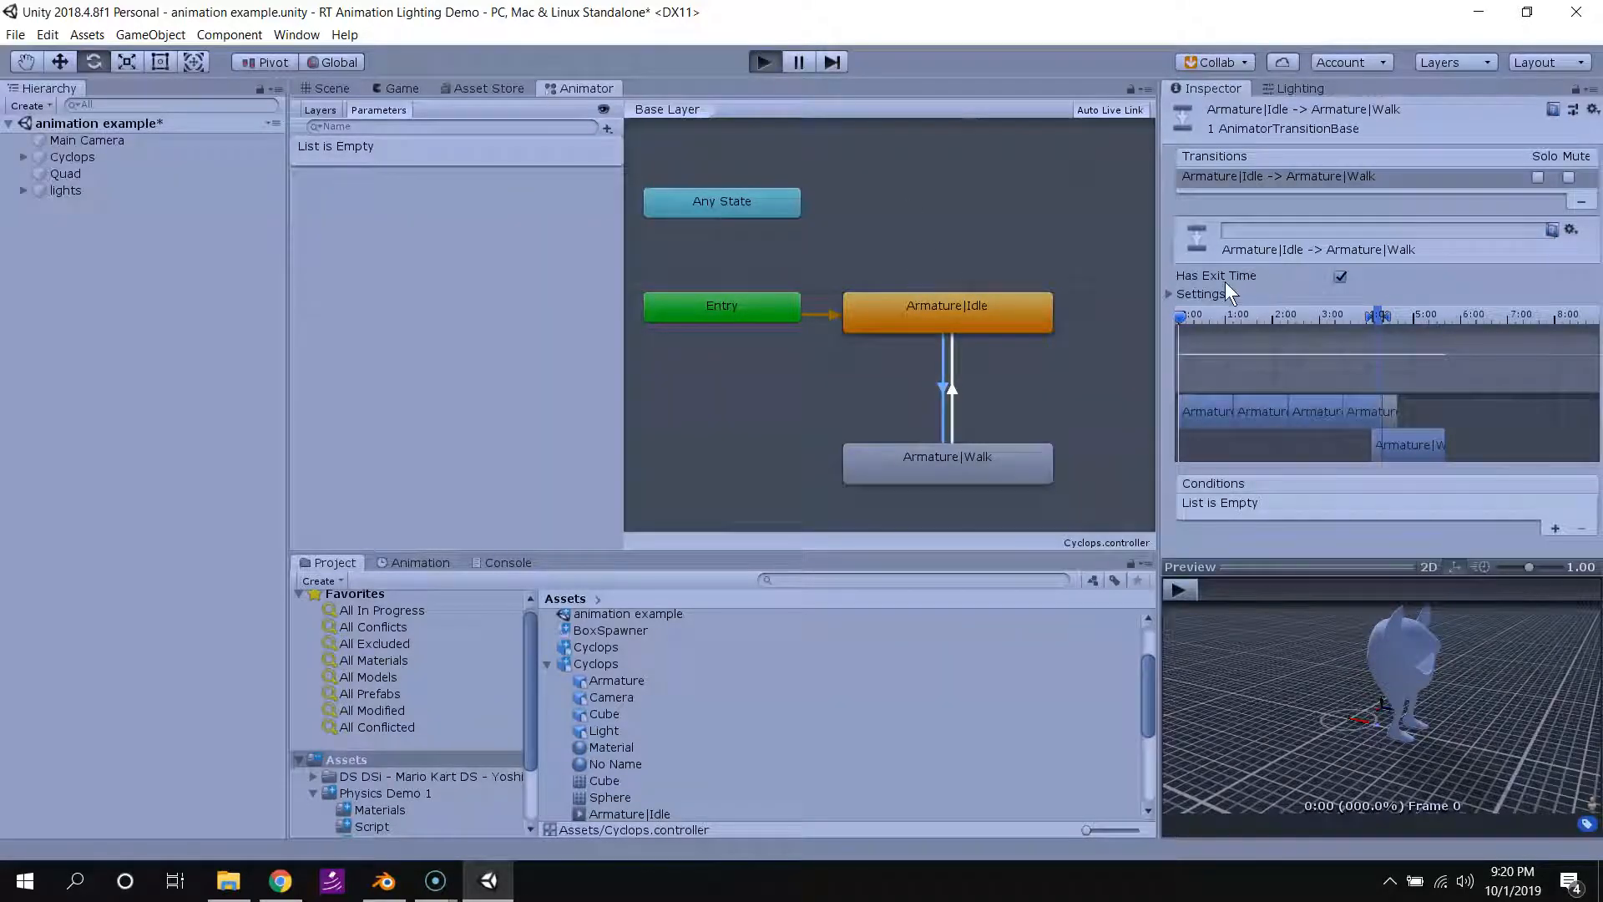
{"action": "left_click", "coordinate": [765, 61]}
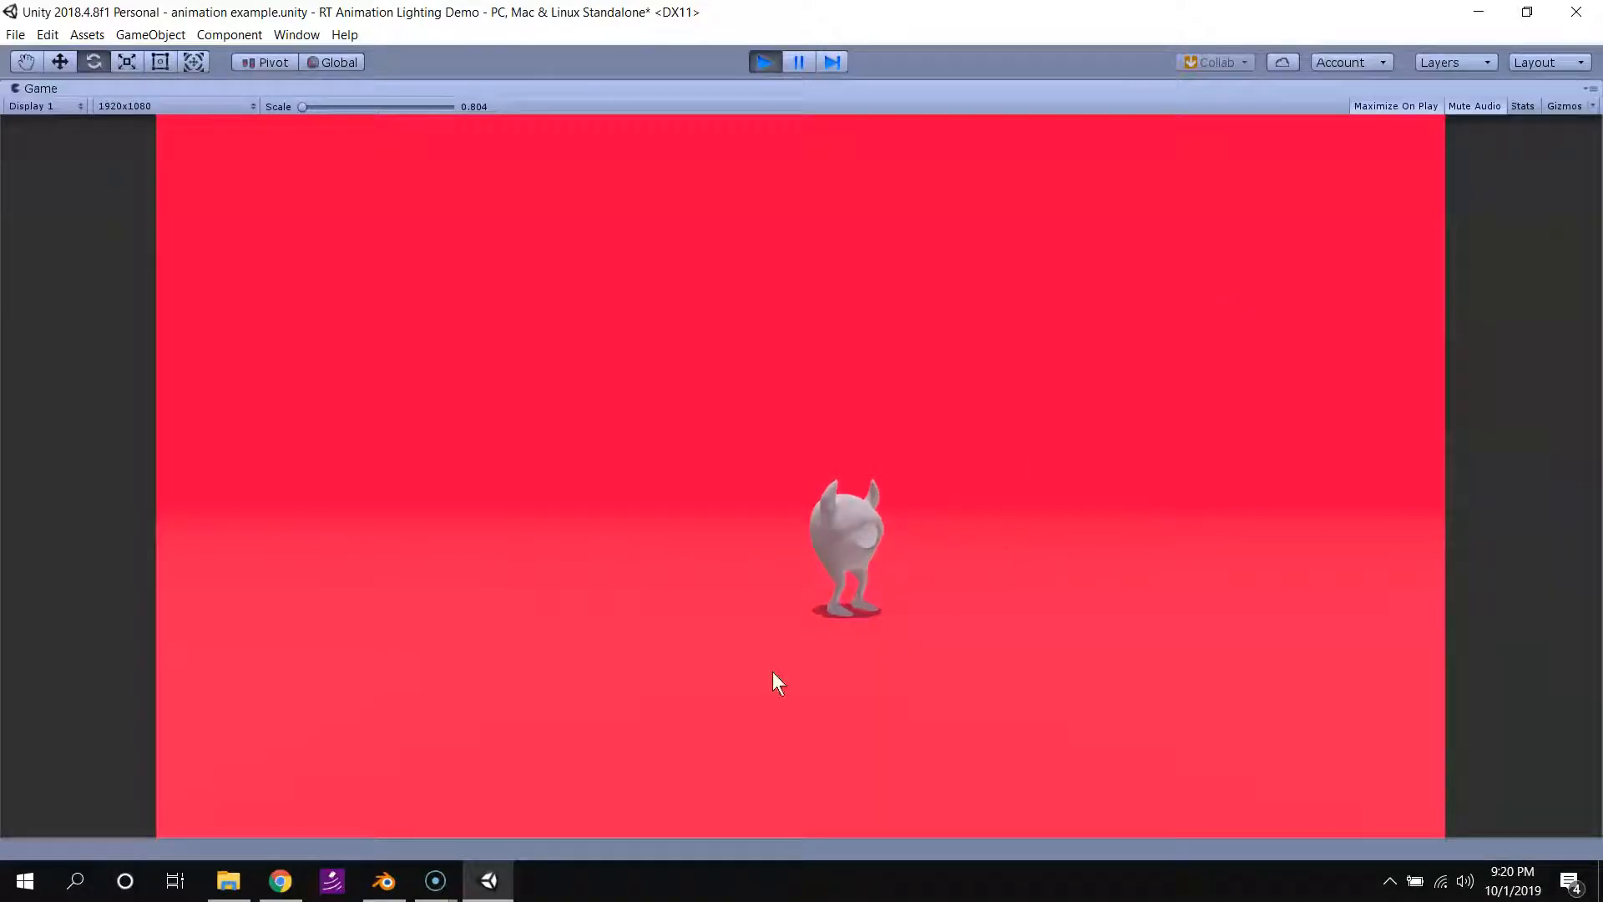
{"action": "mouse_move", "coordinate": [856, 648]}
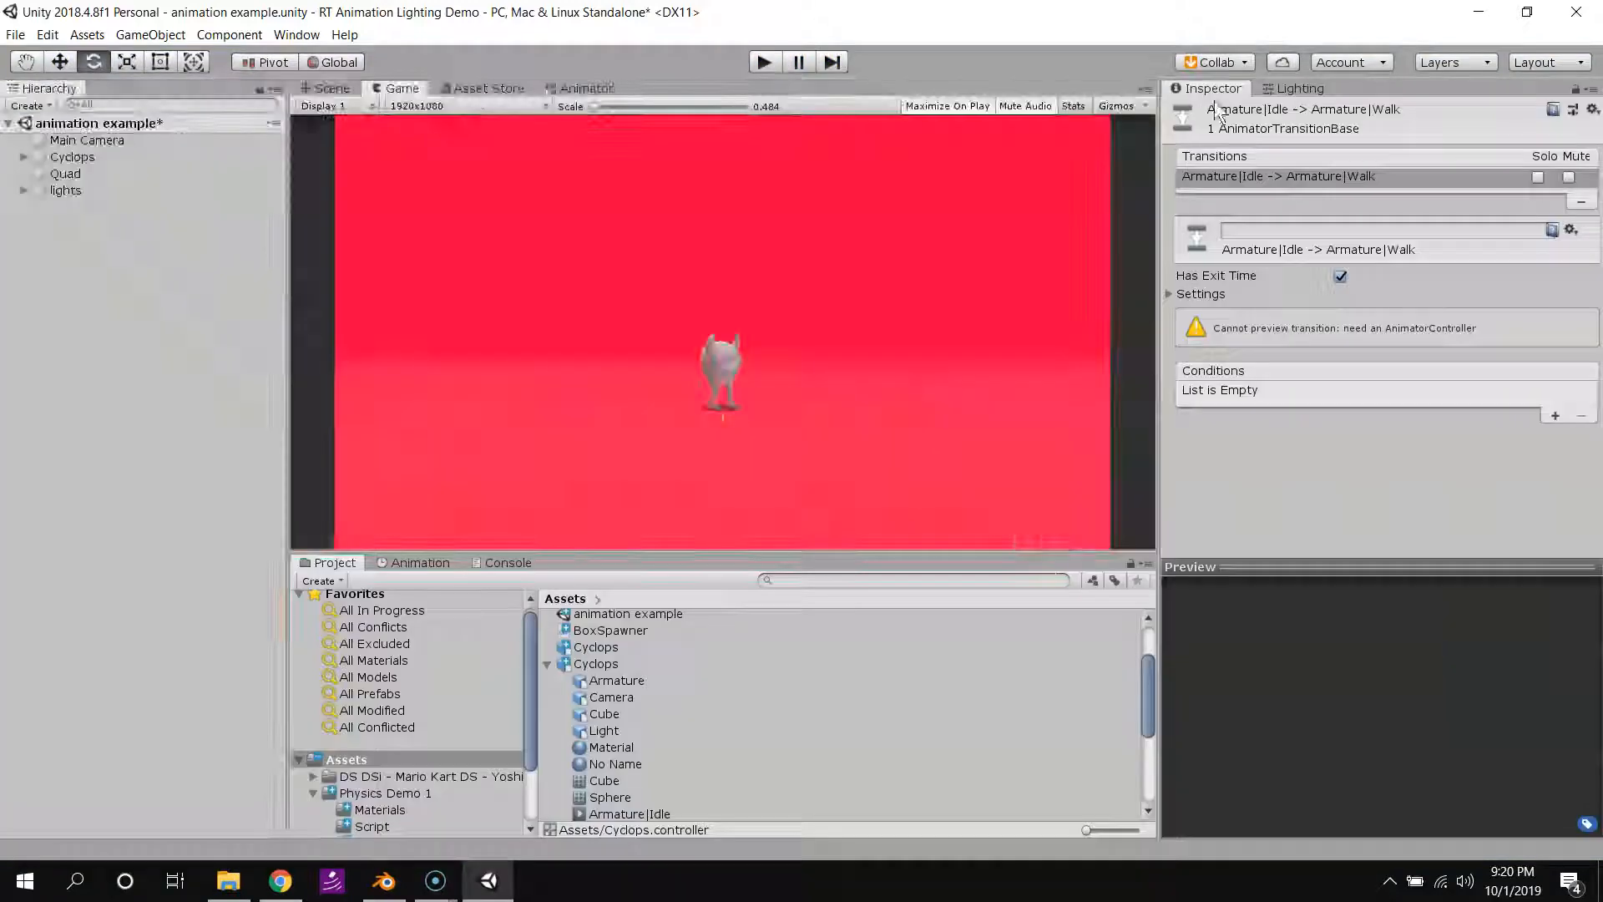
Back in the Animator, review the Walk-to-Idle and Idle-to-Walk transition arrows in the Inspector.
{"action": "left_click", "coordinate": [586, 87]}
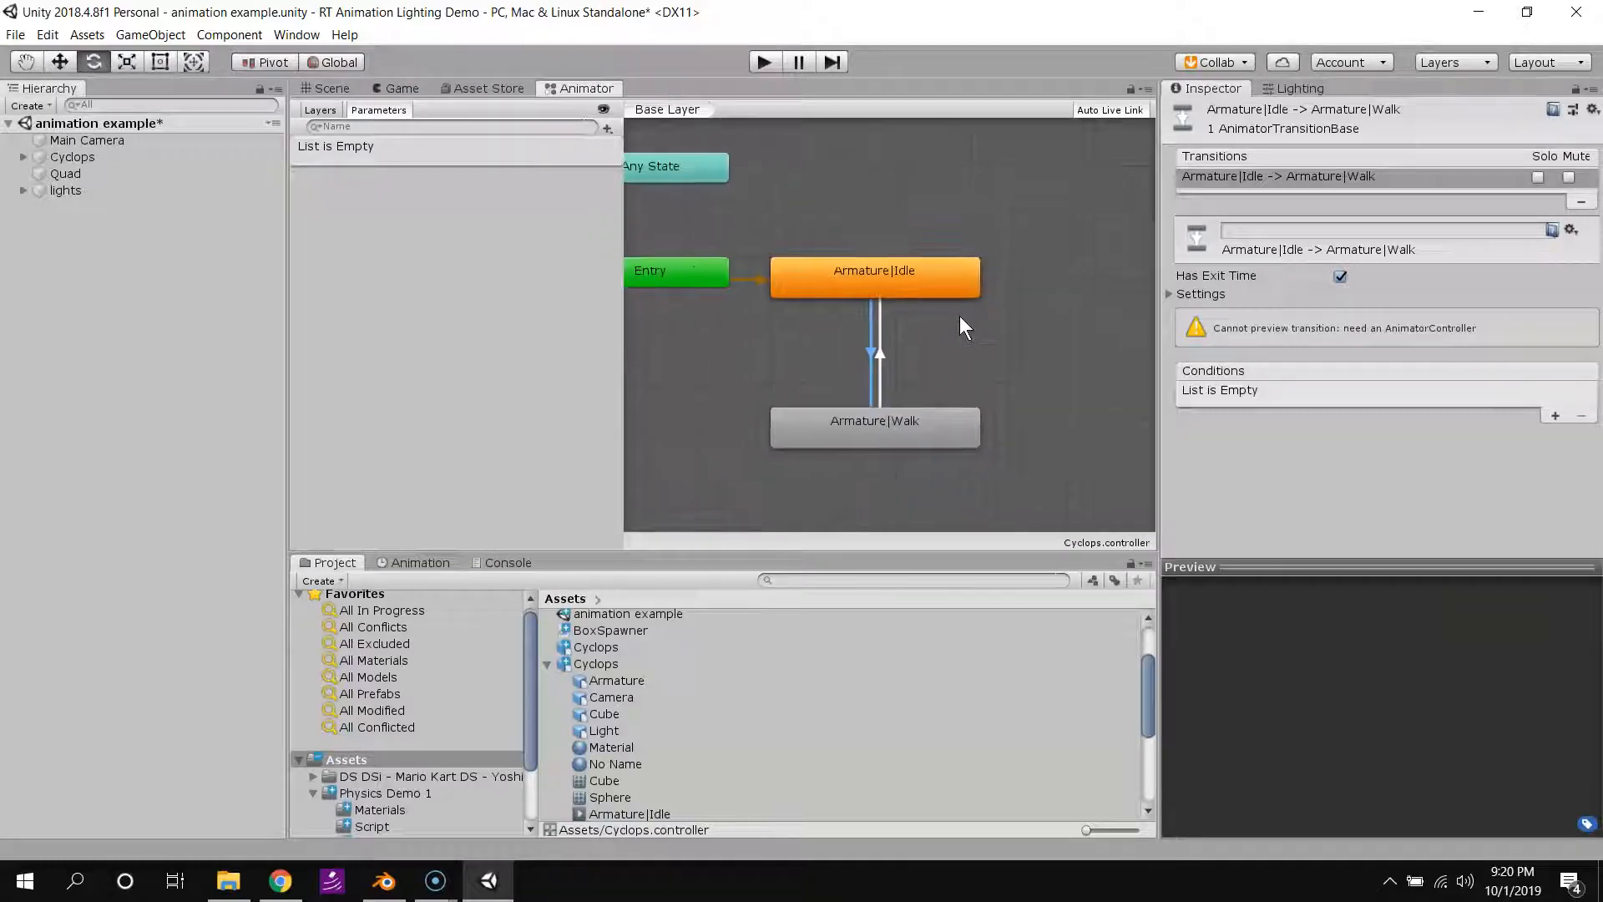
{"action": "left_click", "coordinate": [877, 352]}
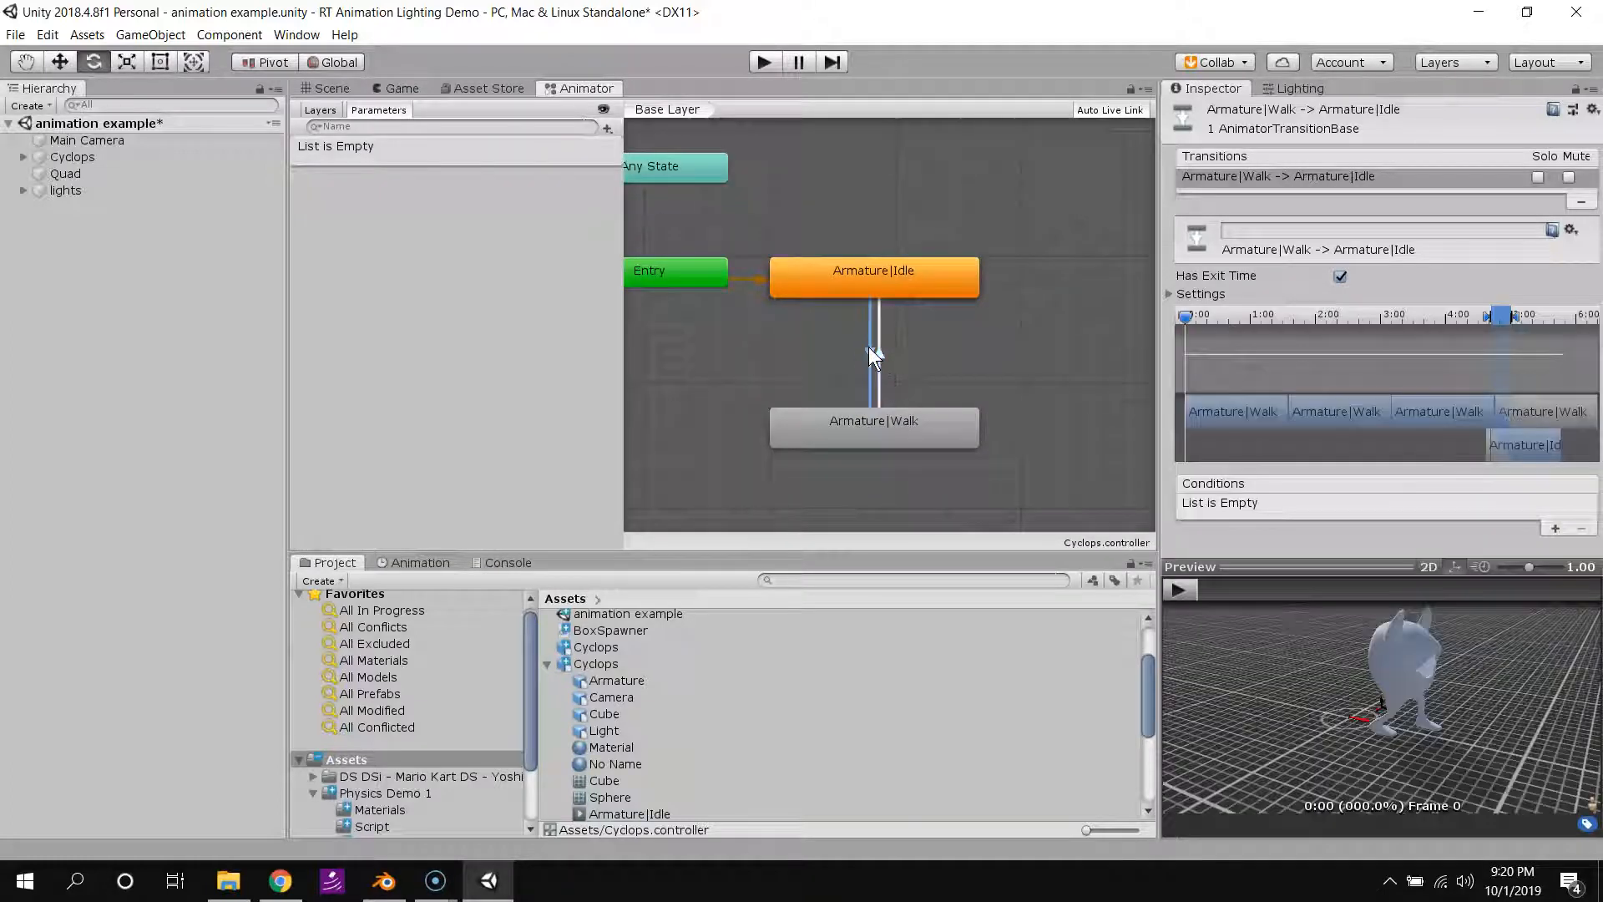
{"action": "left_click", "coordinate": [876, 356]}
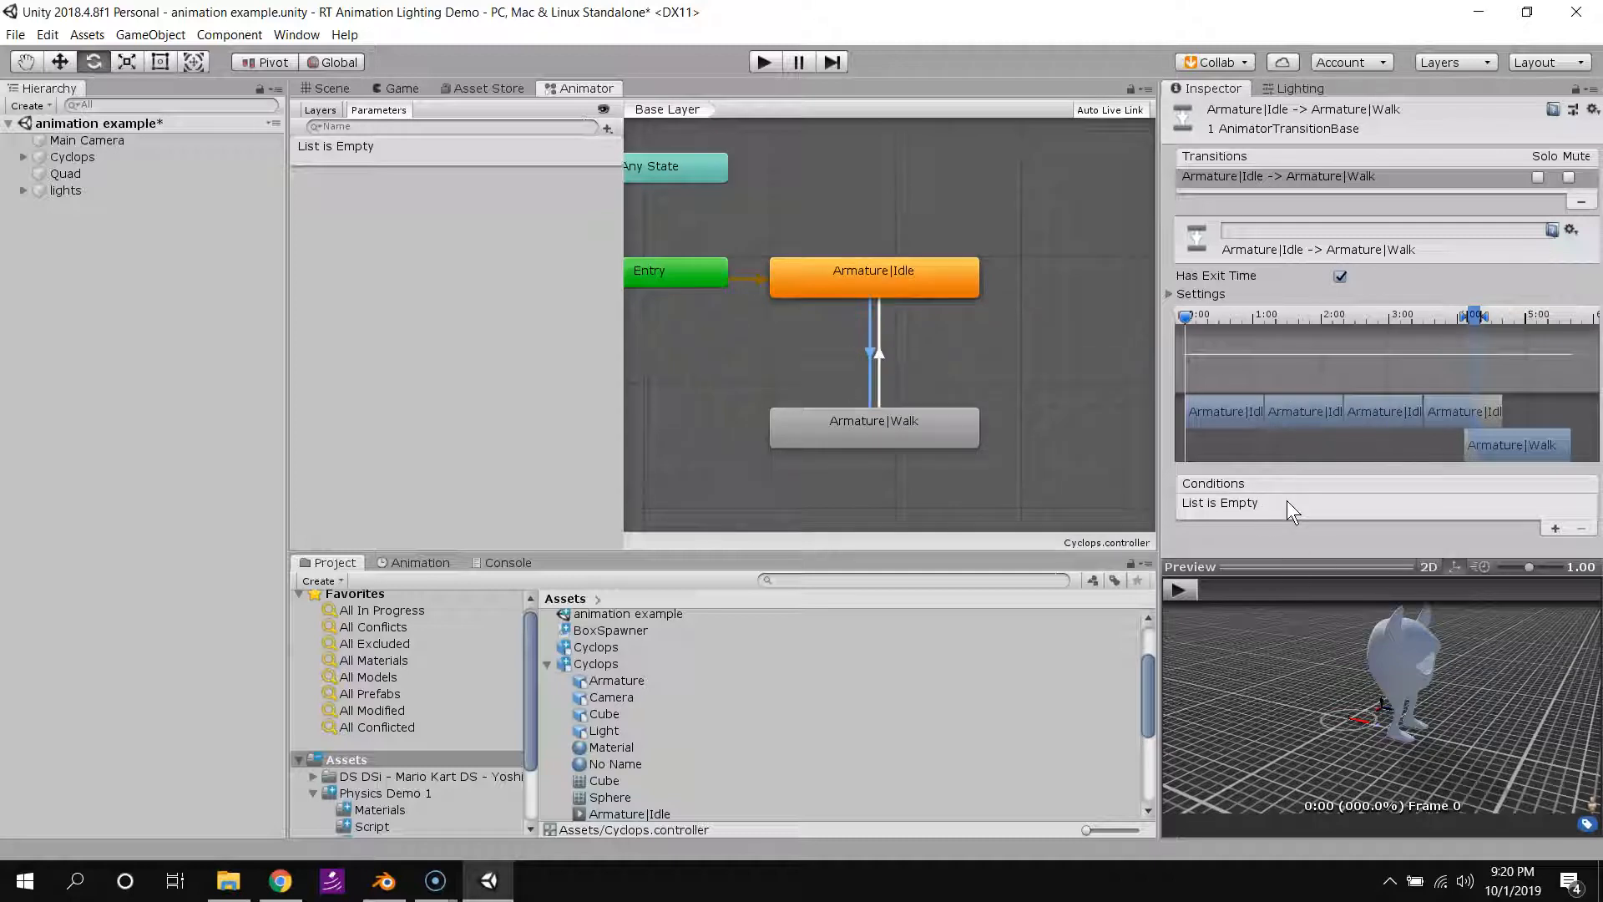
{"action": "mouse_move", "coordinate": [762, 330]}
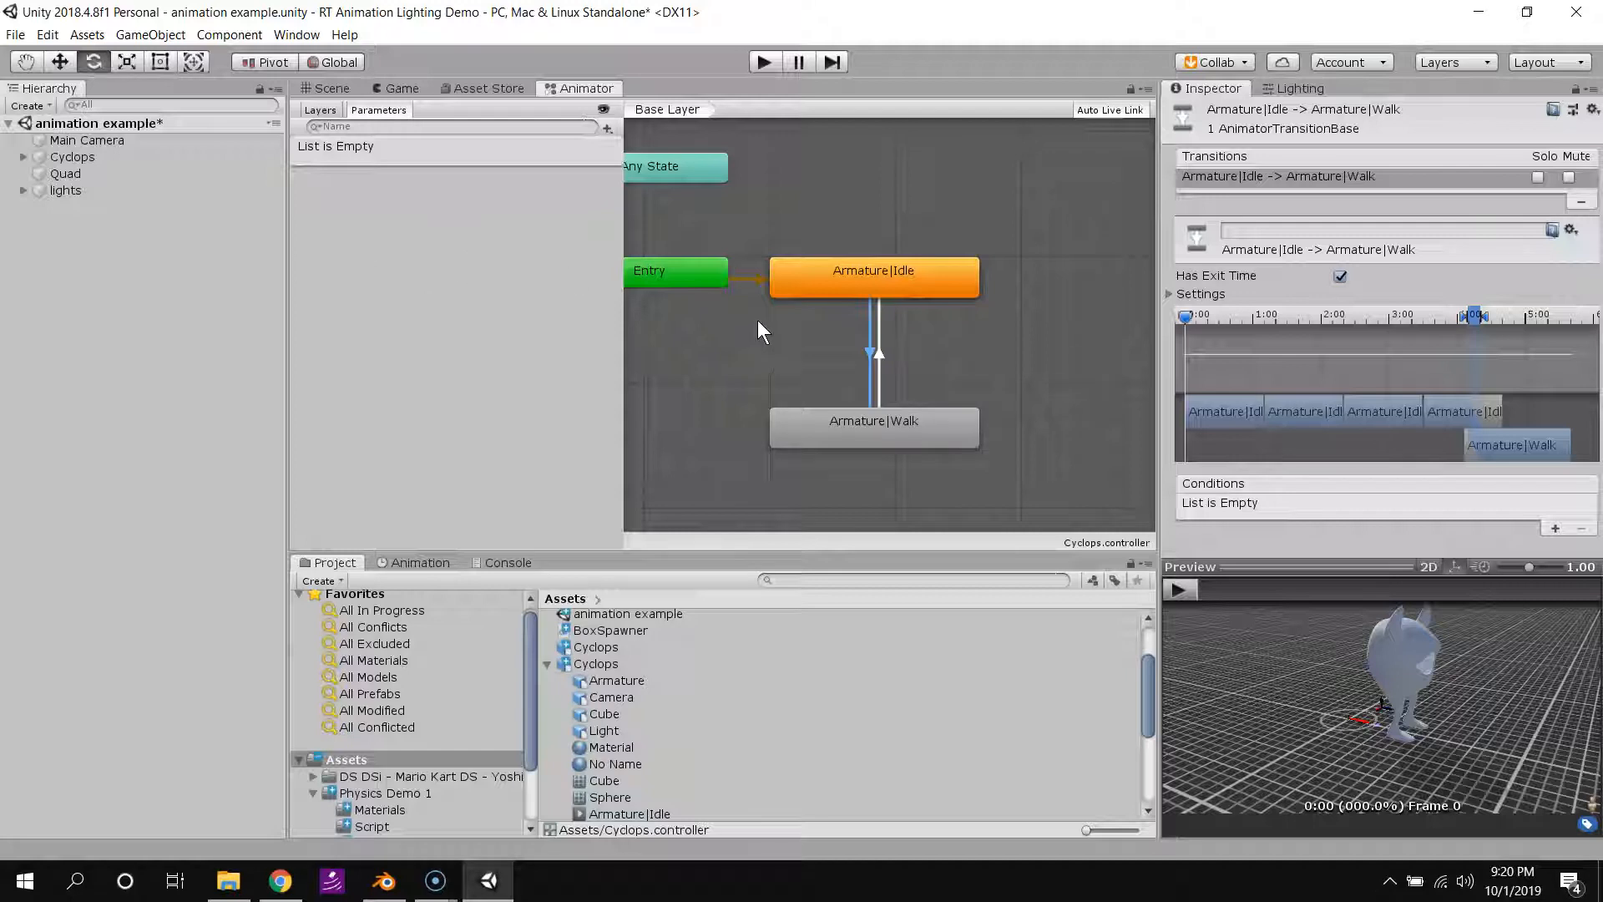
{"action": "mouse_move", "coordinate": [829, 347]}
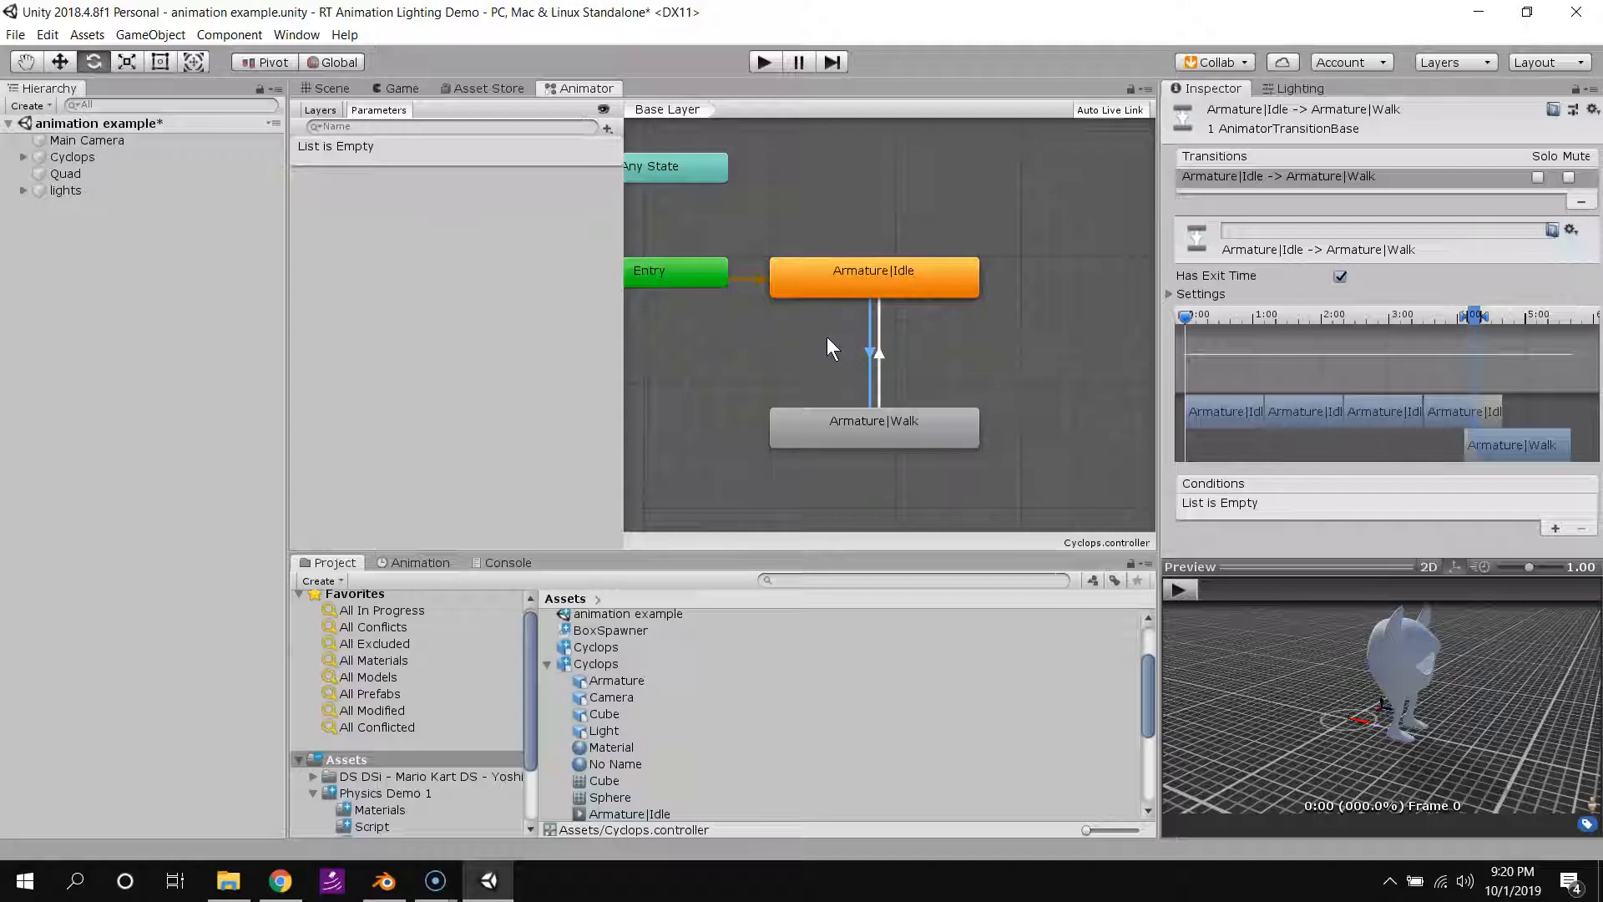
{"action": "left_click", "coordinate": [871, 354]}
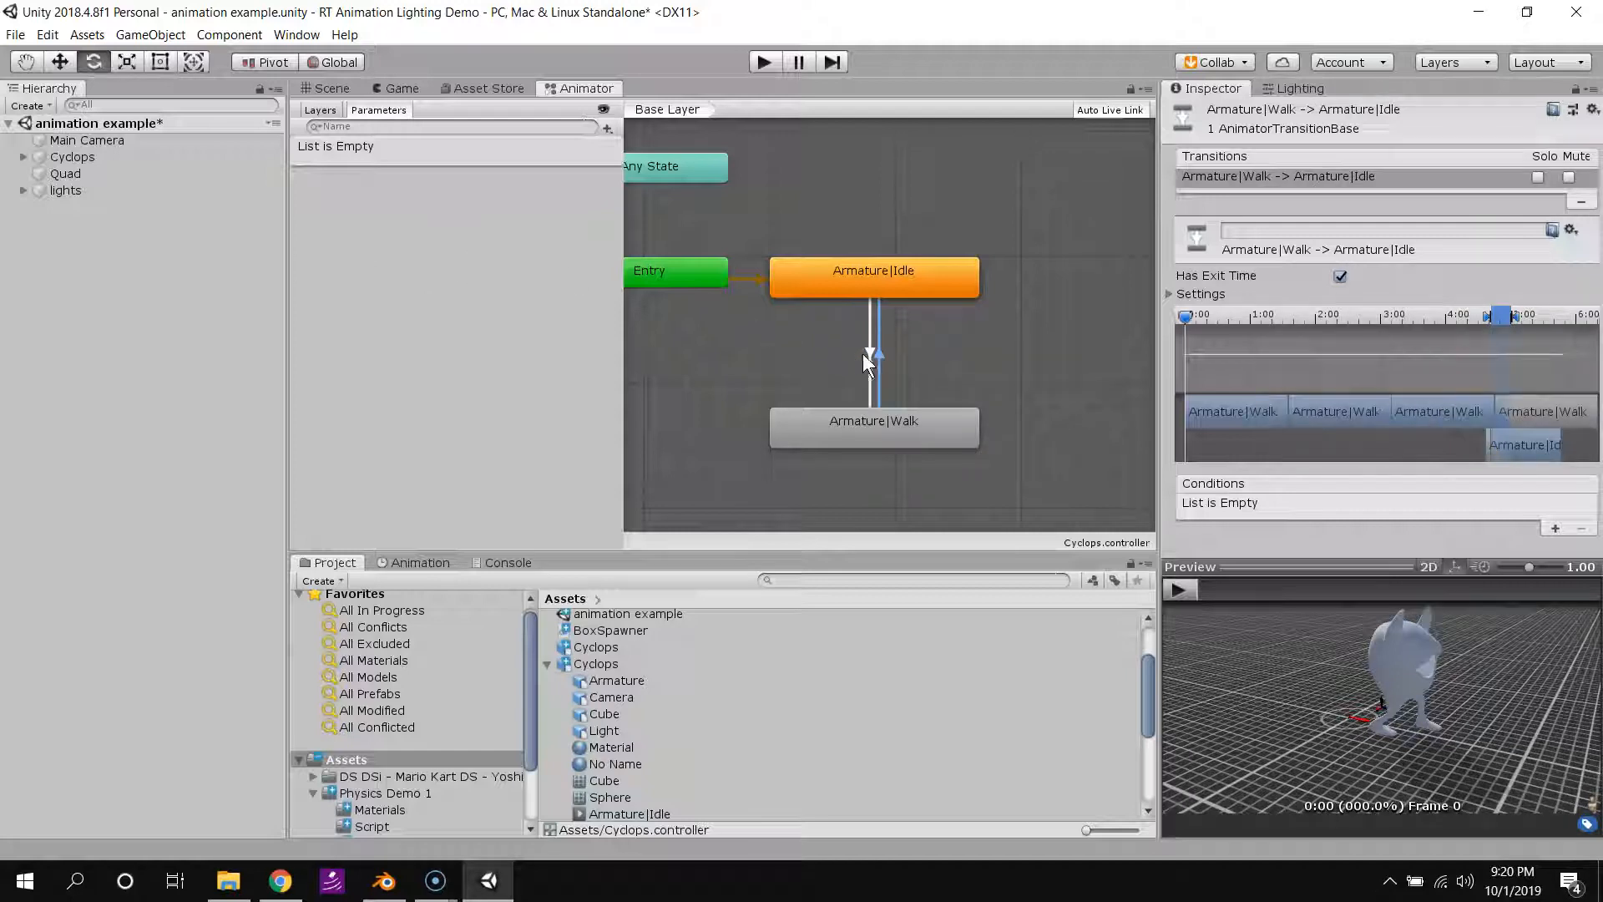
{"action": "left_click", "coordinate": [871, 359]}
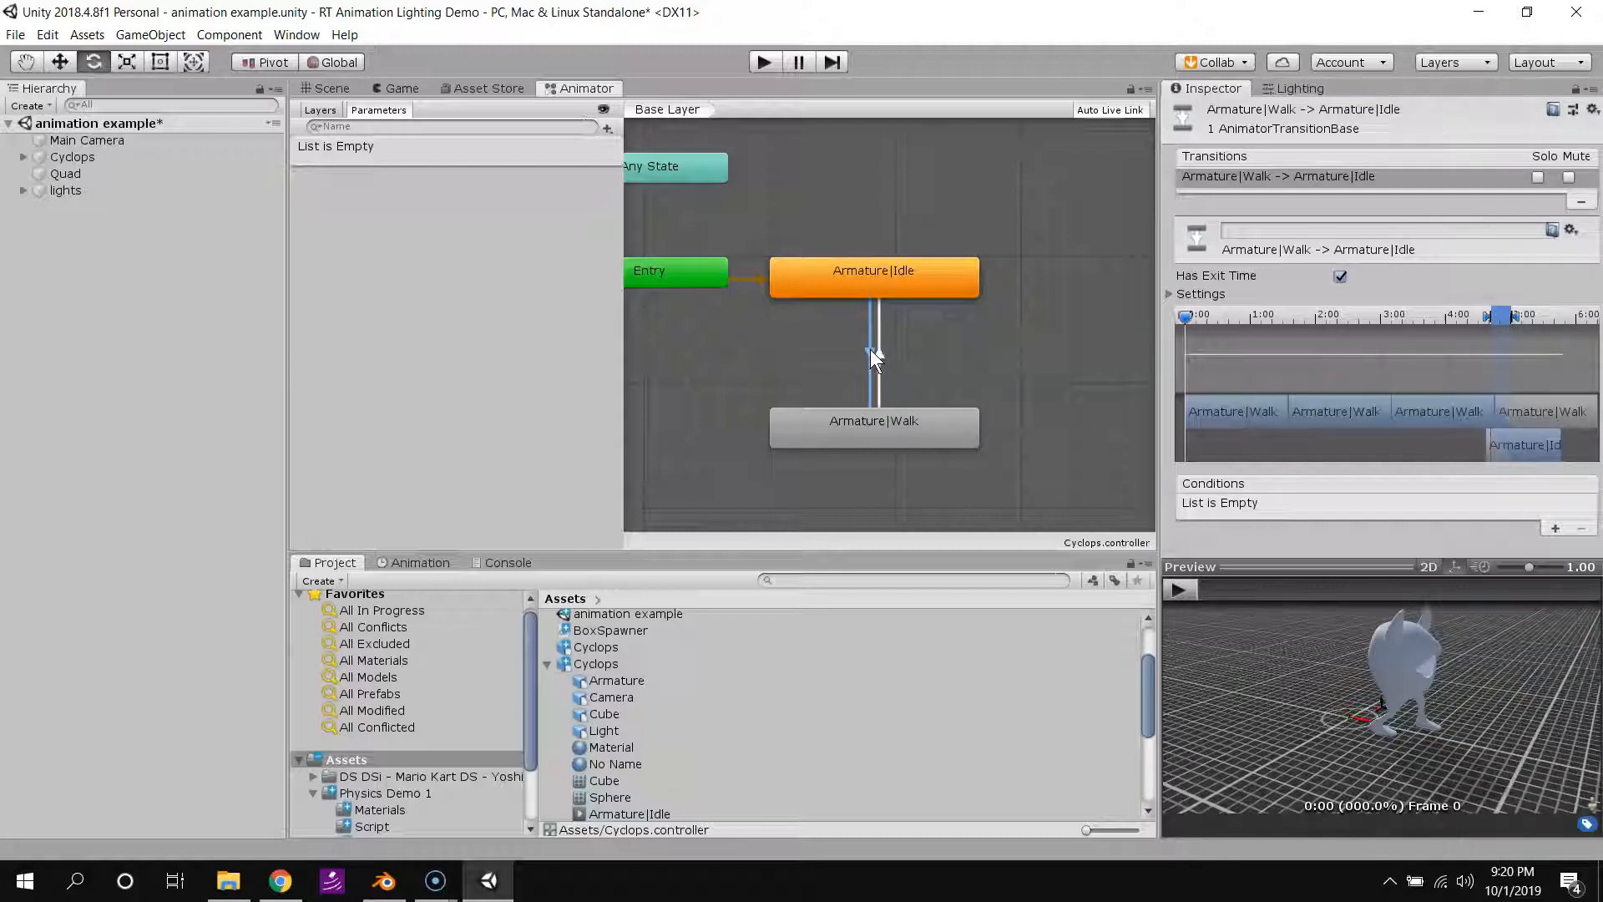
{"action": "left_click", "coordinate": [874, 363]}
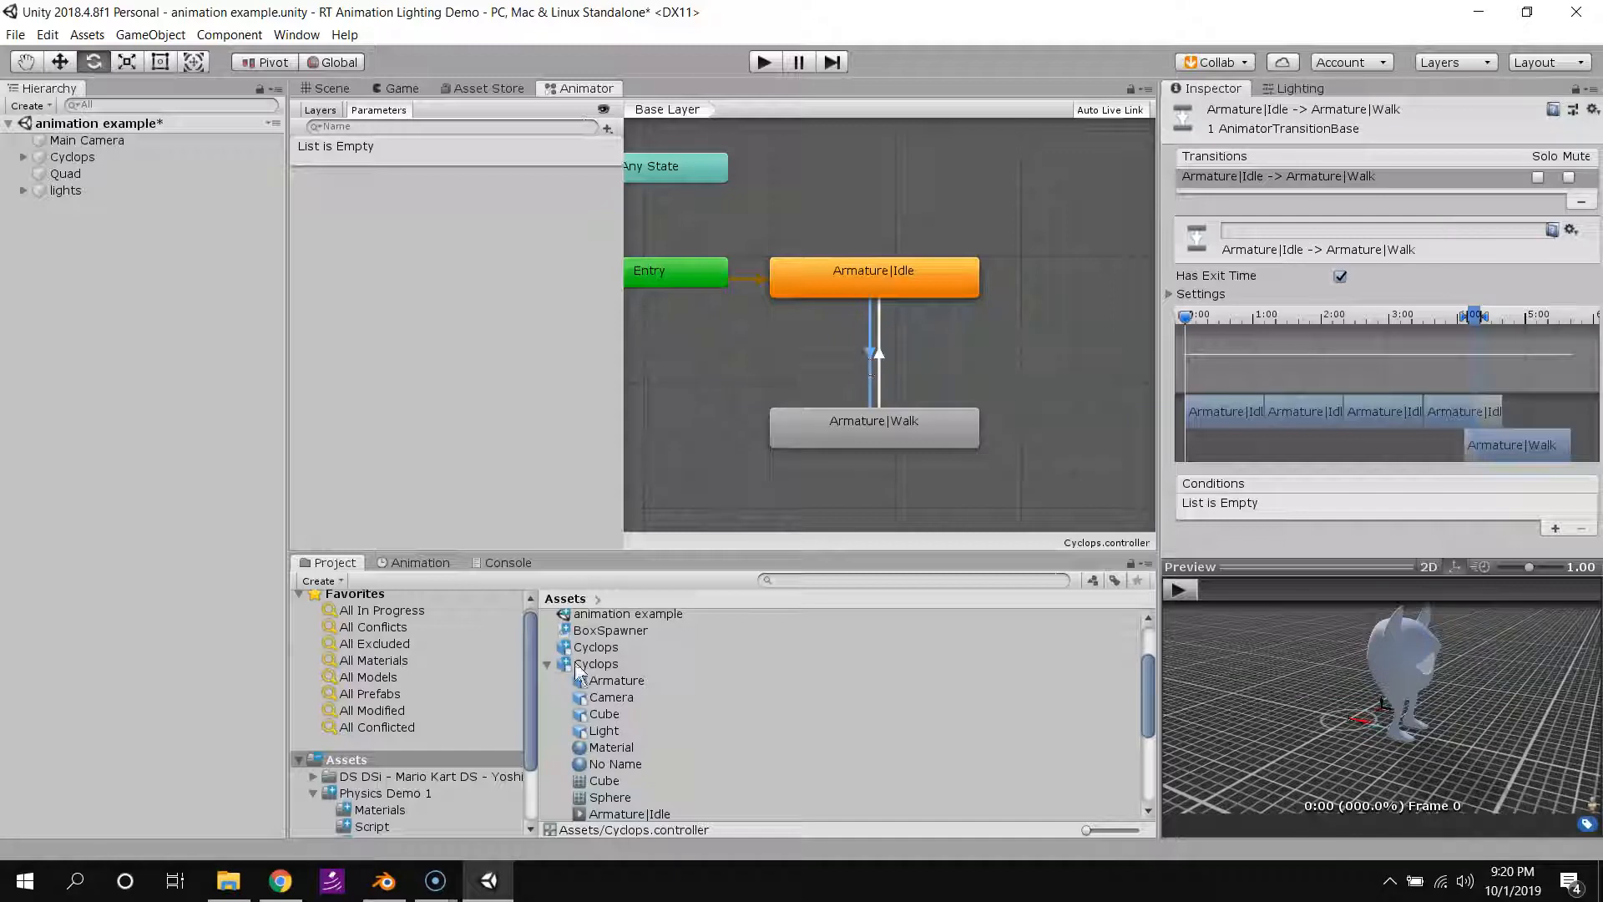